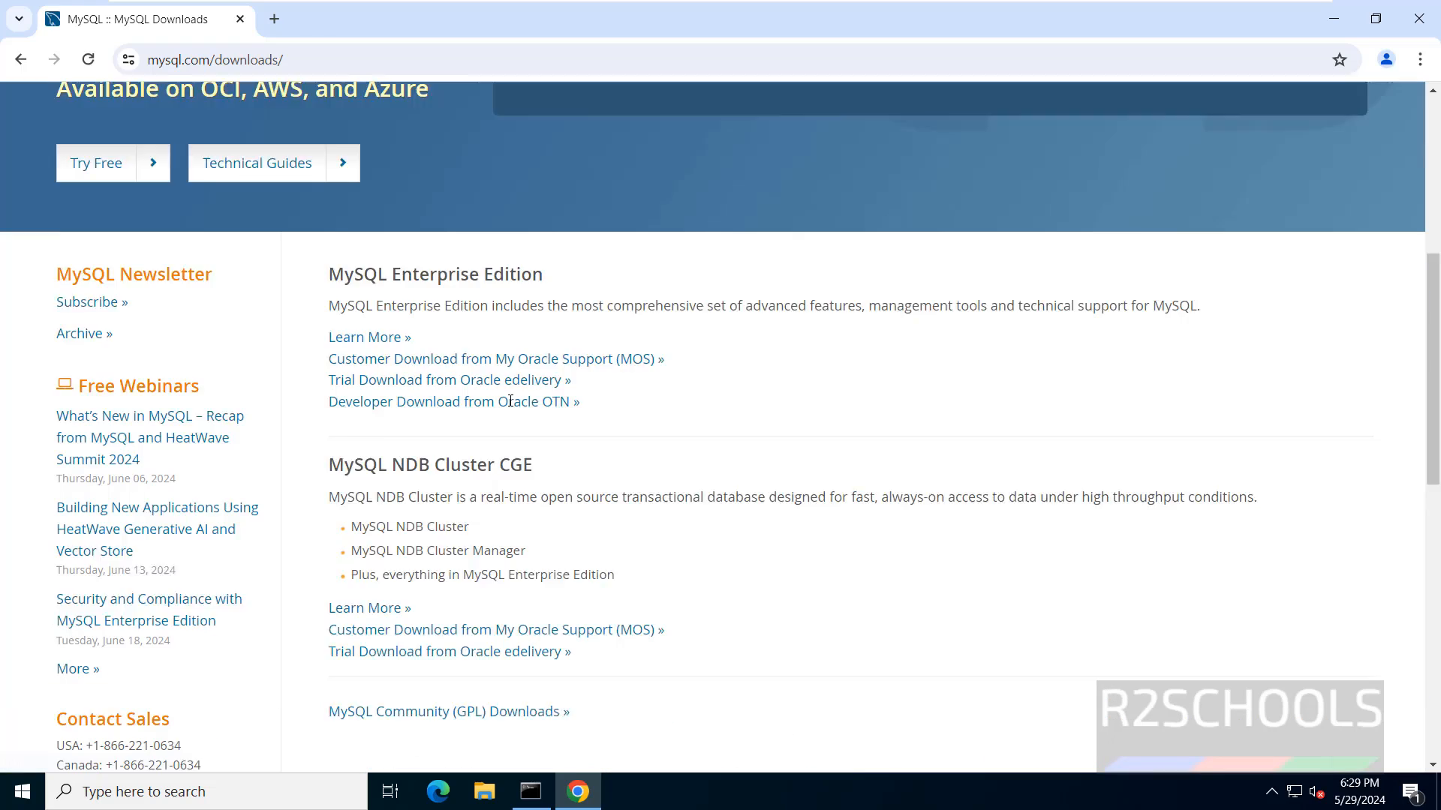
Step: Reach the MySQL Installer for Windows page via MySQL Community (GPL) Downloads
scroll(down, 3)
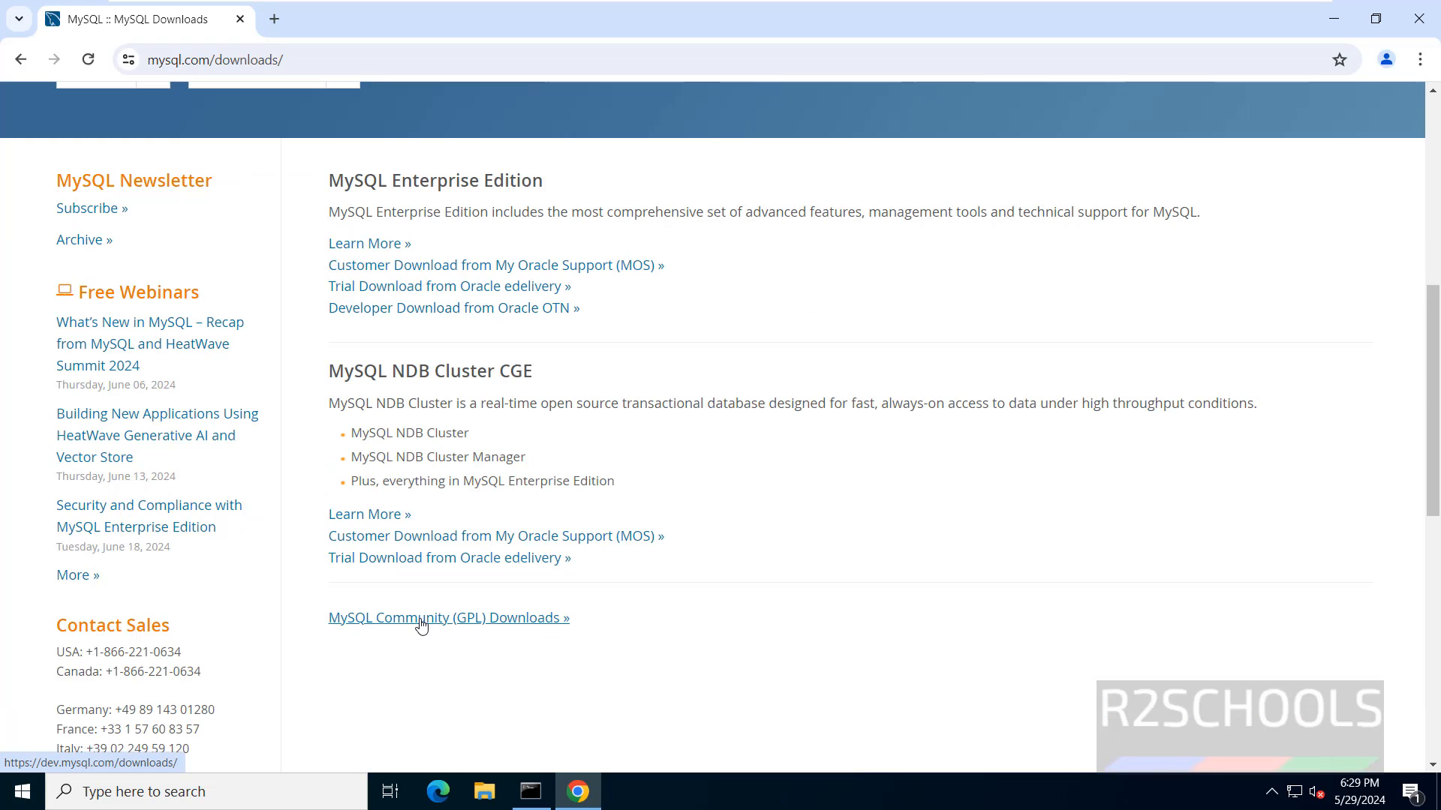
click(449, 617)
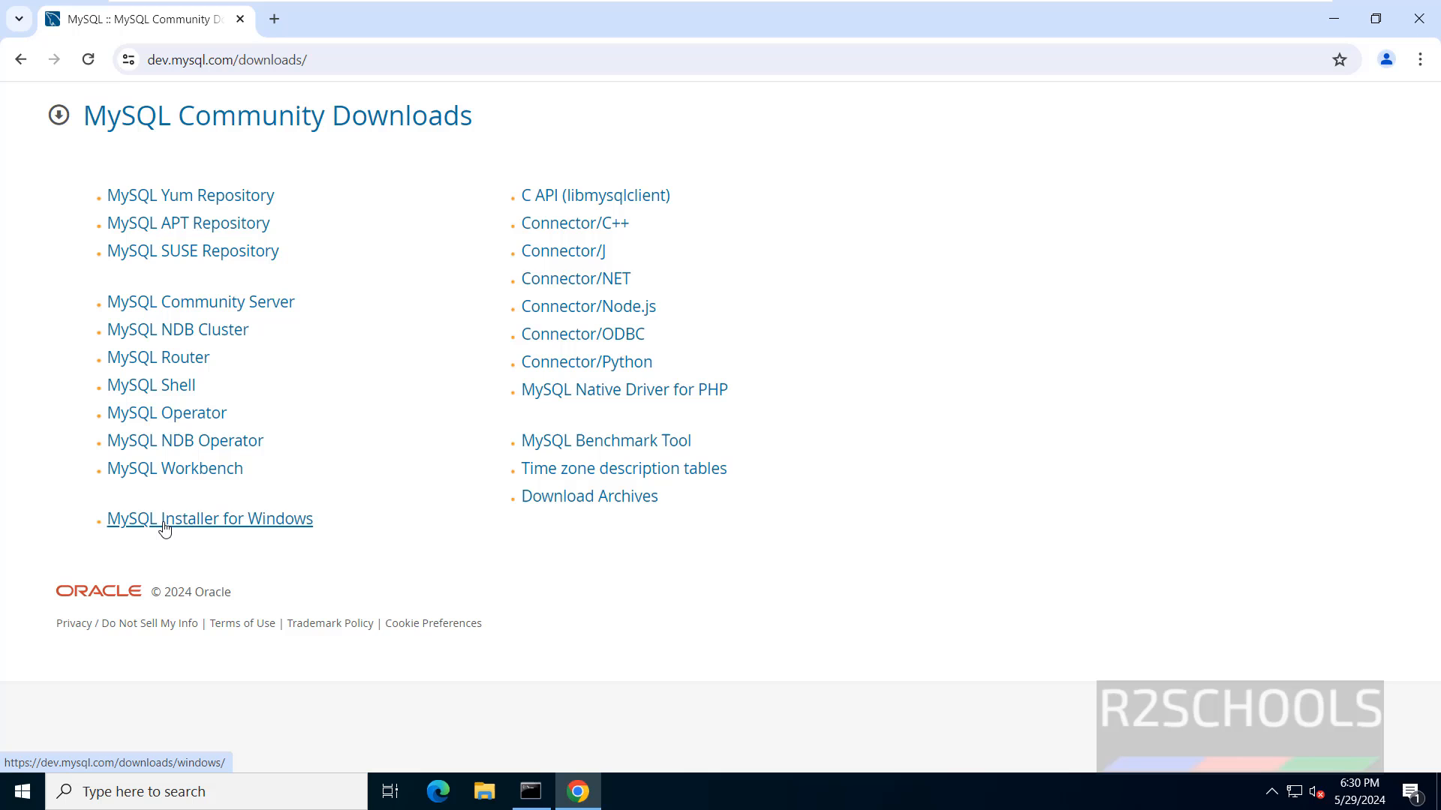
click(210, 518)
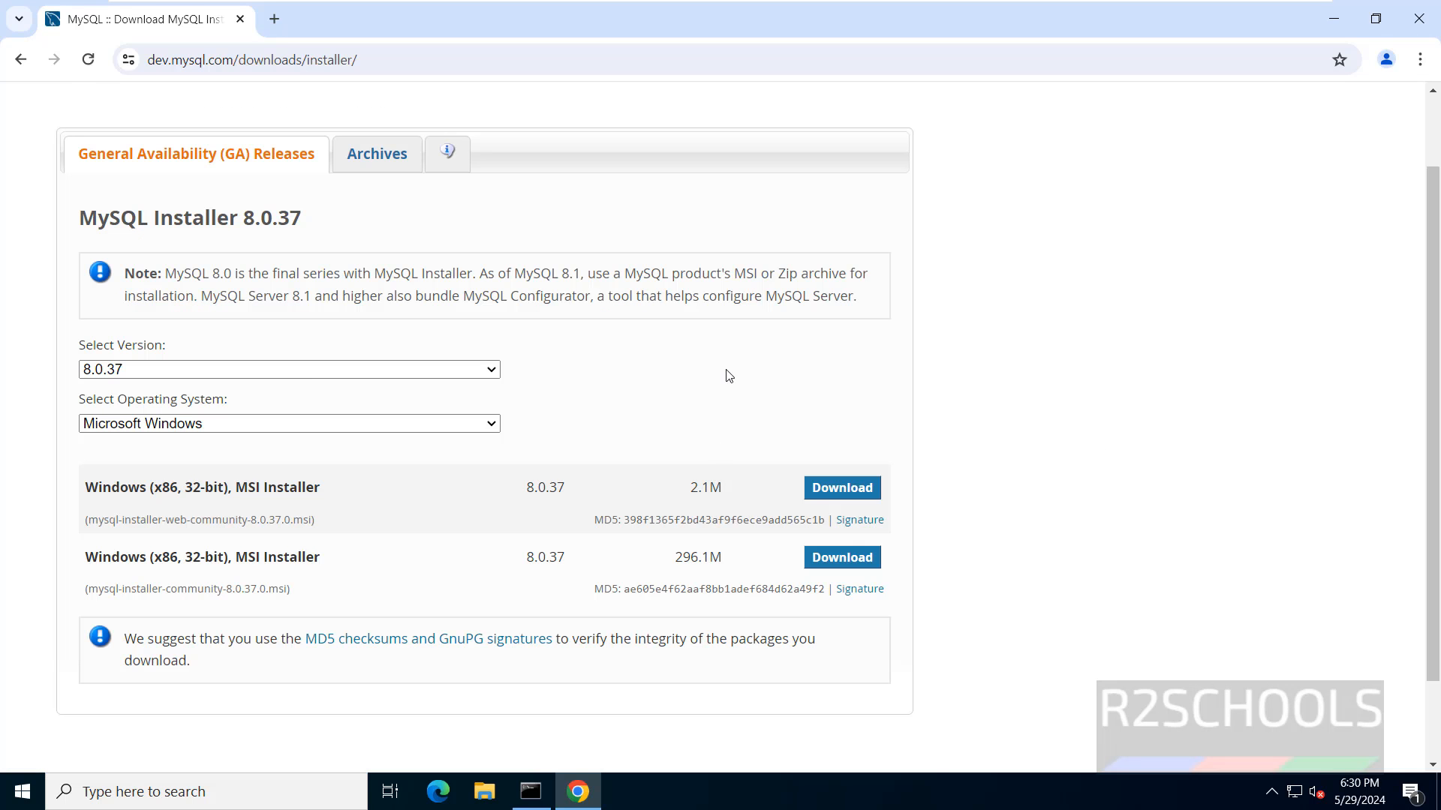
Step: Confirm version 8.0.37 and Microsoft Windows, and highlight the full installer's file name
click(288, 369)
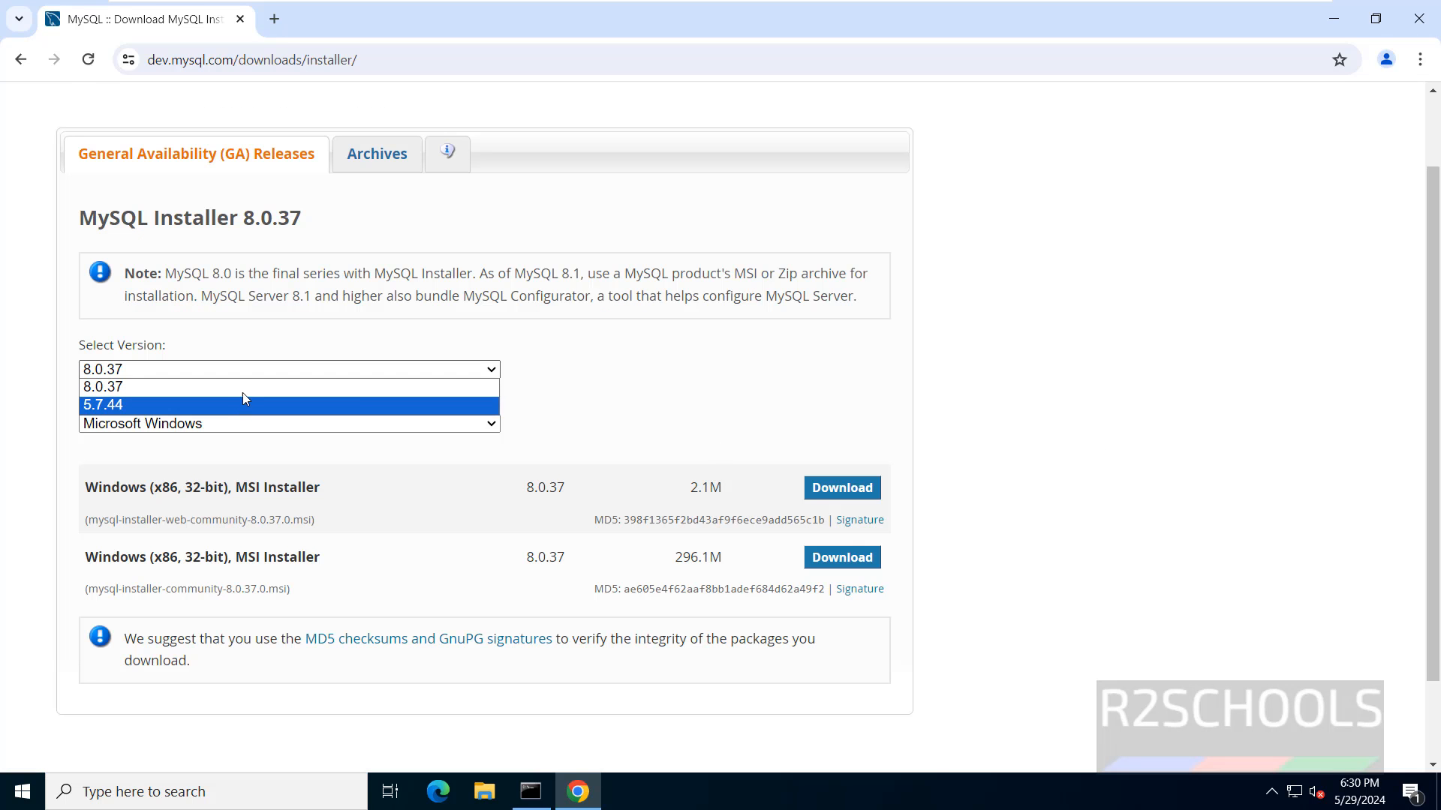
mouse_move(243, 416)
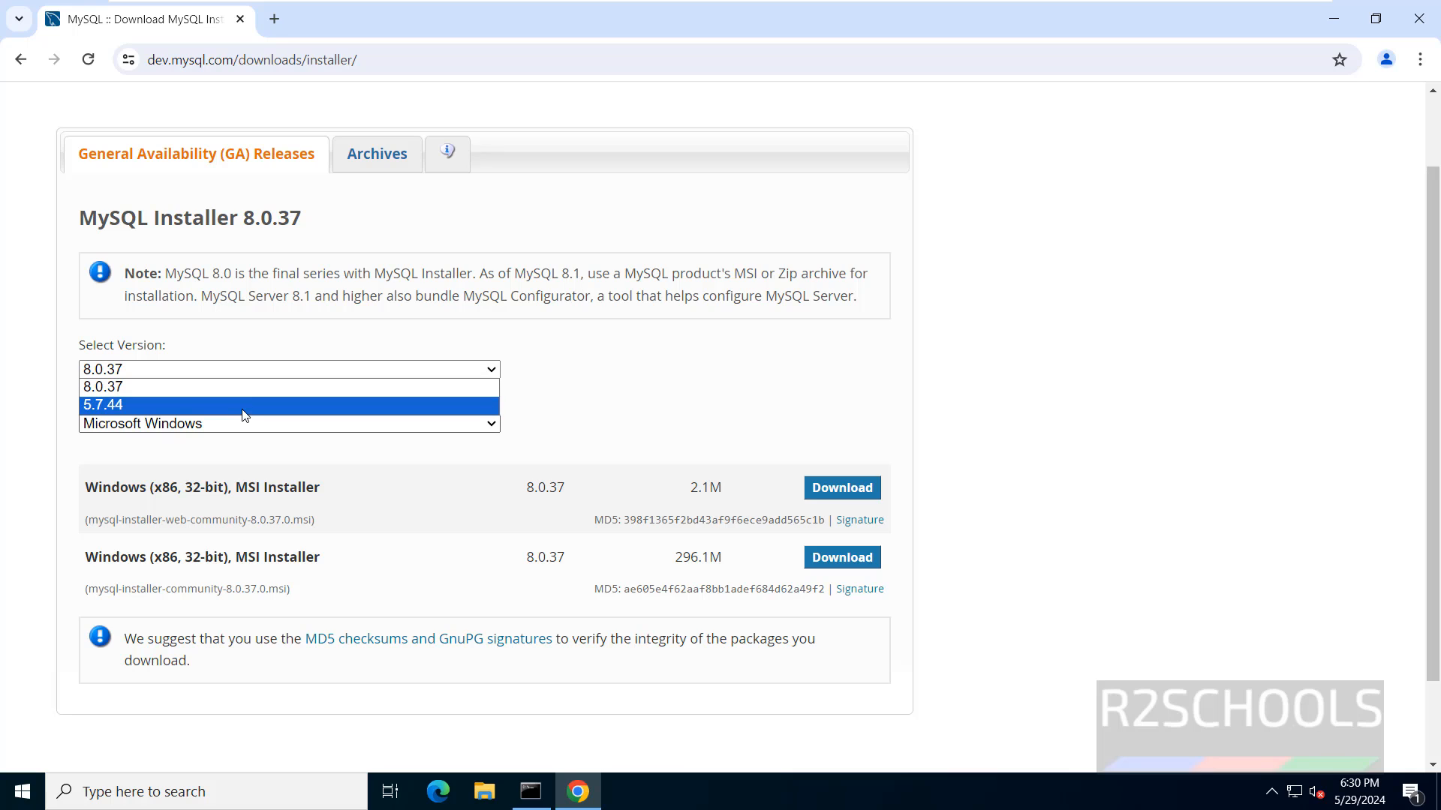
mouse_move(272, 386)
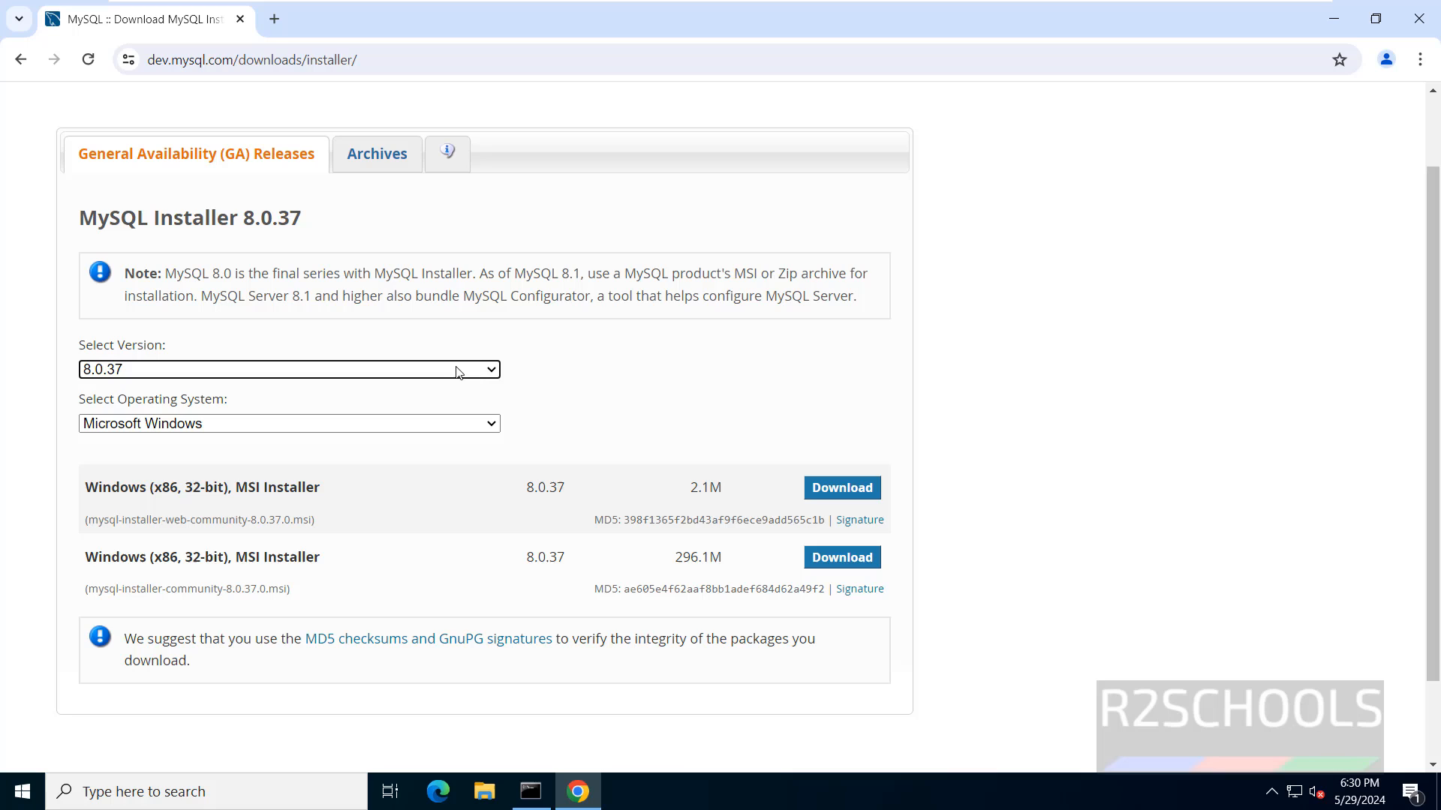
click(289, 423)
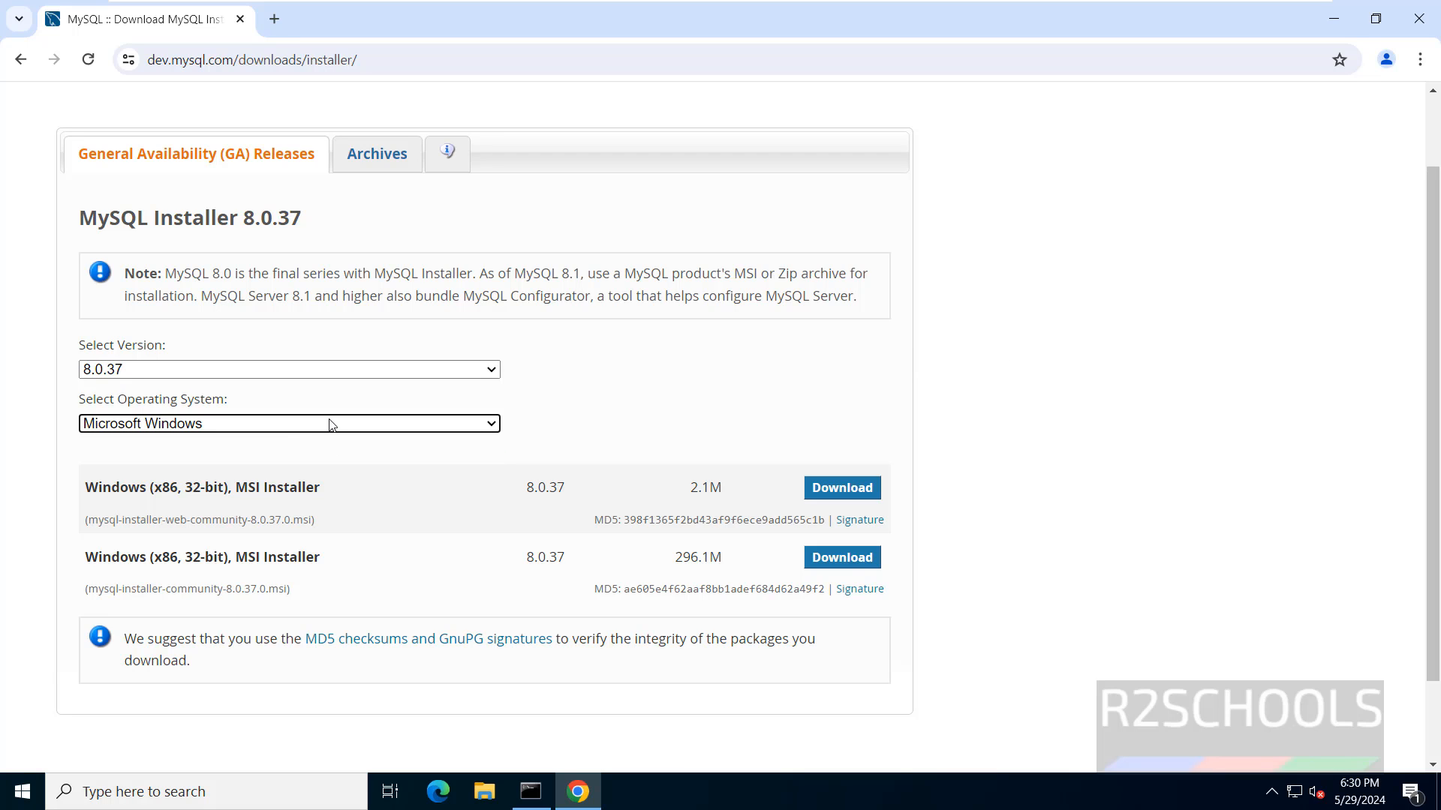
mouse_move(213, 617)
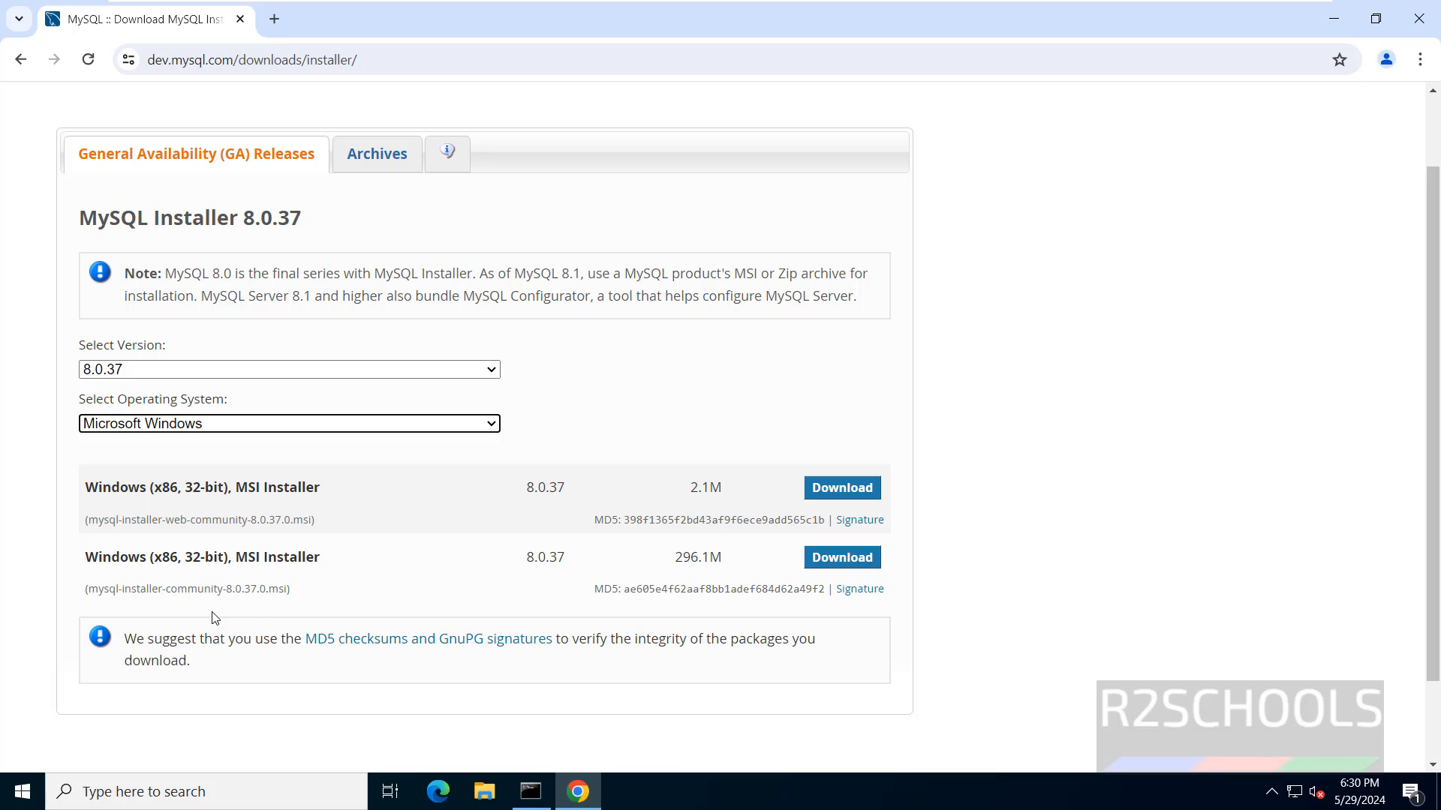
double_click(163, 588)
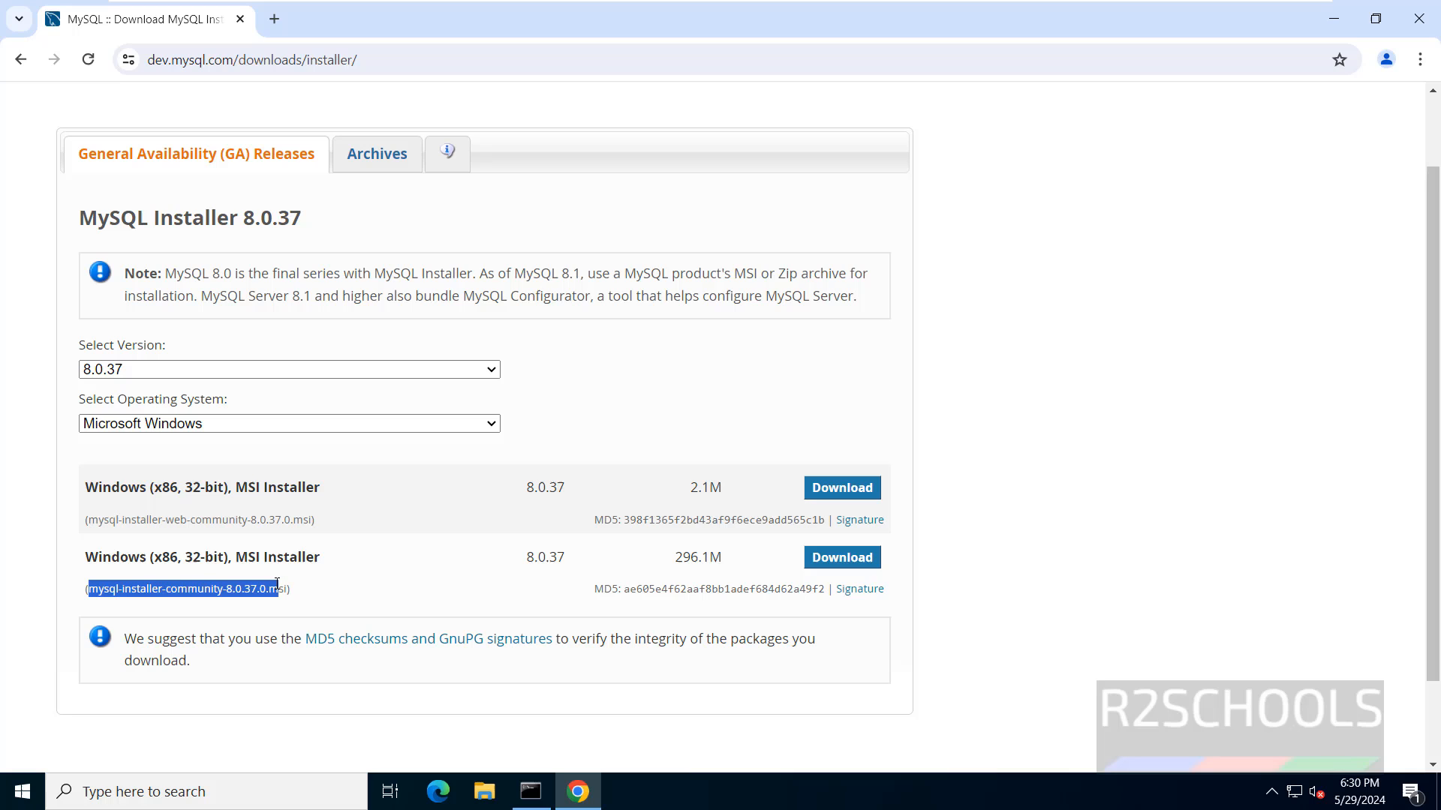
mouse_move(396, 582)
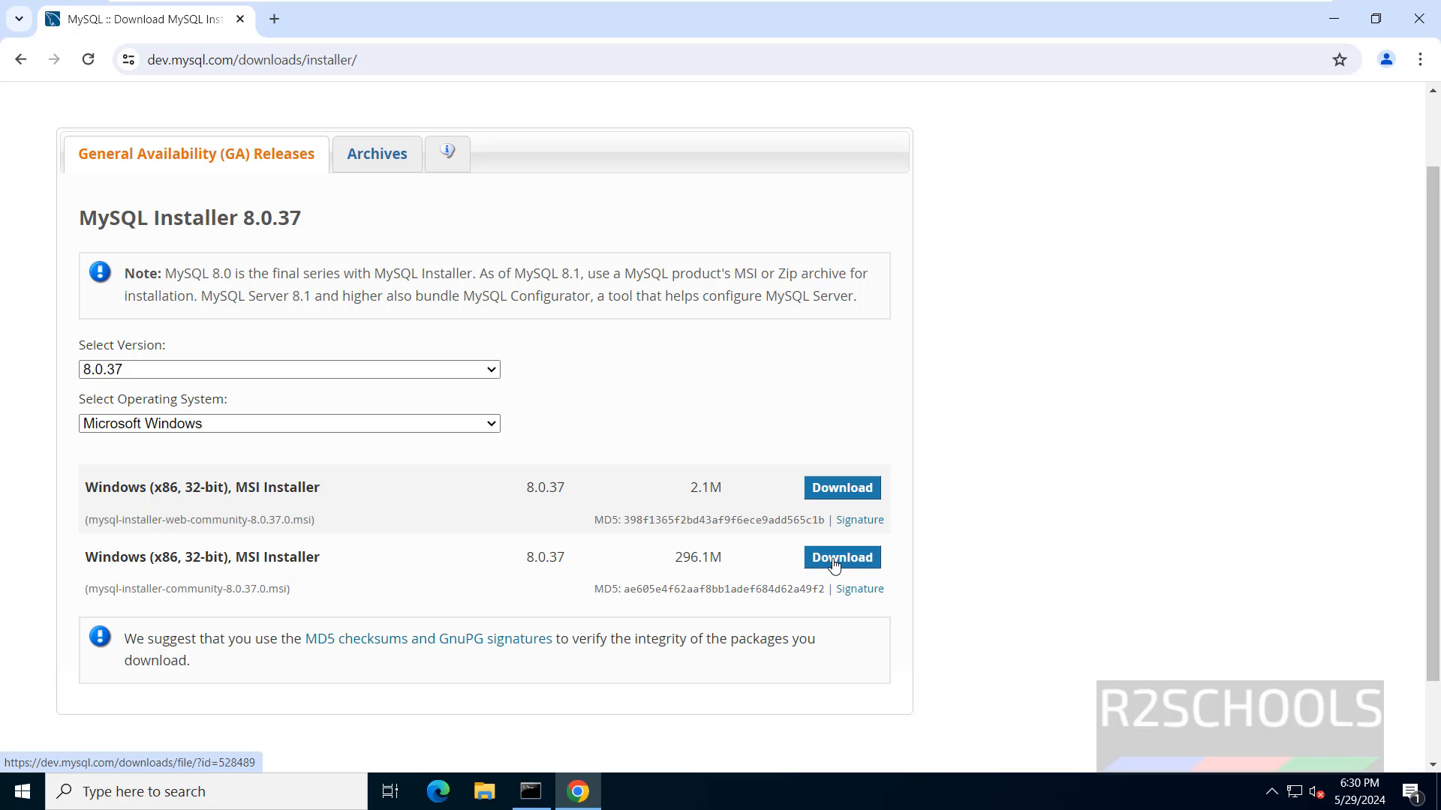
Step: Download the 296.1M installer without logging in and show it in Chrome's full download history
click(841, 557)
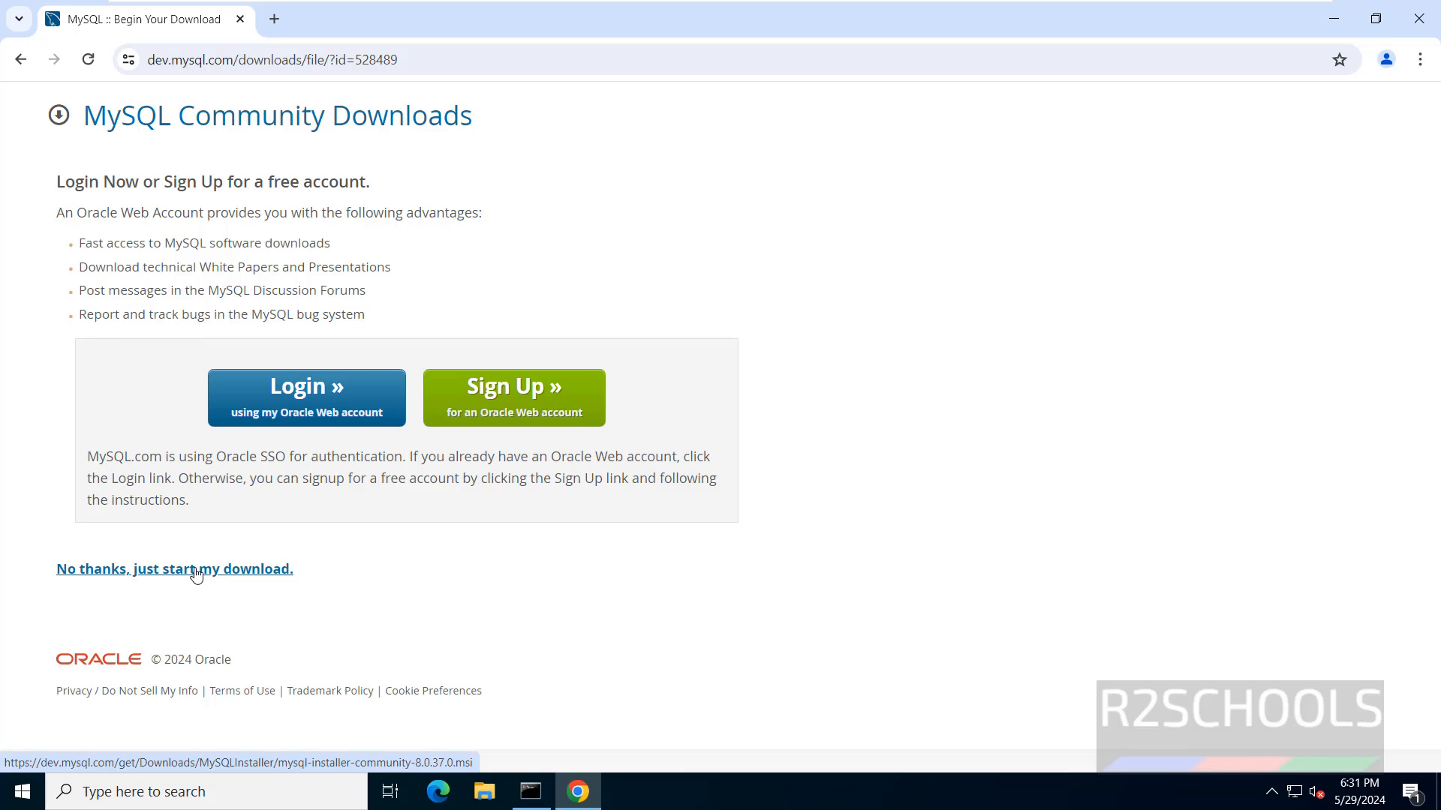
click(174, 569)
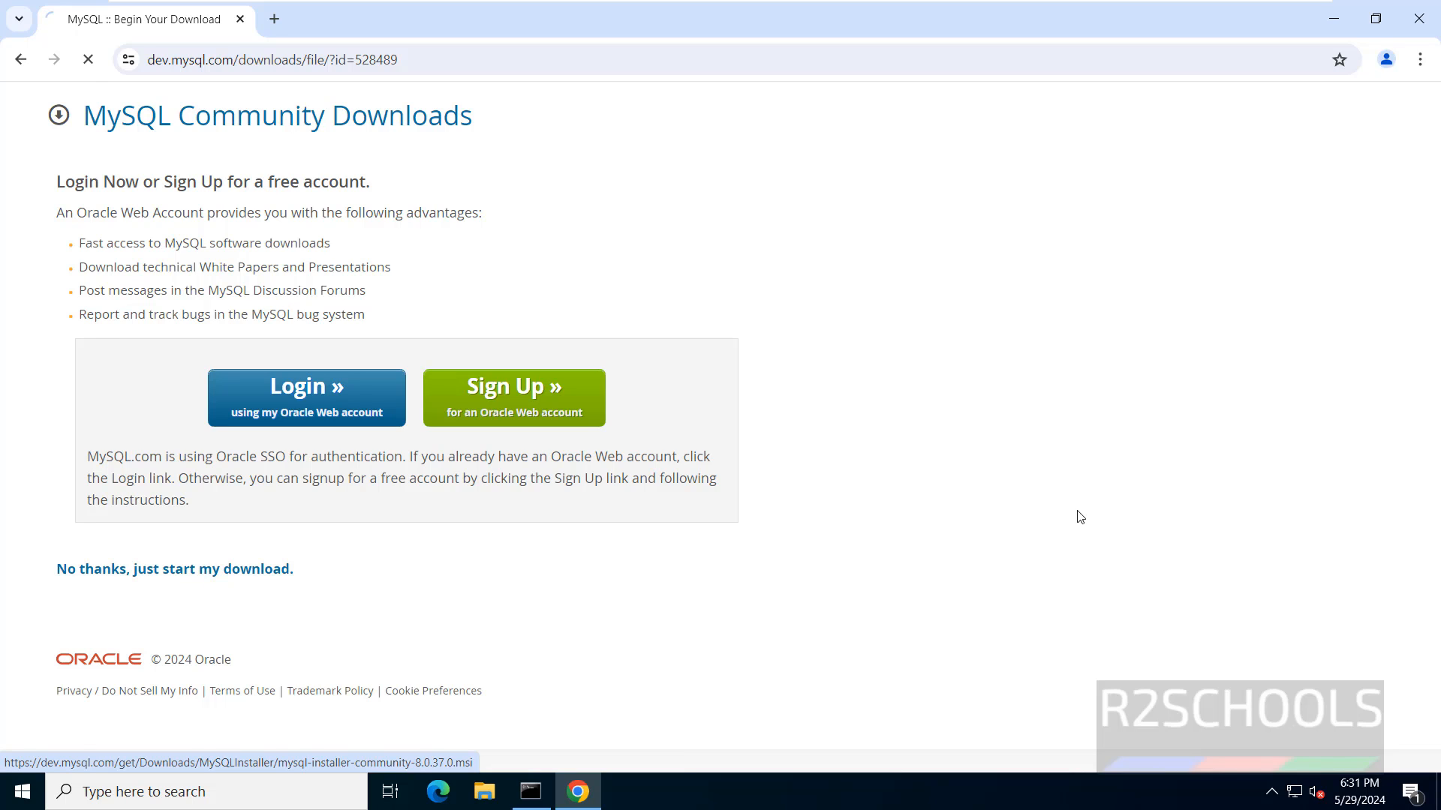
click(1349, 58)
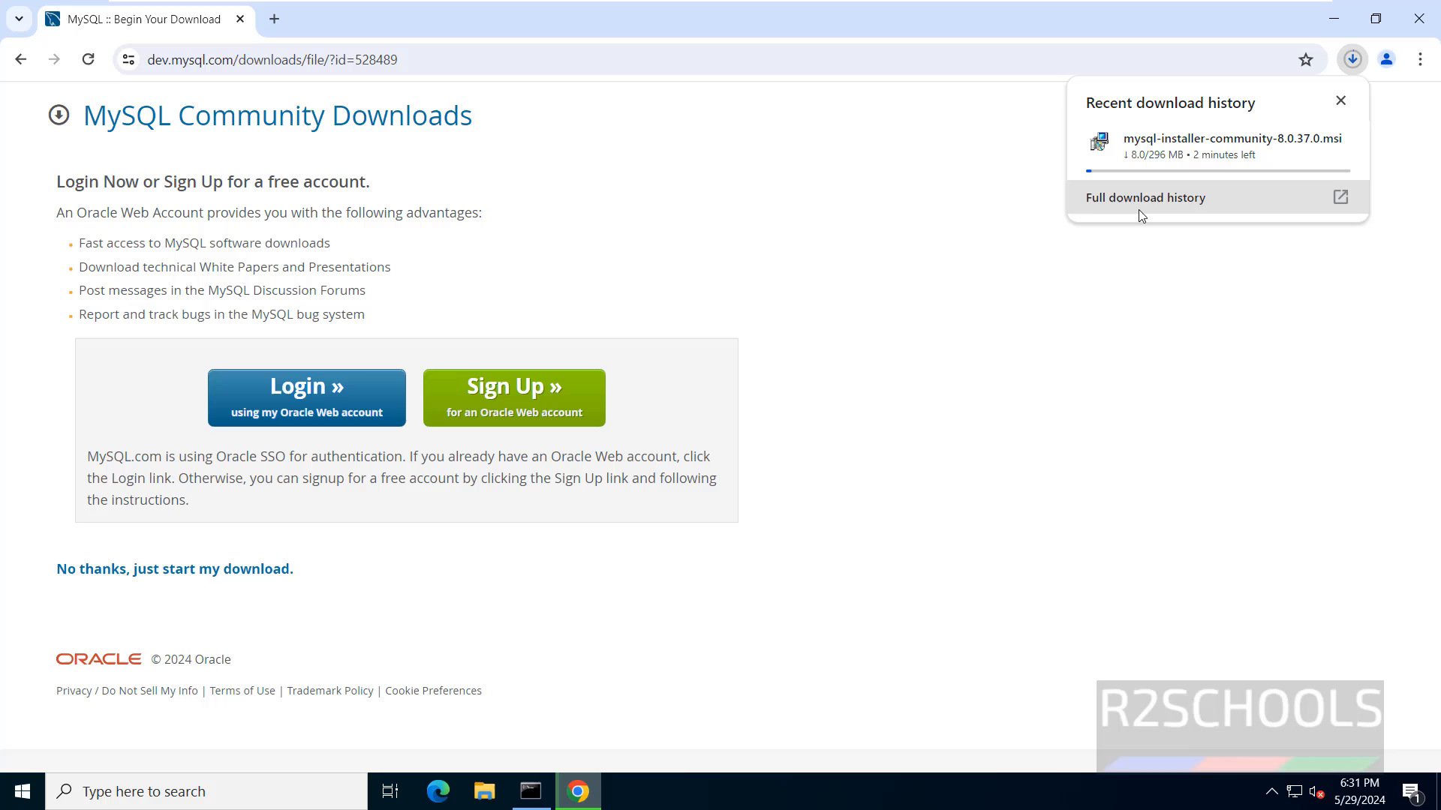
click(1145, 196)
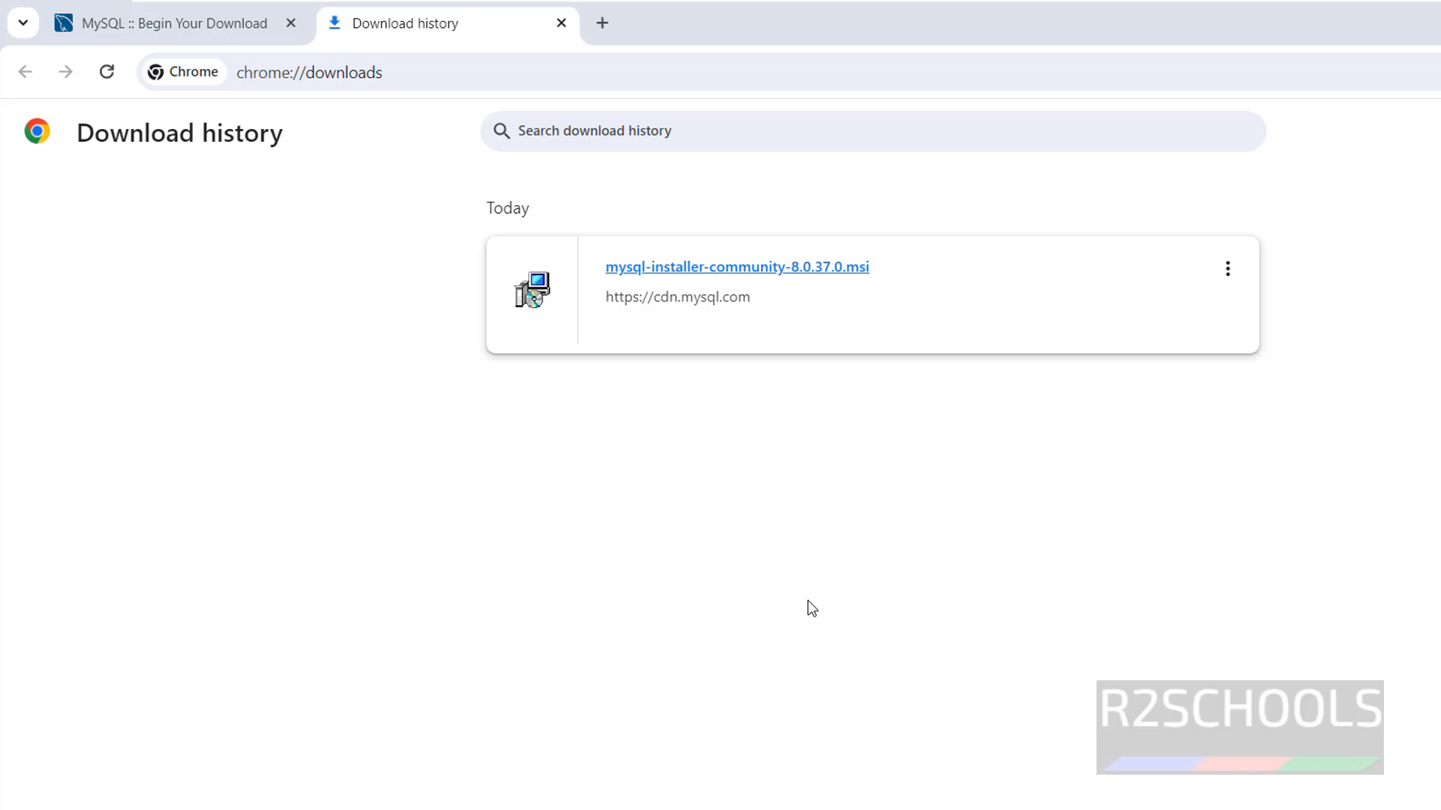
Step: Launch mysql-installer-community-8.0.37.0.msi and settle on the Full setup type after trying the others
double_click(737, 268)
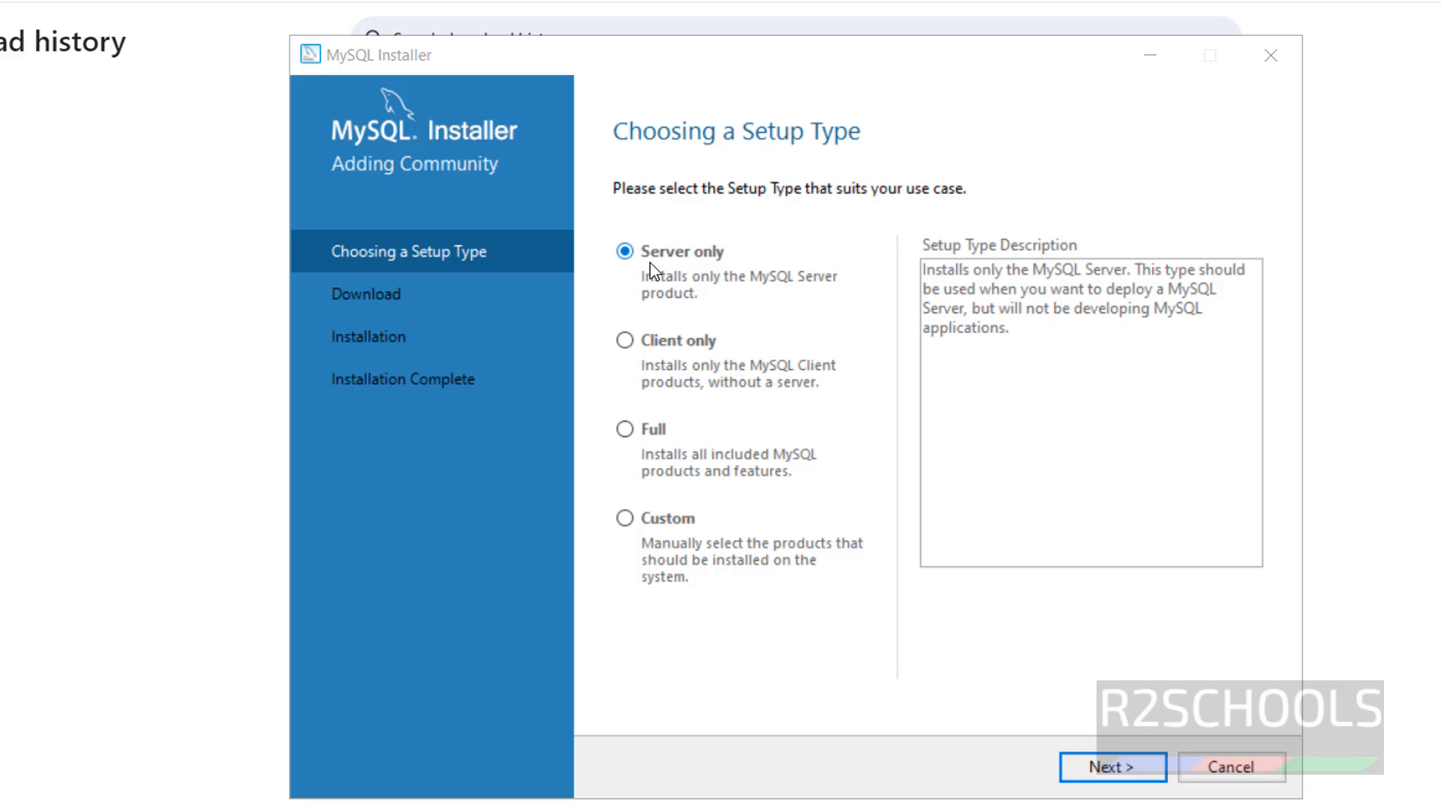
click(624, 341)
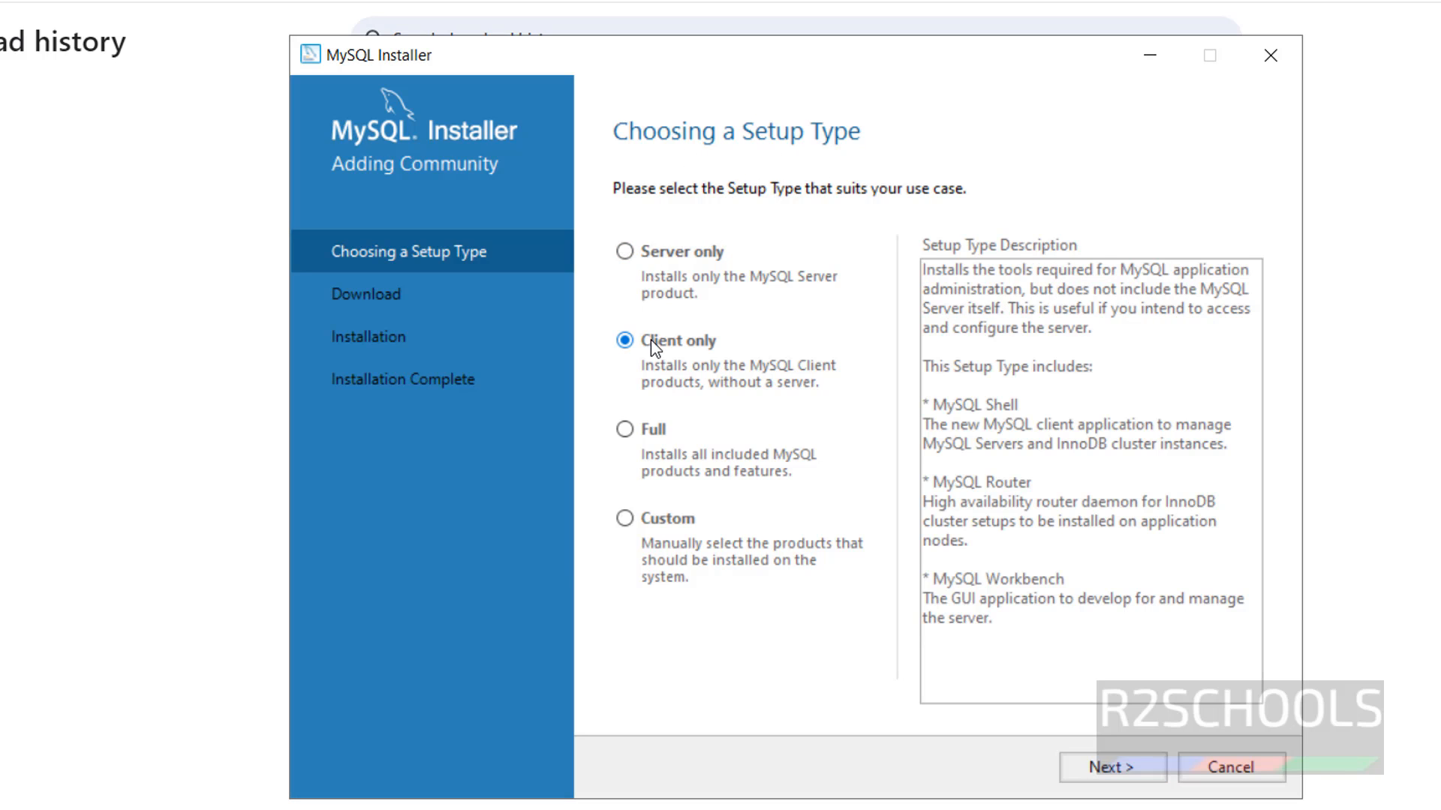
click(624, 429)
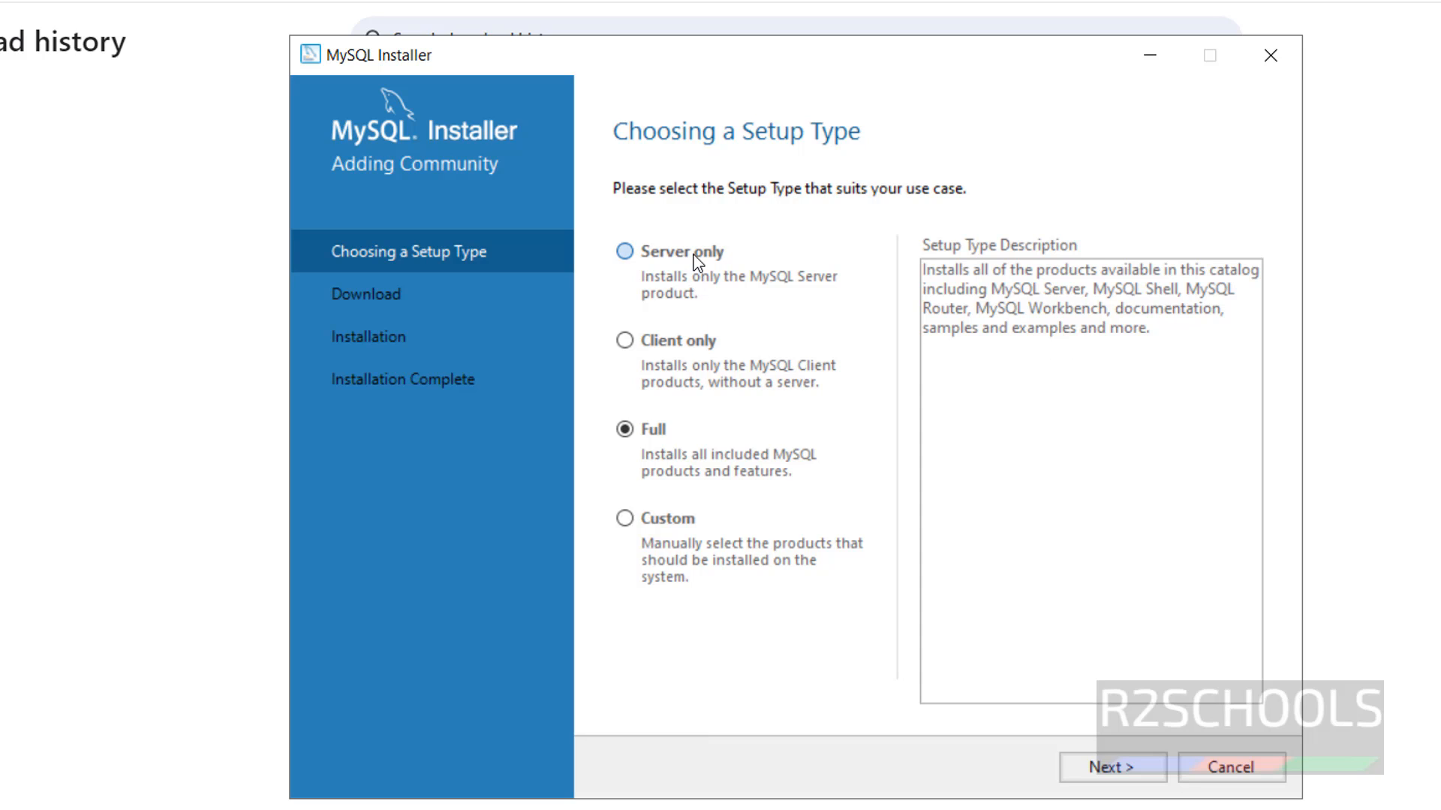
click(624, 251)
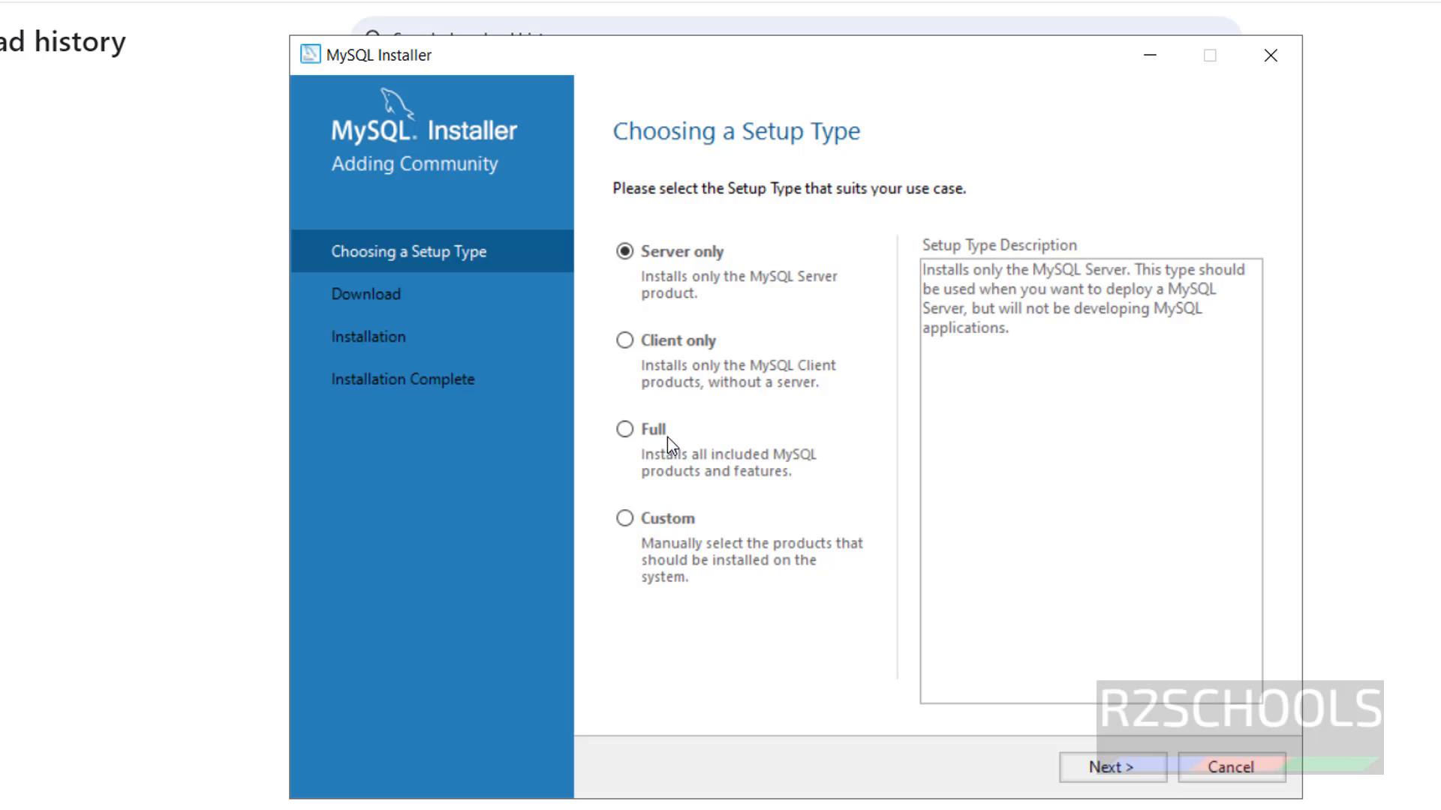
click(624, 430)
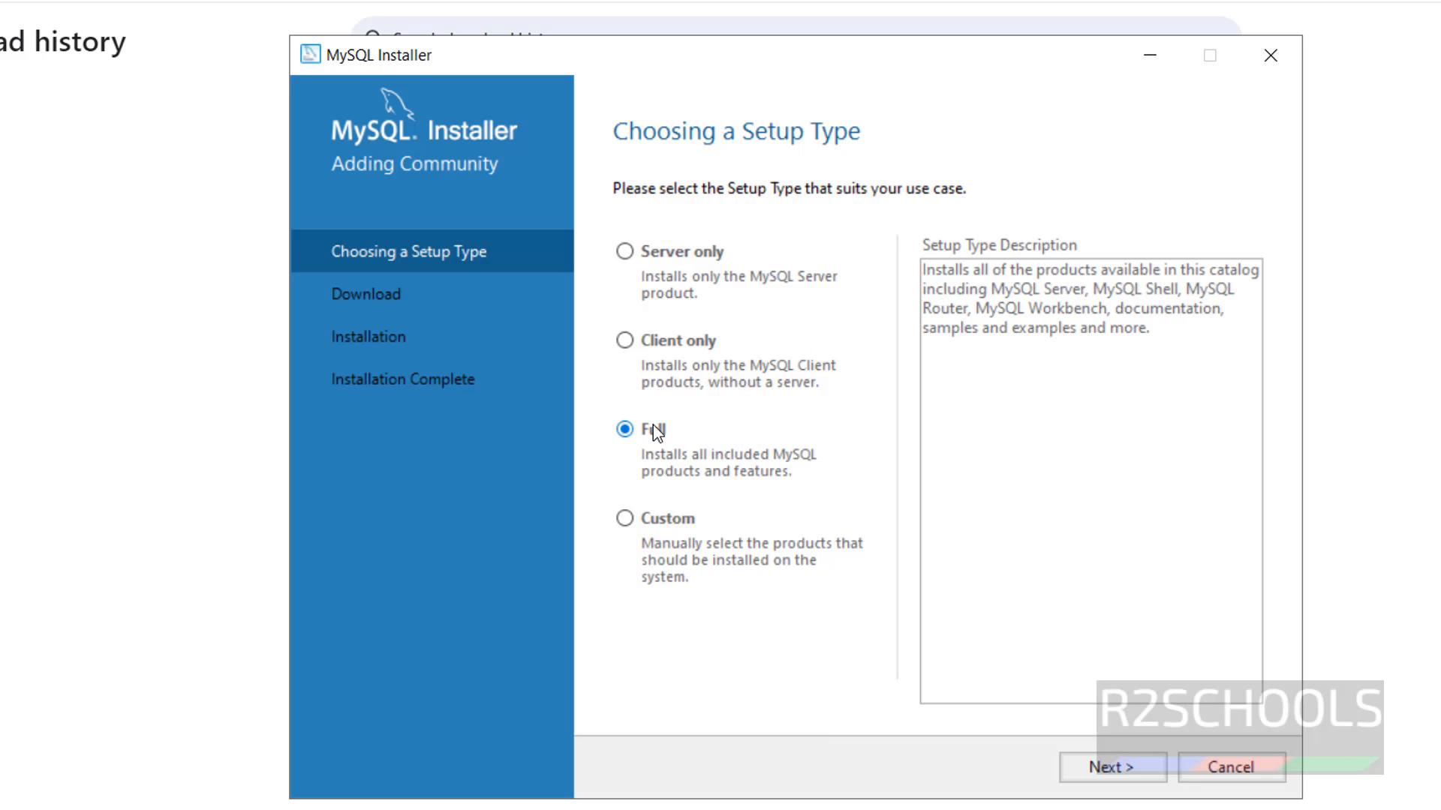
click(624, 429)
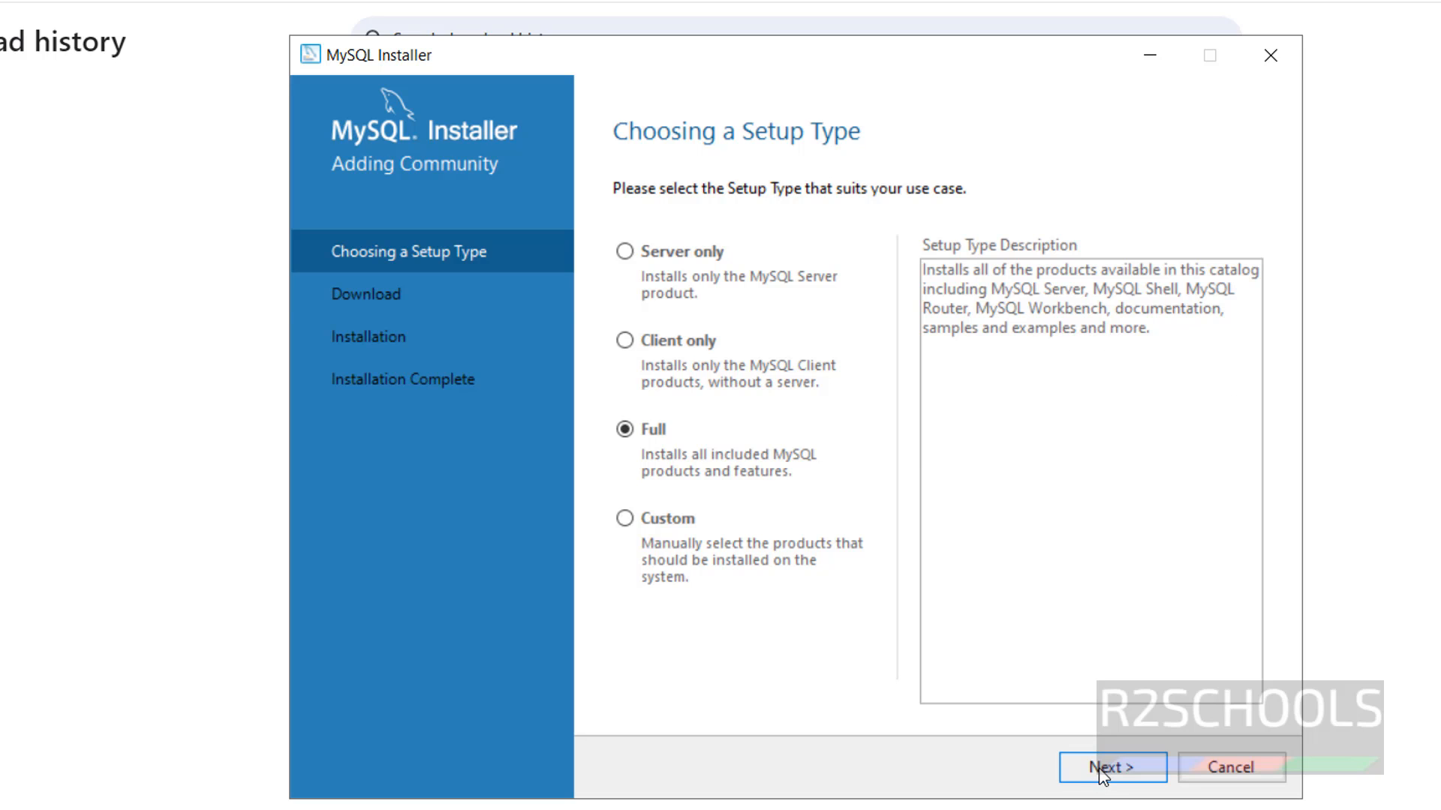
Step: Execute installation of all six listed MySQL products and continue to Product Configuration
click(1110, 767)
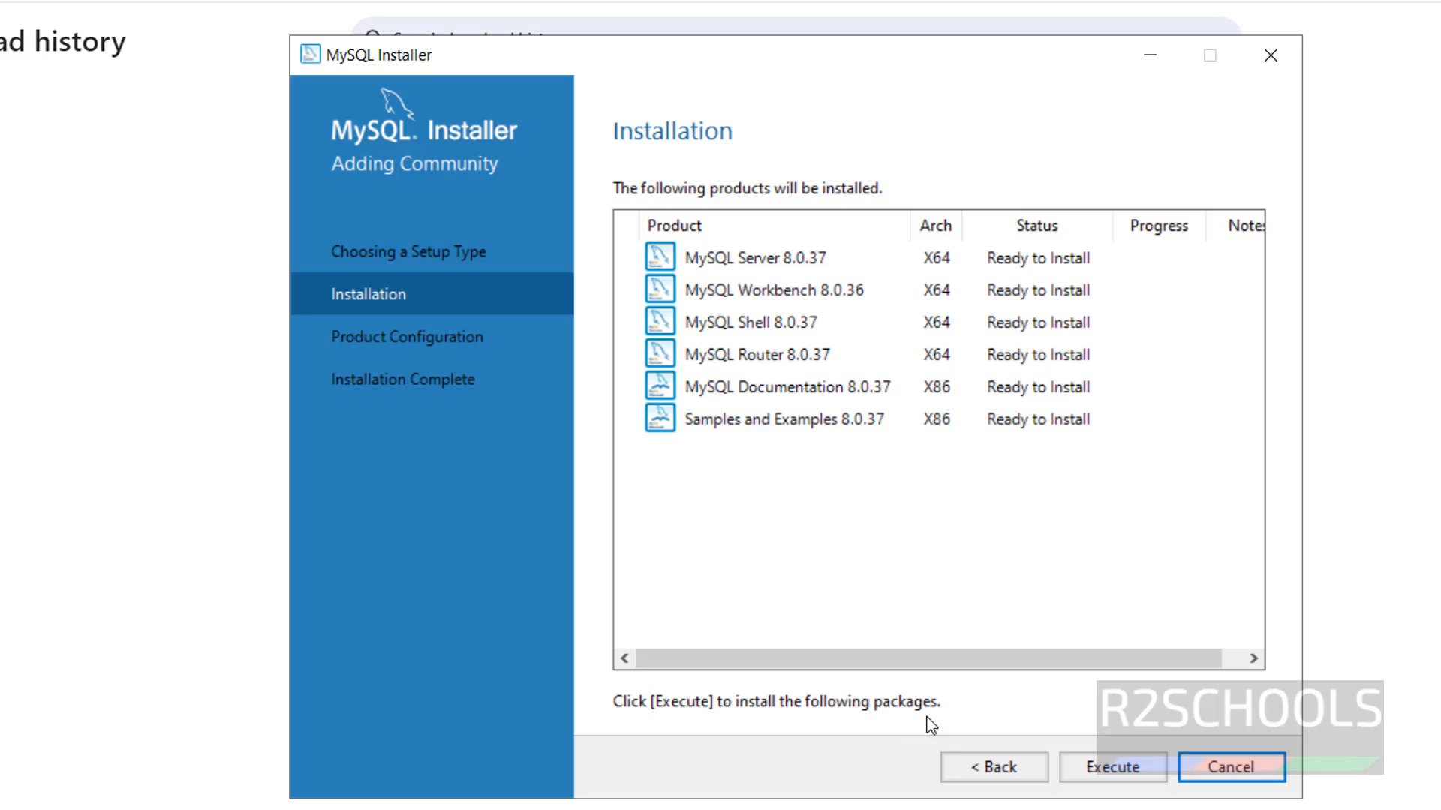
click(1112, 767)
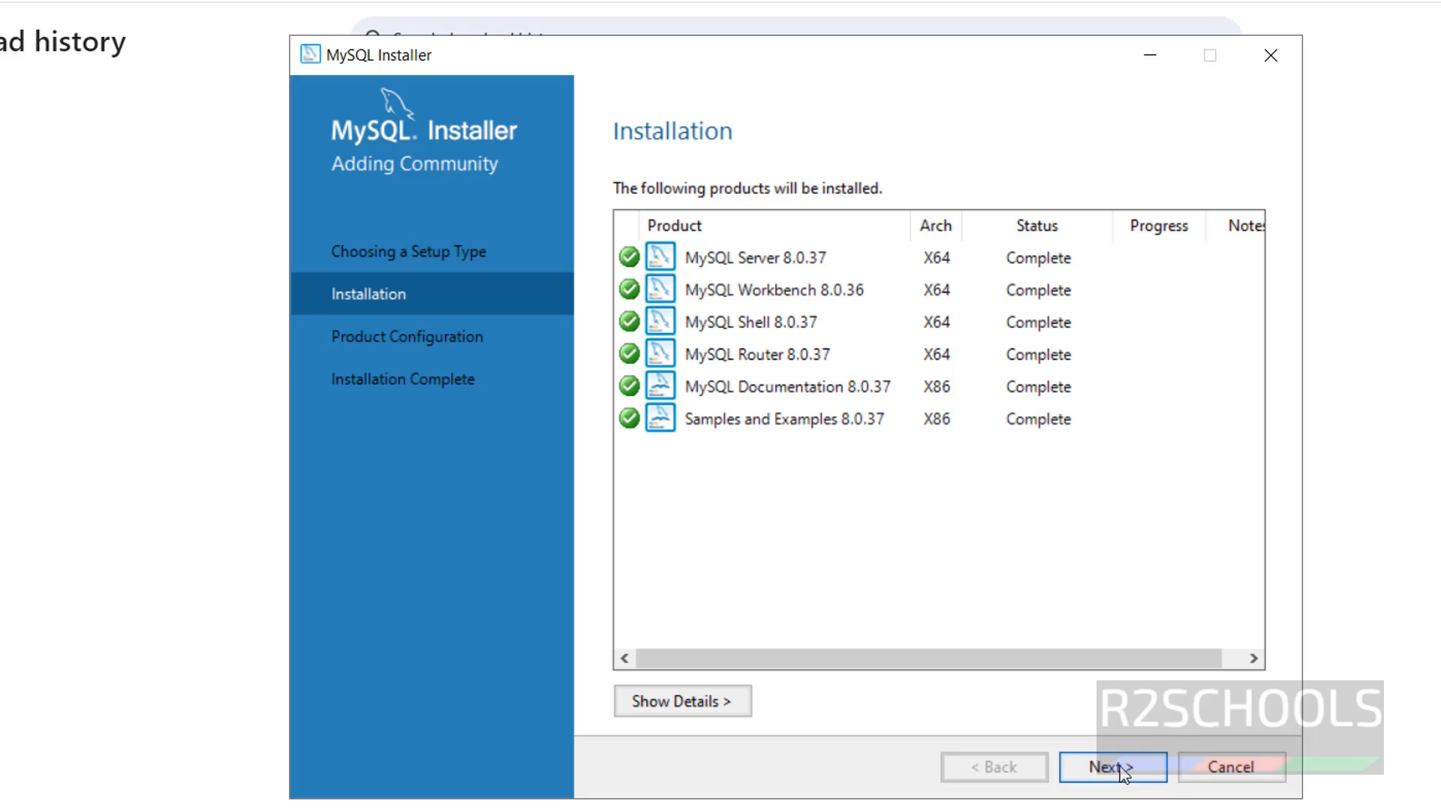
click(1110, 767)
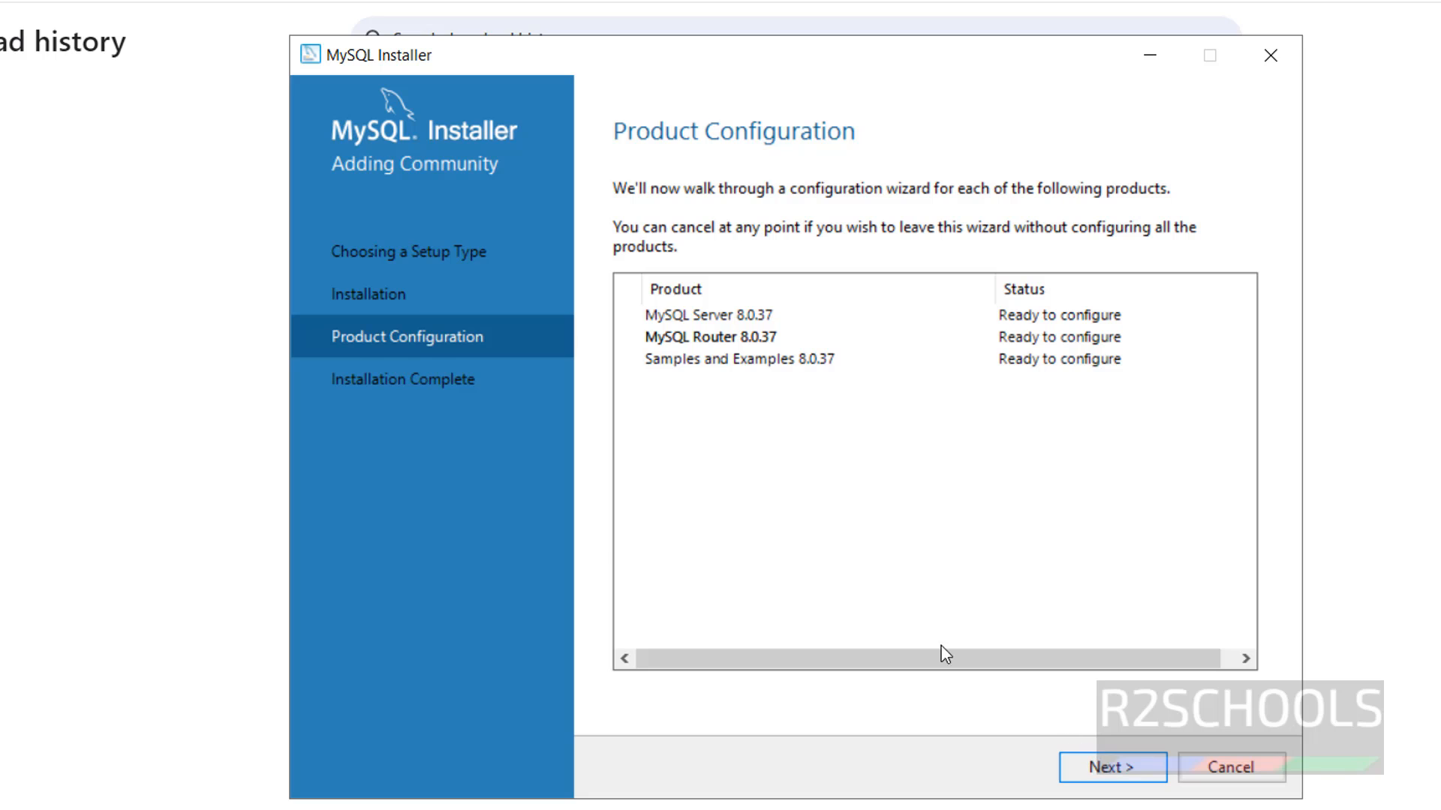
Step: Accept Development Computer on port 3306 and strong password authentication for MySQL Server 8.0.37
click(1112, 767)
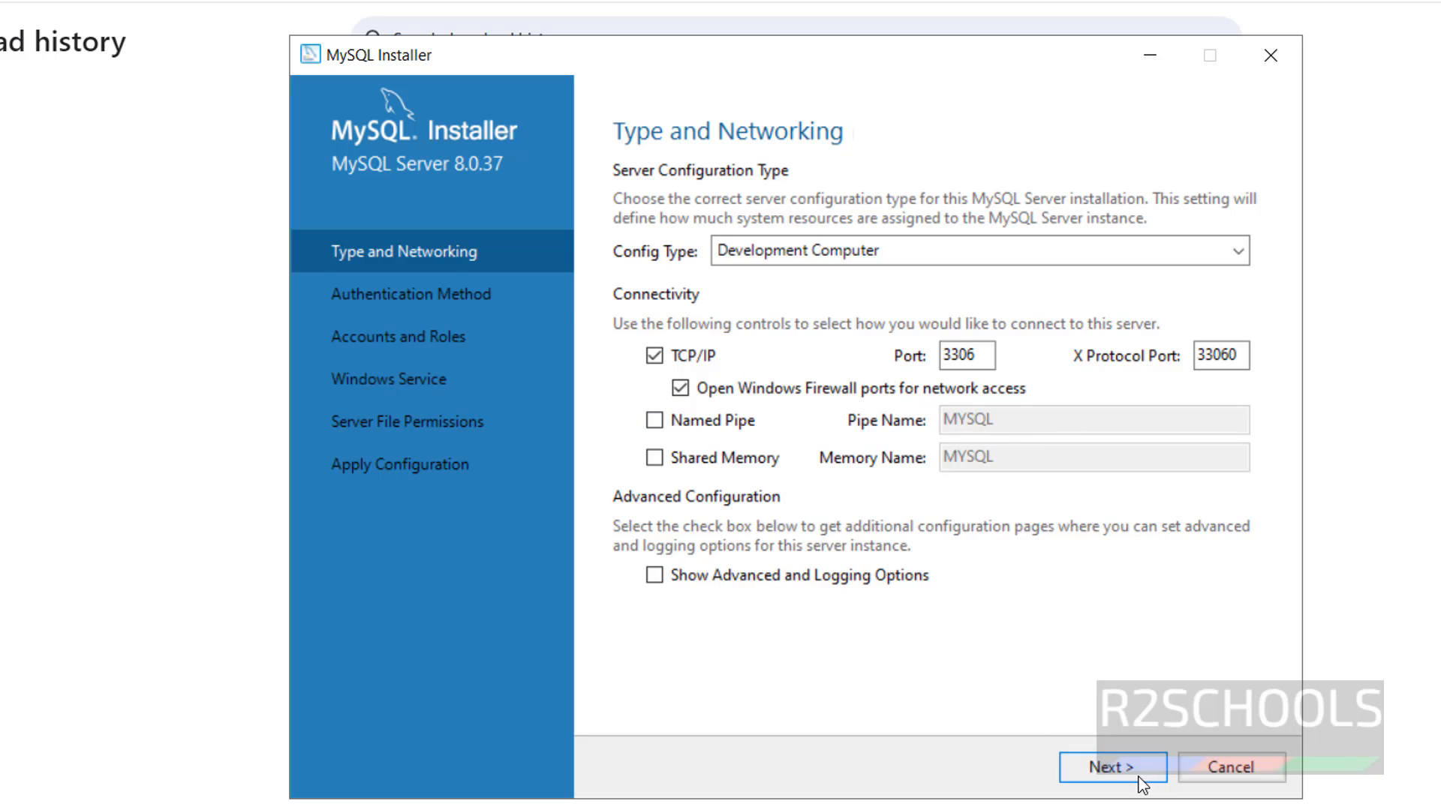
click(1112, 767)
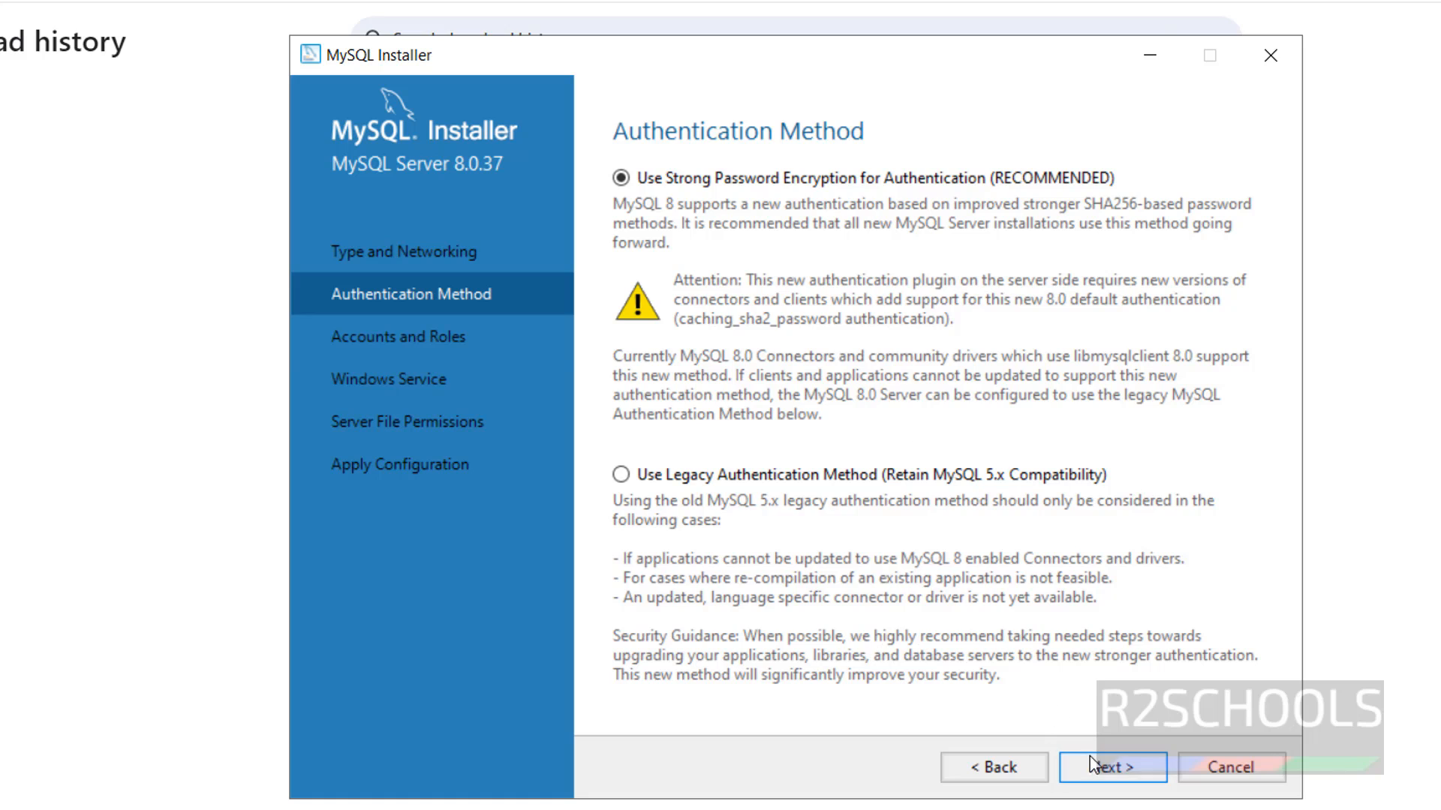
click(1111, 767)
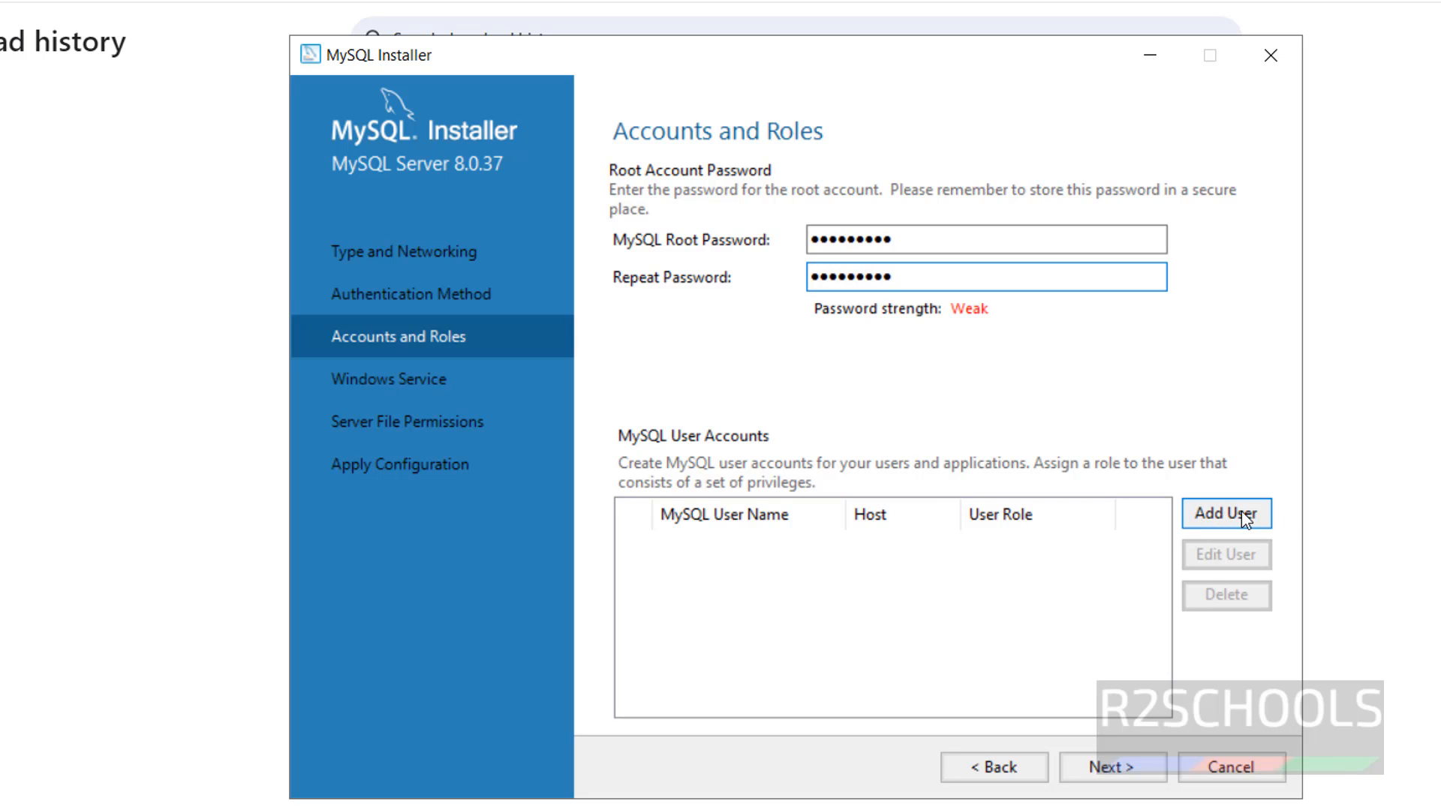
click(1226, 513)
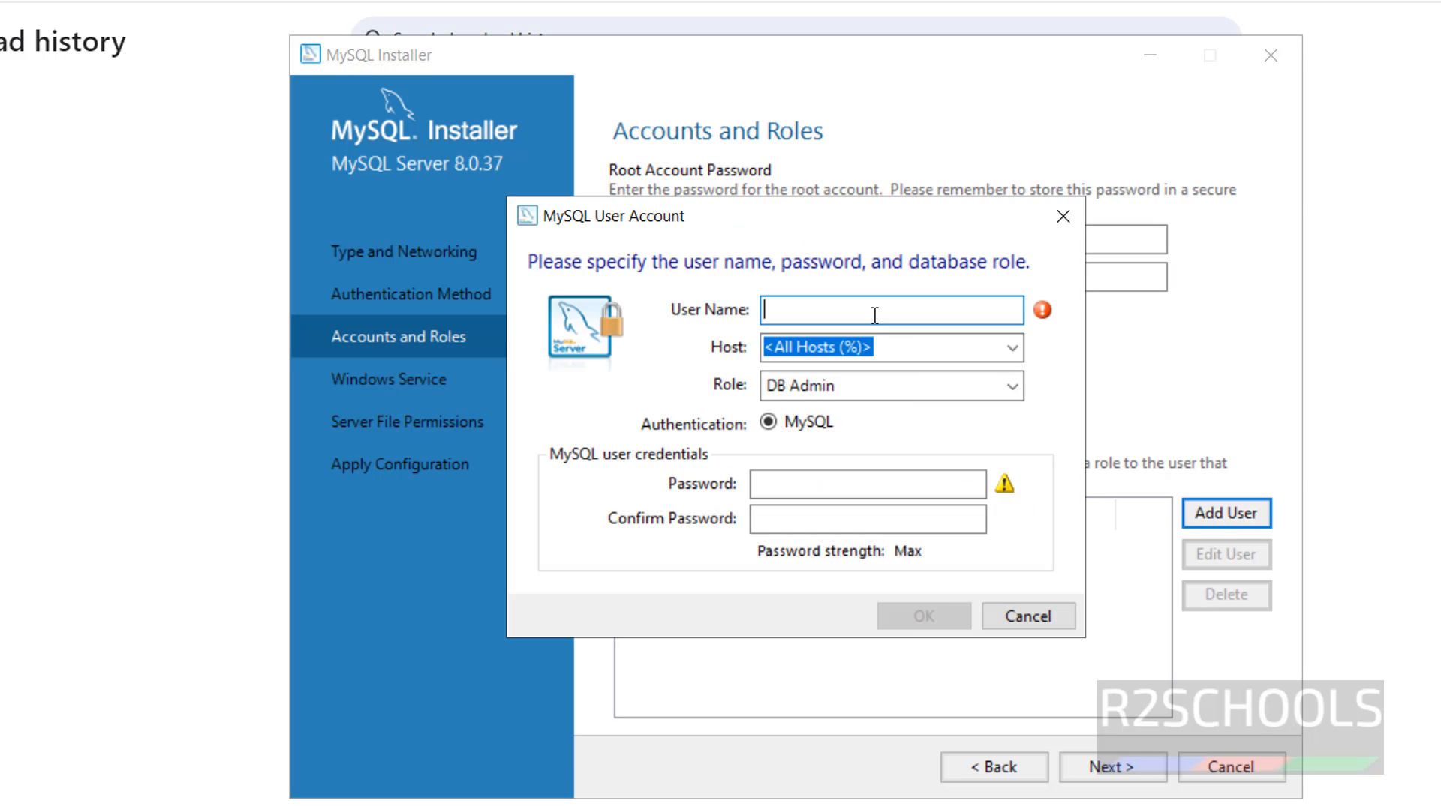
click(1010, 386)
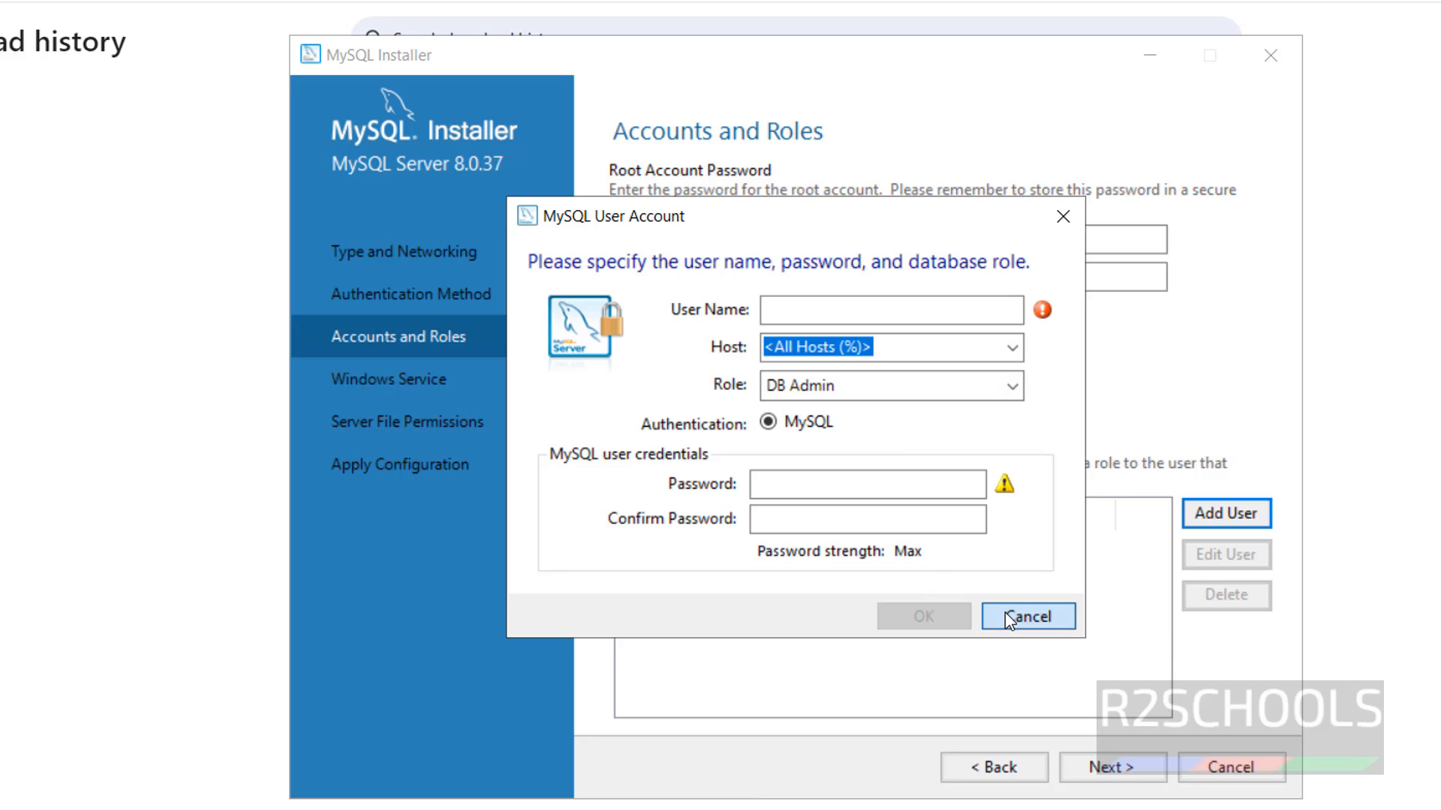
click(1026, 615)
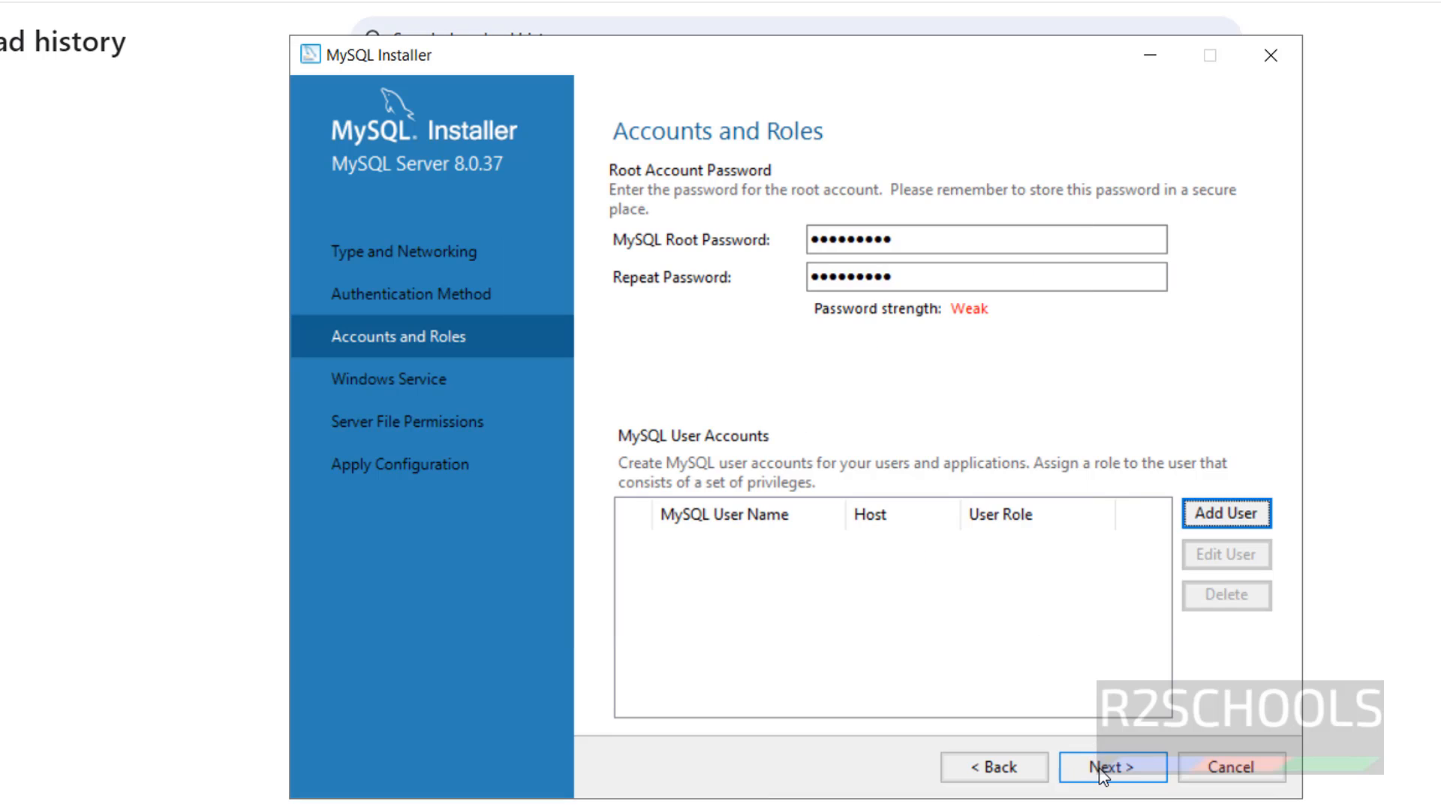
Step: Keep Windows service MySQL80 starting at system startup and continue to Server File Permissions
click(1111, 767)
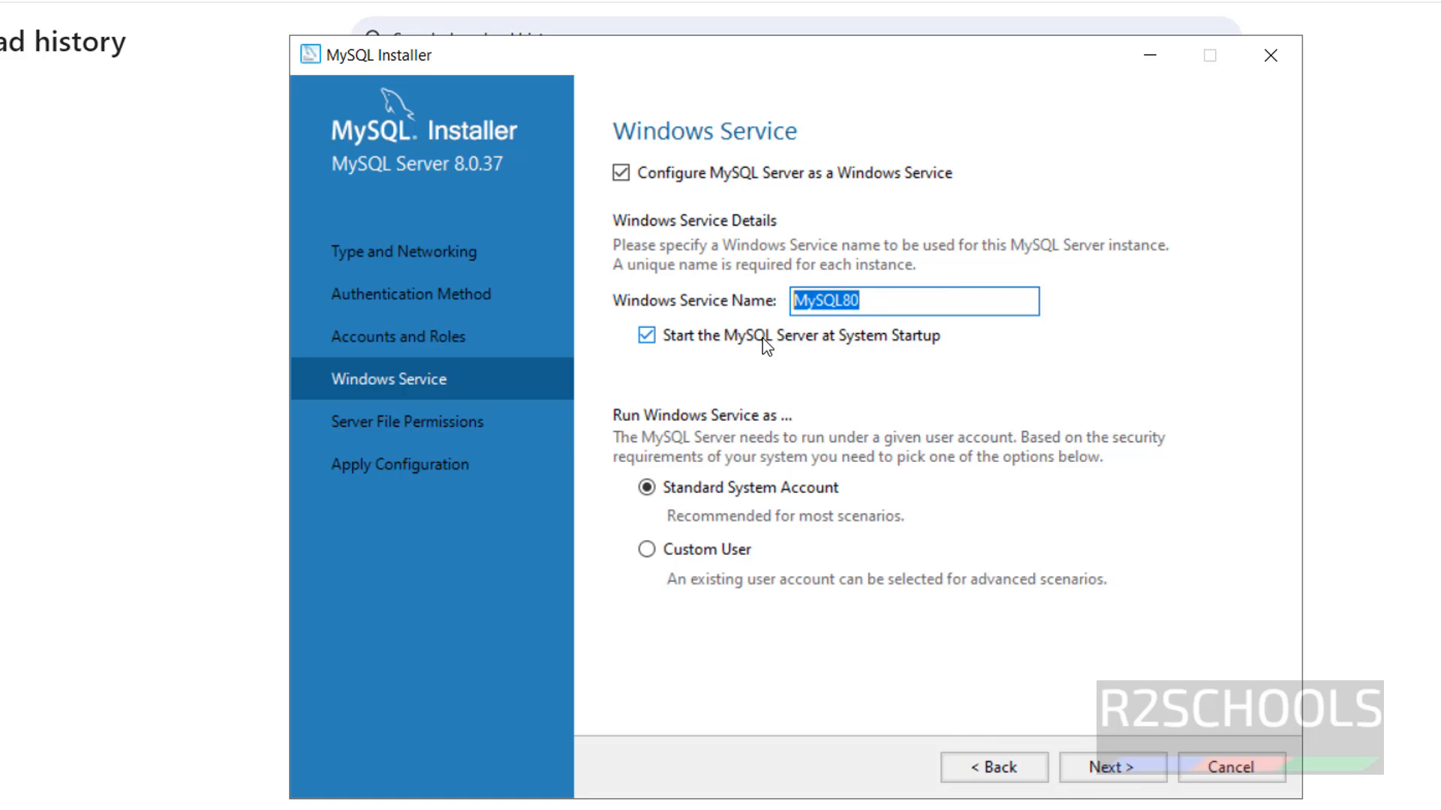
mouse_move(722, 347)
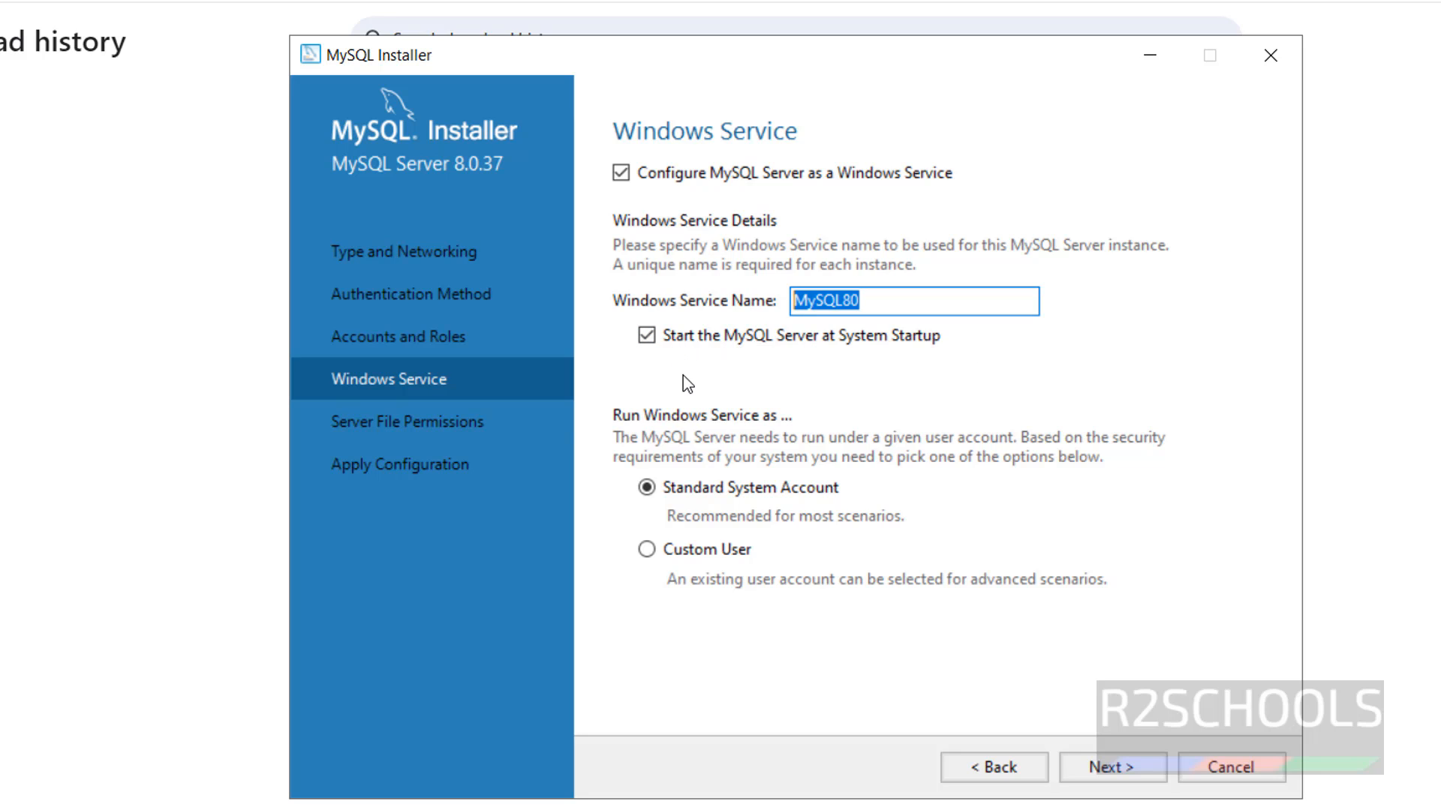
mouse_move(692, 354)
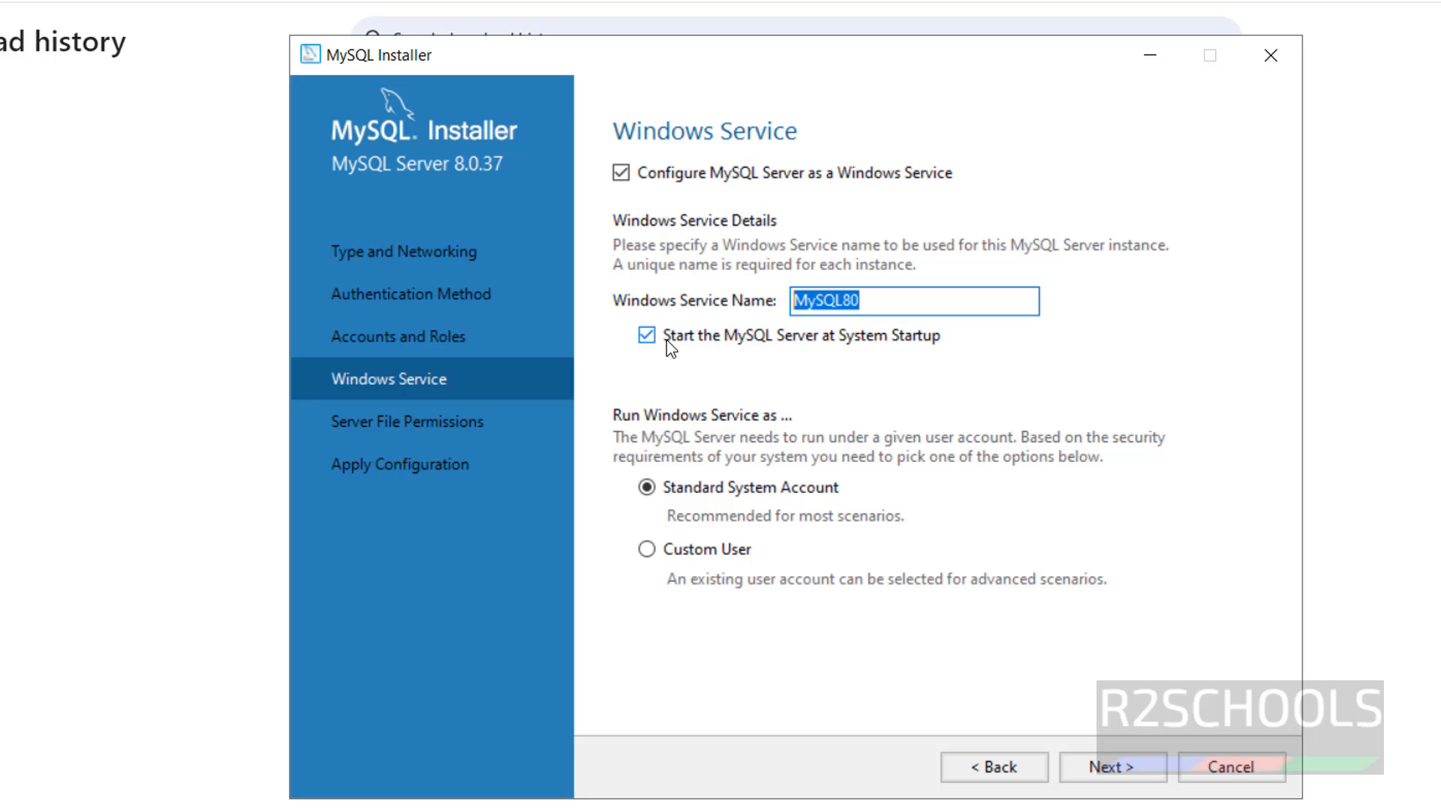
click(1110, 767)
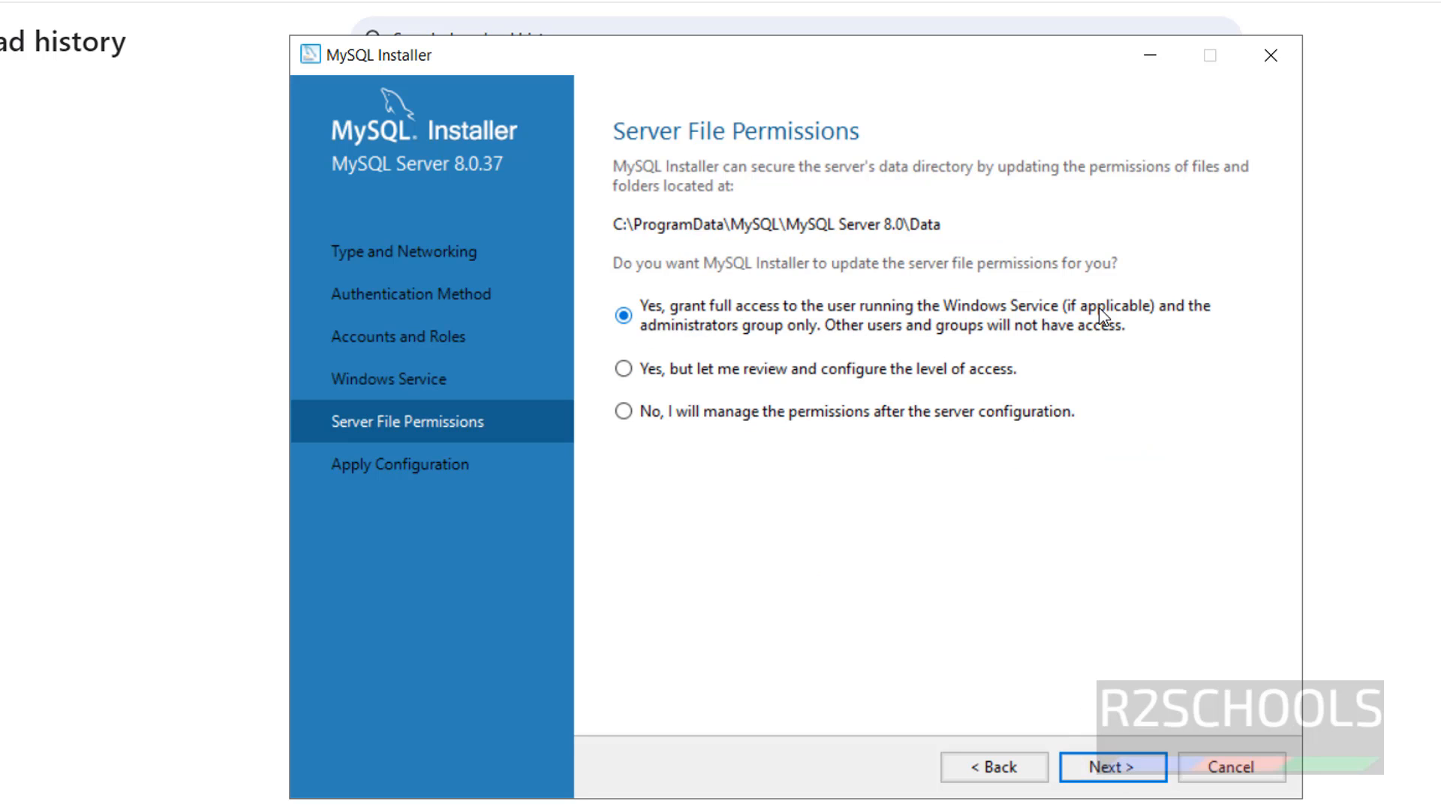
Step: Apply the MySQL Server 8.0.37 configuration and finish it
click(1111, 767)
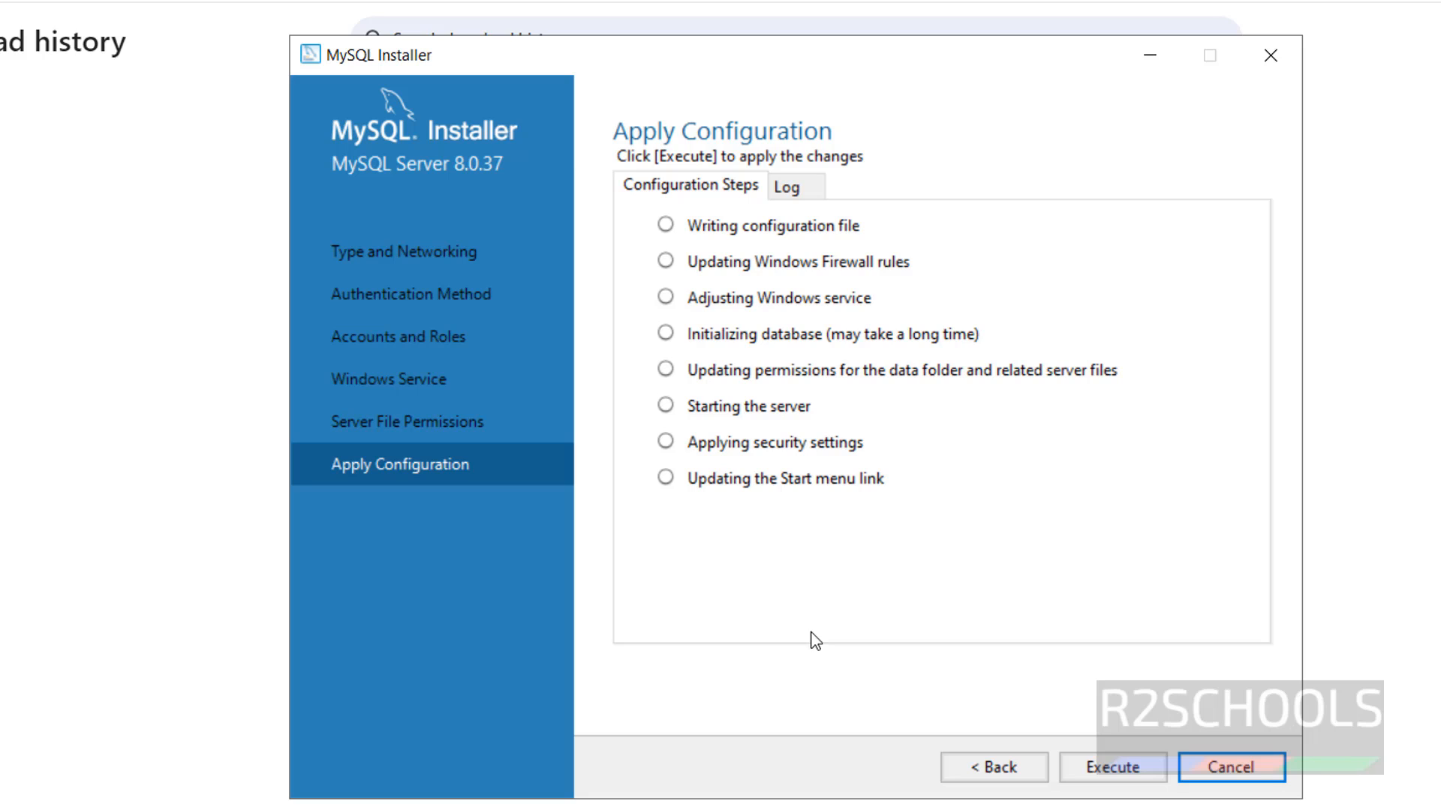
mouse_move(780, 136)
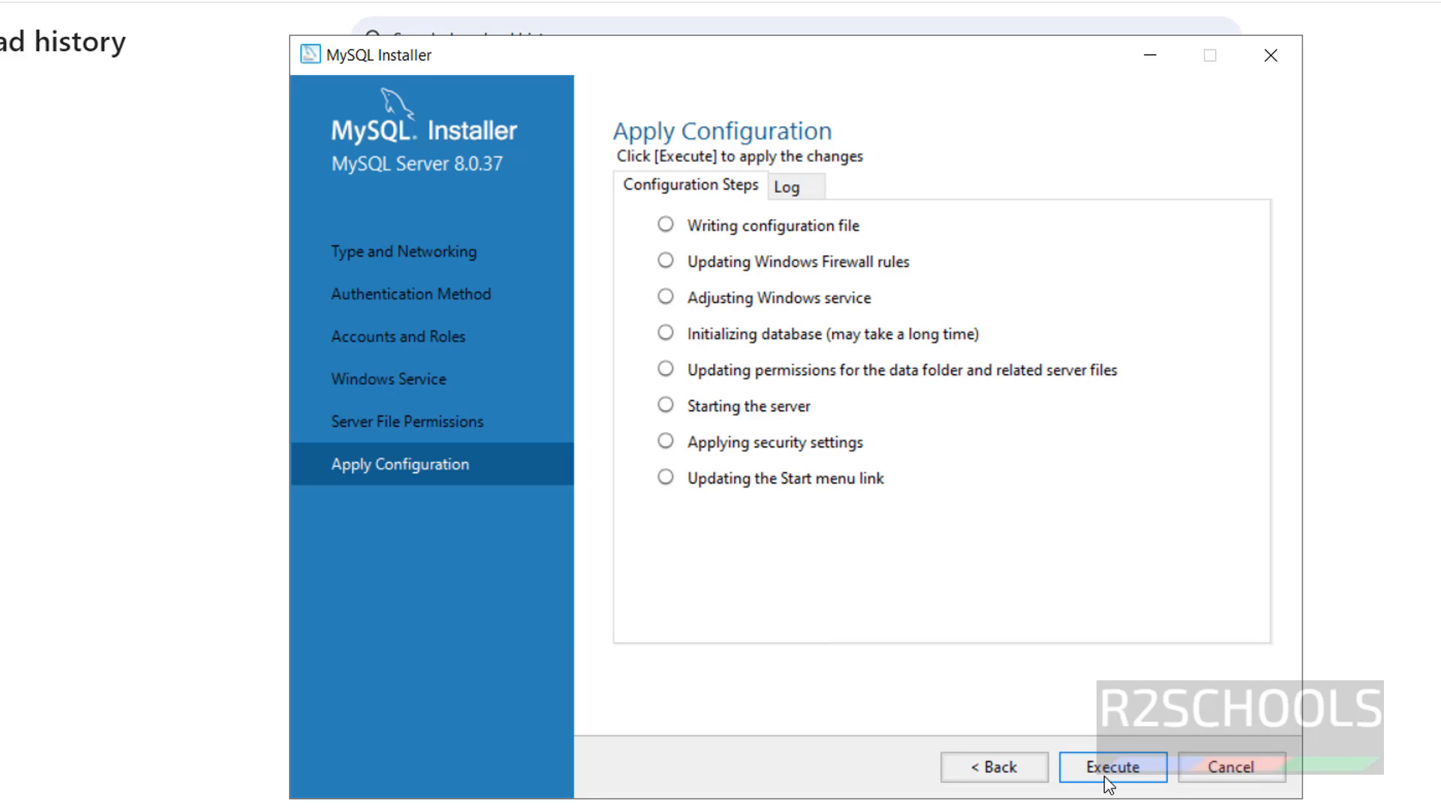
click(1110, 767)
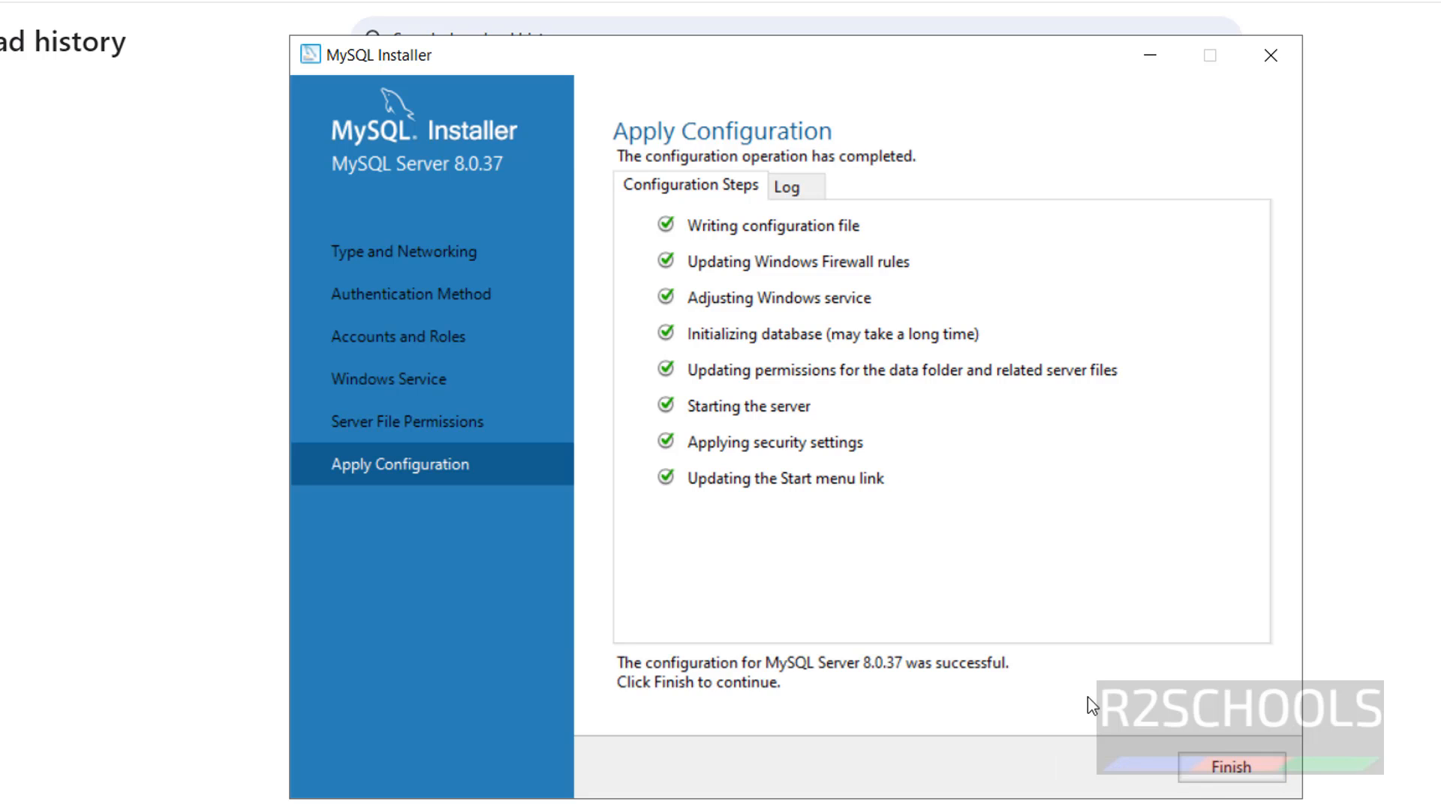
click(1229, 767)
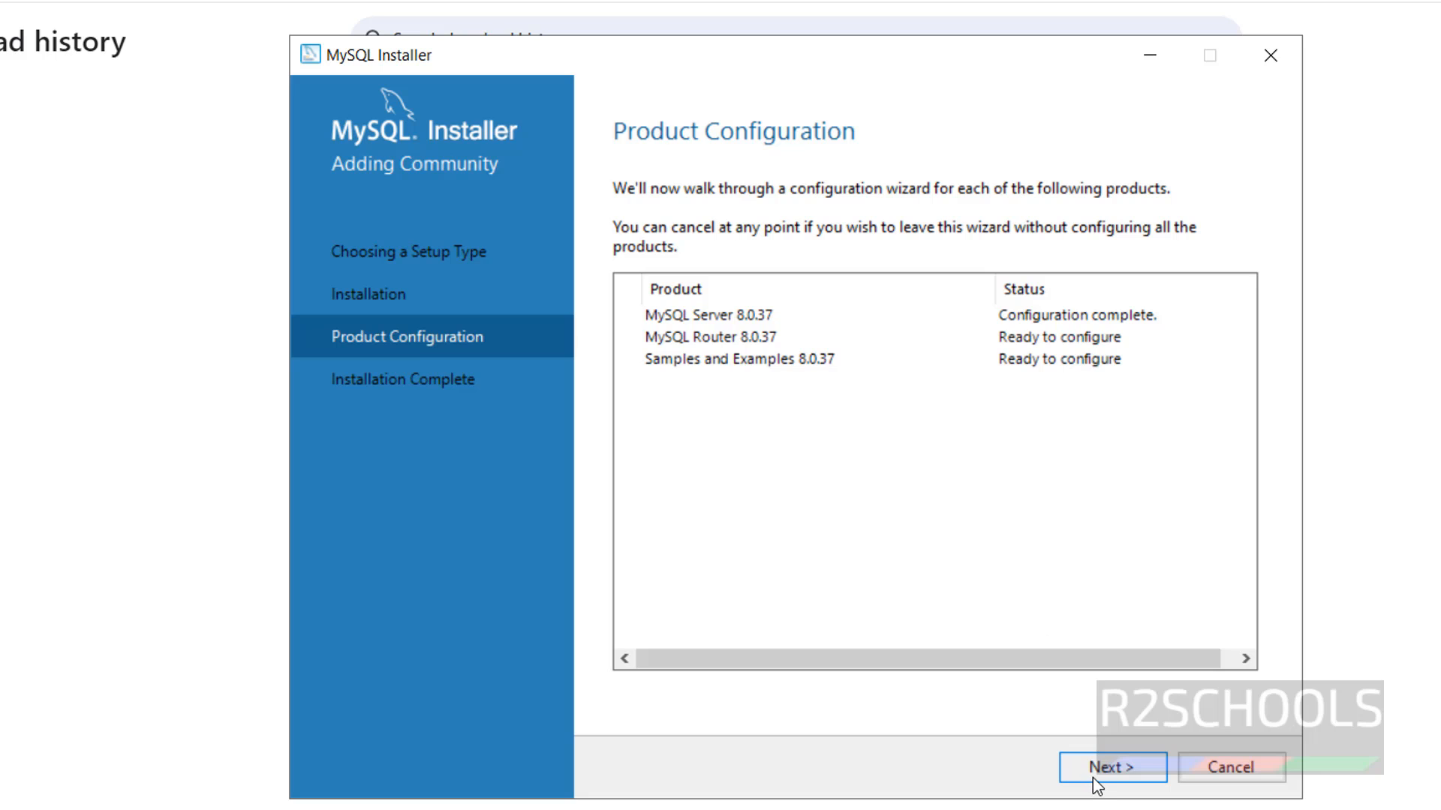
Step: Skip MySQL Router bootstrapping and return to the product list
click(1110, 767)
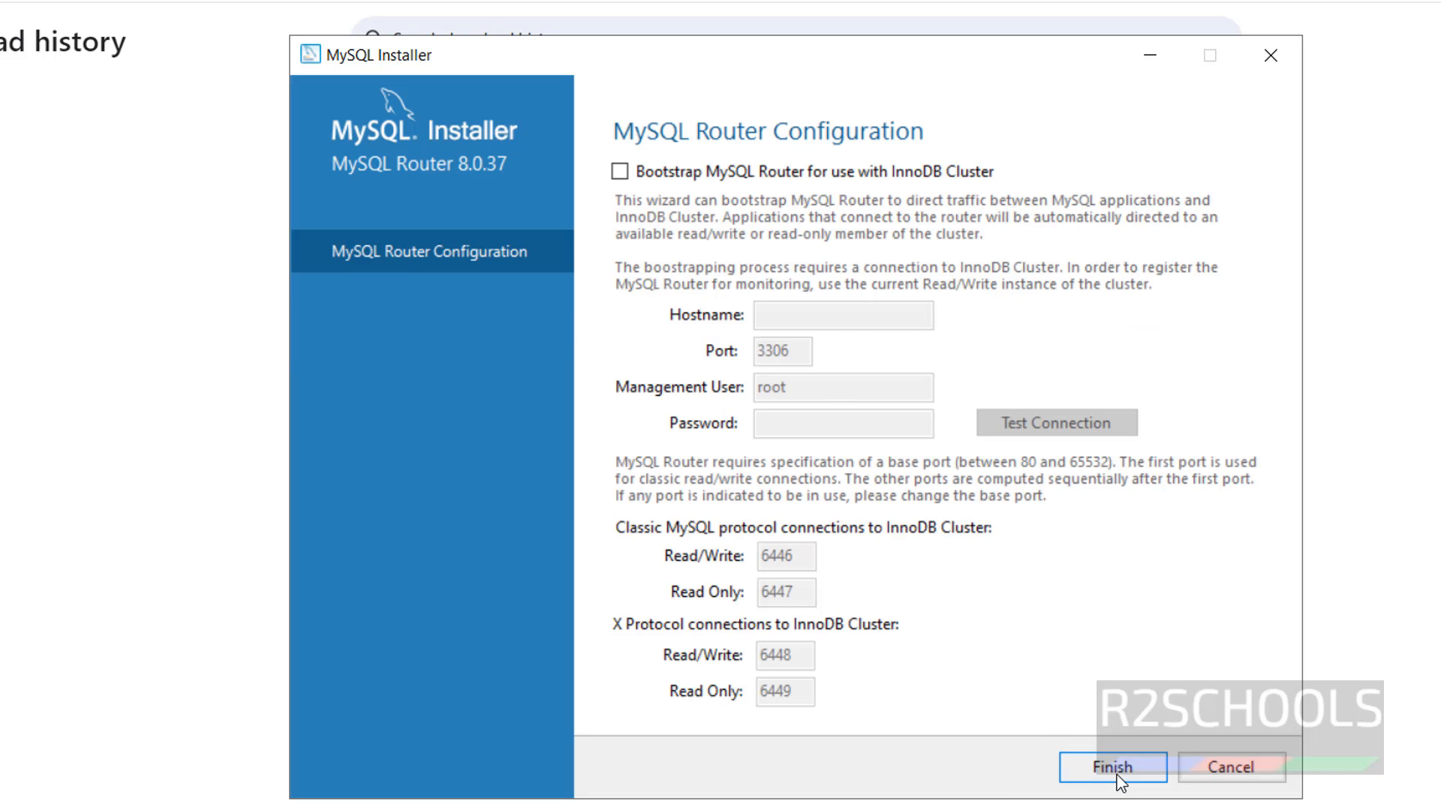
click(1110, 766)
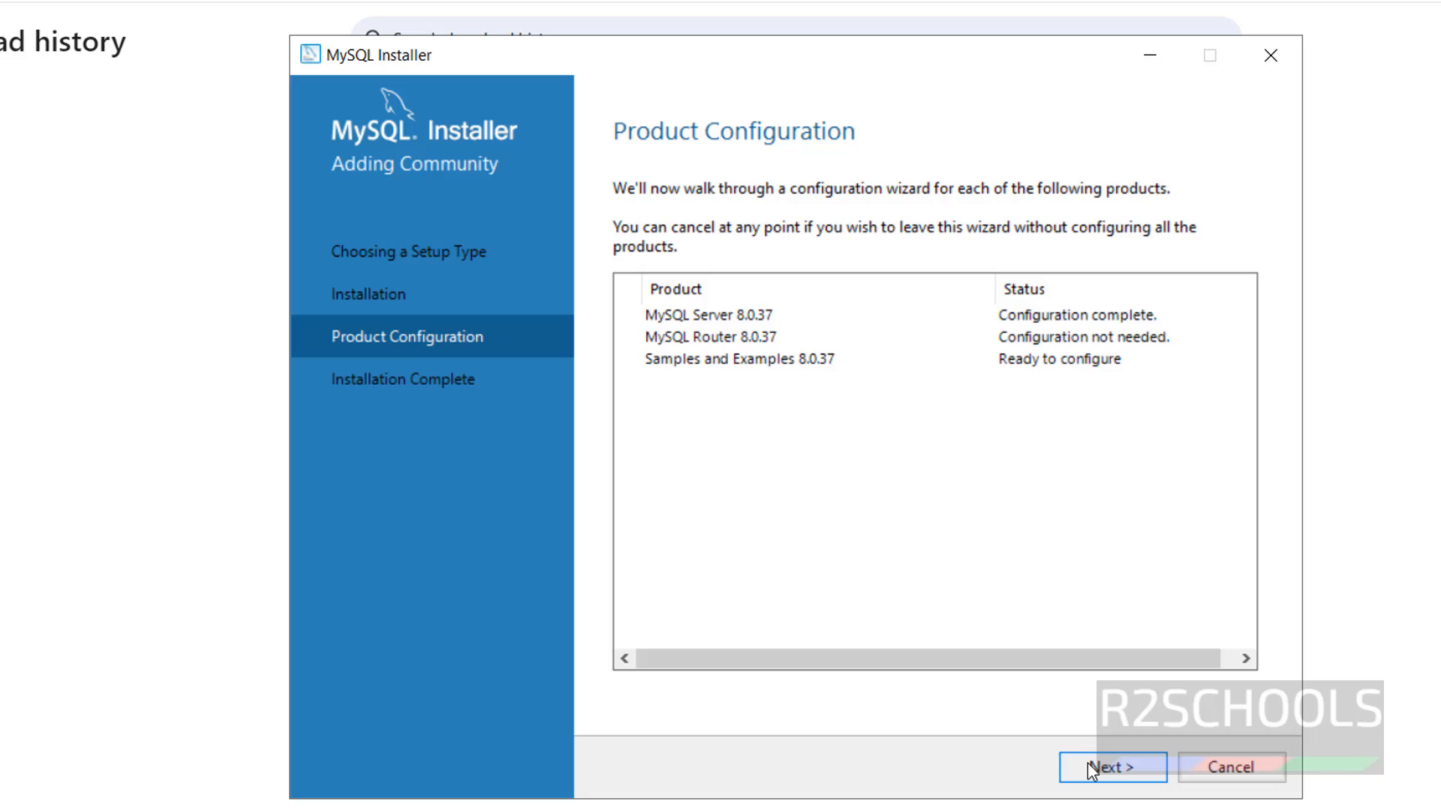
Step: Verify the root password and run the Samples and Examples 8.0.37 scripts to completion
click(1110, 767)
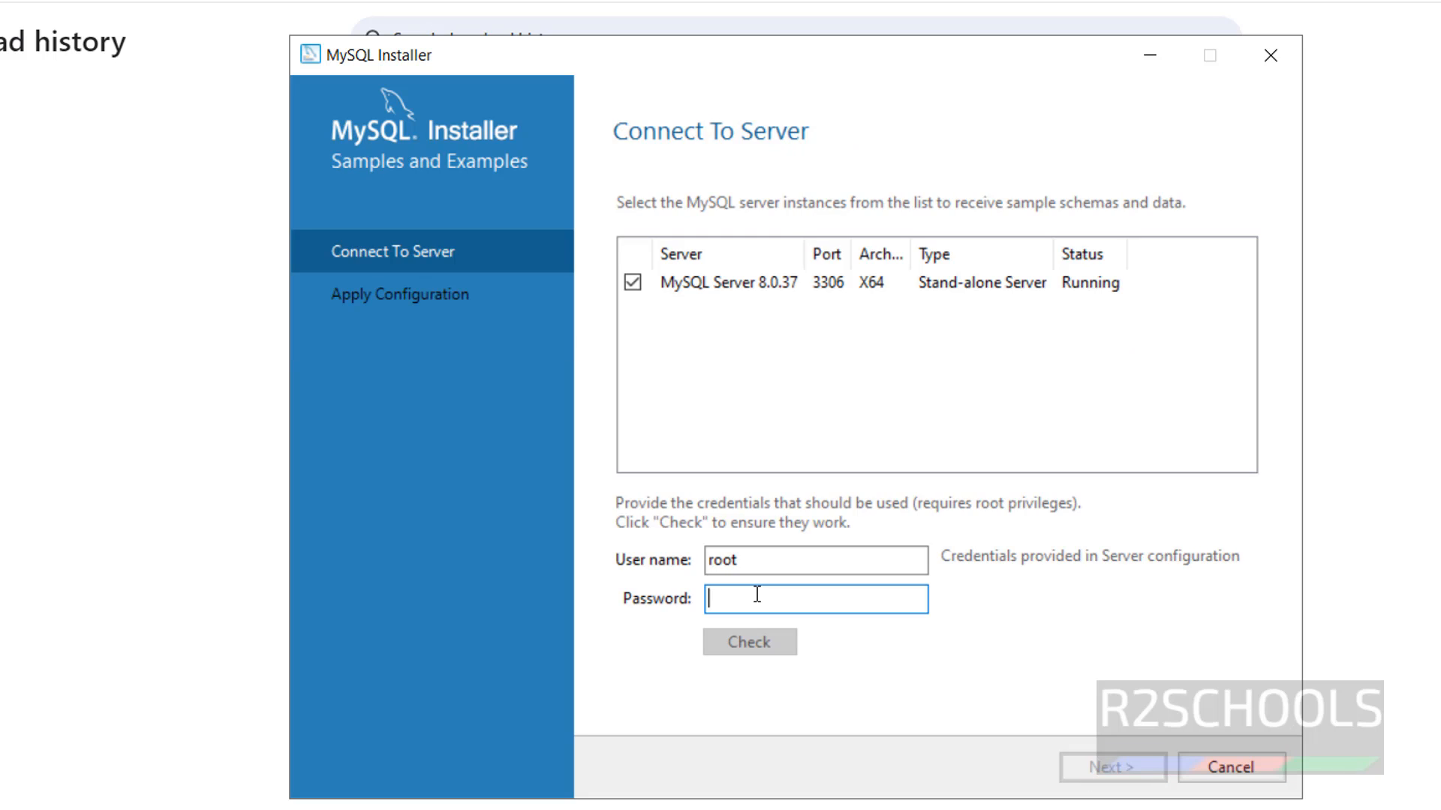
text(password)
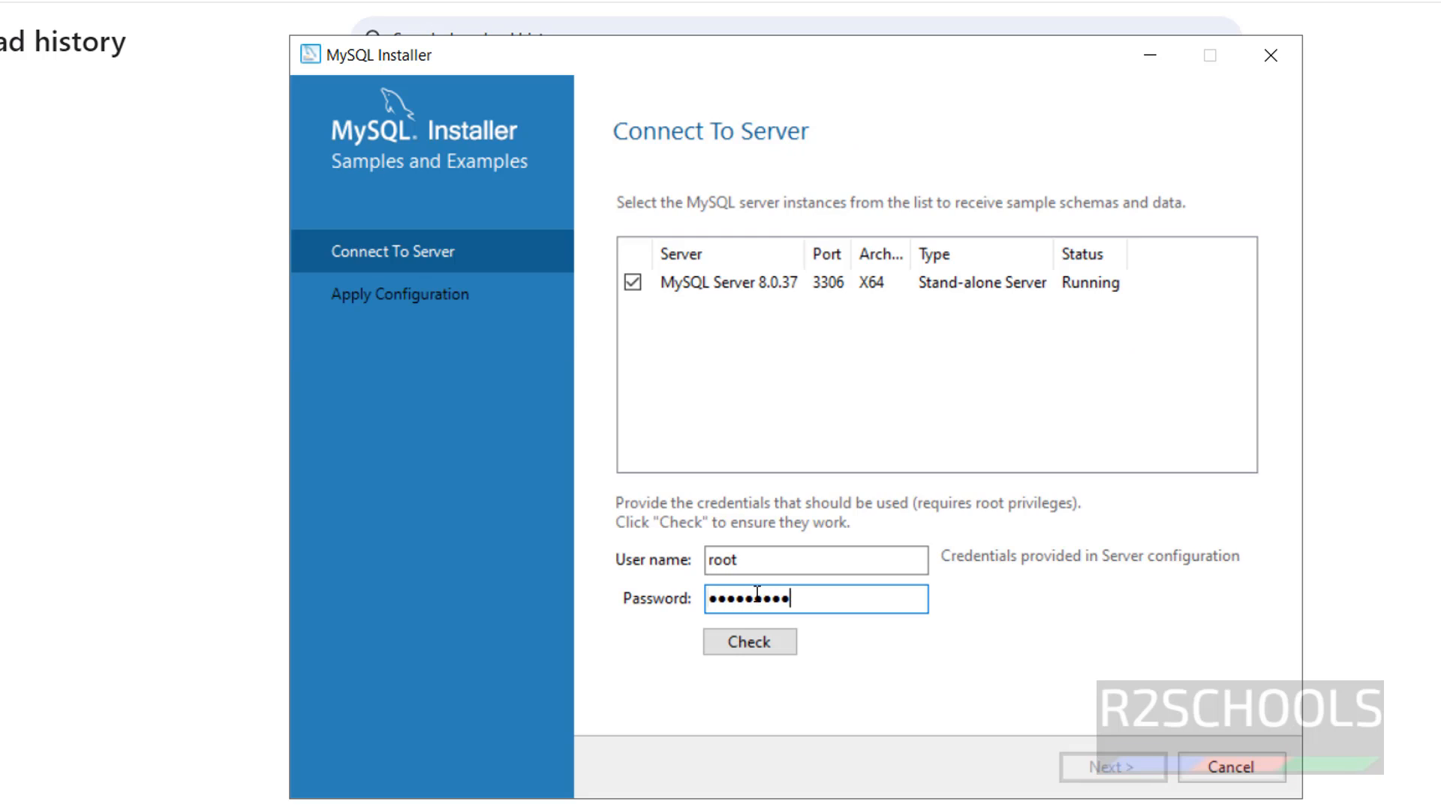
click(1111, 767)
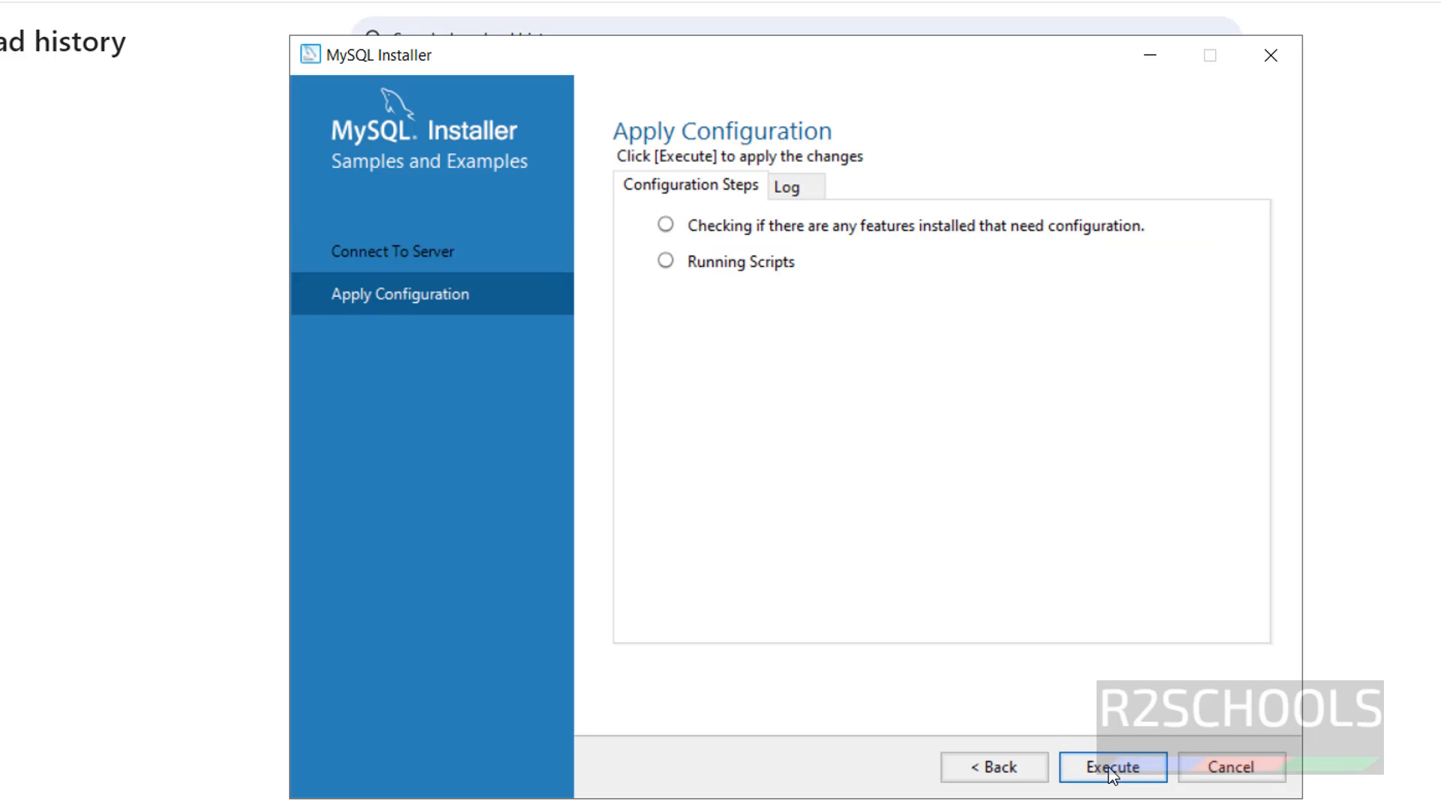
click(1112, 767)
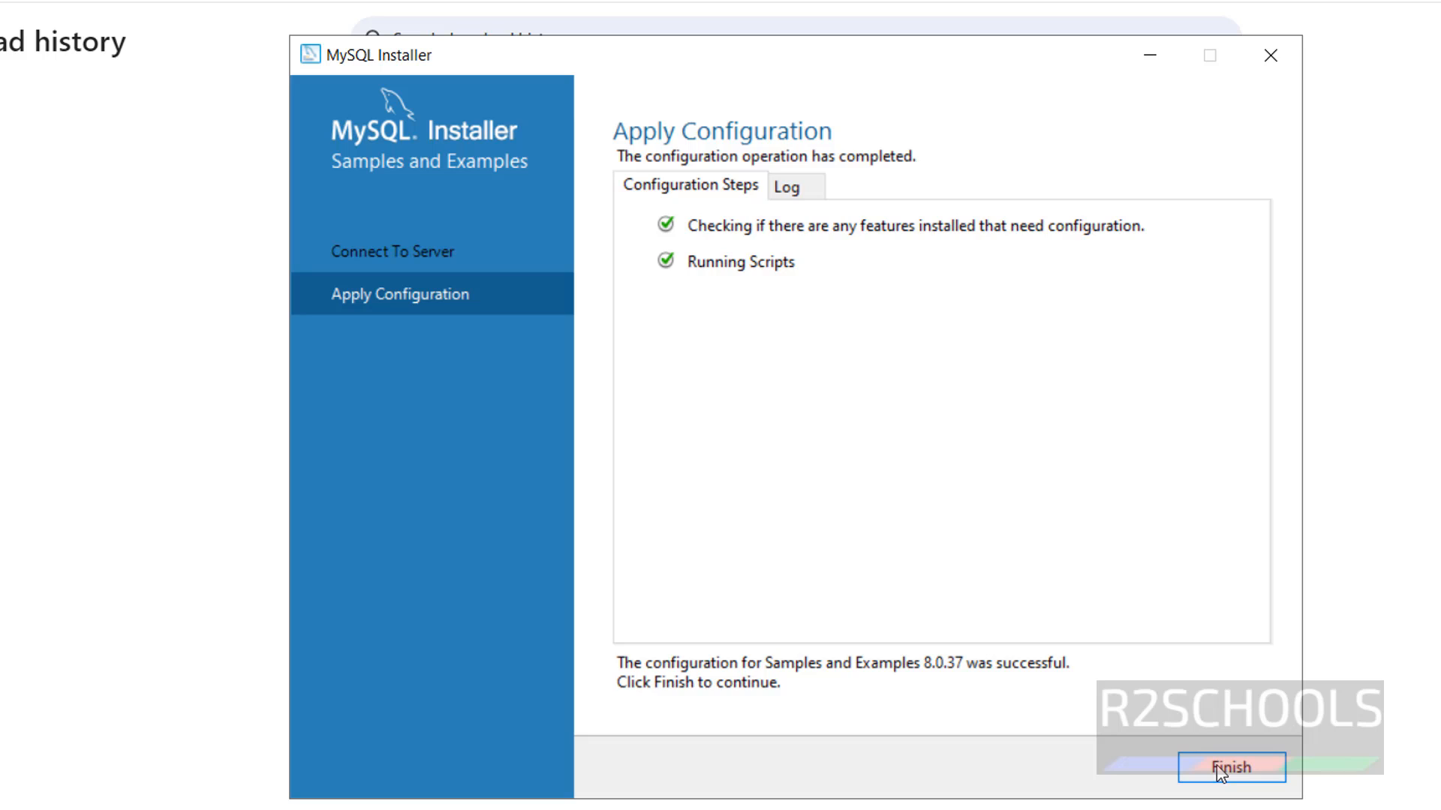
click(1231, 766)
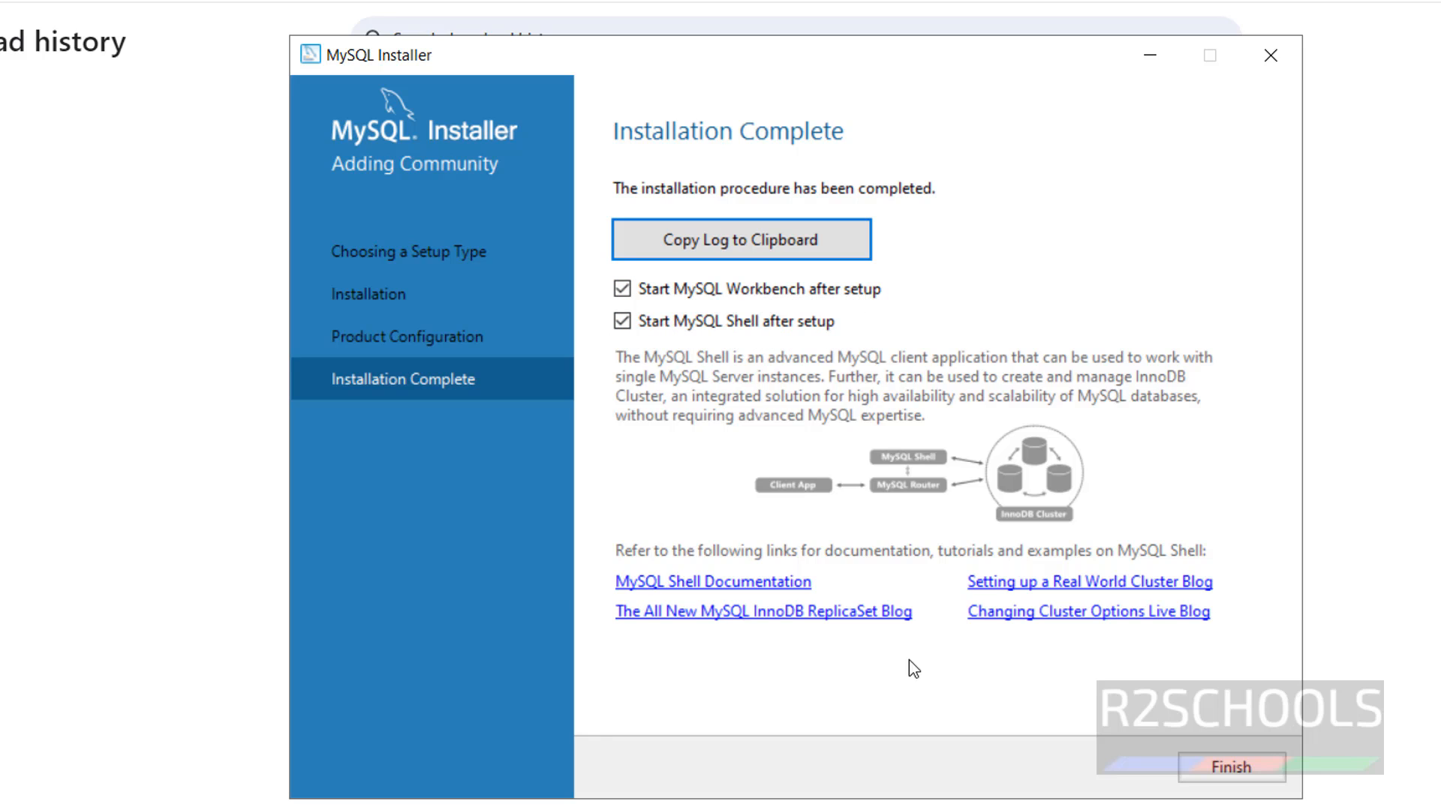
Step: Finish the installer with MySQL Shell unchecked so only Workbench launches
click(621, 321)
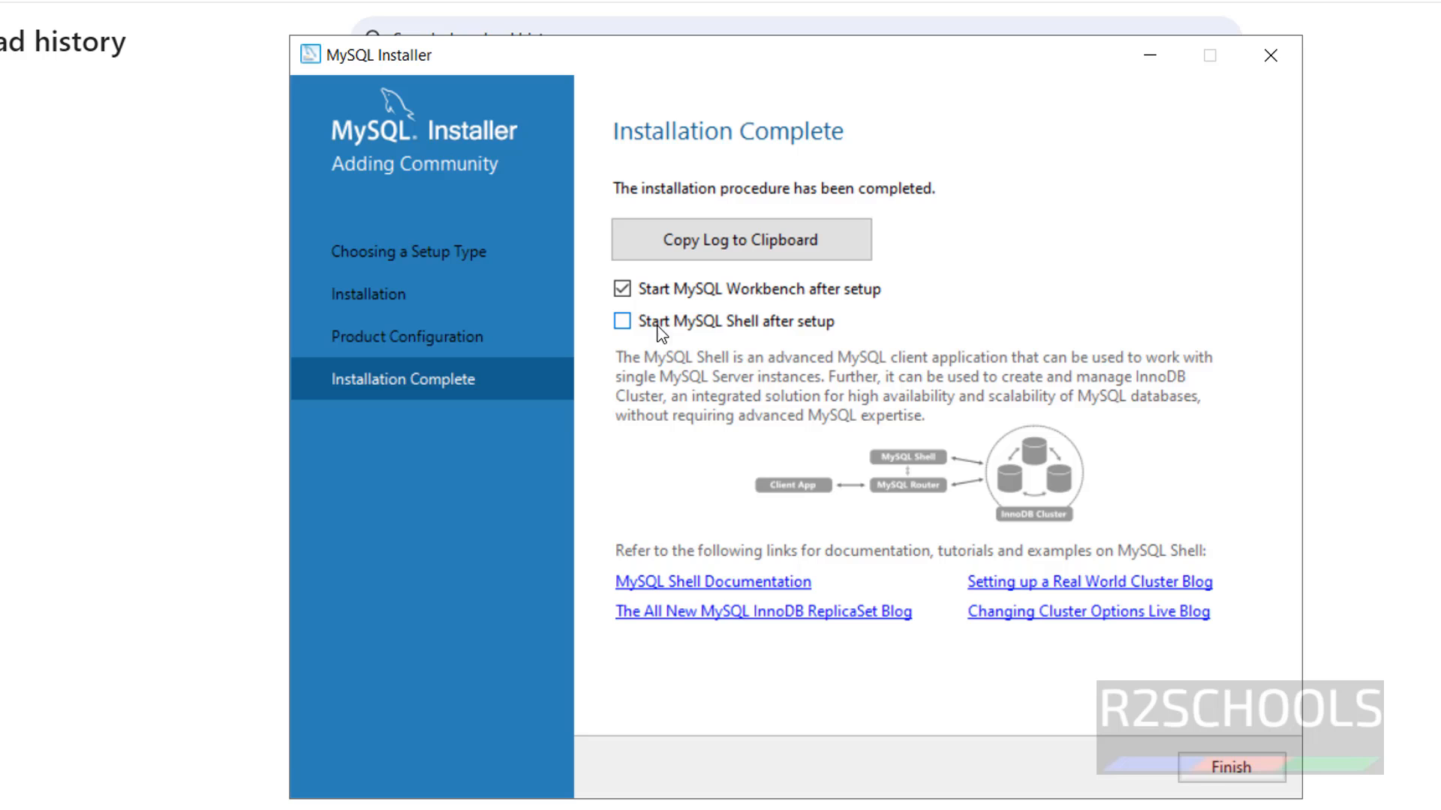
click(1231, 766)
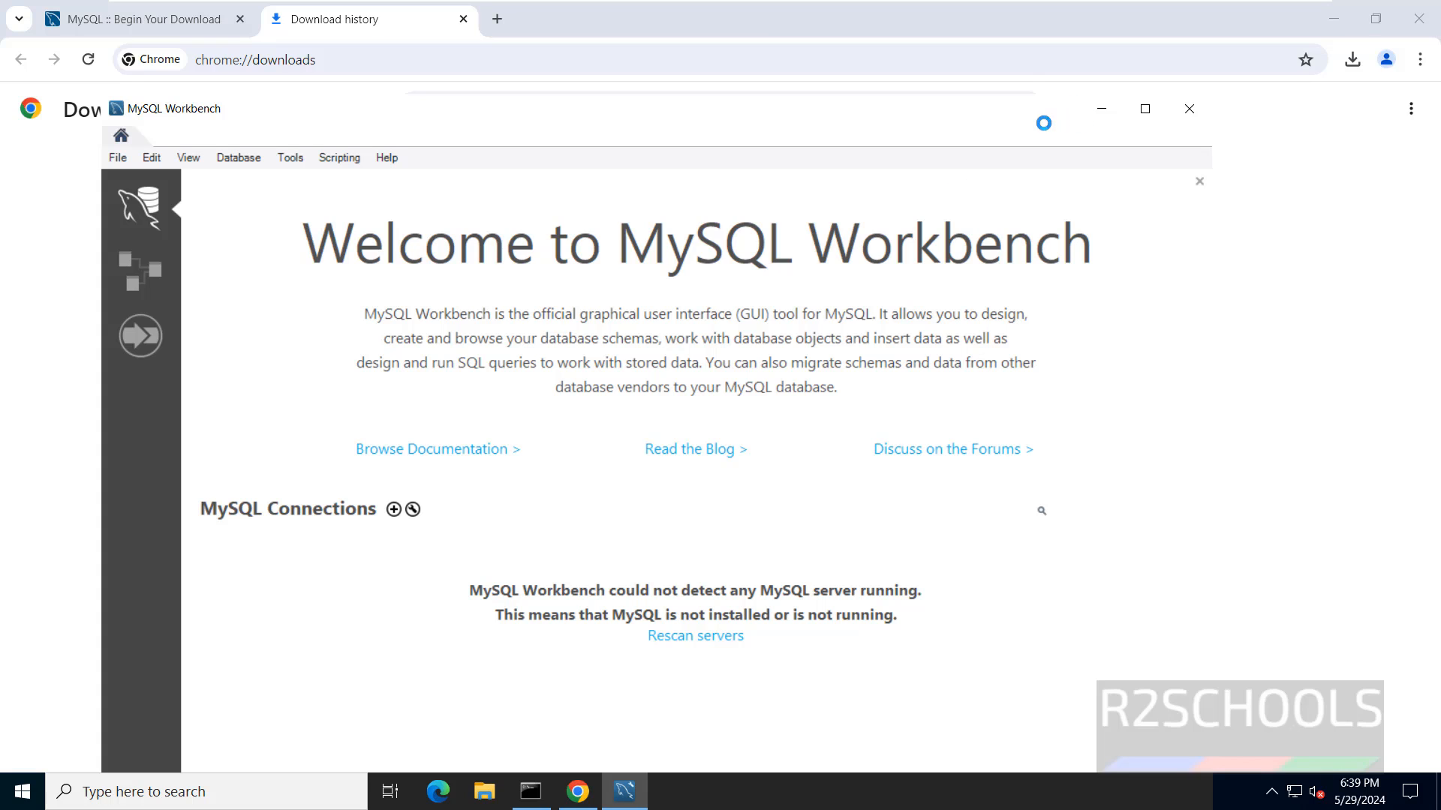
Step: Maximize Workbench and bring up the Setup New Connection dialog for root at 127.0.0.1:3306
click(1143, 108)
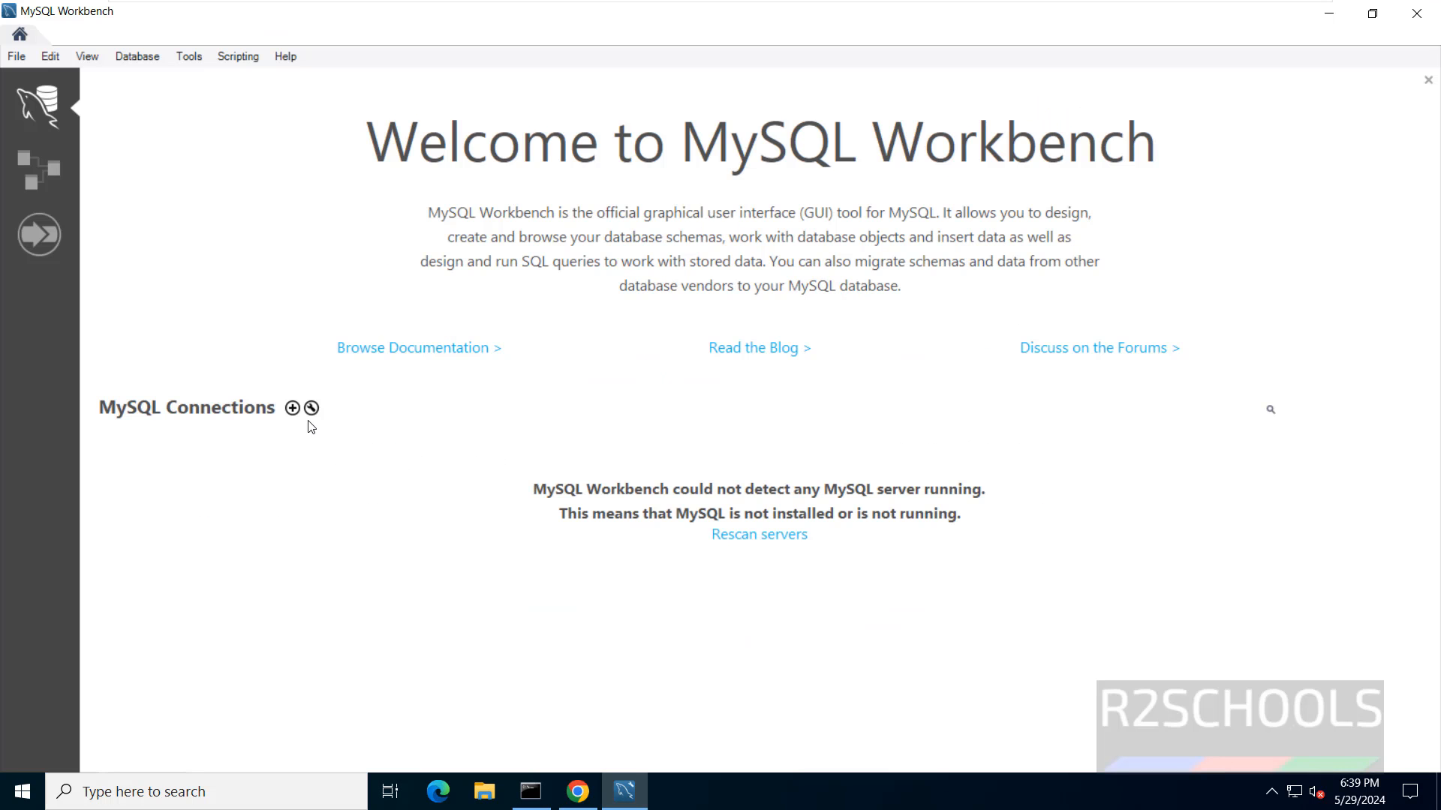
mouse_move(293, 409)
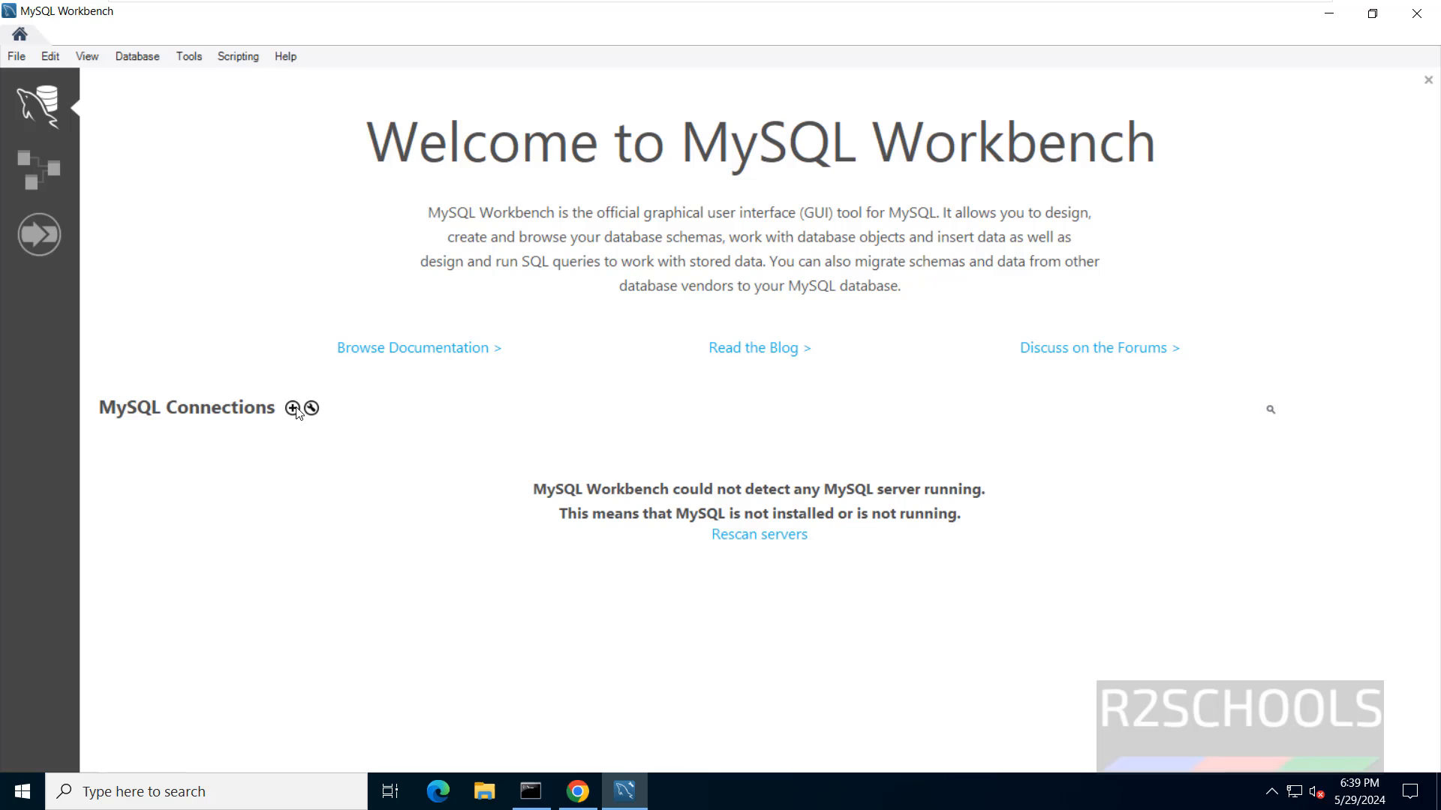
click(290, 408)
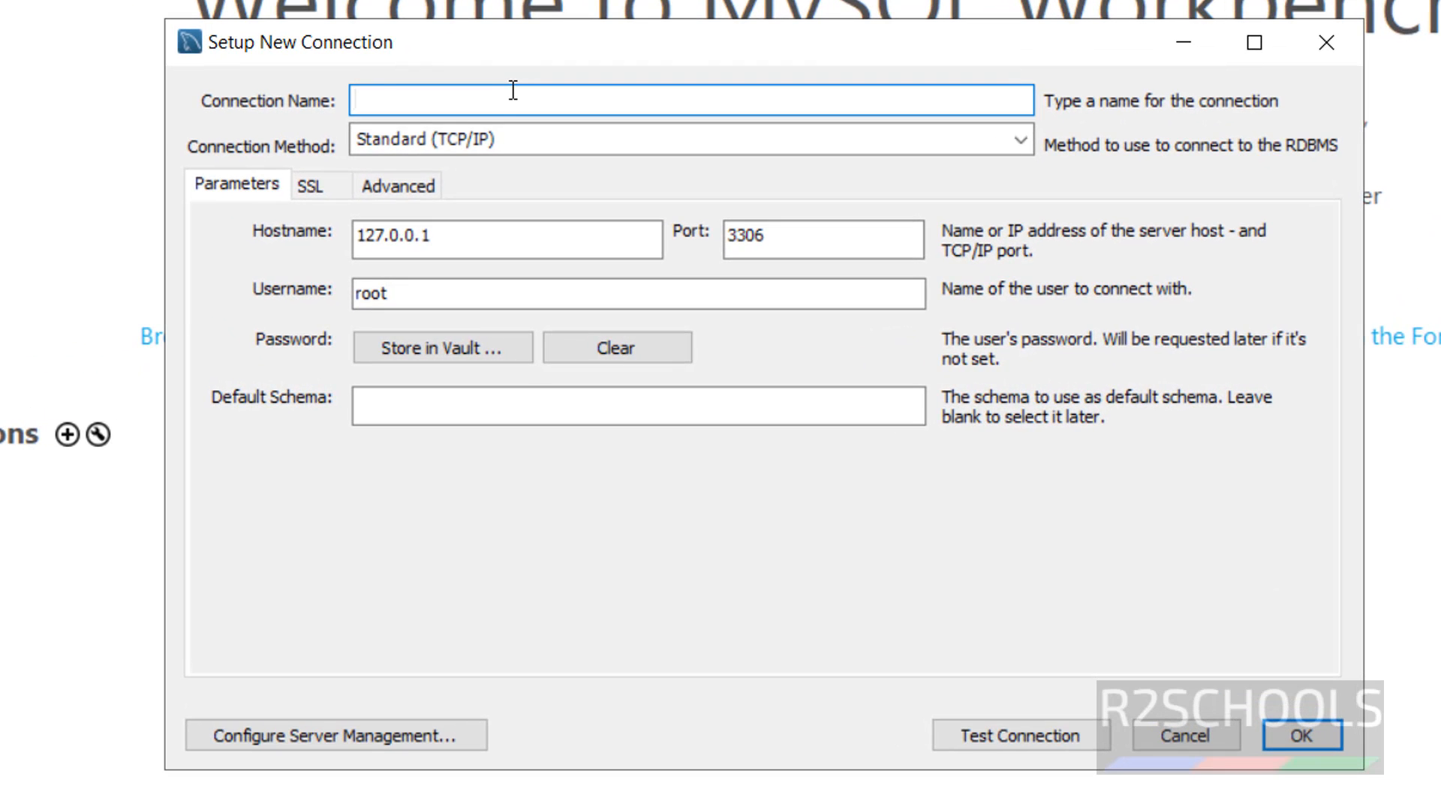
Step: Name the connection mysql8win2022 with hostname 127.0.0.1, port 3306 and username root
text(mysql8)
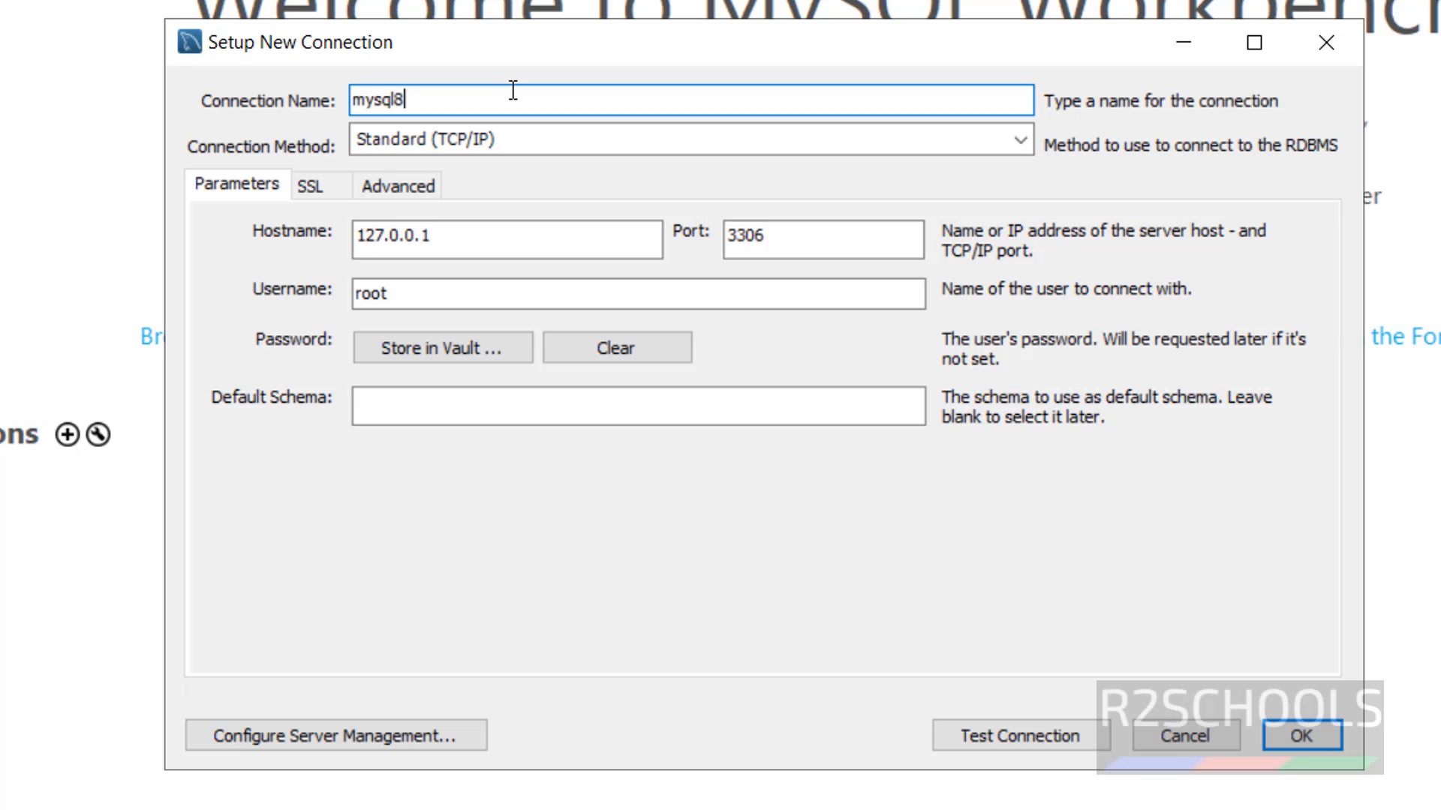
text(win2022)
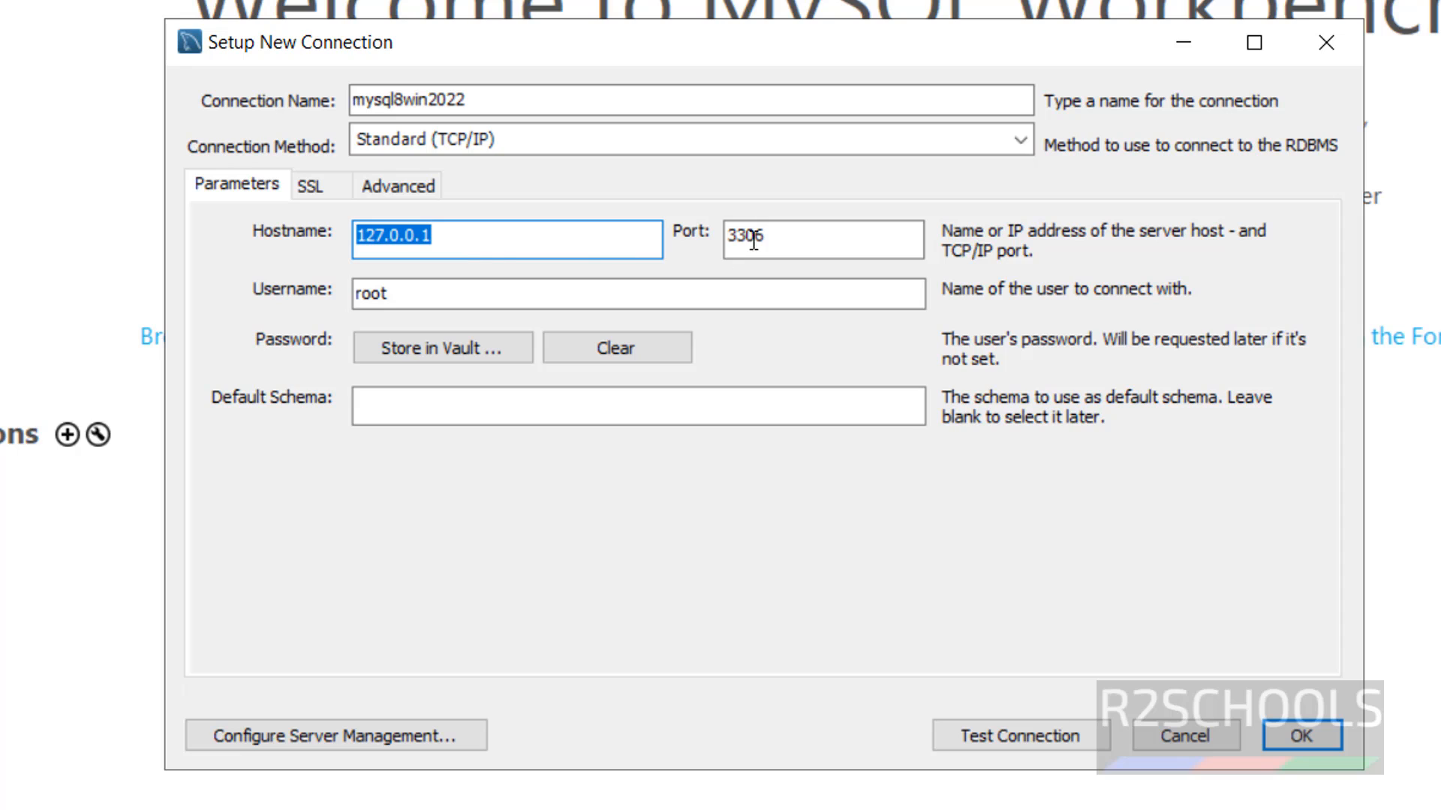
click(818, 239)
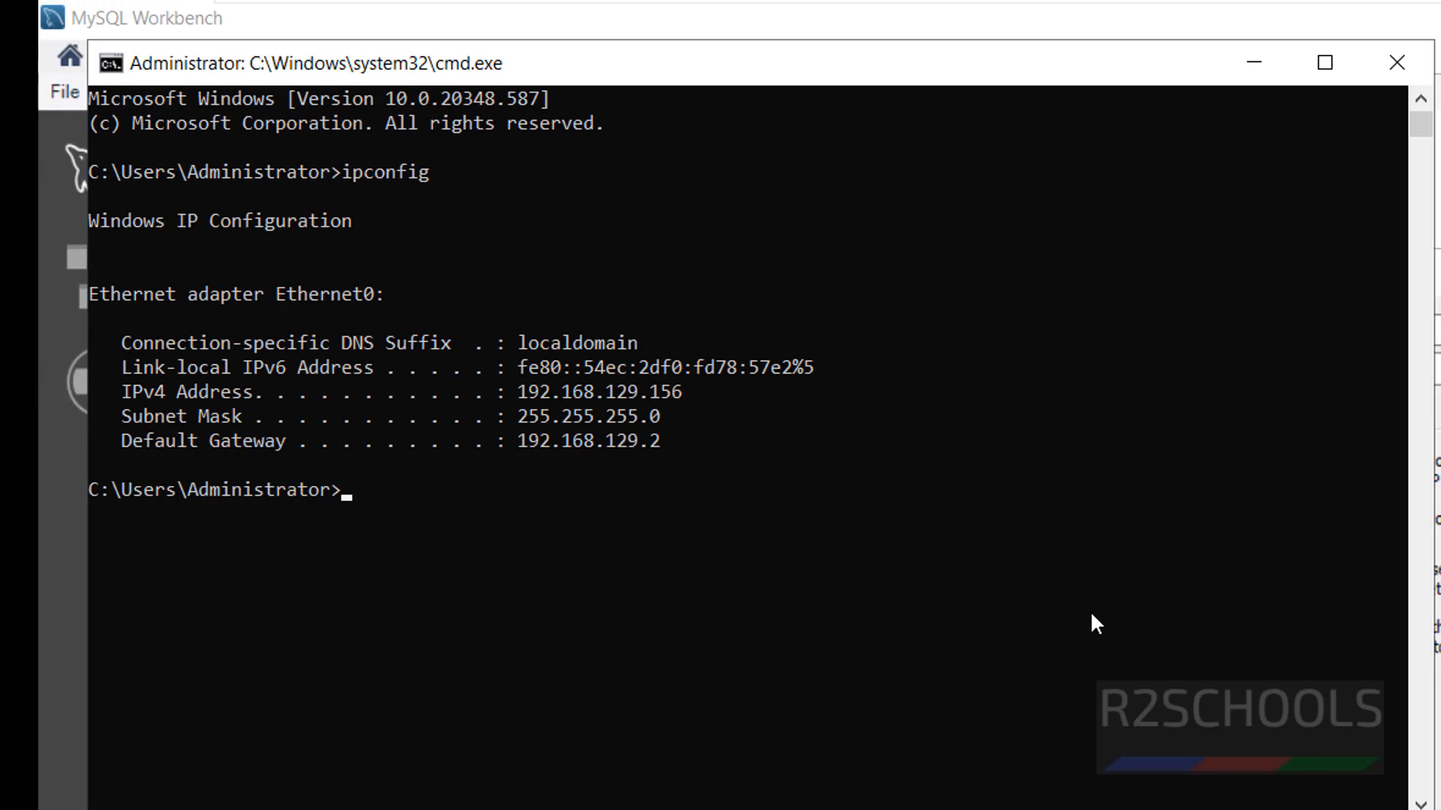
drag(515, 392, 690, 392)
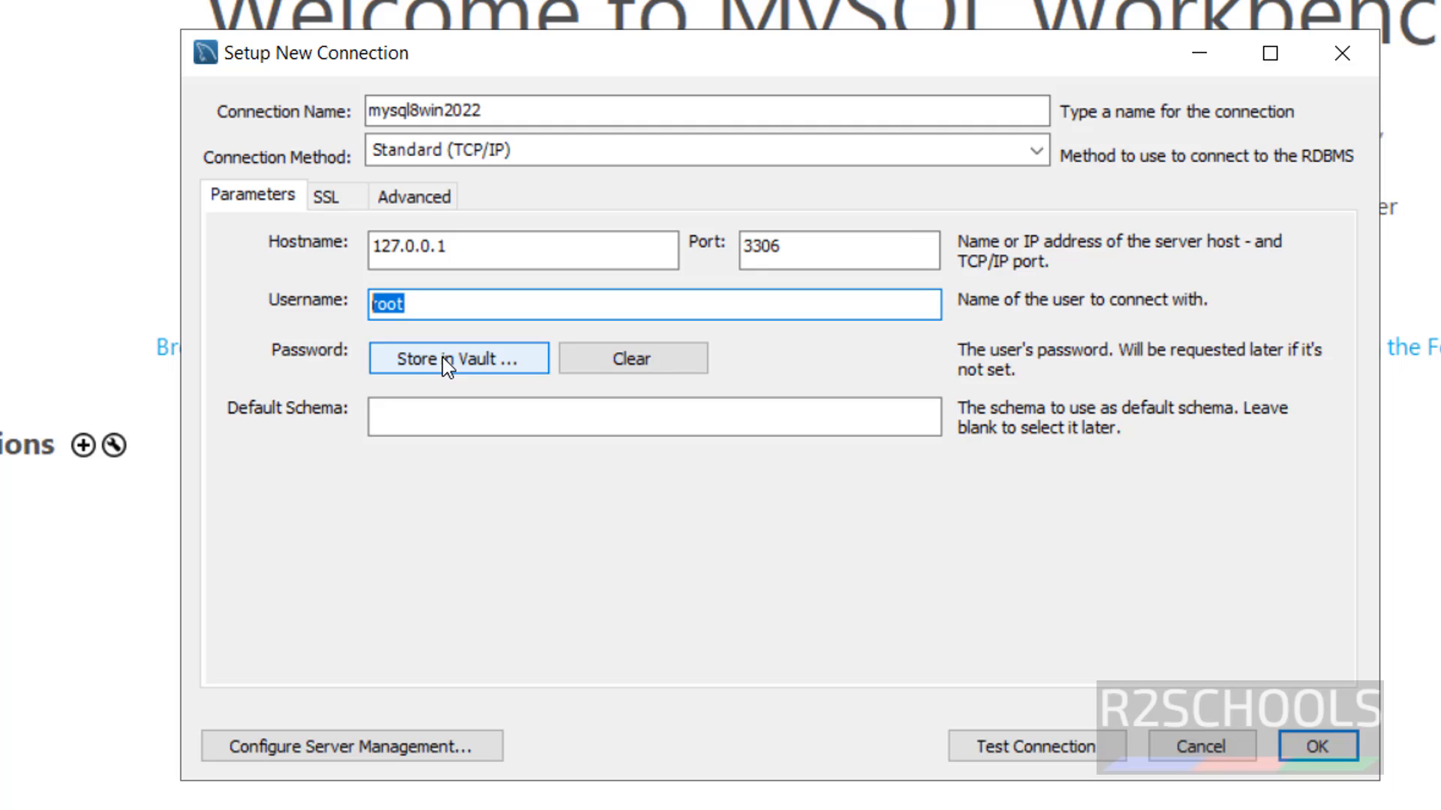
mouse_move(460, 359)
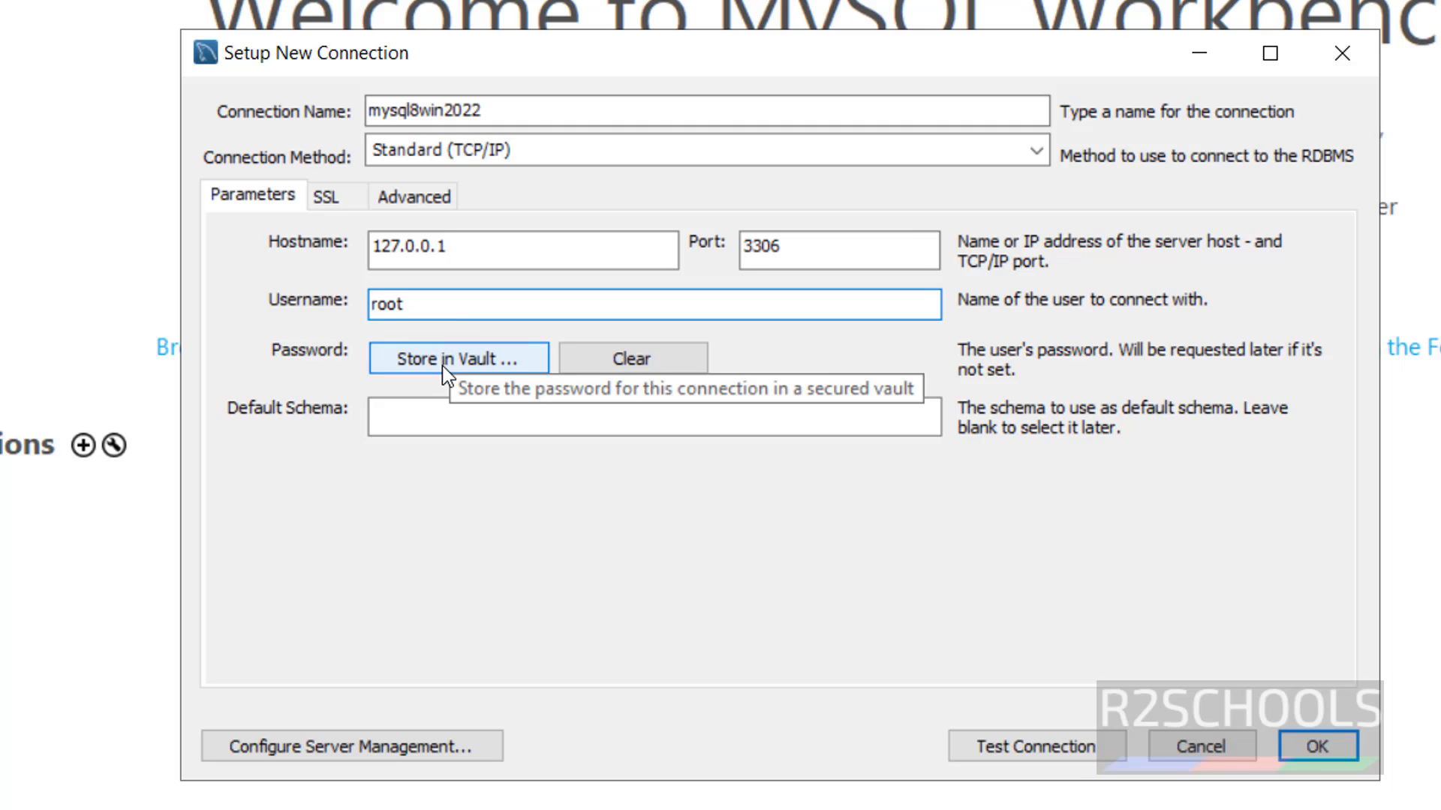
Step: Store the root password in the vault and confirm the connection test succeeds
click(457, 357)
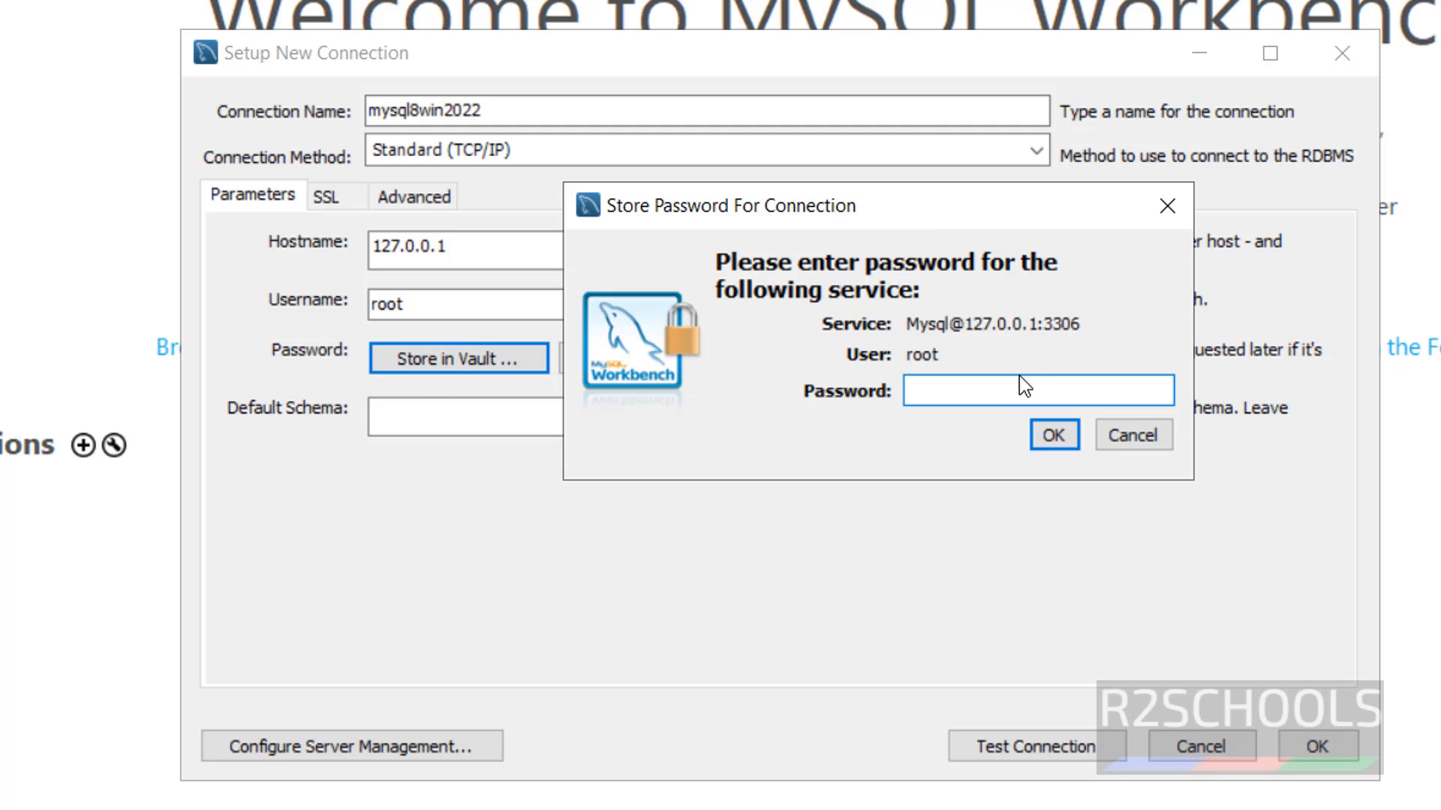
text(******)
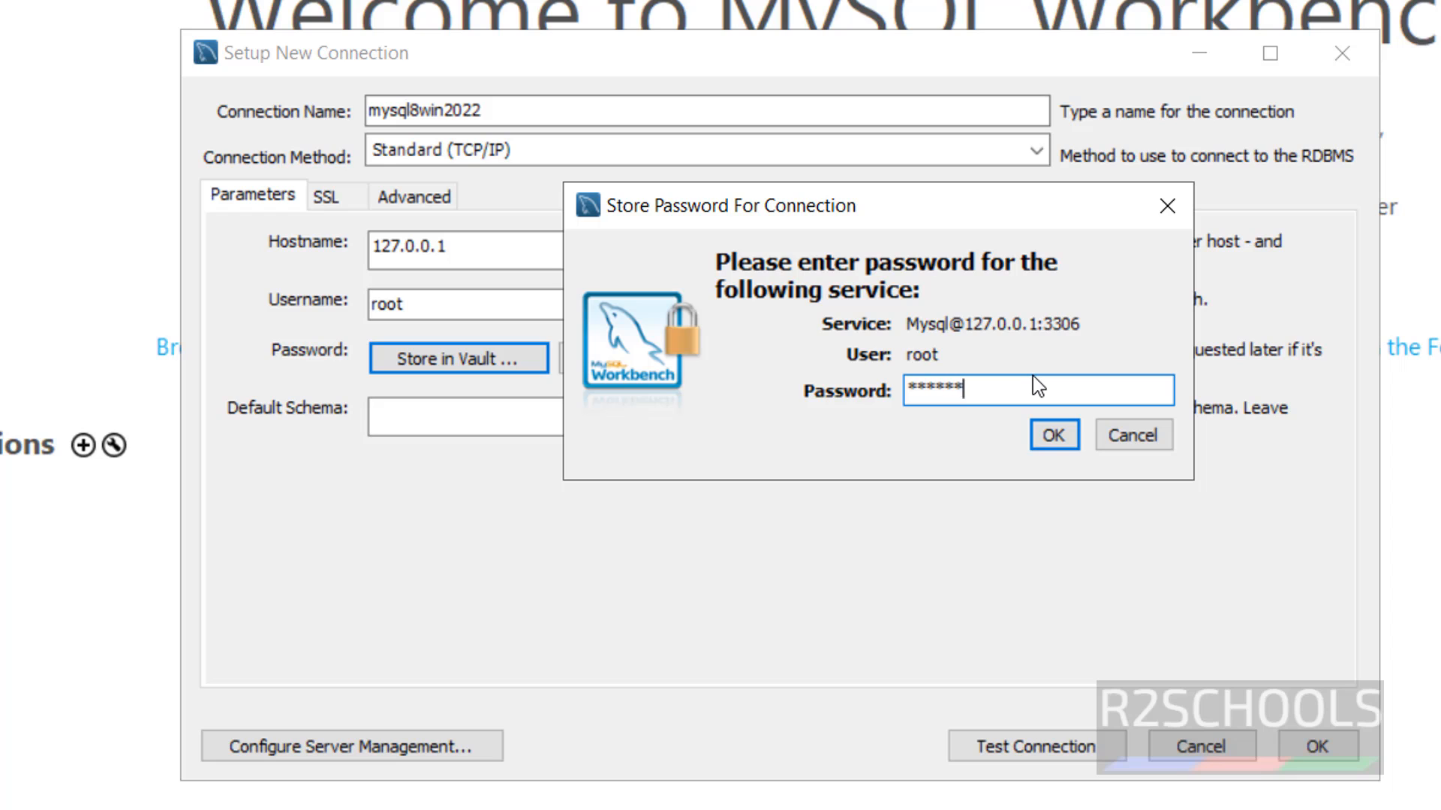
click(1054, 435)
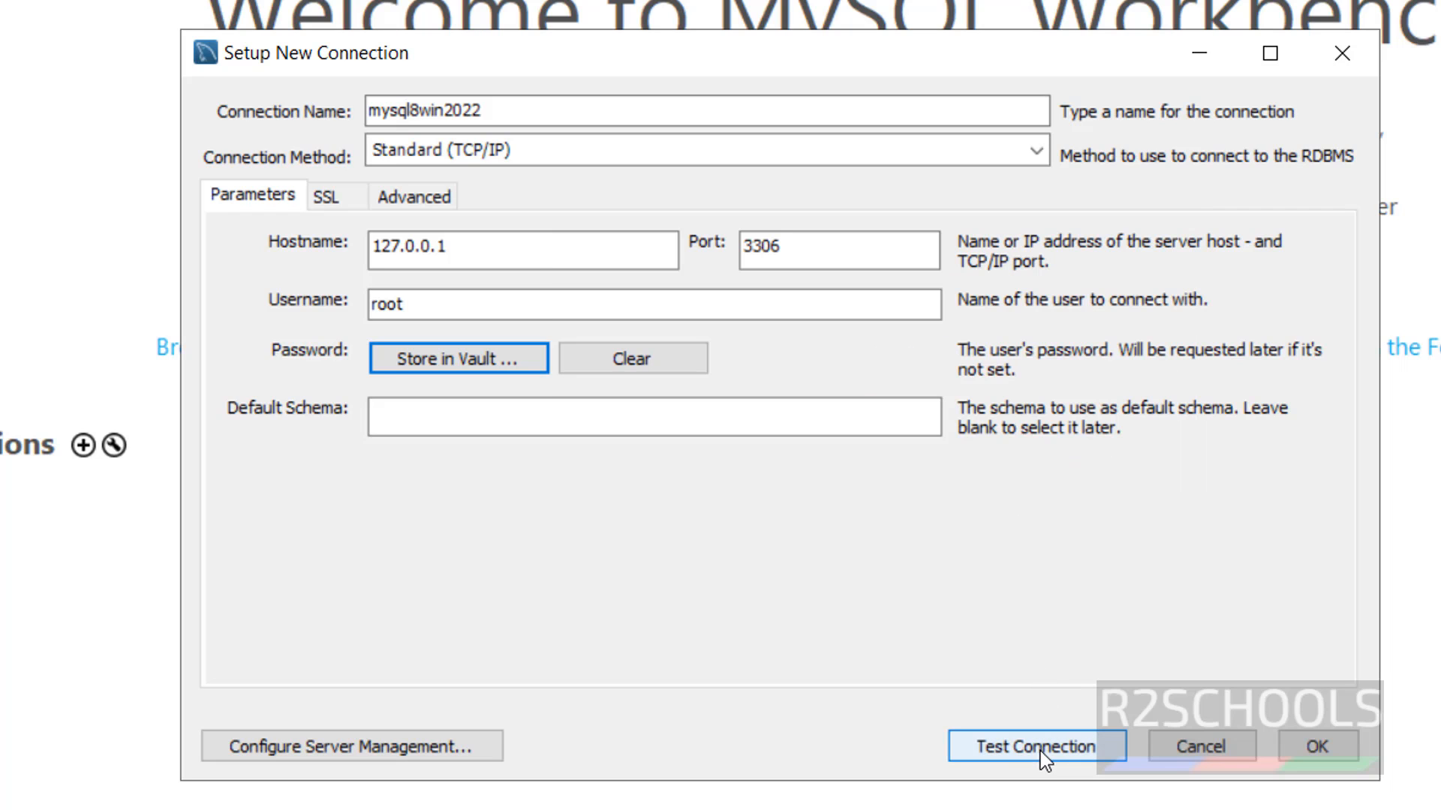
click(1035, 746)
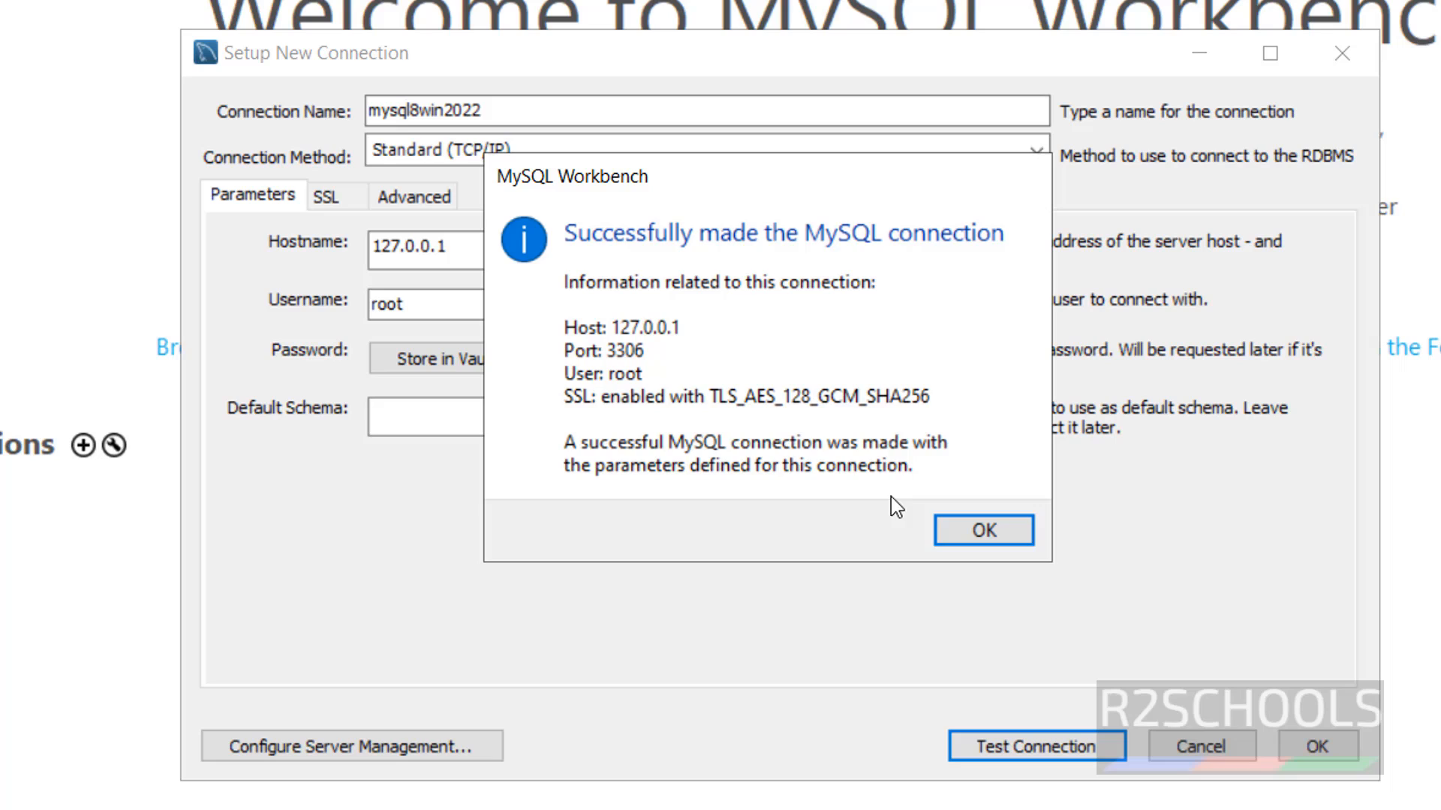
click(981, 530)
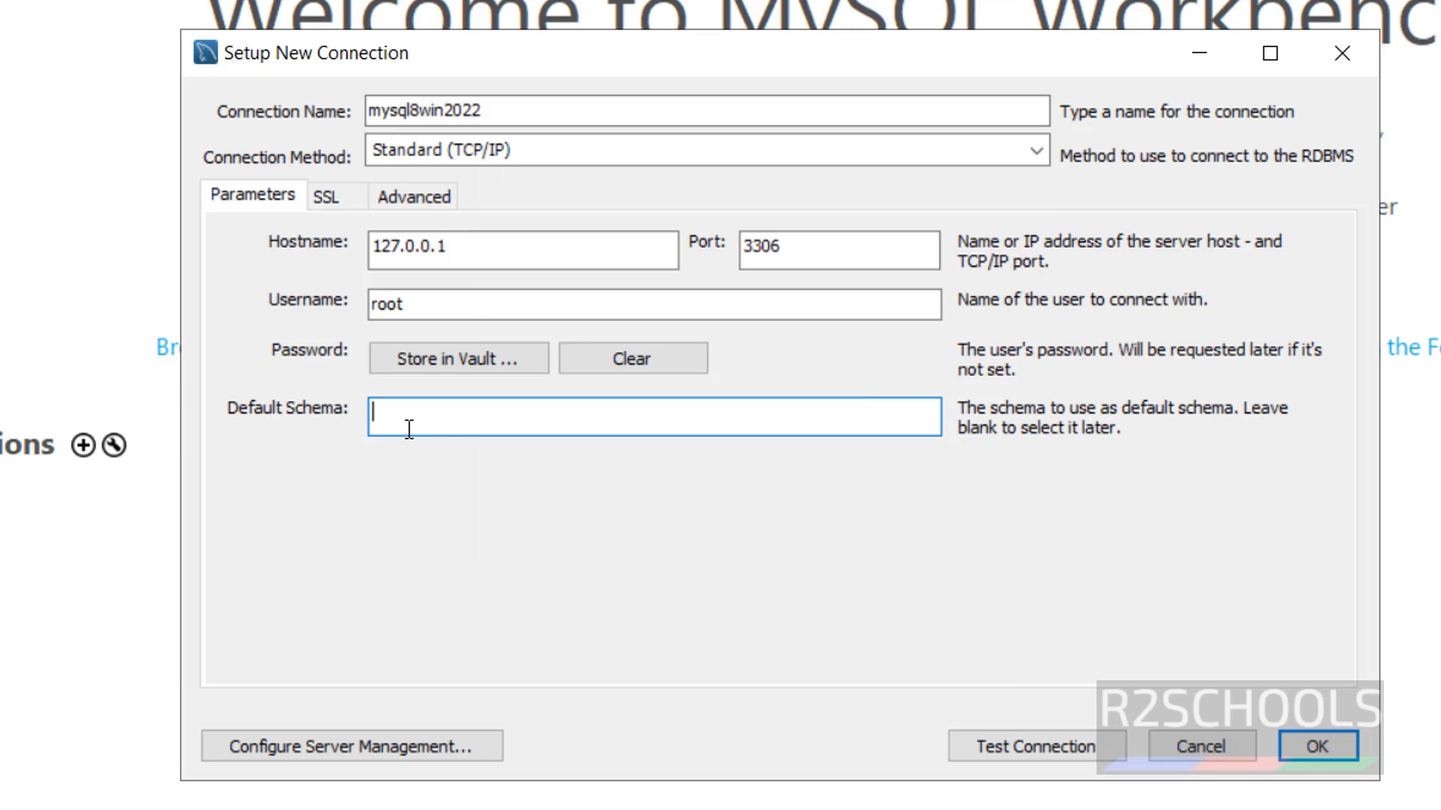
mouse_move(558, 418)
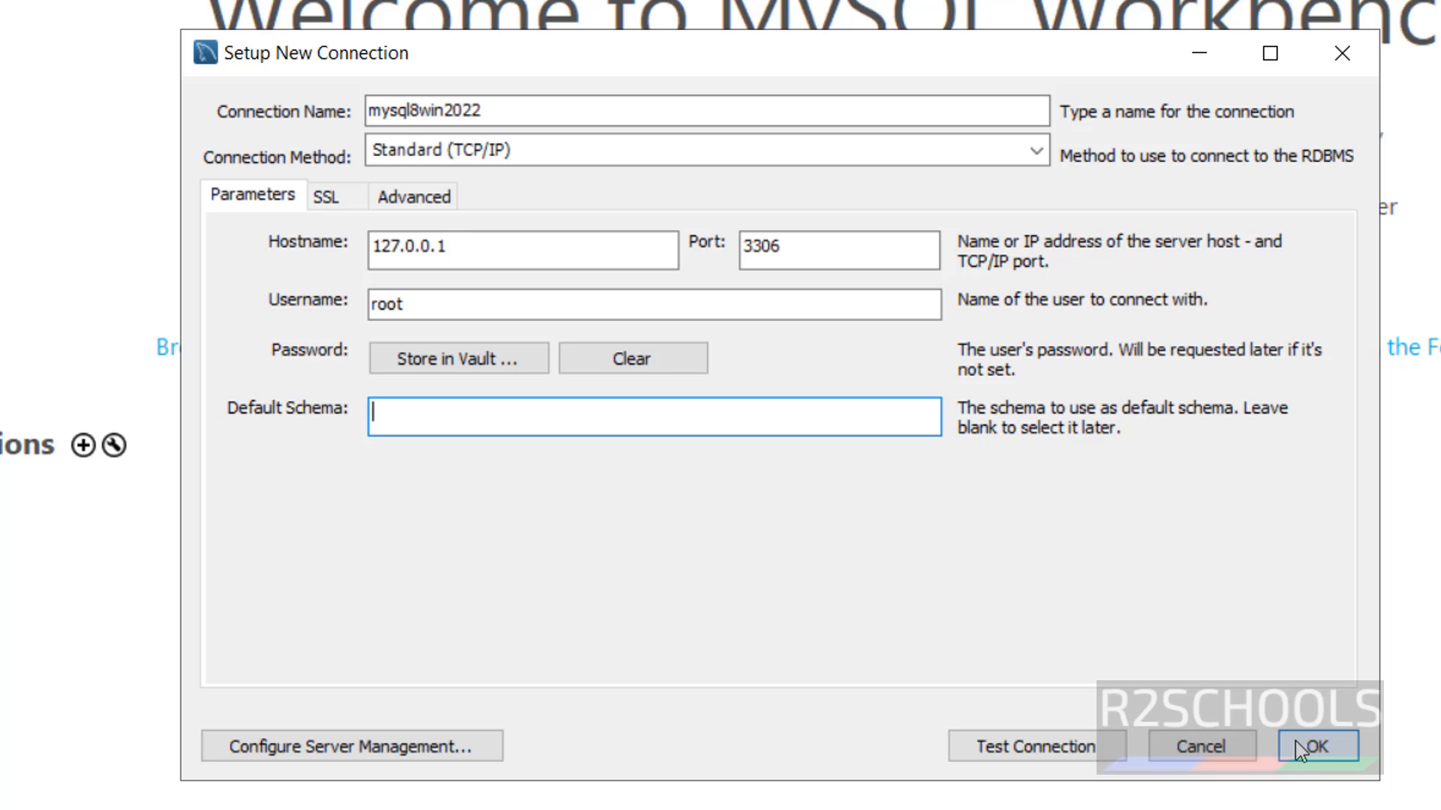
Step: Save and open the mysql8win2022 connection, then show its schemas sakila, sys and world
click(1317, 746)
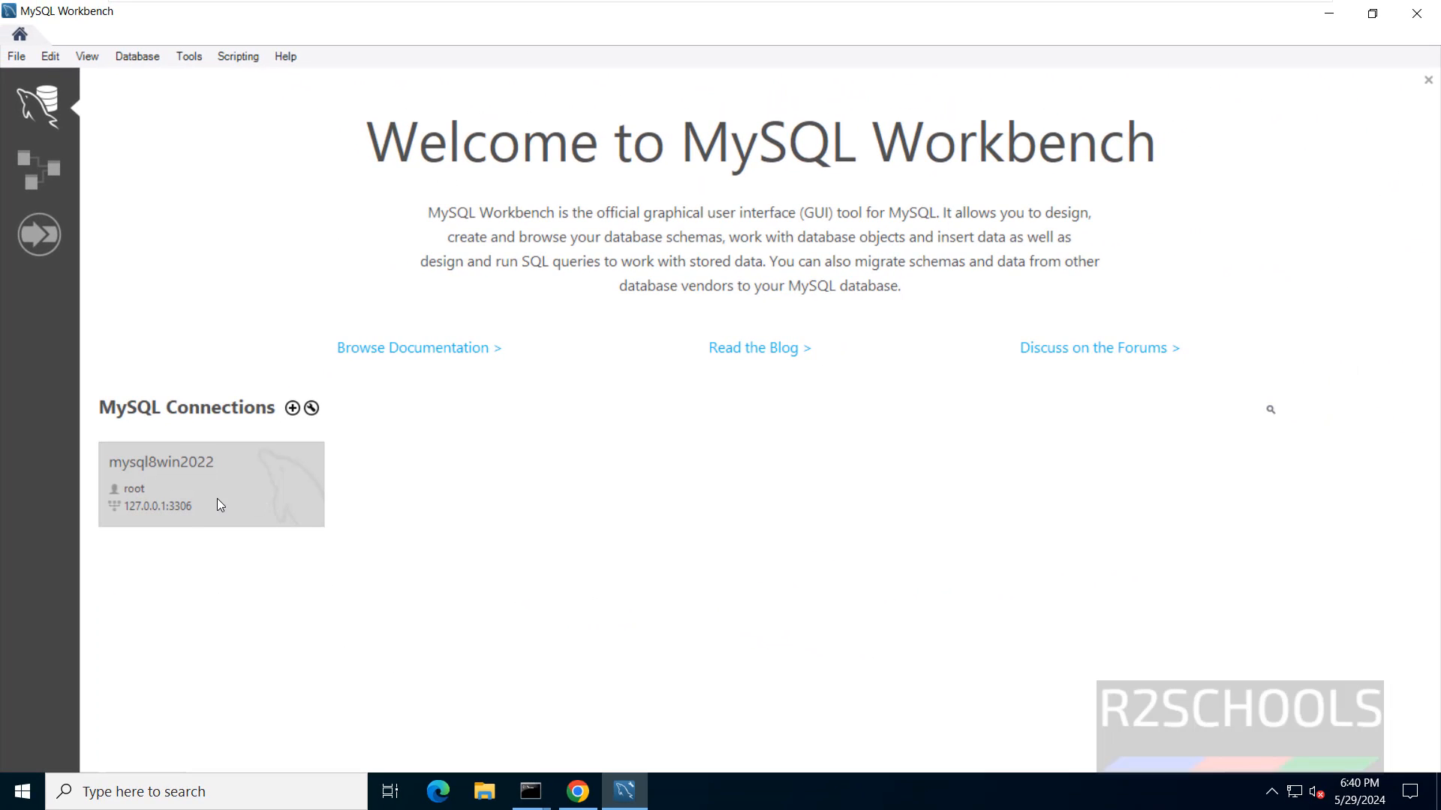
double_click(210, 484)
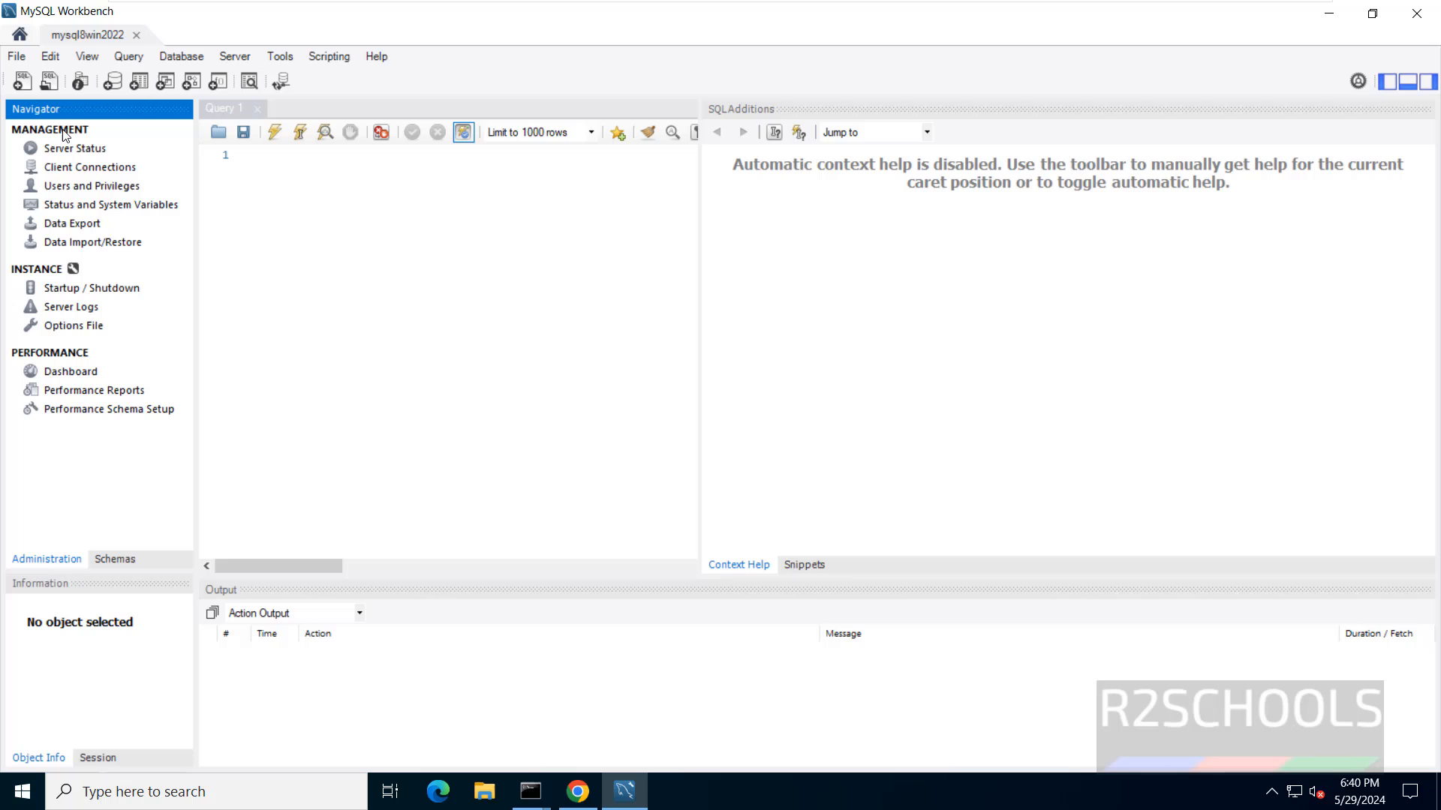
mouse_move(68, 570)
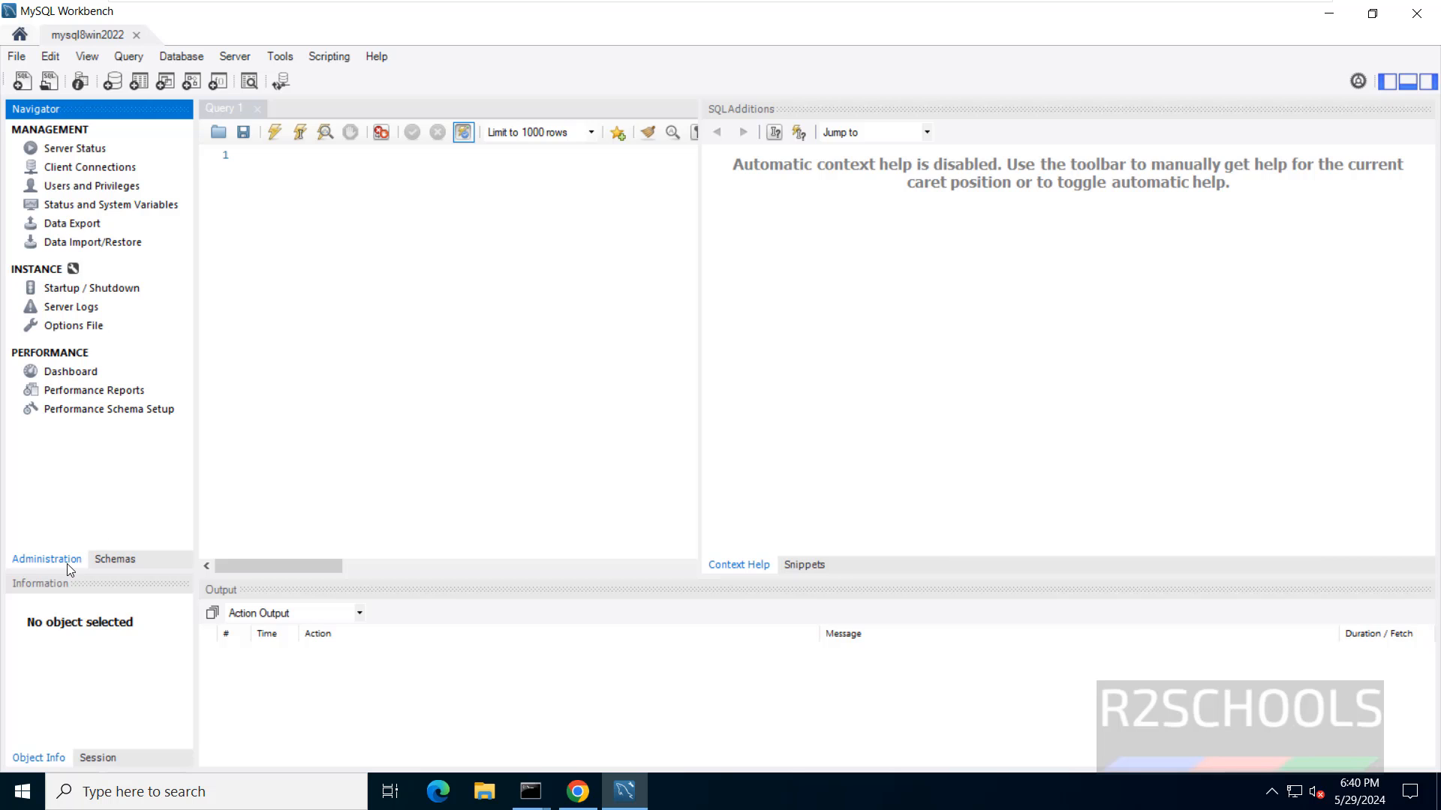
click(114, 558)
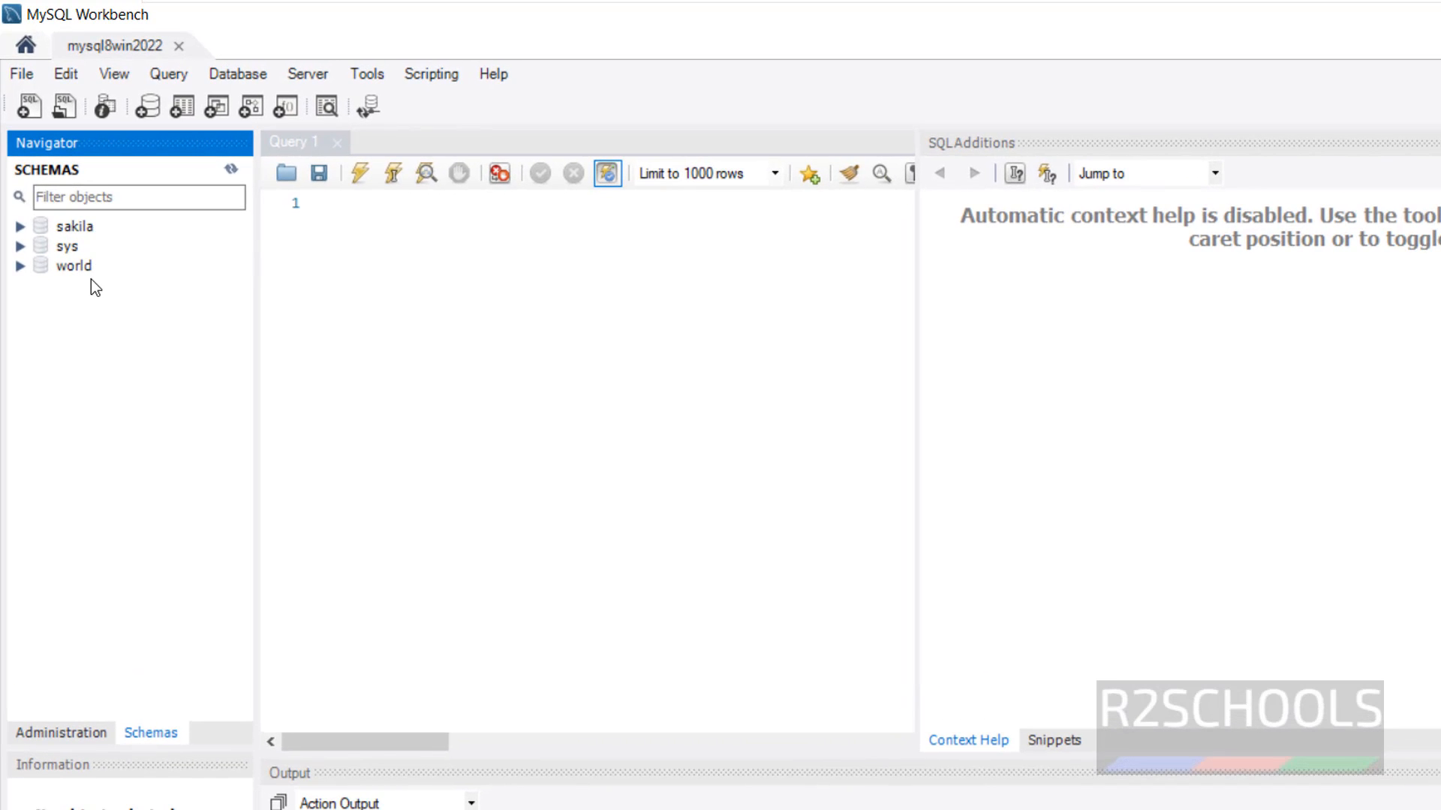
mouse_move(94, 280)
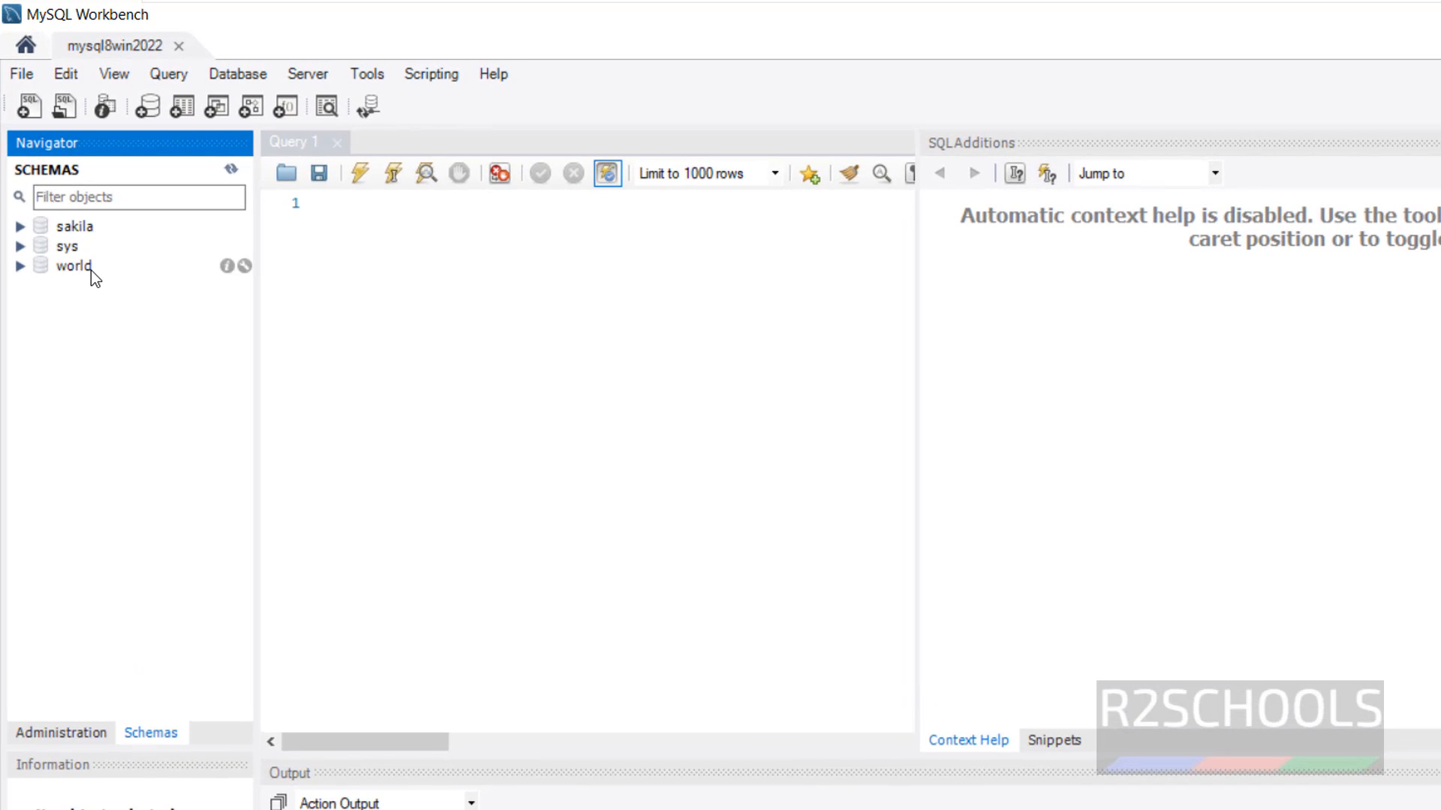
right_click(73, 227)
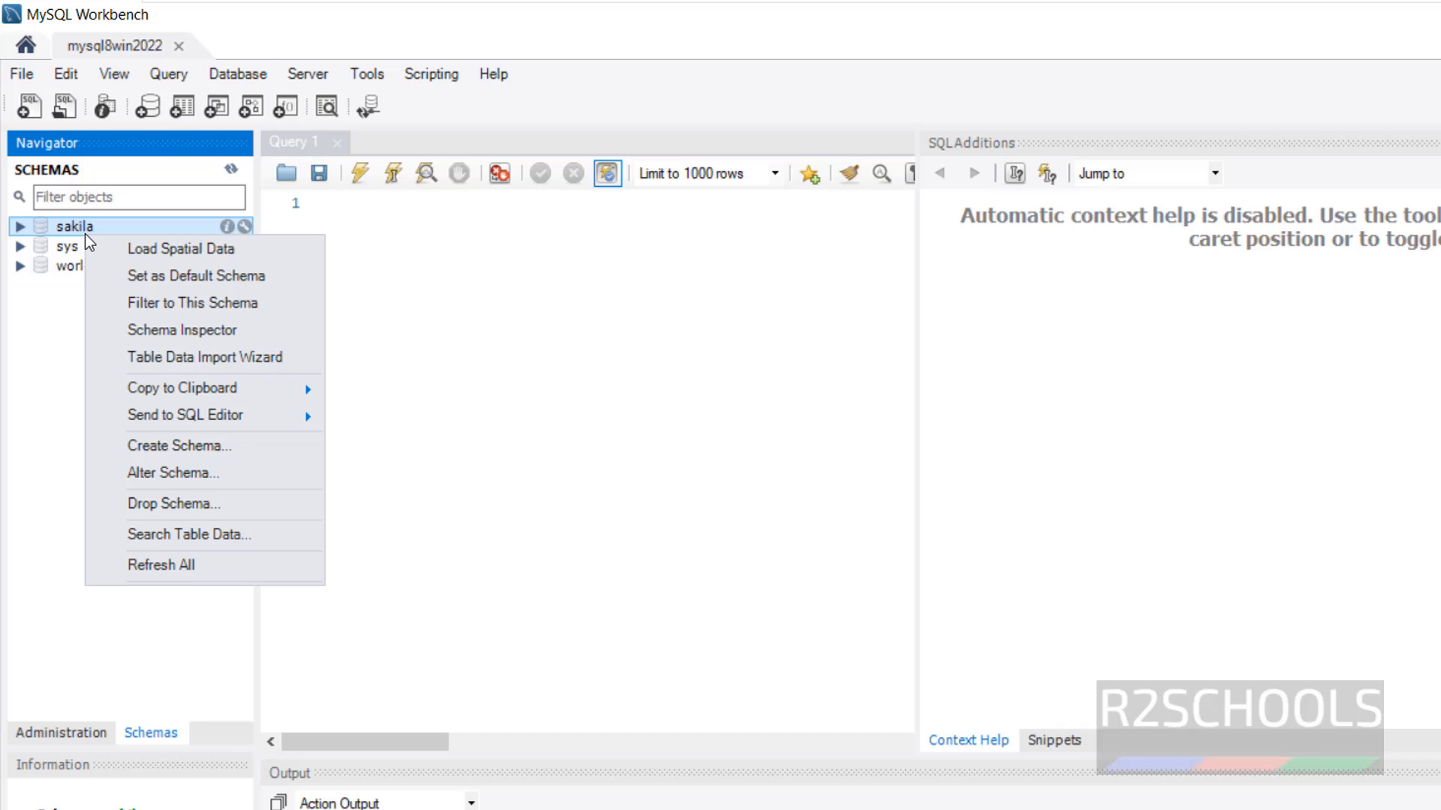
mouse_move(174, 505)
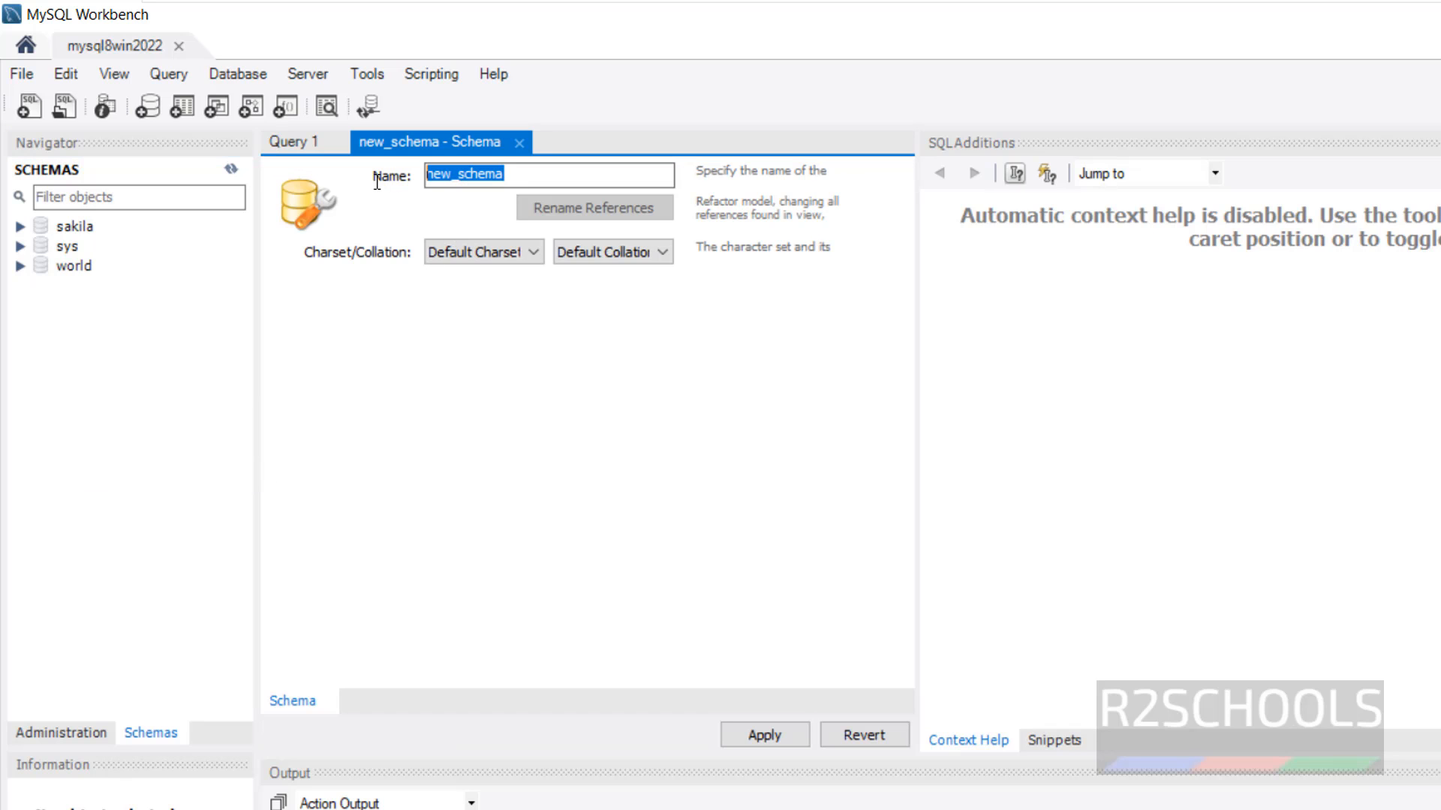
Step: Create a schema named r2schools and apply its CREATE SCHEMA script to the server
text(r2schools)
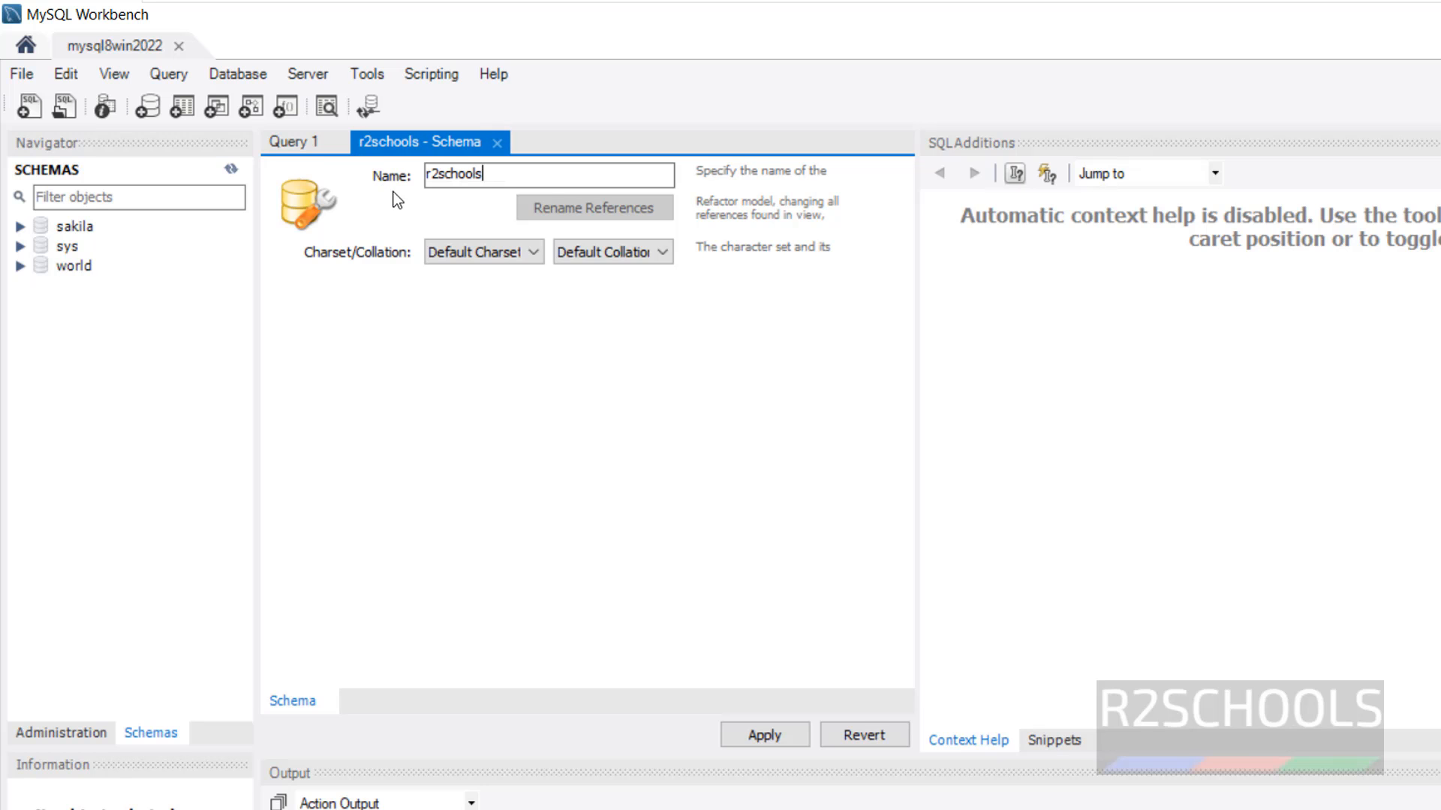
click(764, 734)
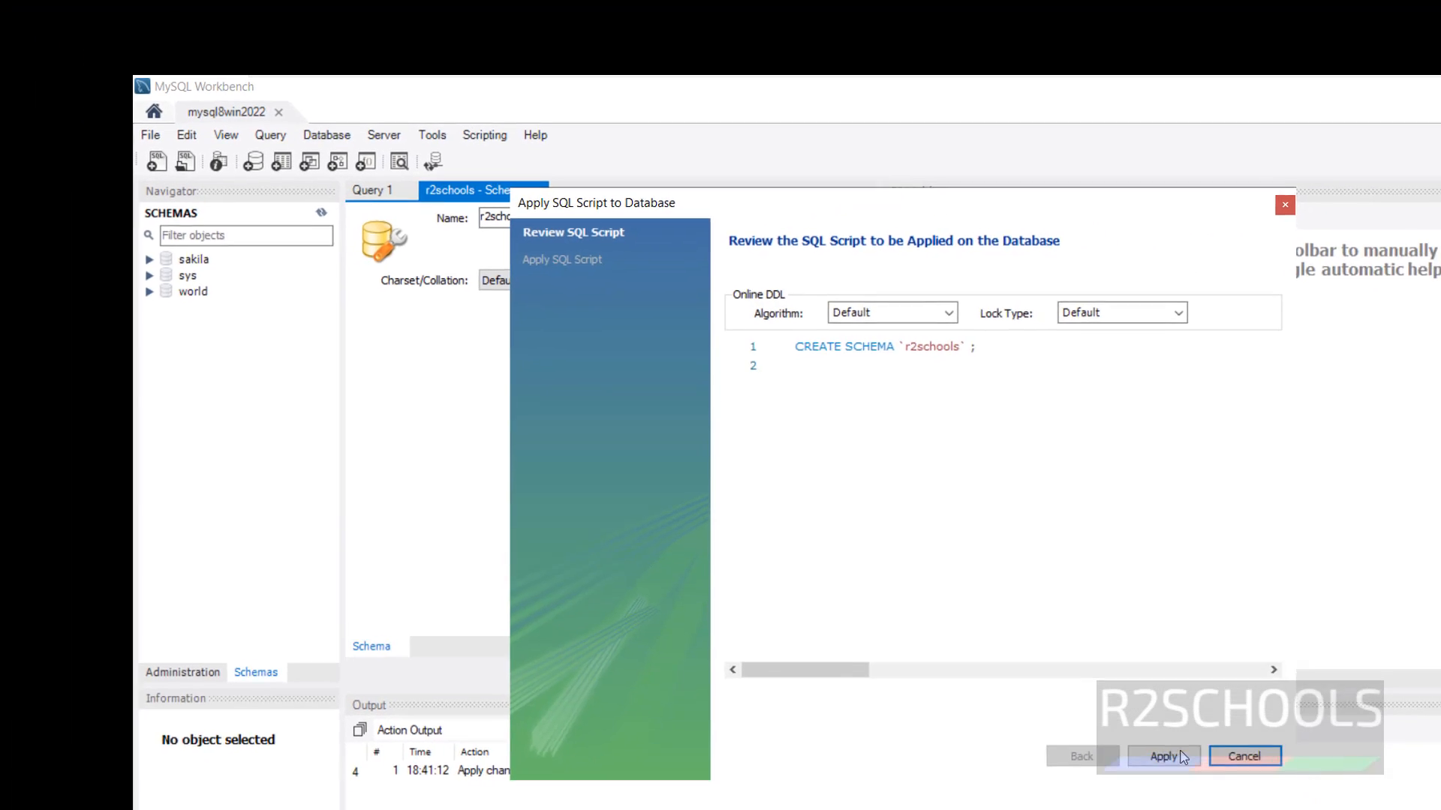
click(1162, 756)
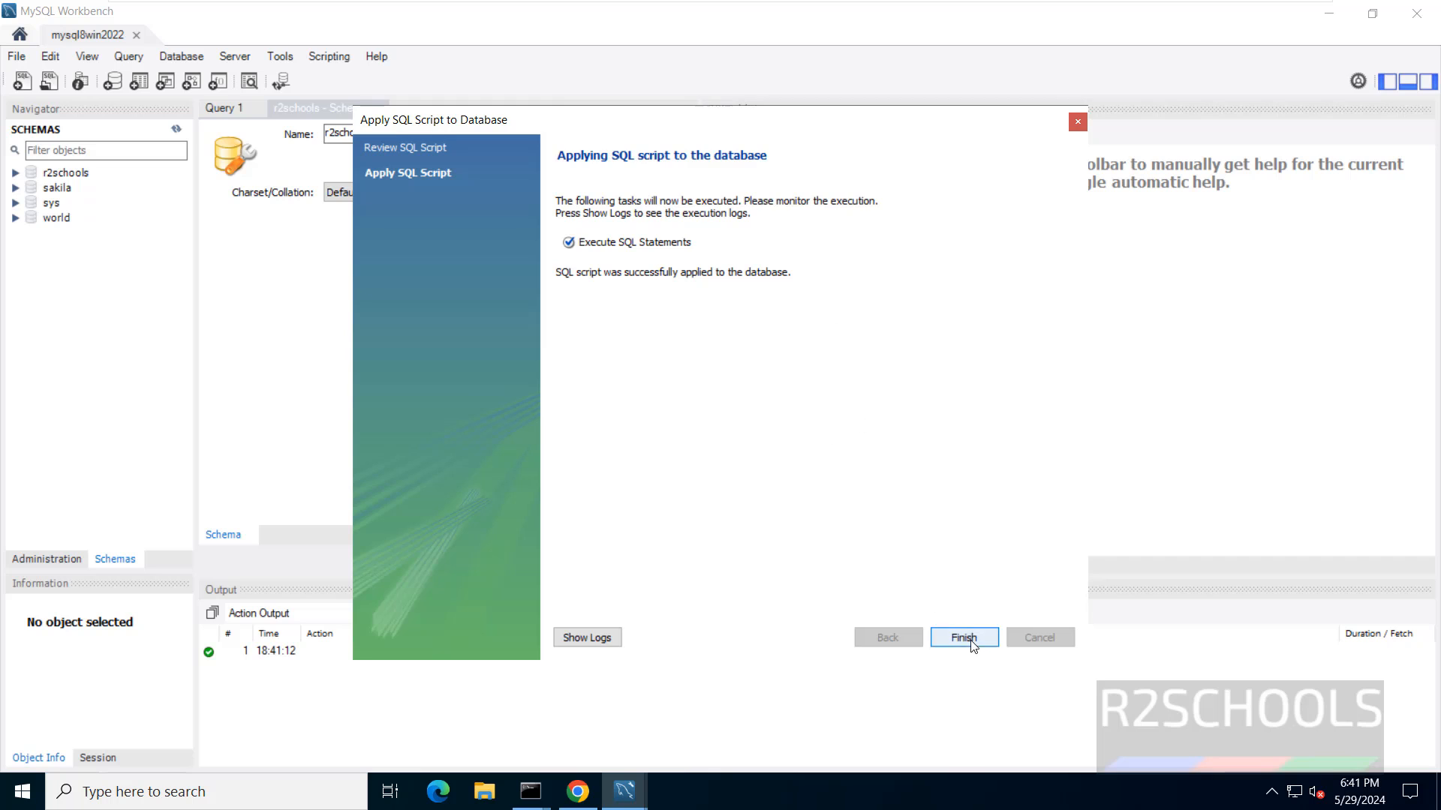
click(963, 637)
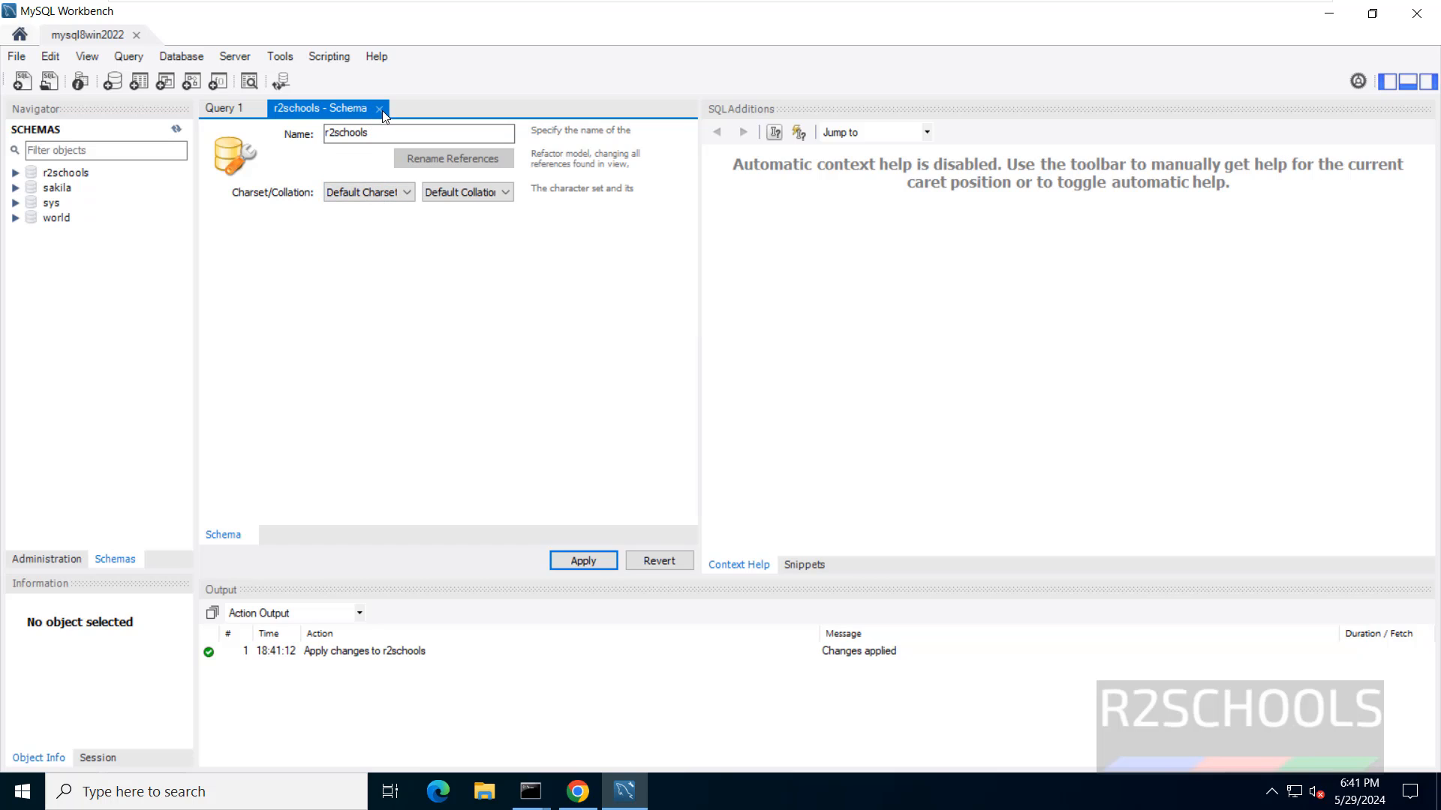
Step: Close the r2schools schema editor and bring up the Windows program list
click(378, 108)
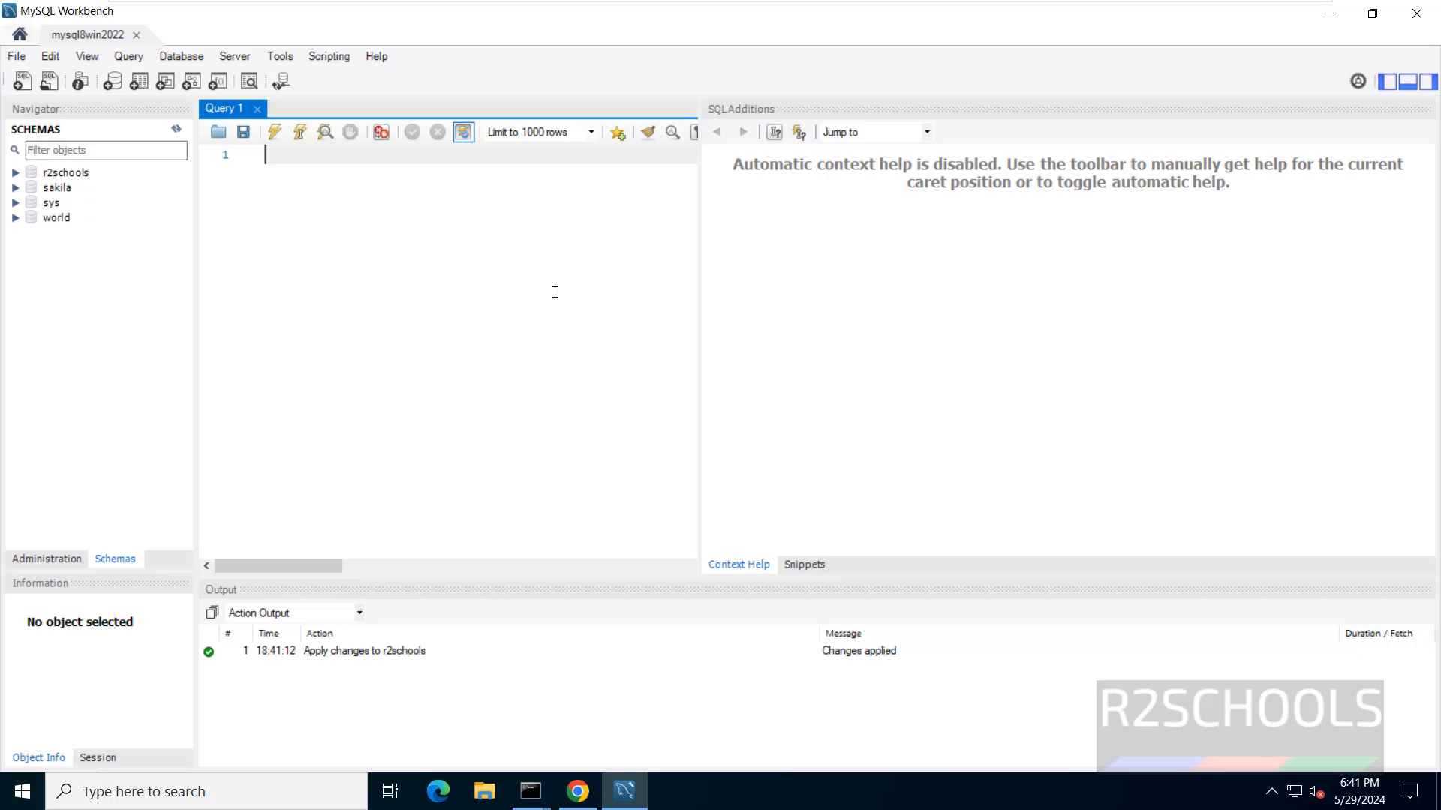
click(23, 791)
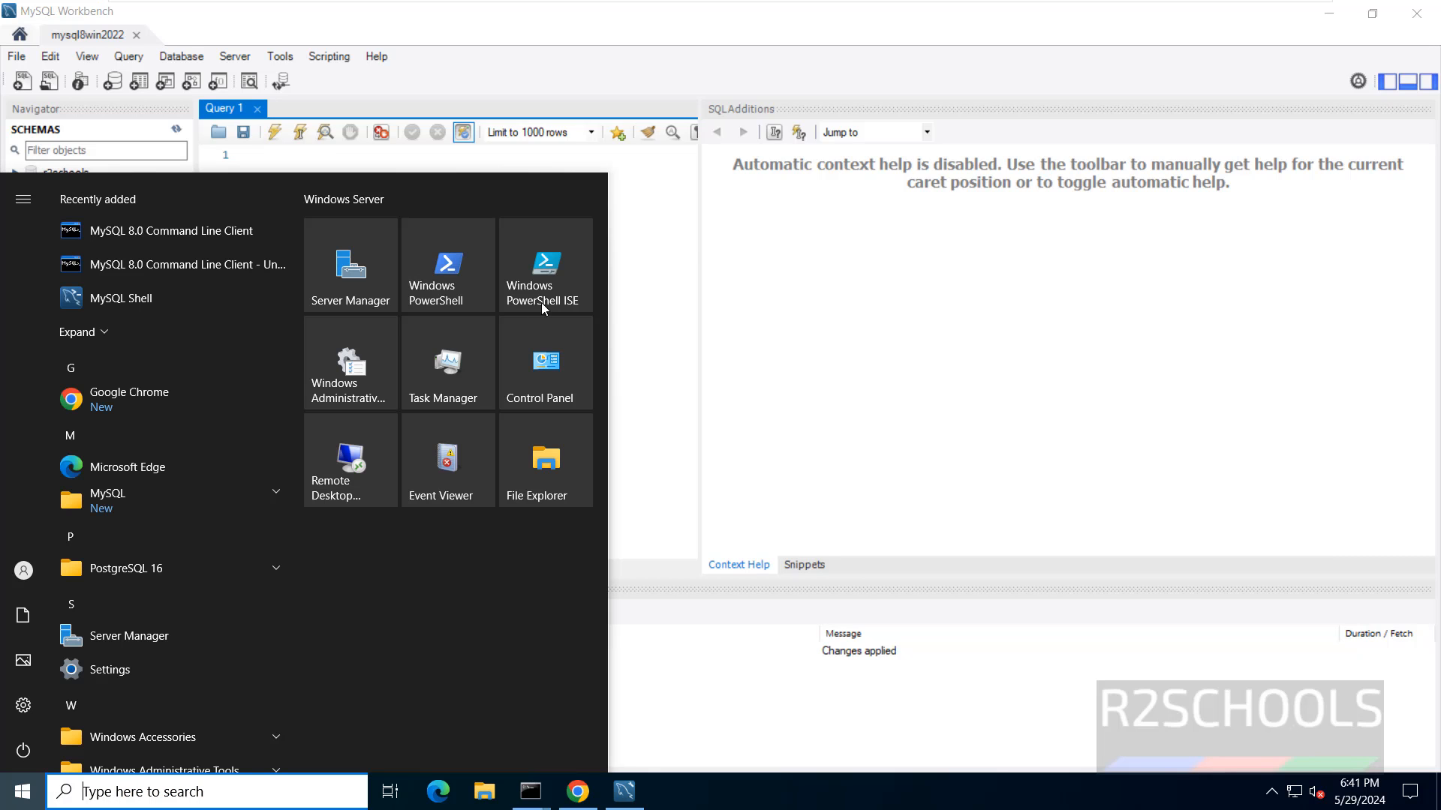
mouse_move(172, 501)
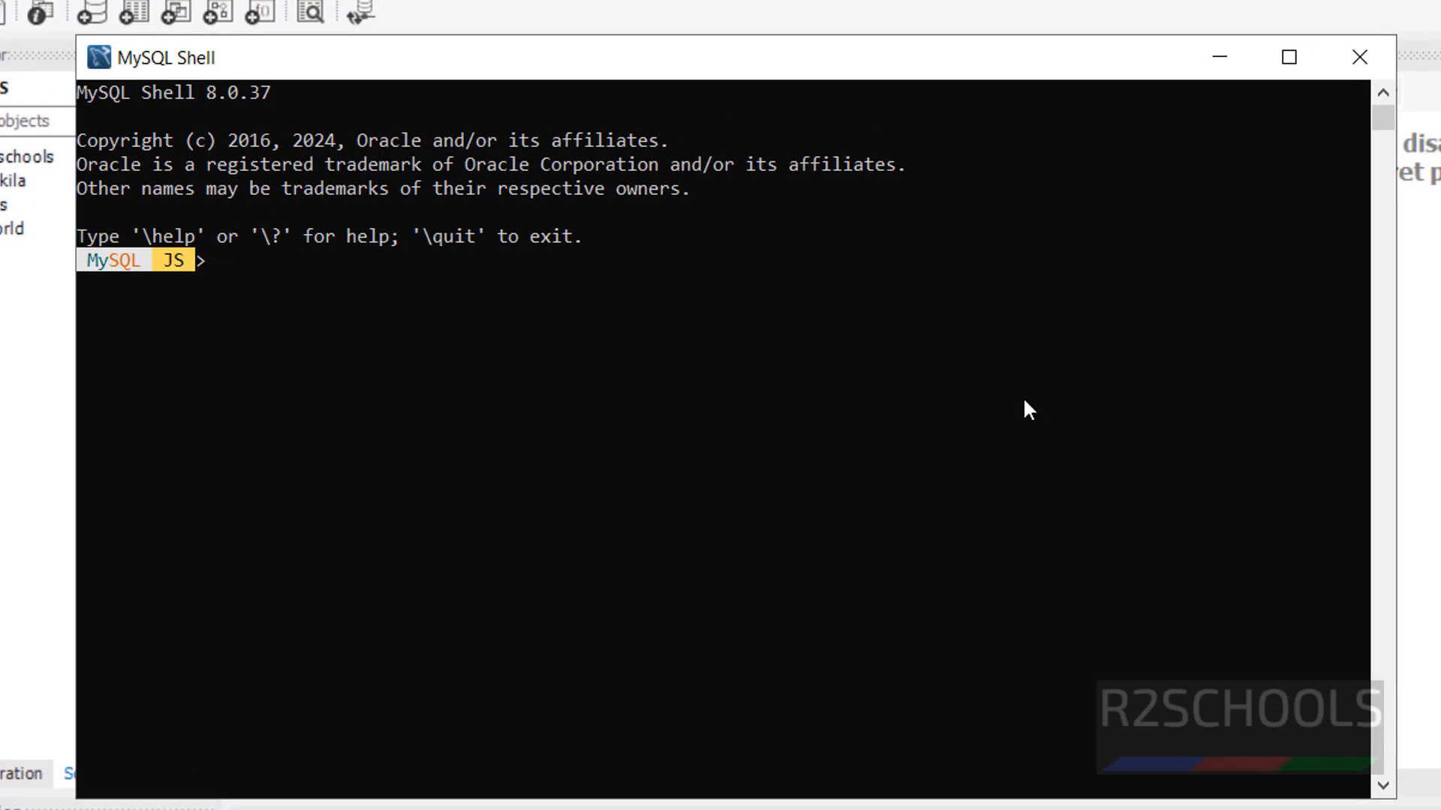
Step: Connect MySQL Shell to root@localhost with \connect and the root password
text(\conne)
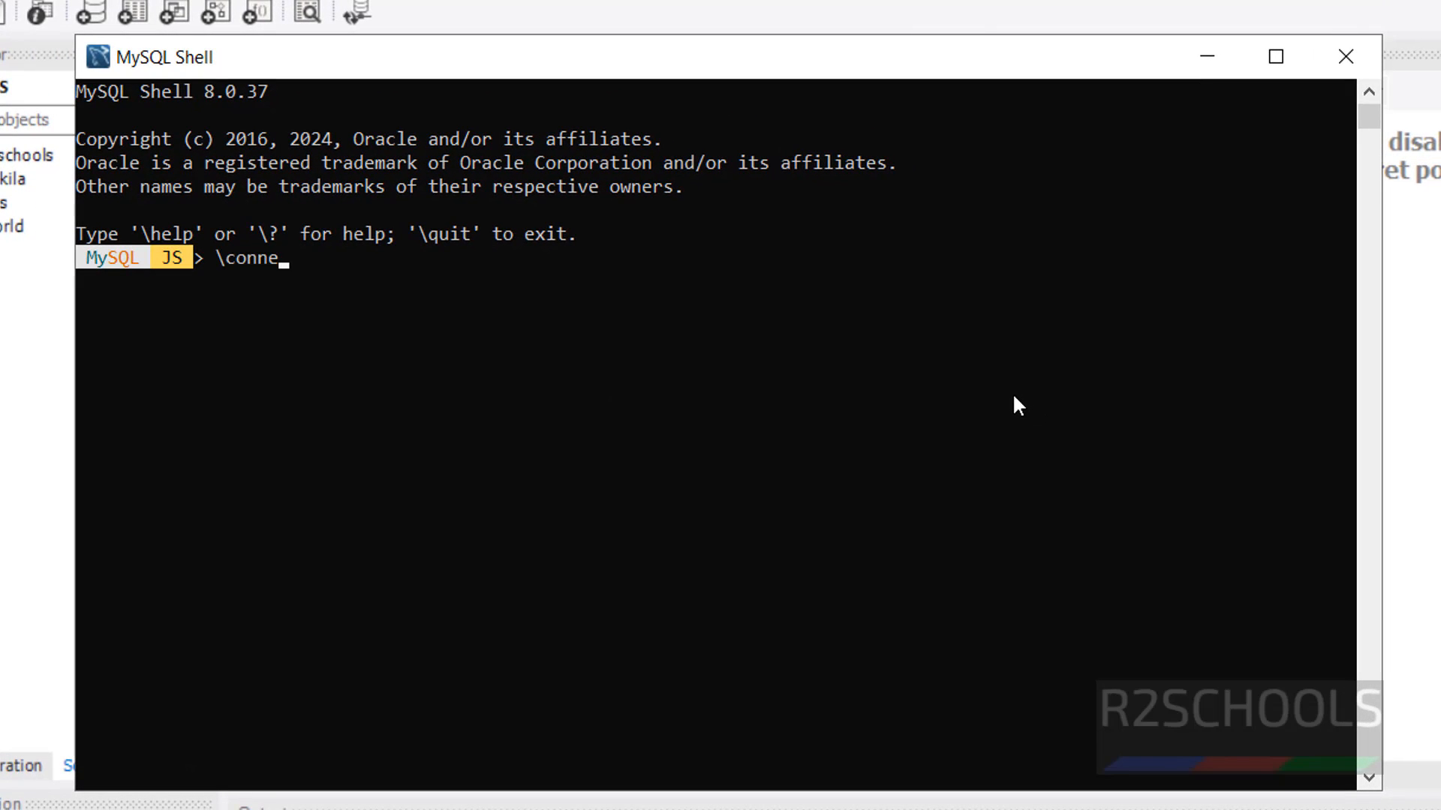
text(ct)
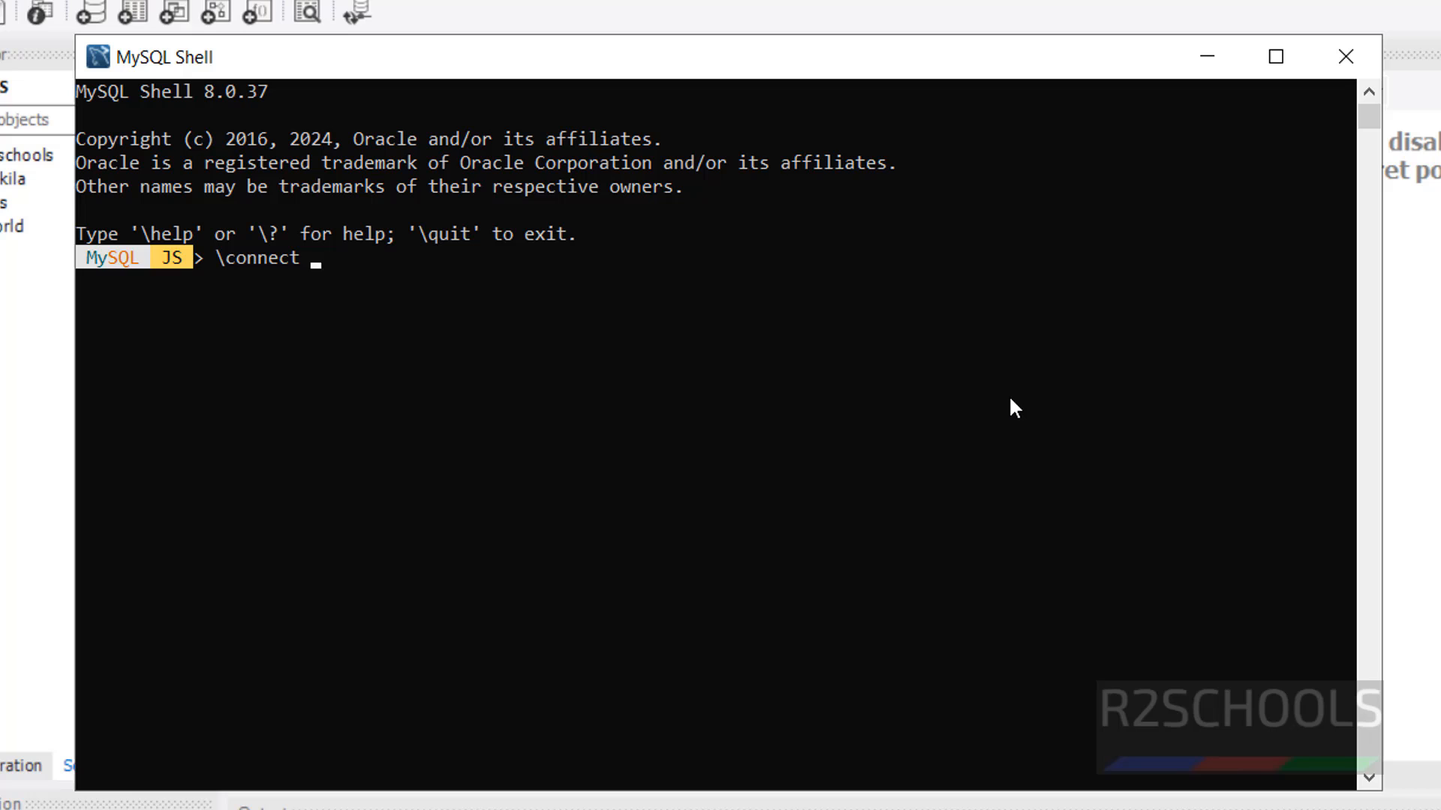
text(root@local)
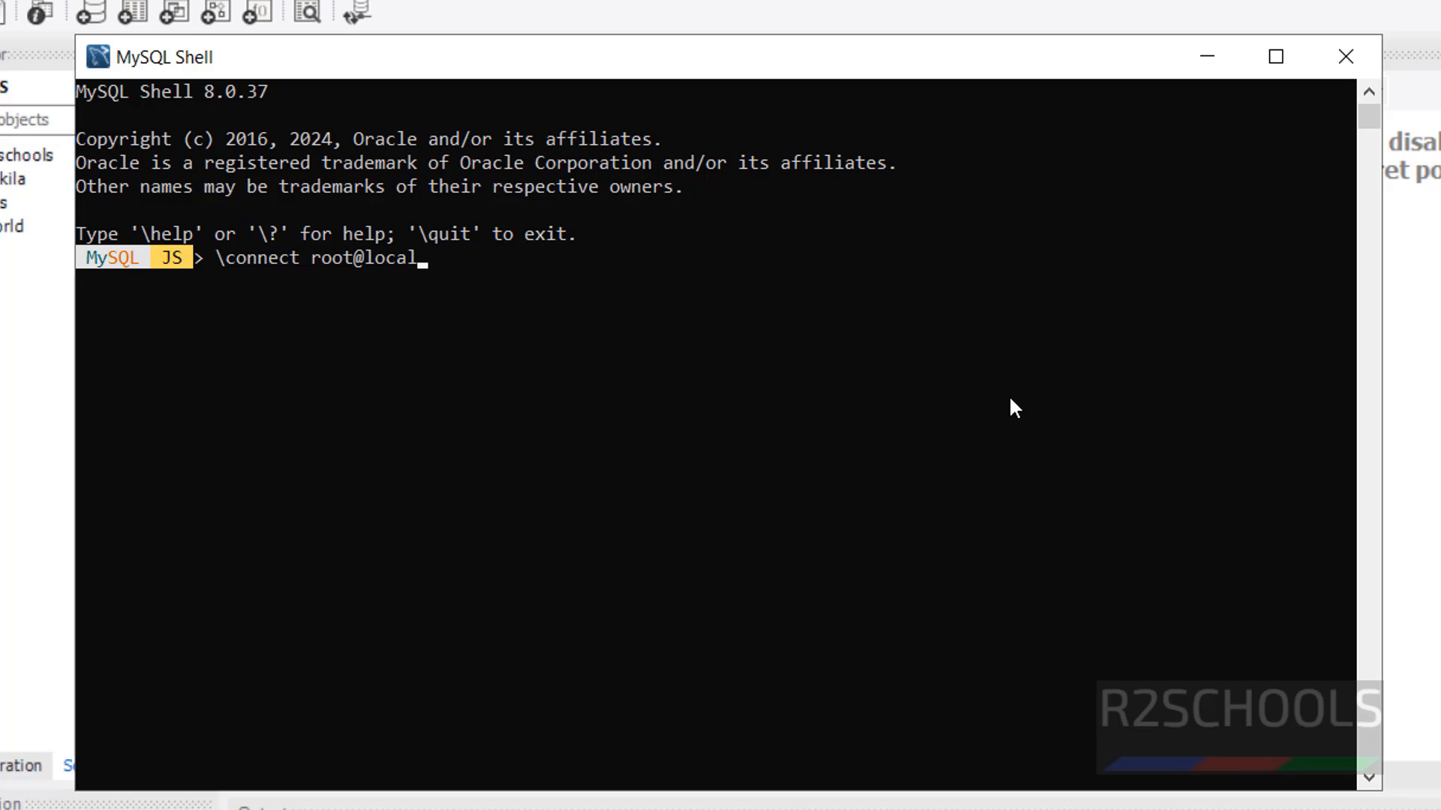
key(Enter)
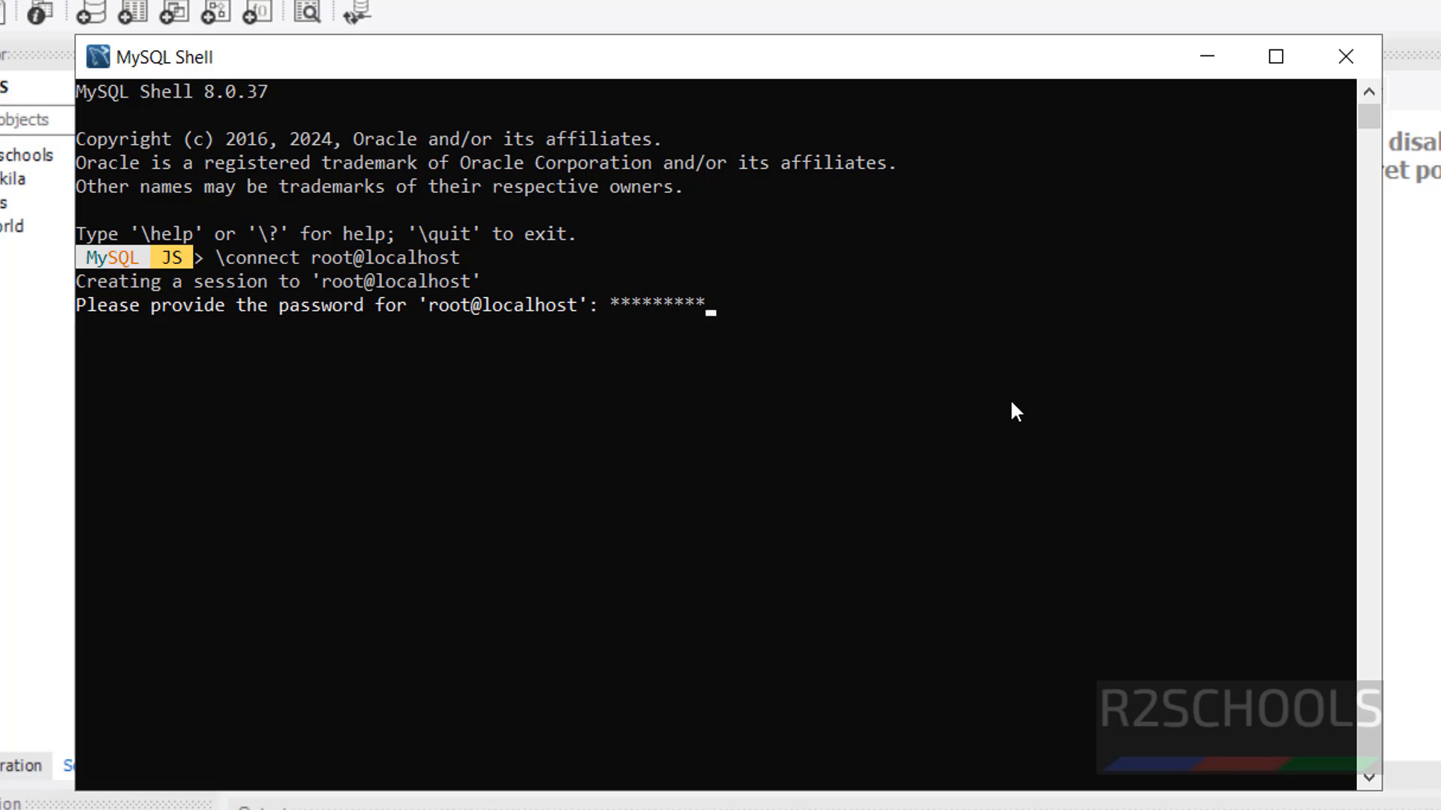
key(Enter)
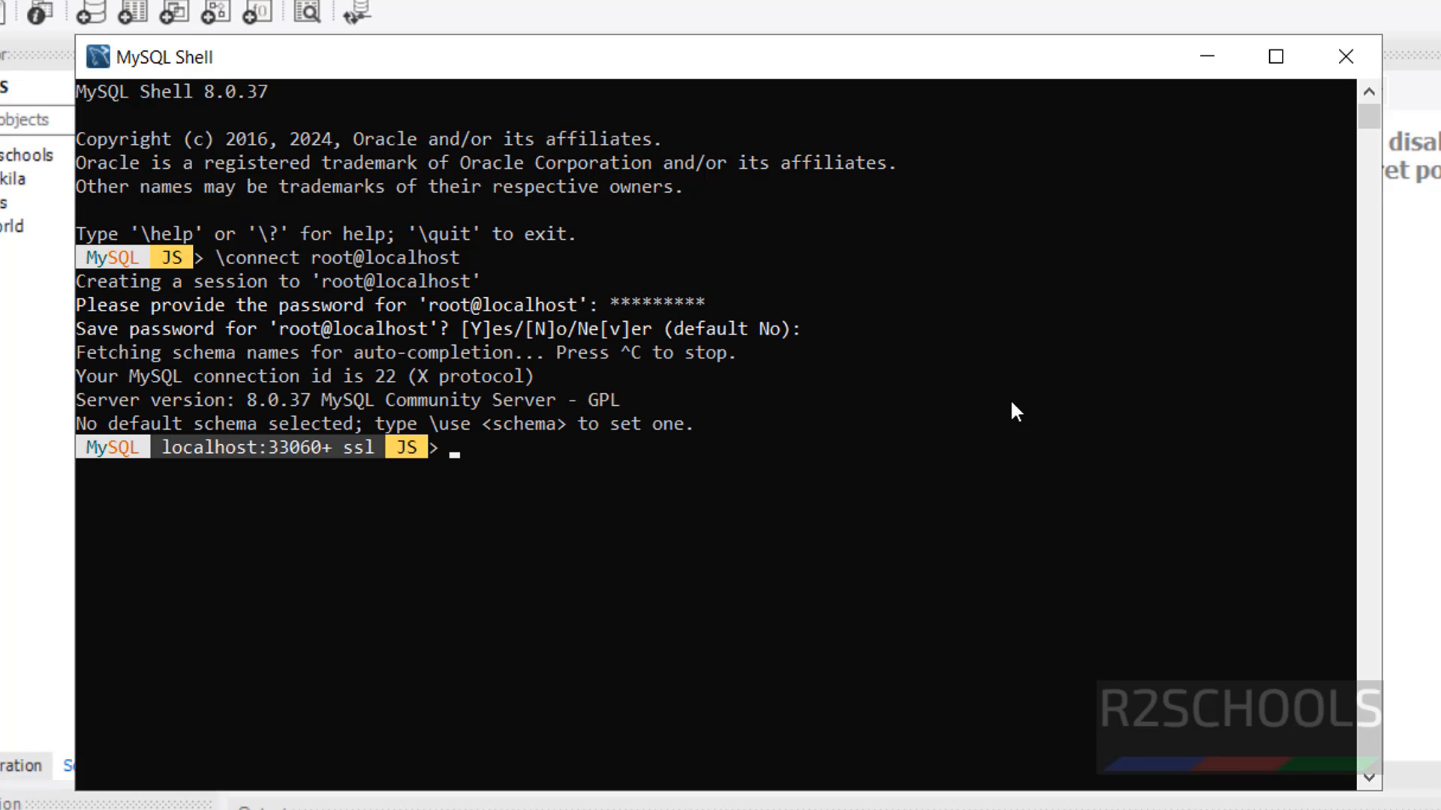
Step: Switch to \sql mode, run show databases, and make r2schools the default schema
text(\sql)
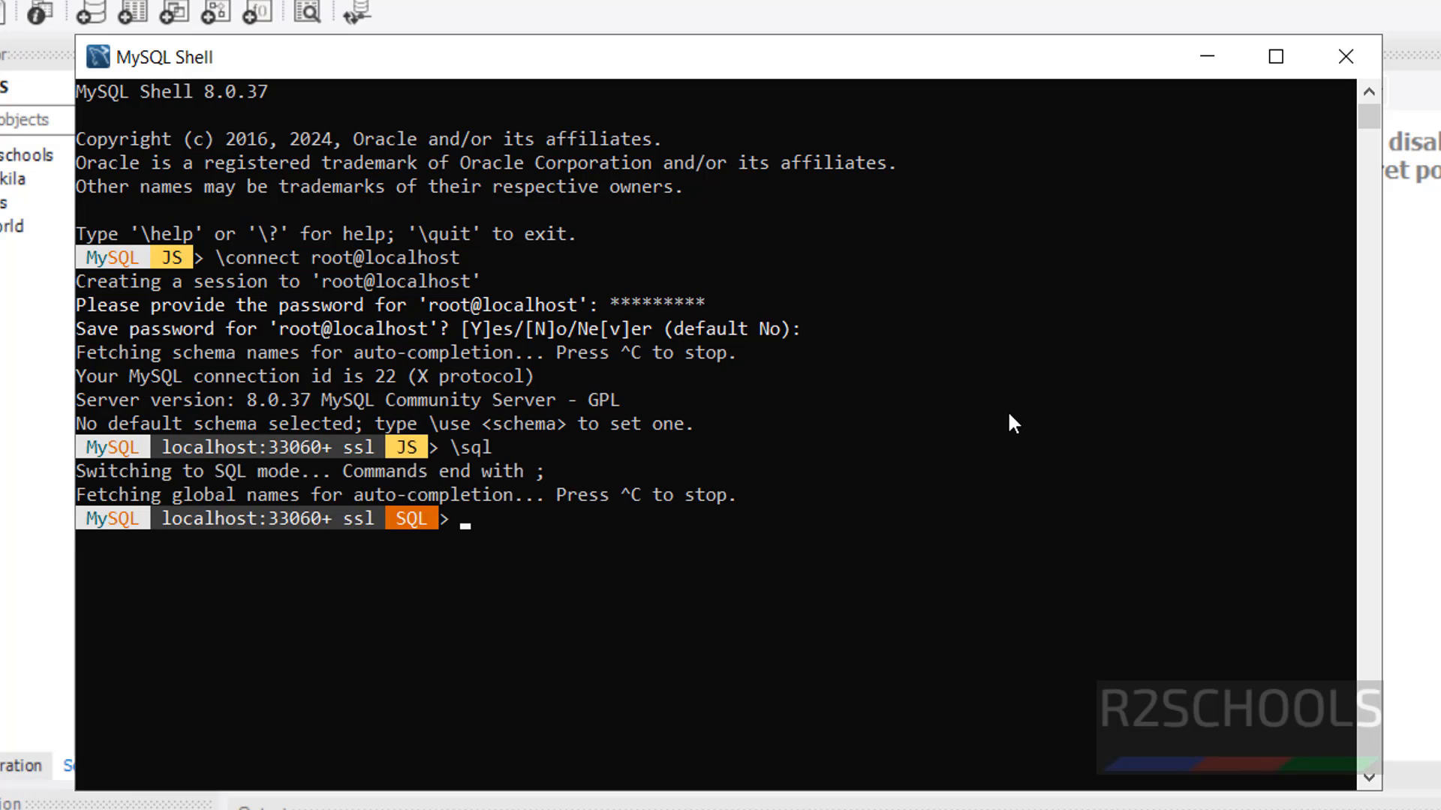
text(show datab)
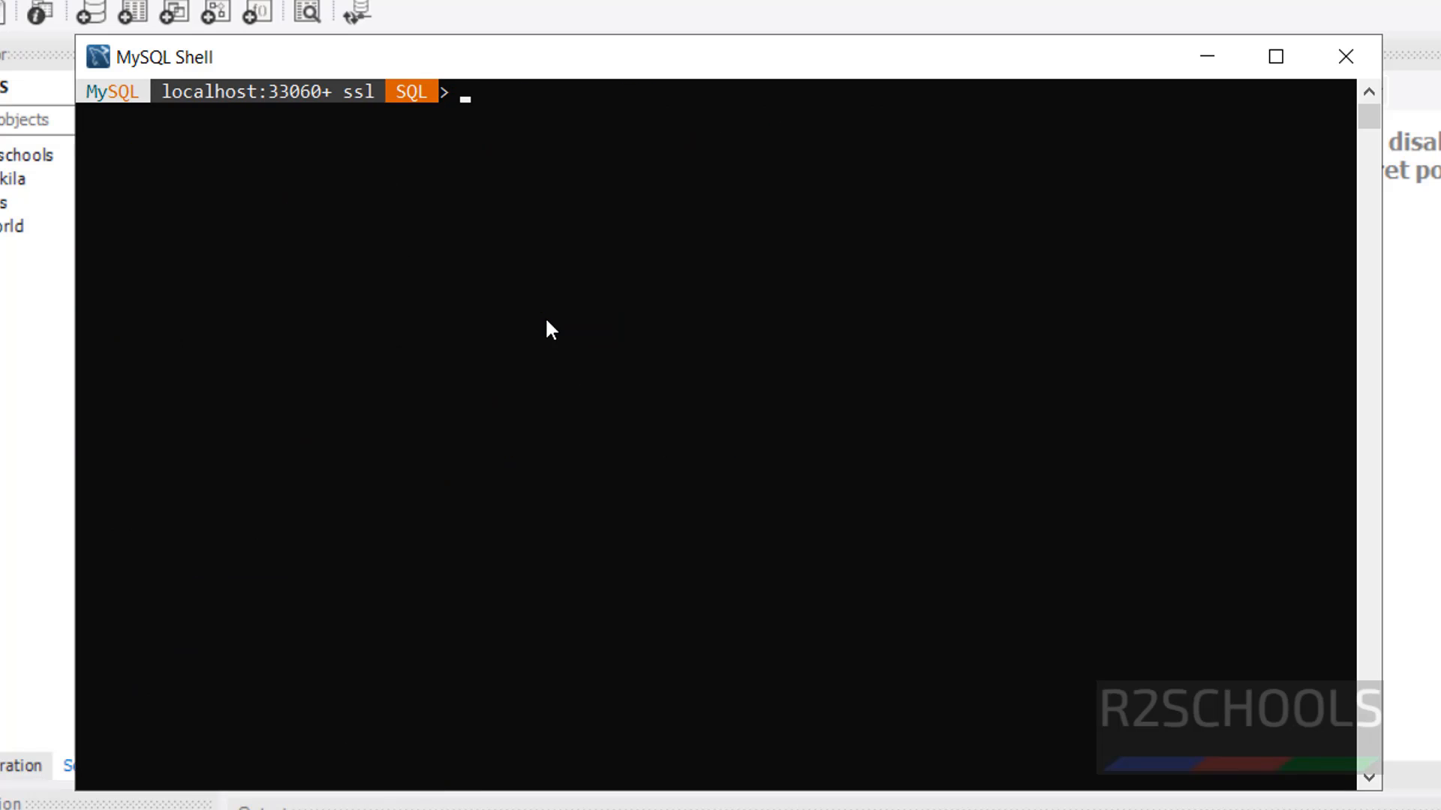
text(use)
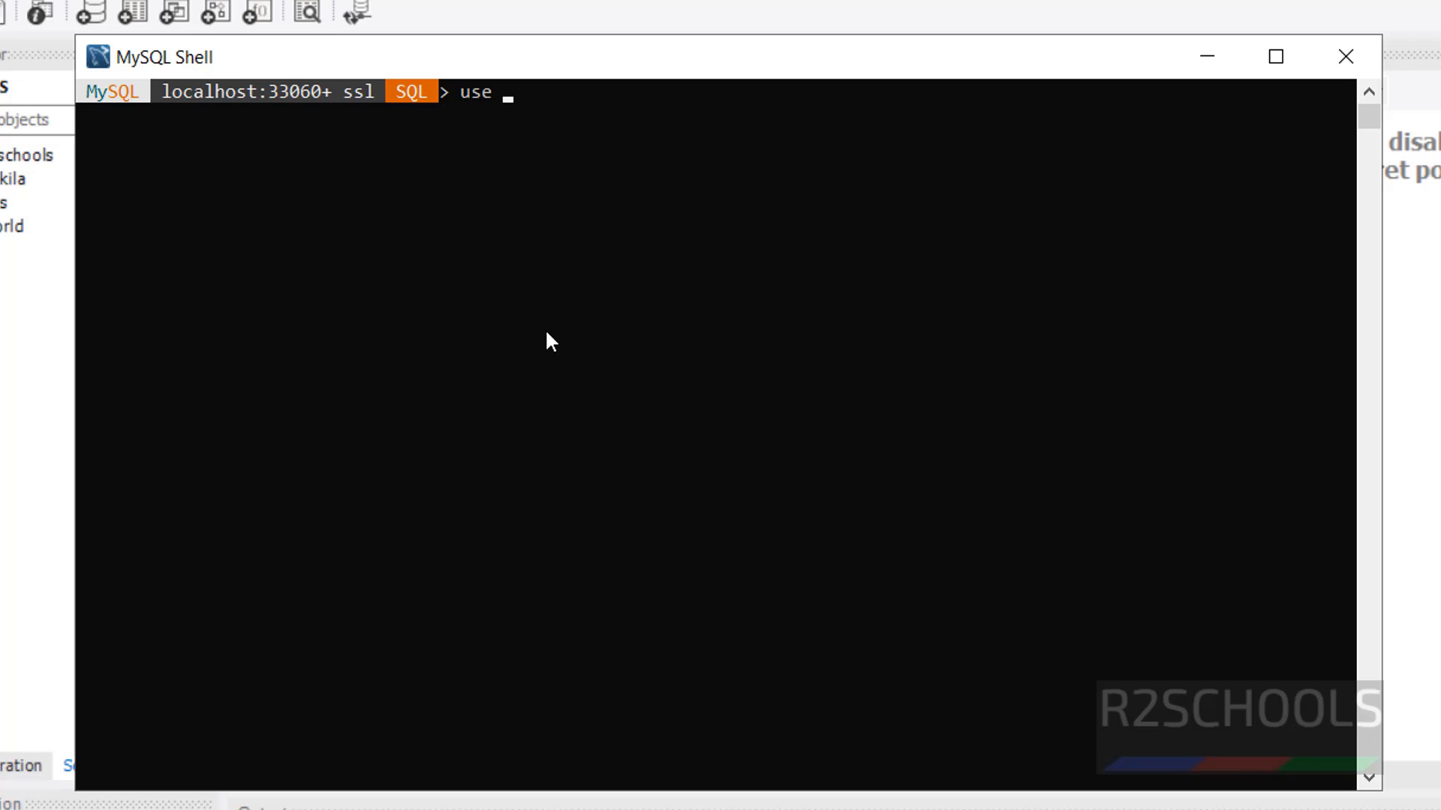
text(r2schools;)
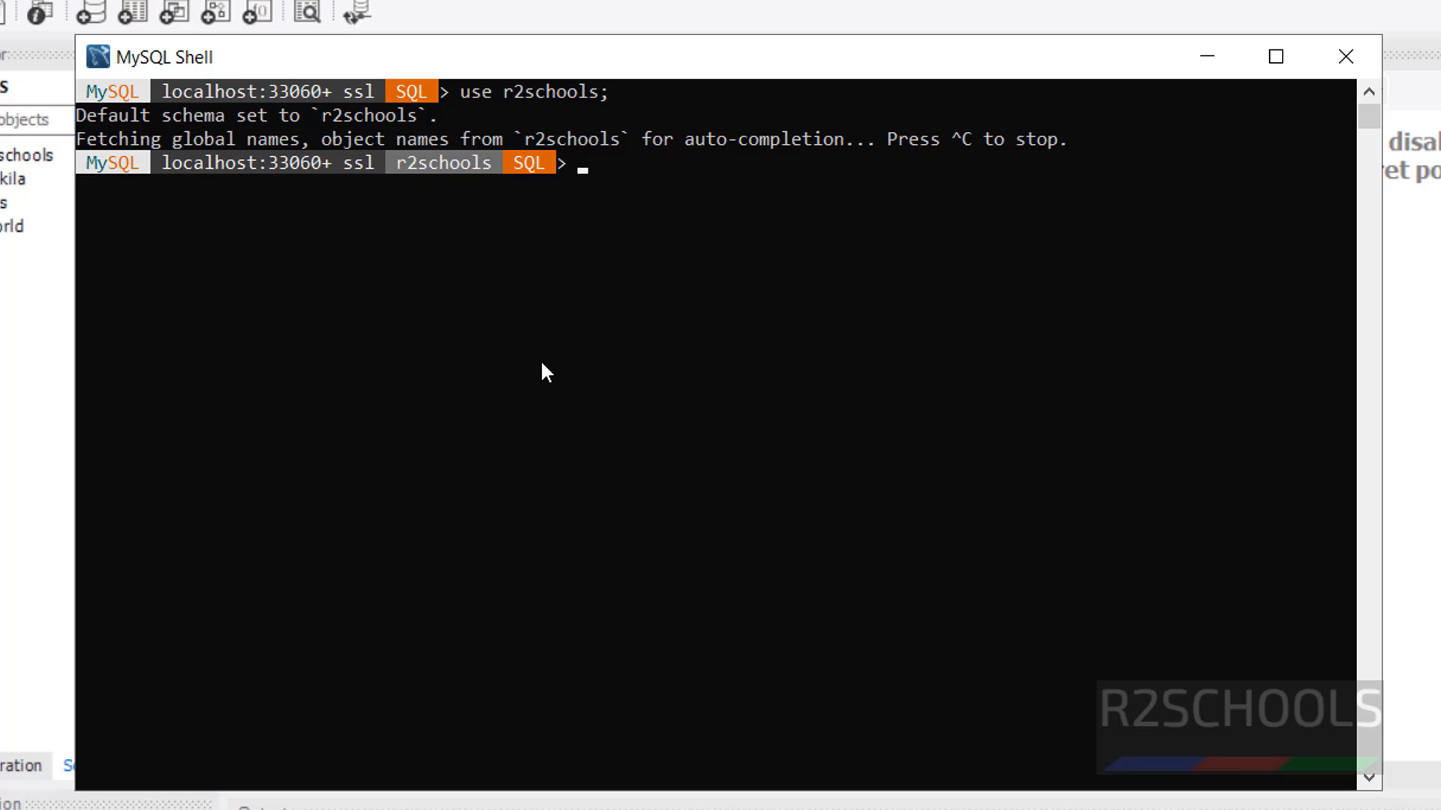
mouse_move(360, 101)
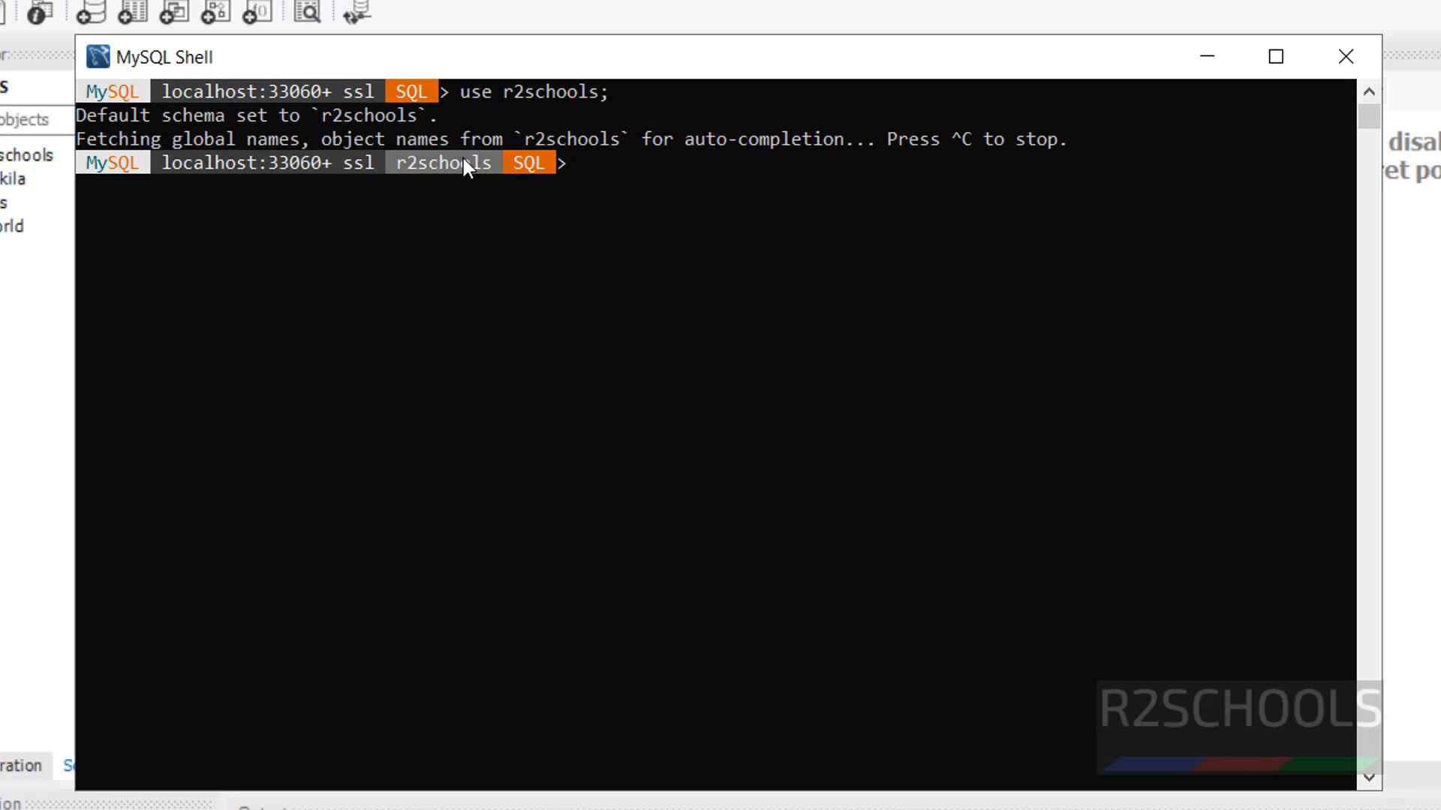
mouse_move(685, 180)
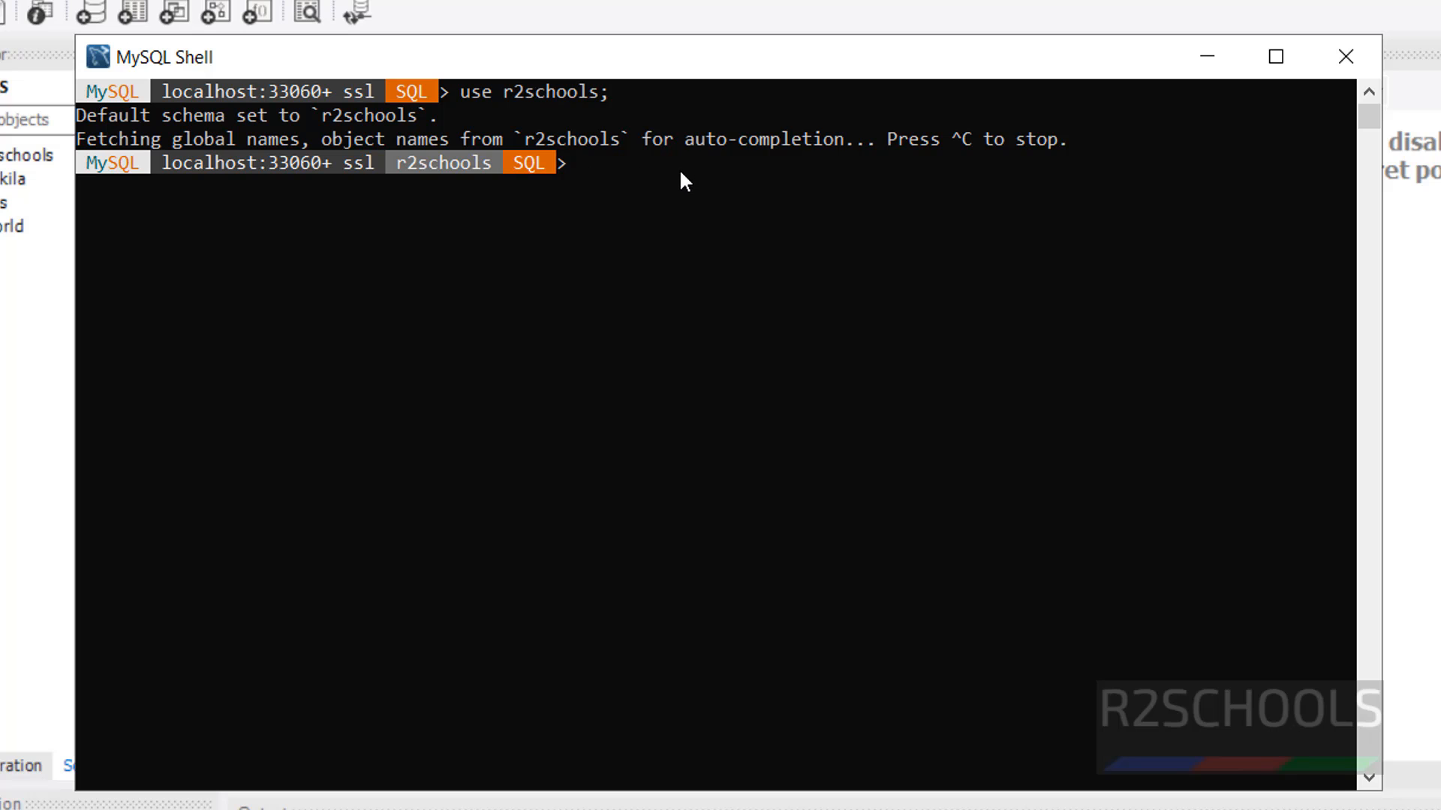
Step: Create table student(sno int primary key, sname varchar(100)) and confirm it with show tables
text(show tables;)
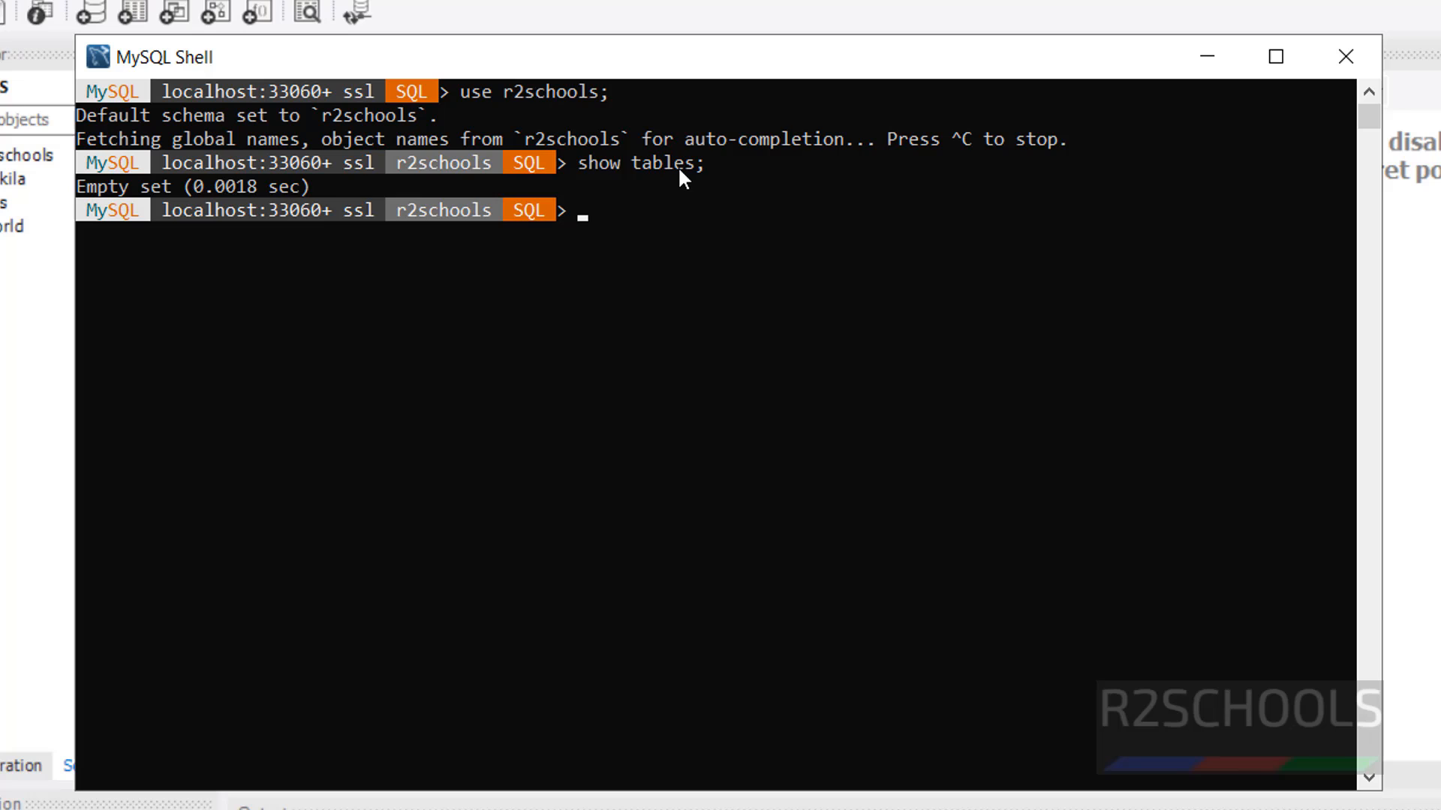
mouse_move(707, 246)
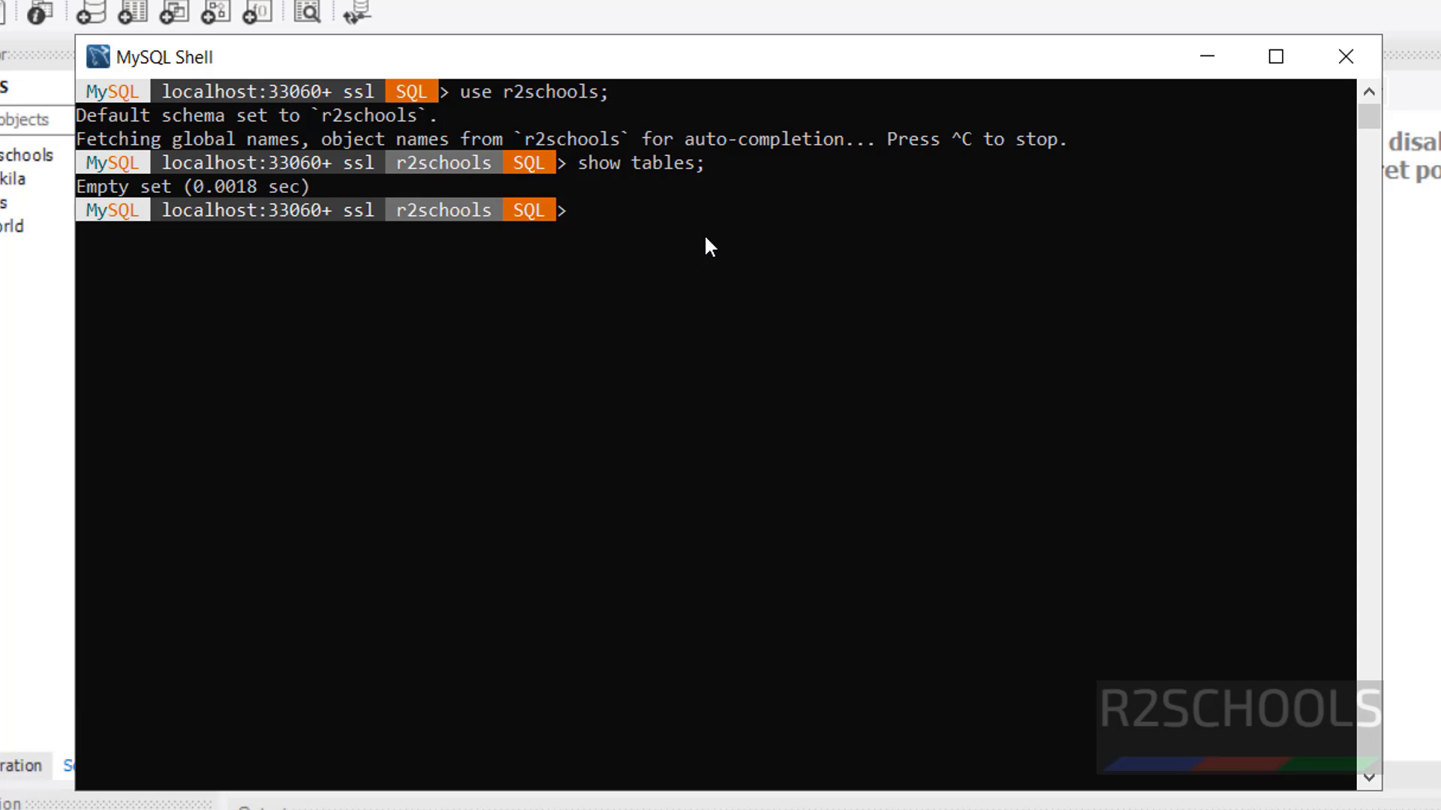
text(c)
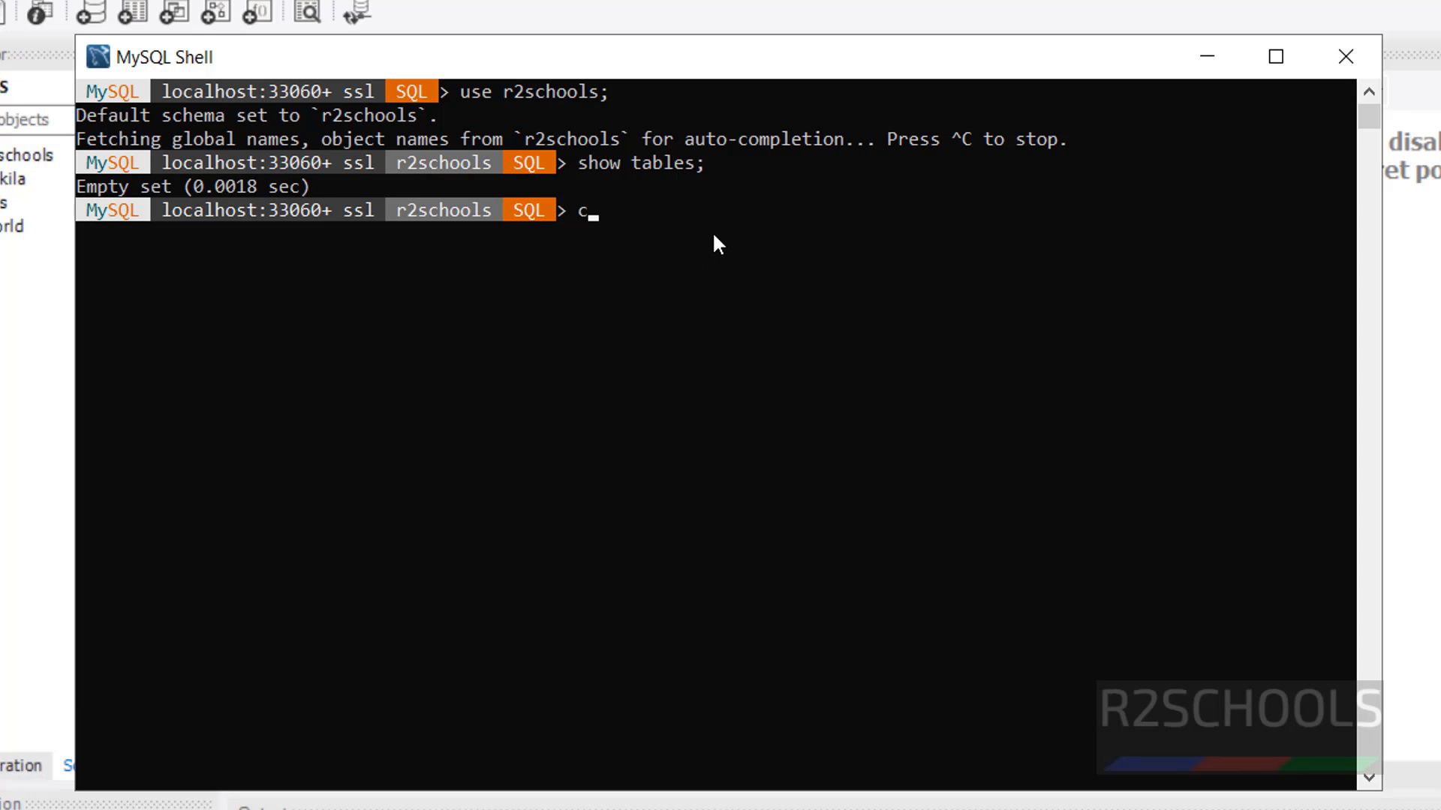
text(reate table)
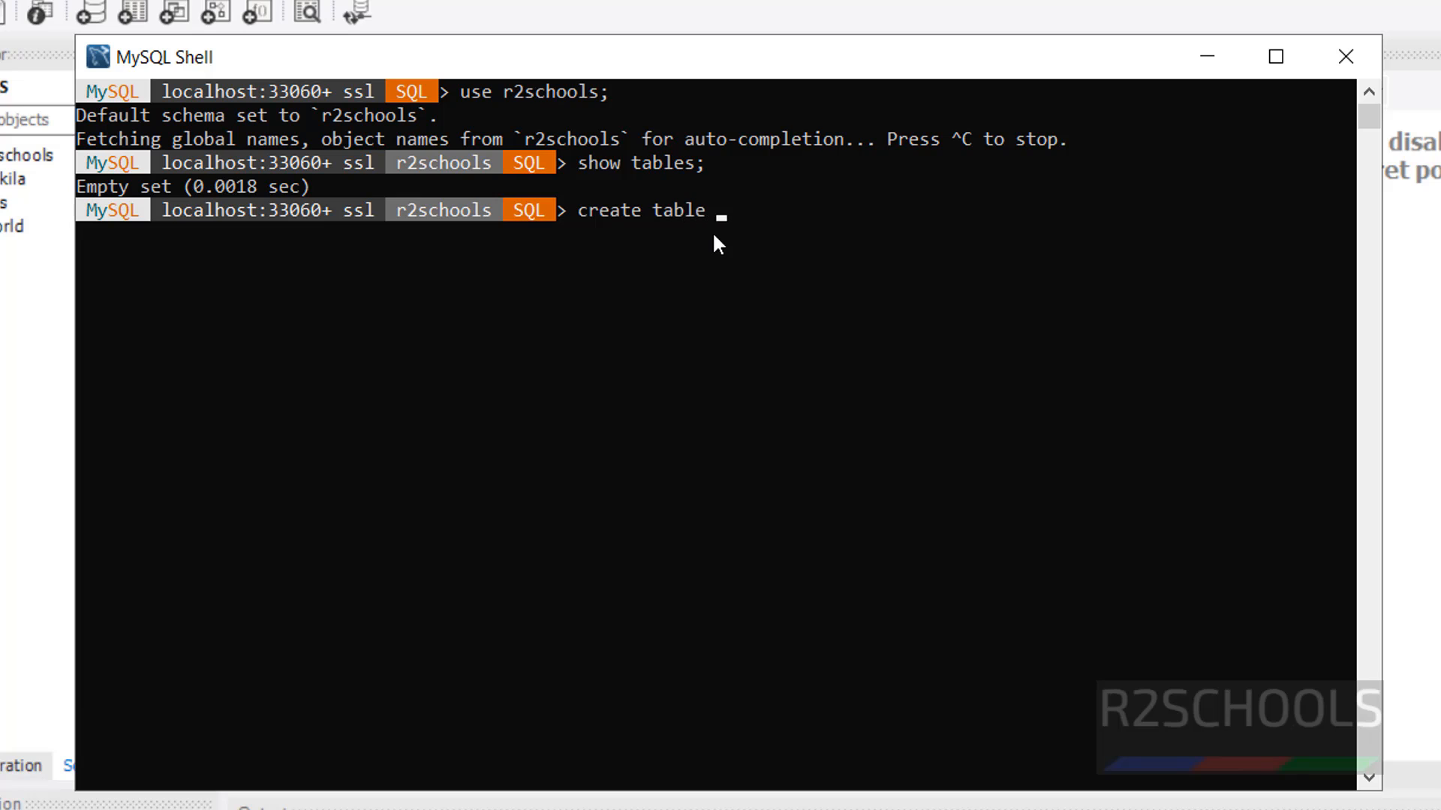
text(student)
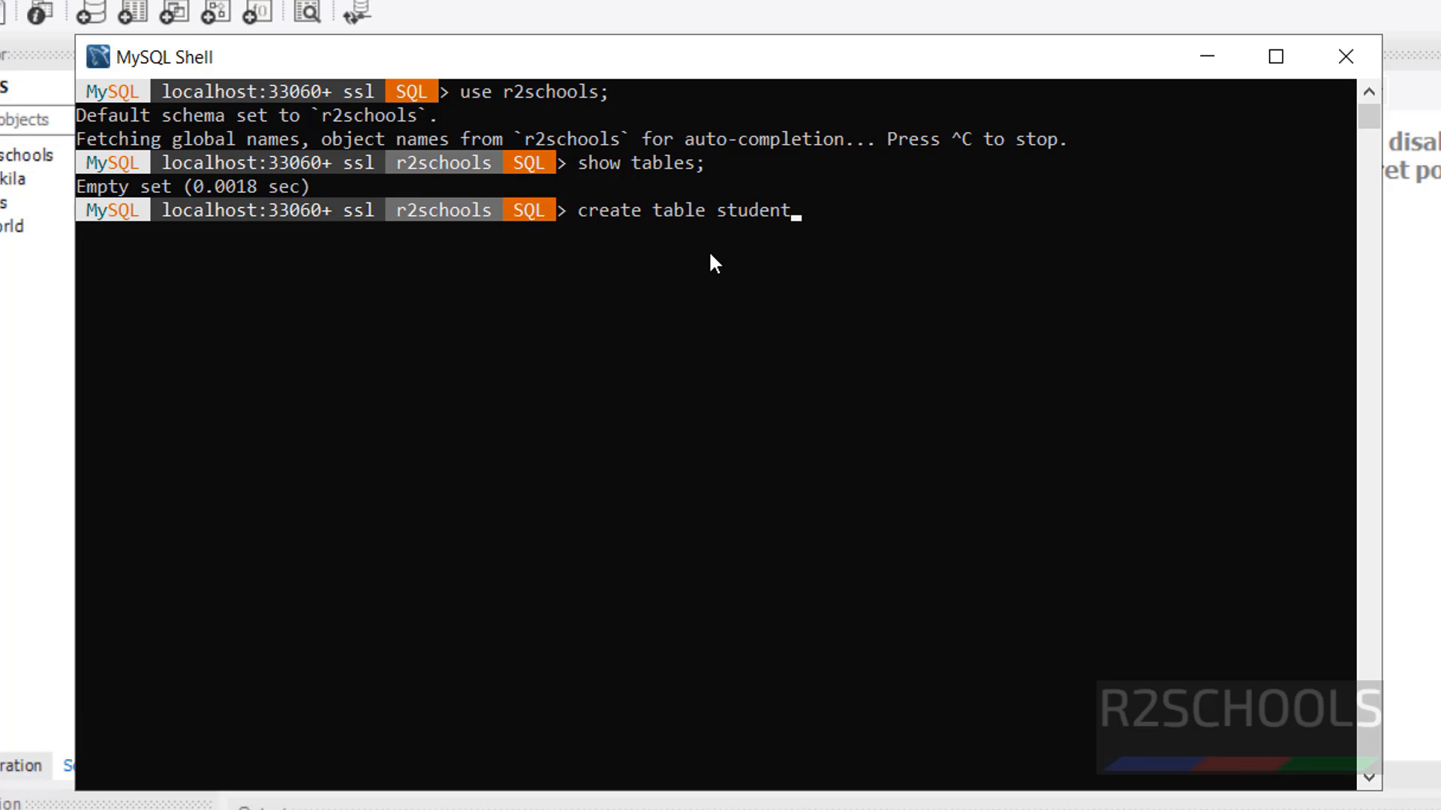
text((sno int)
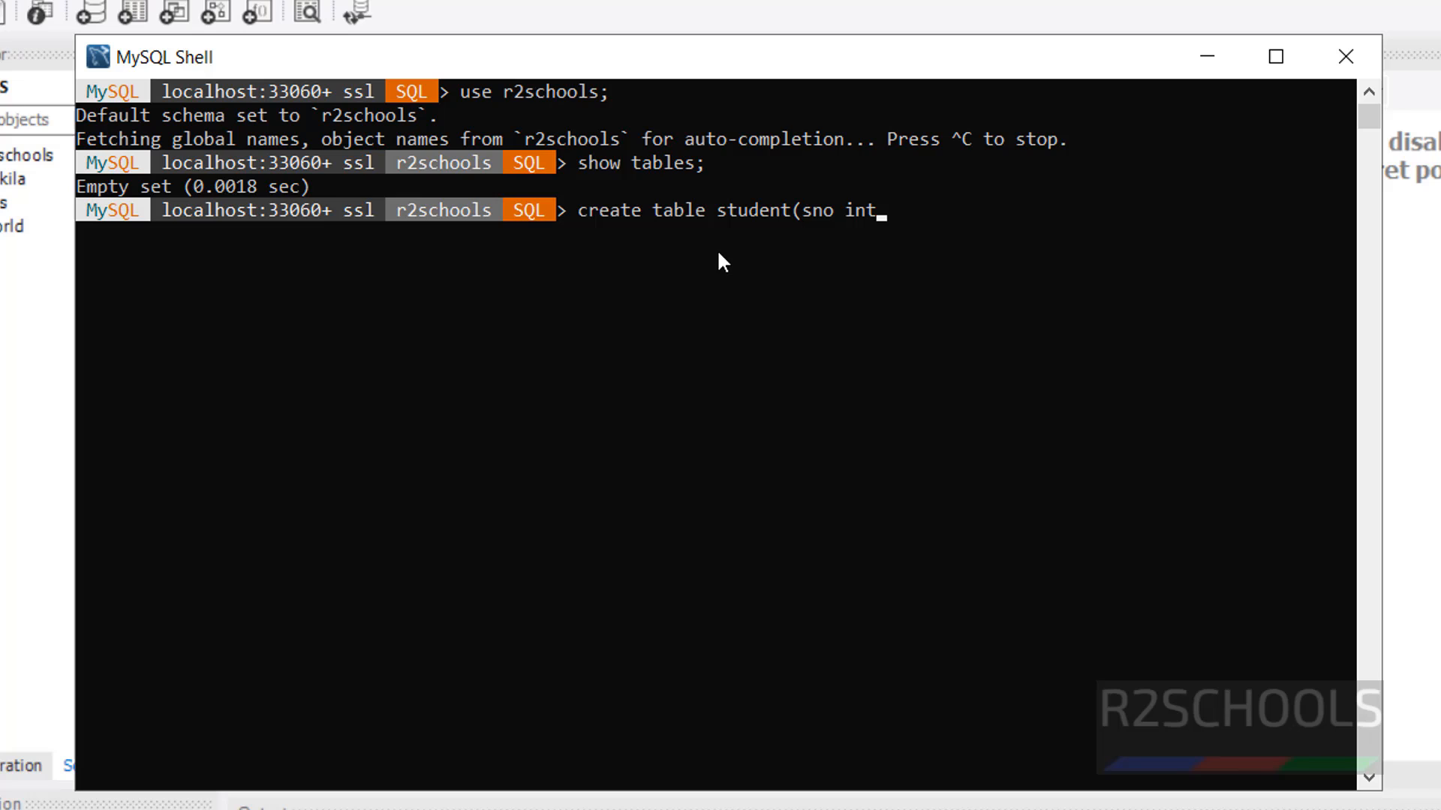
text(pr)
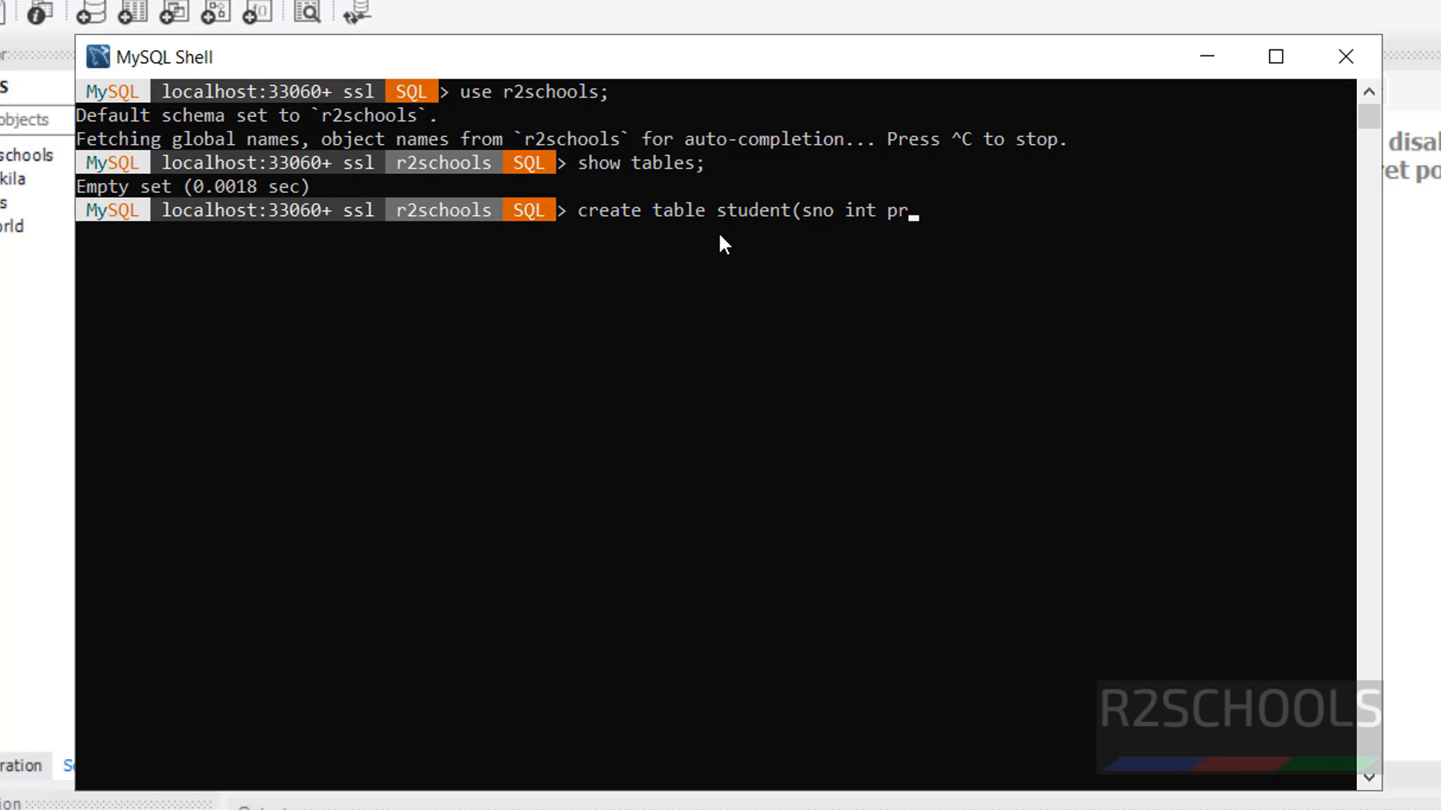
text(imary kye)
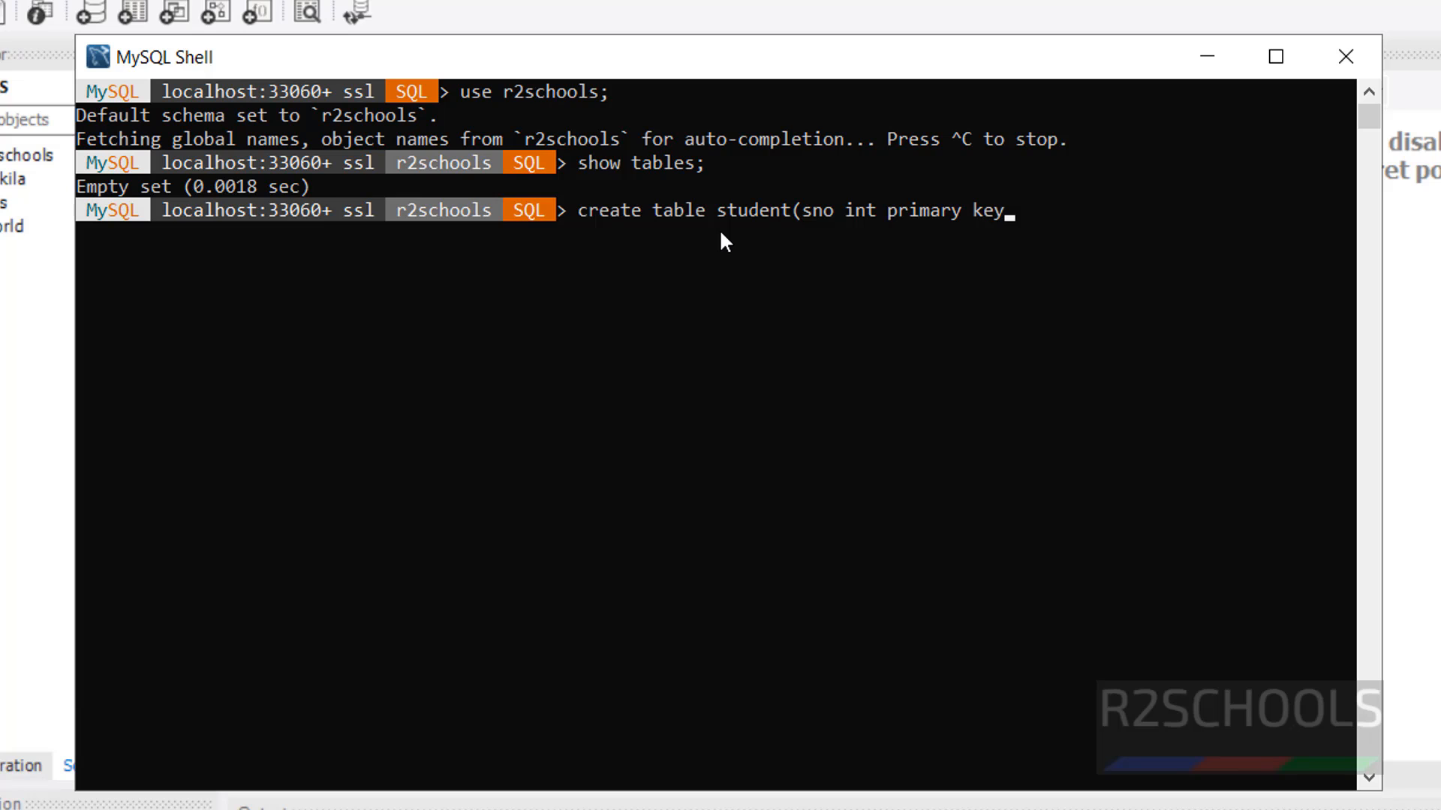
text(, sname)
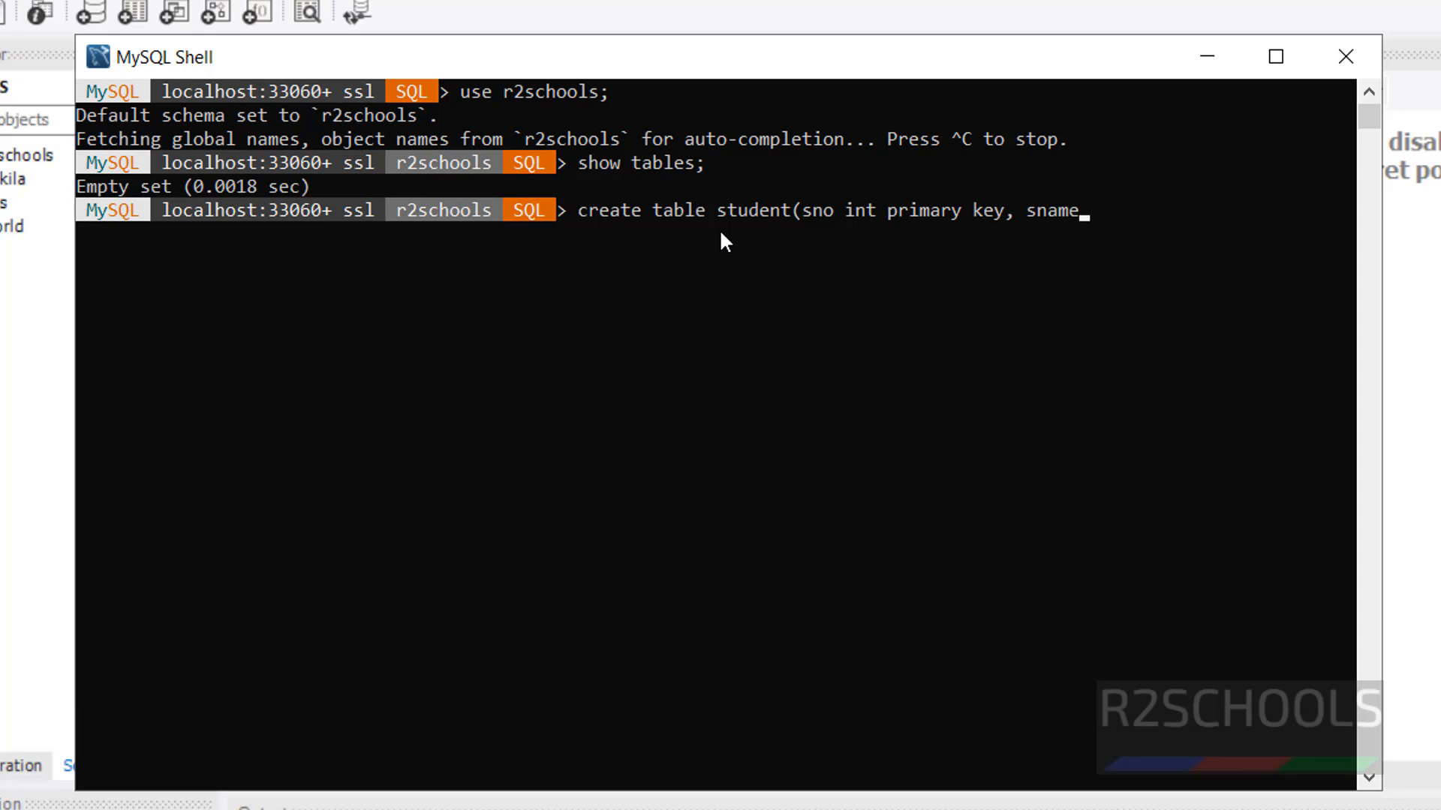
text(varchar(100));)
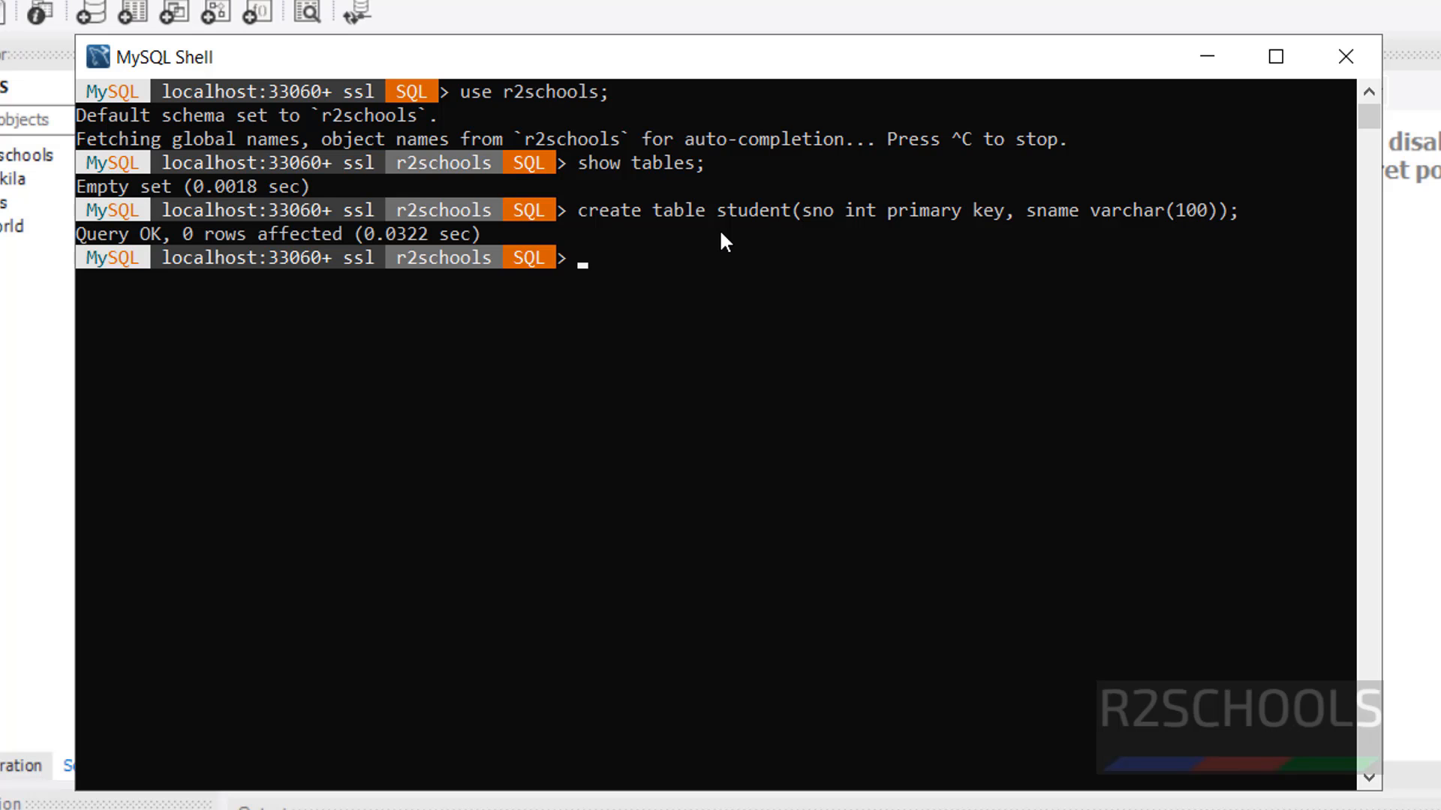
text(show tables;)
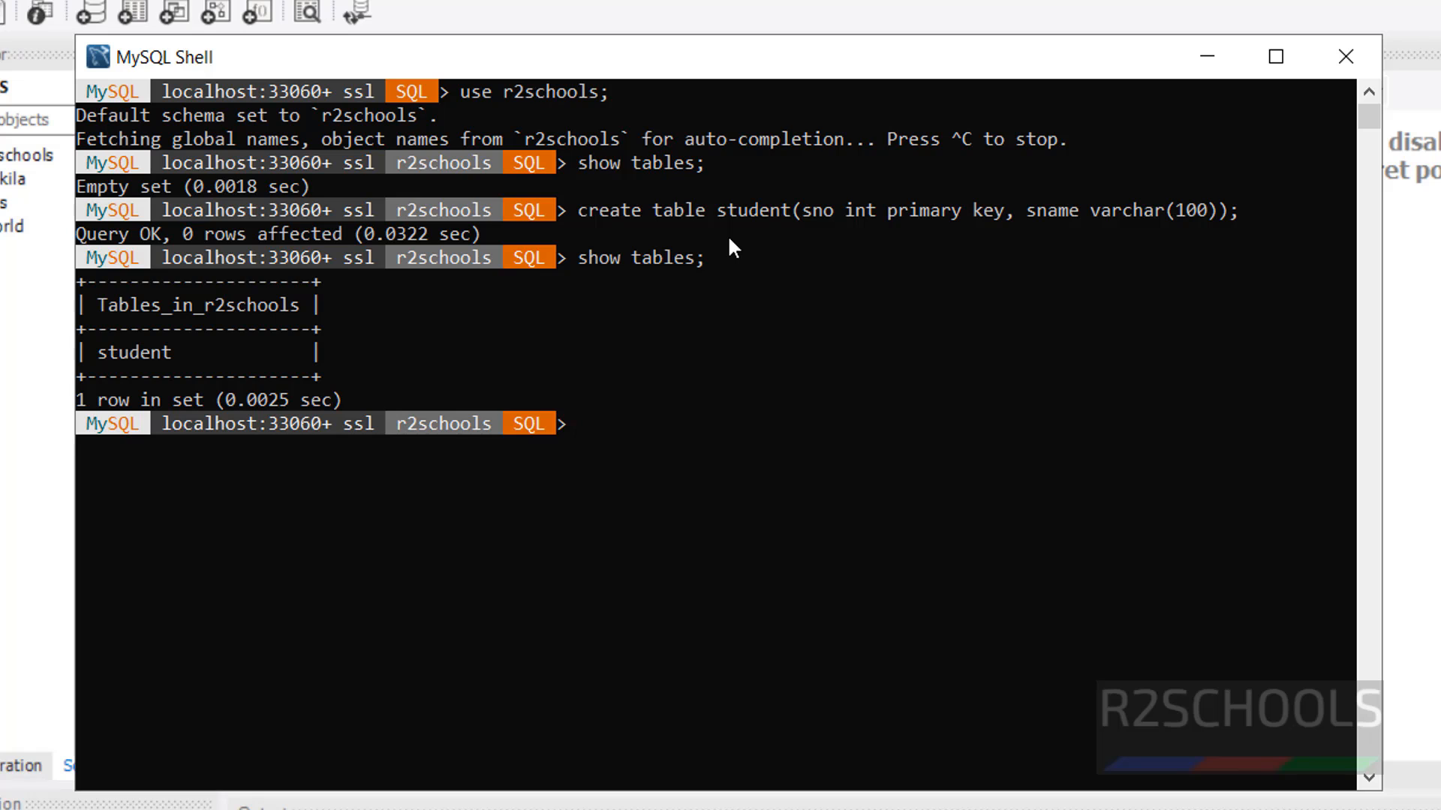
Step: Insert student row 100 'Vijay' into the student table
text(i)
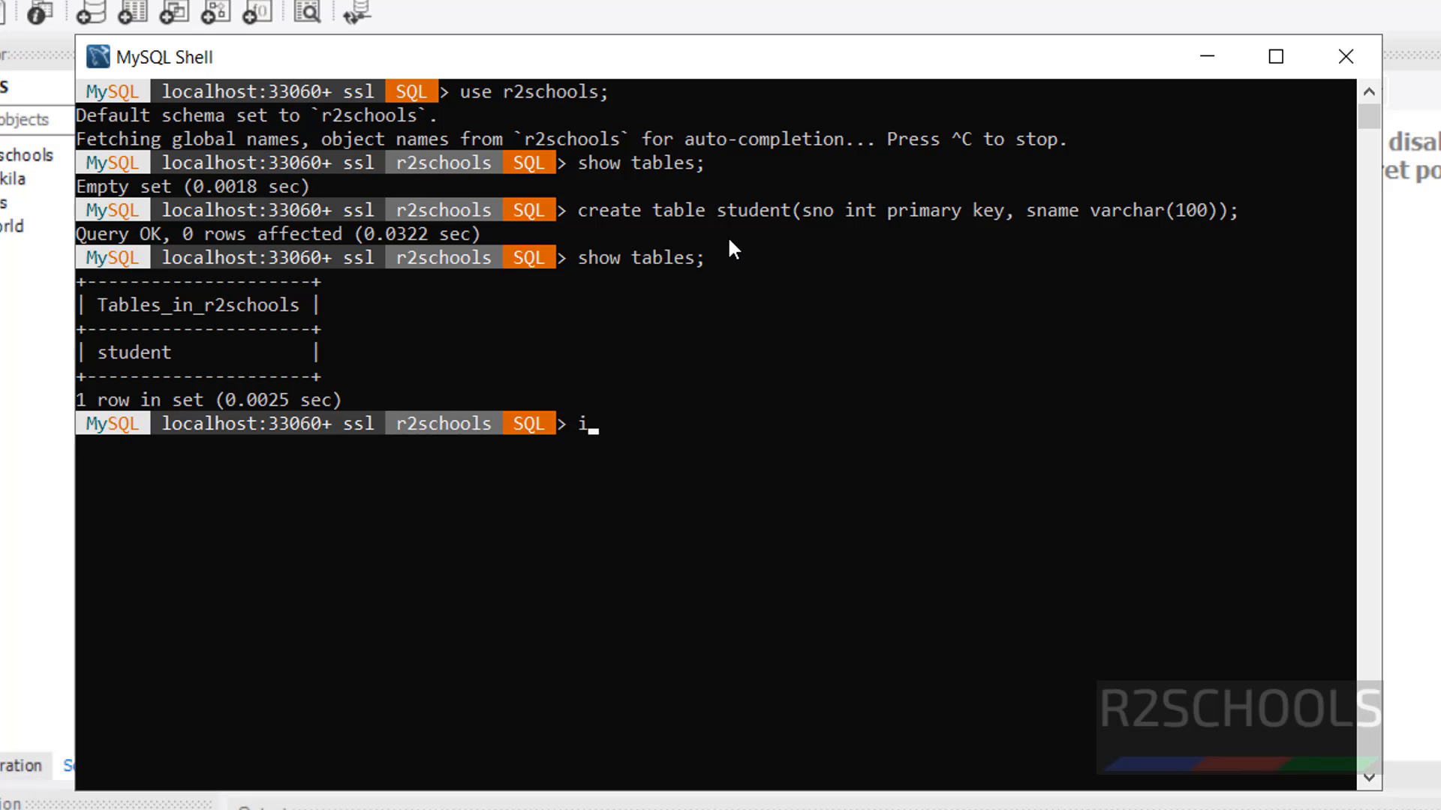
text(nsert into)
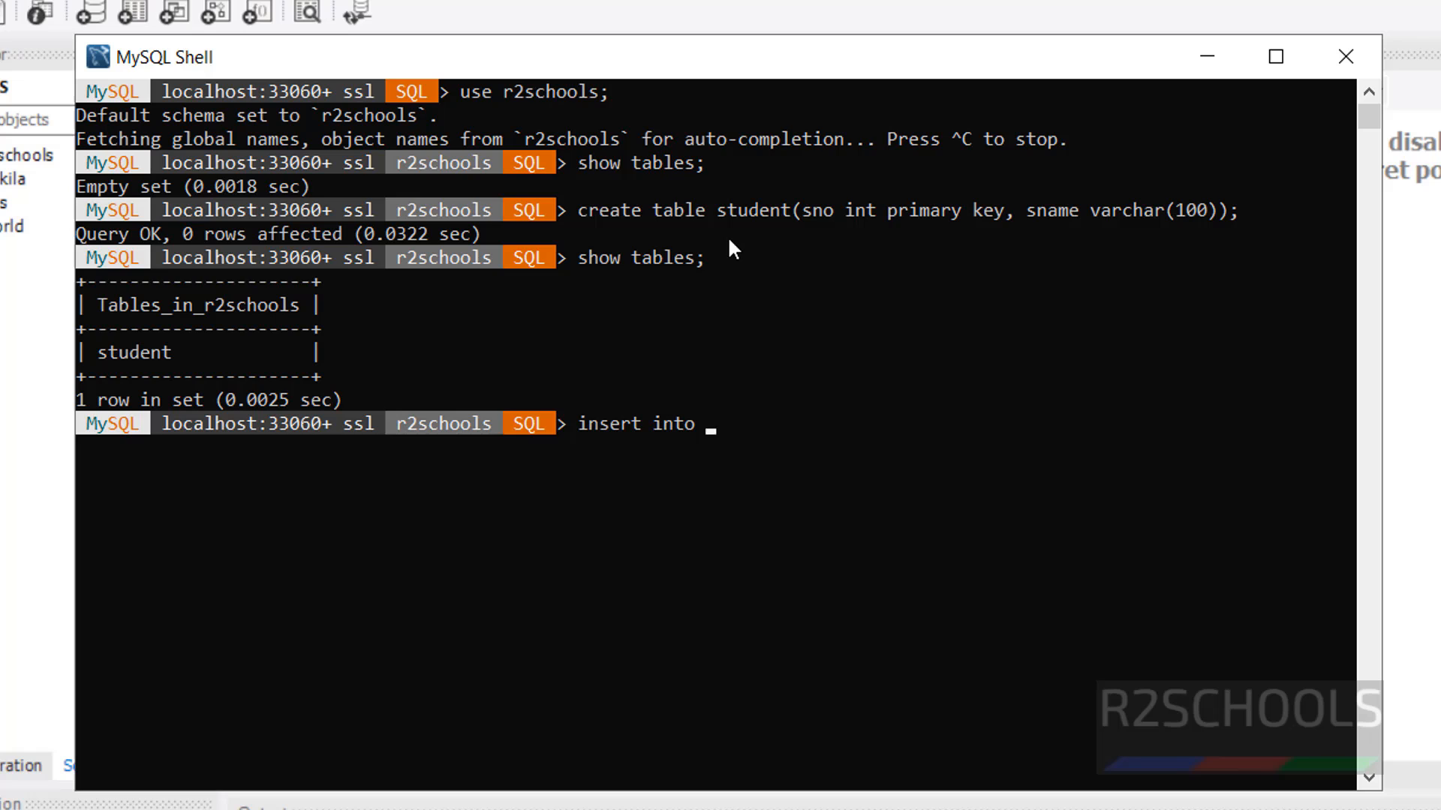
text(student)
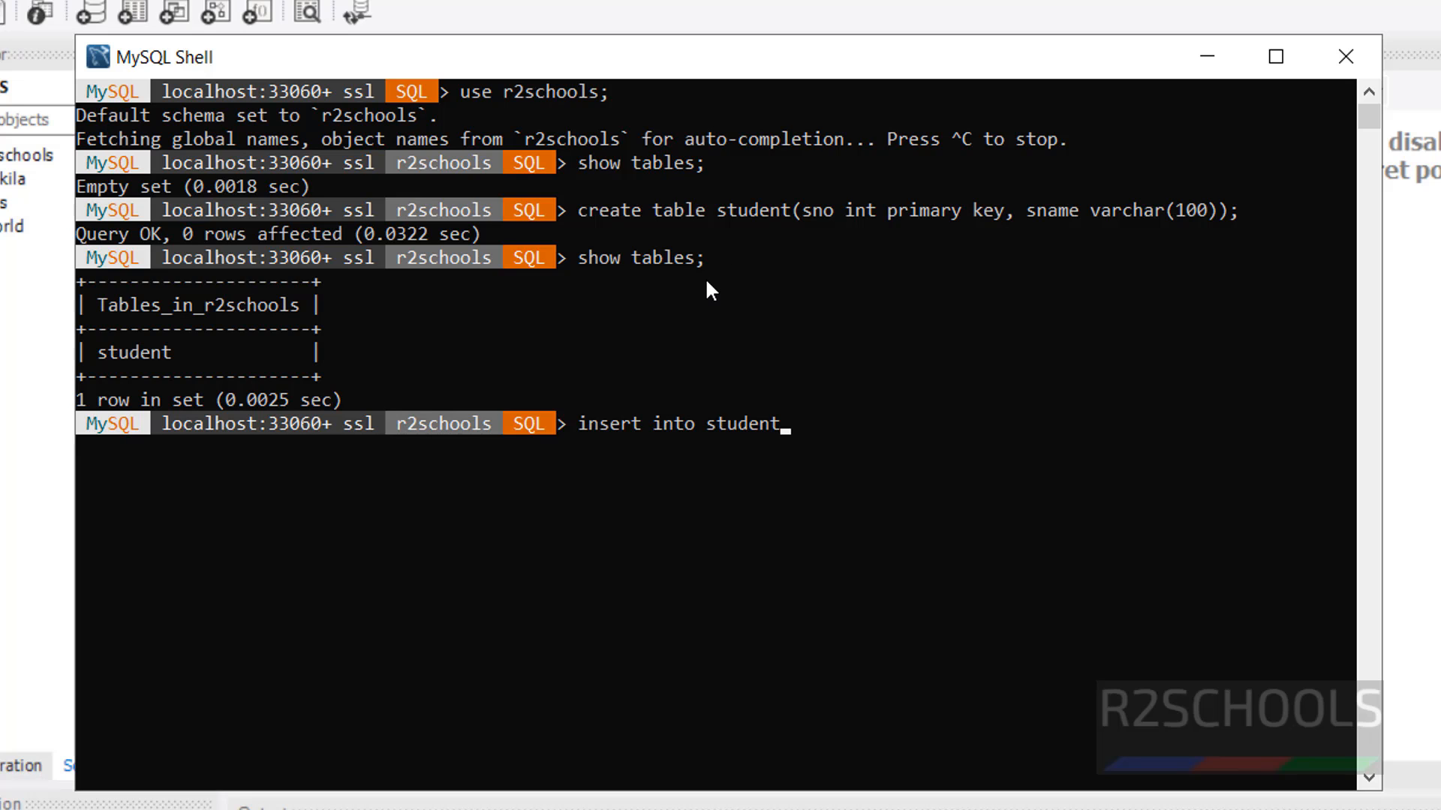
text(values)
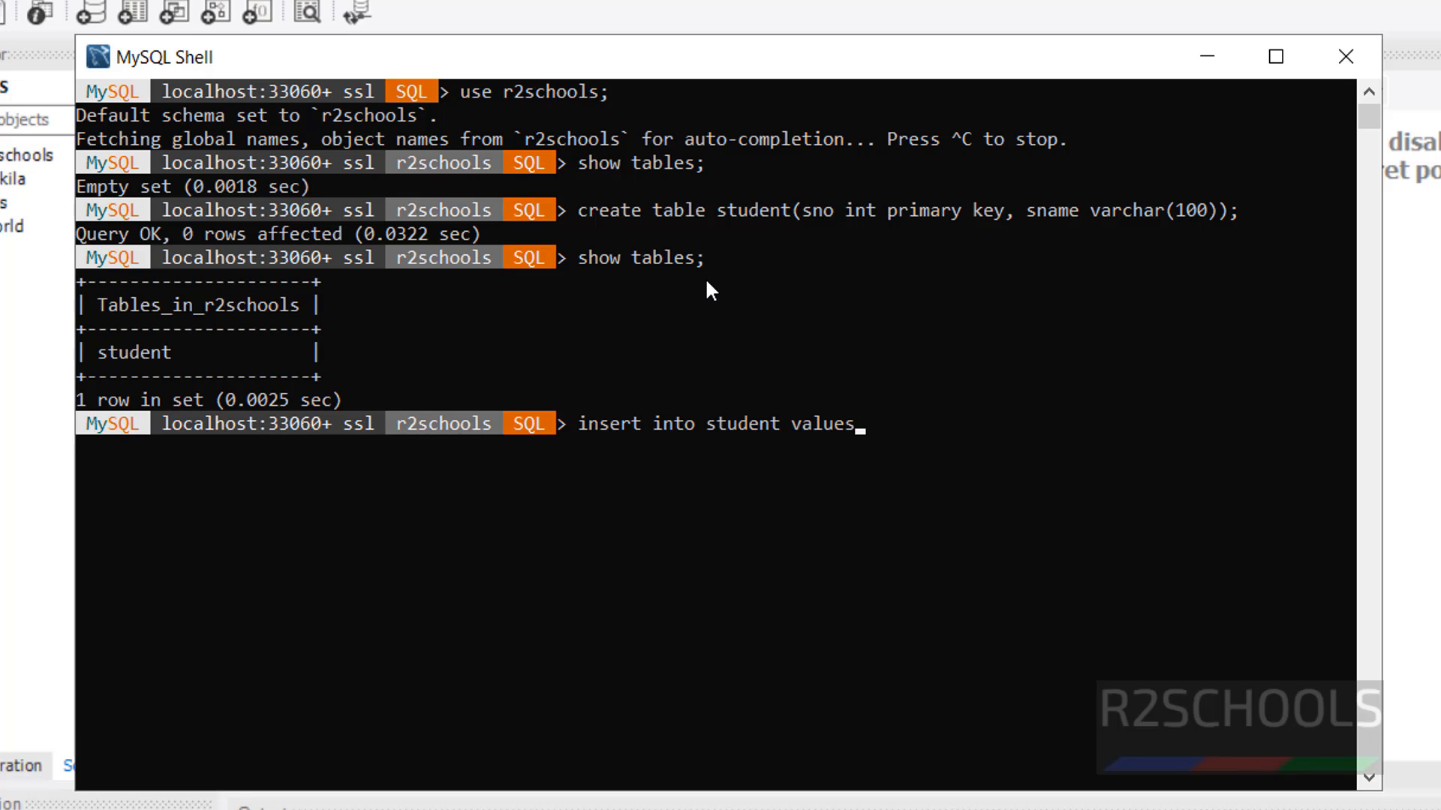
text((100,)
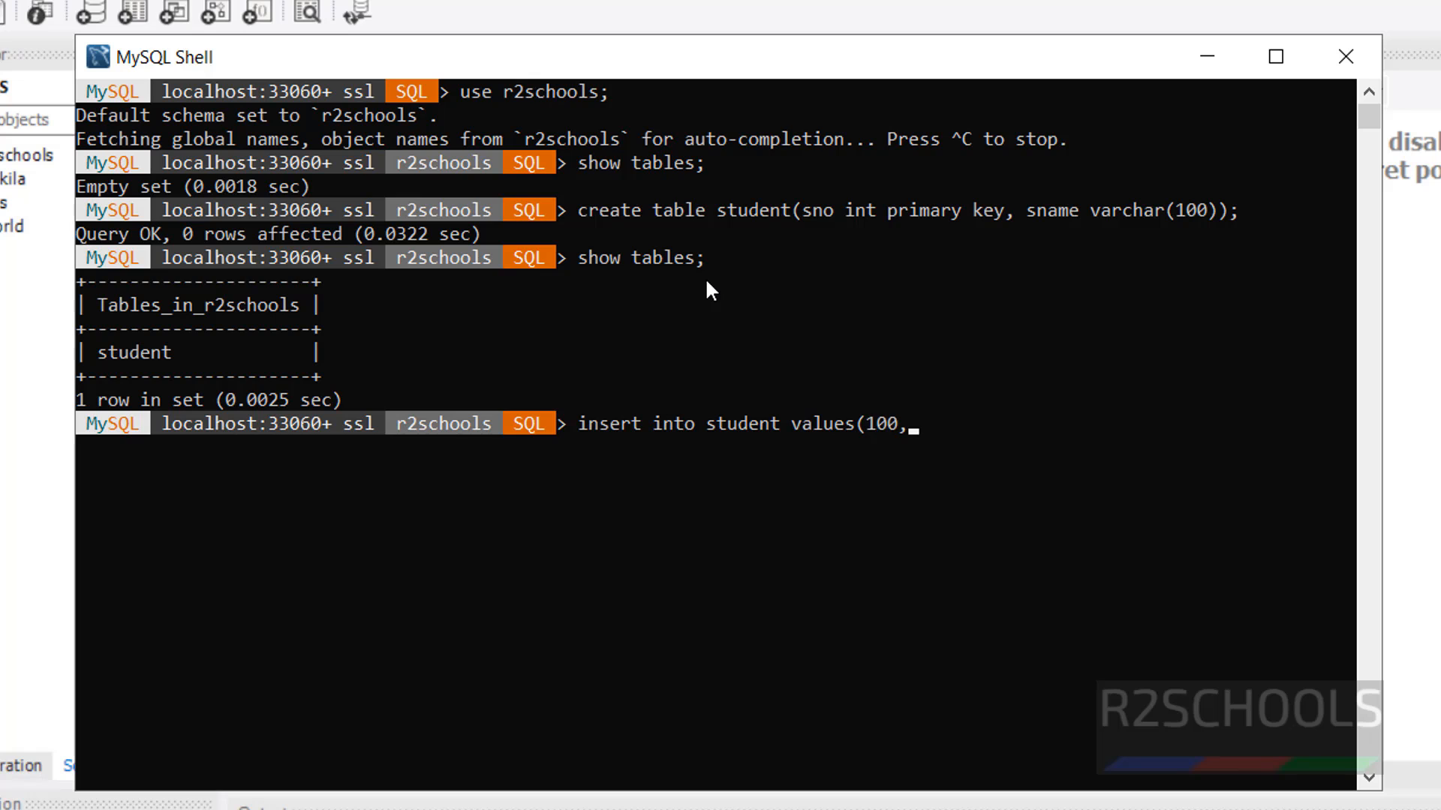
text('Vijay');)
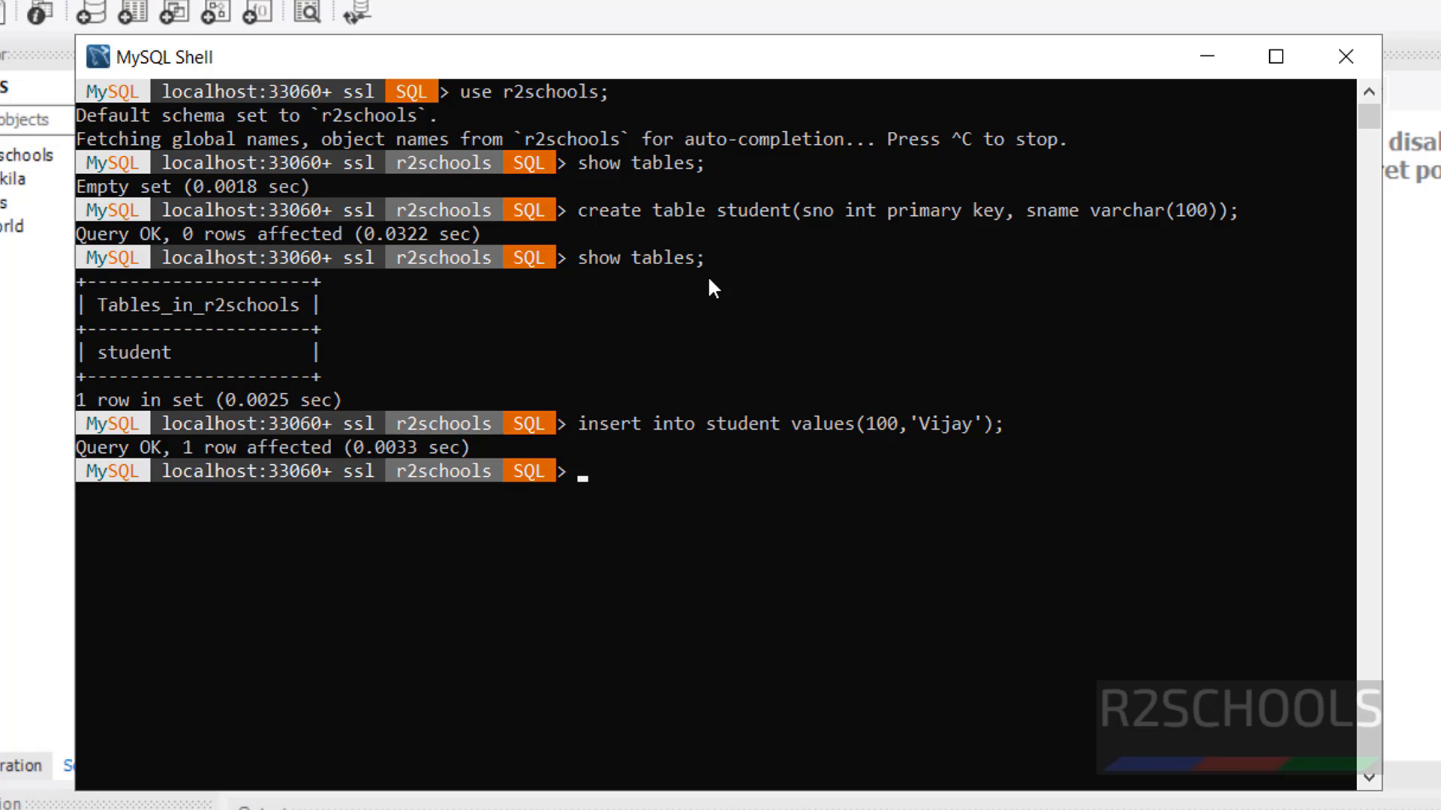
text(insert into student values(100,'Vijay');)
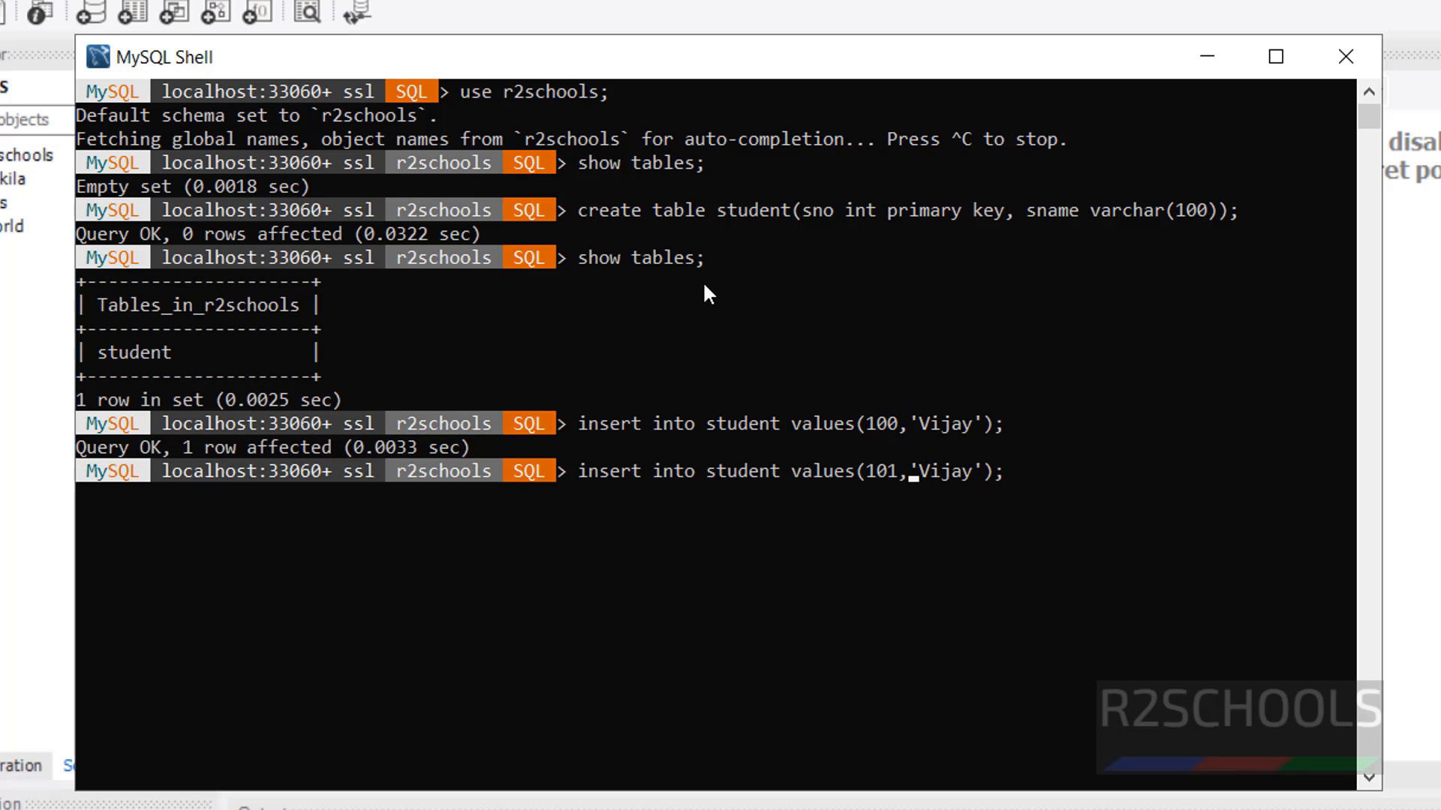
Step: Insert 101 David, see duplicate 101 James rejected, then insert 102 James
key(Backspace)
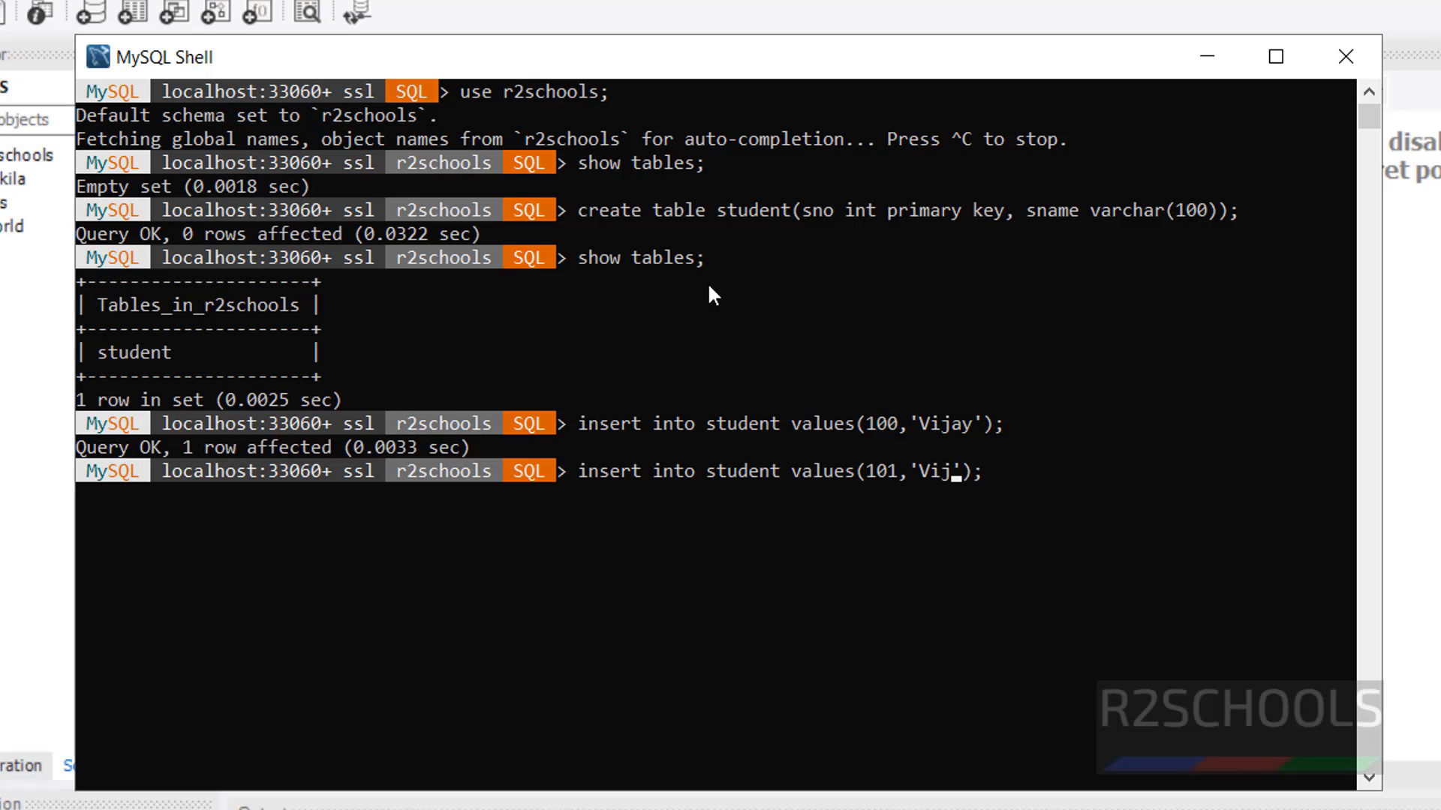
text(David)
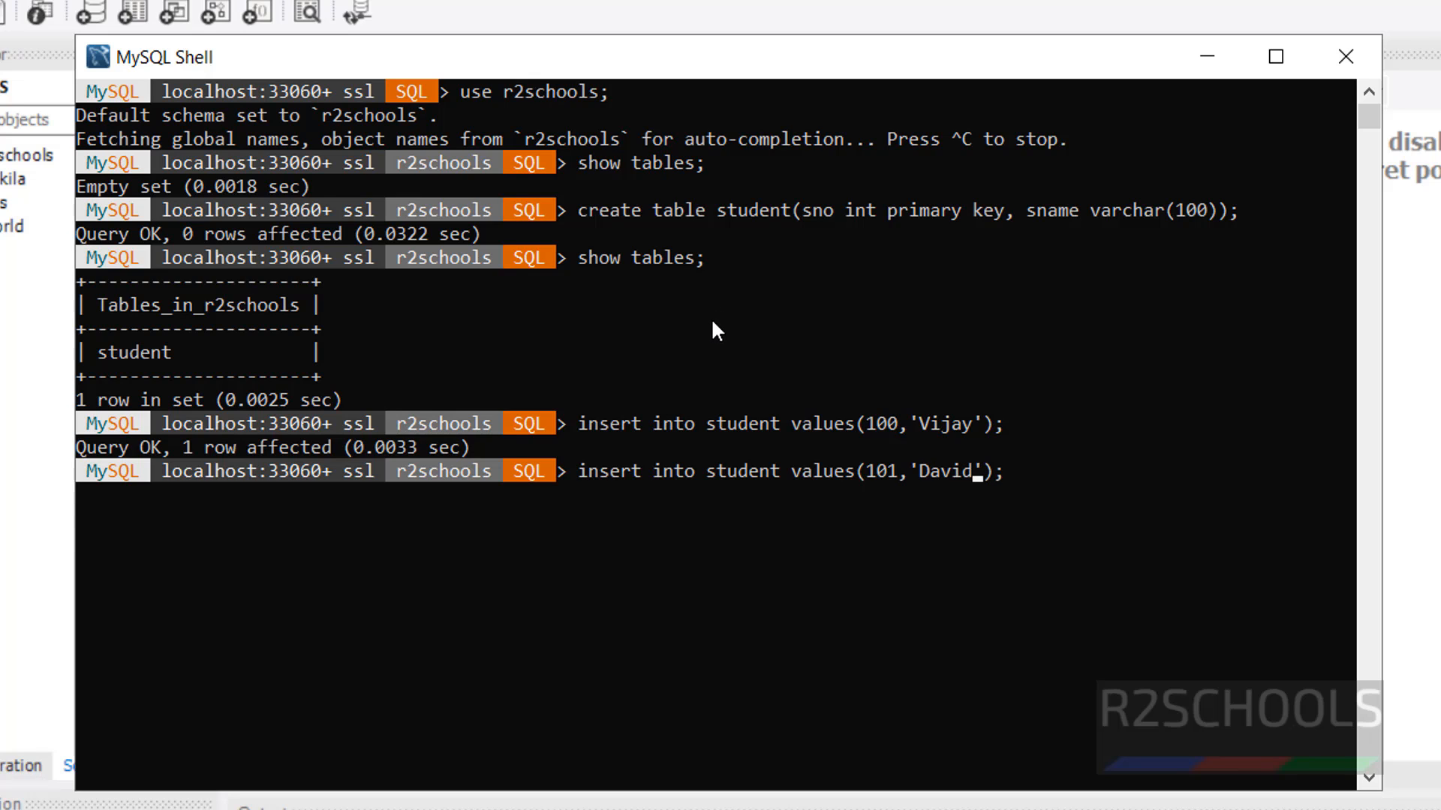
key(enter)
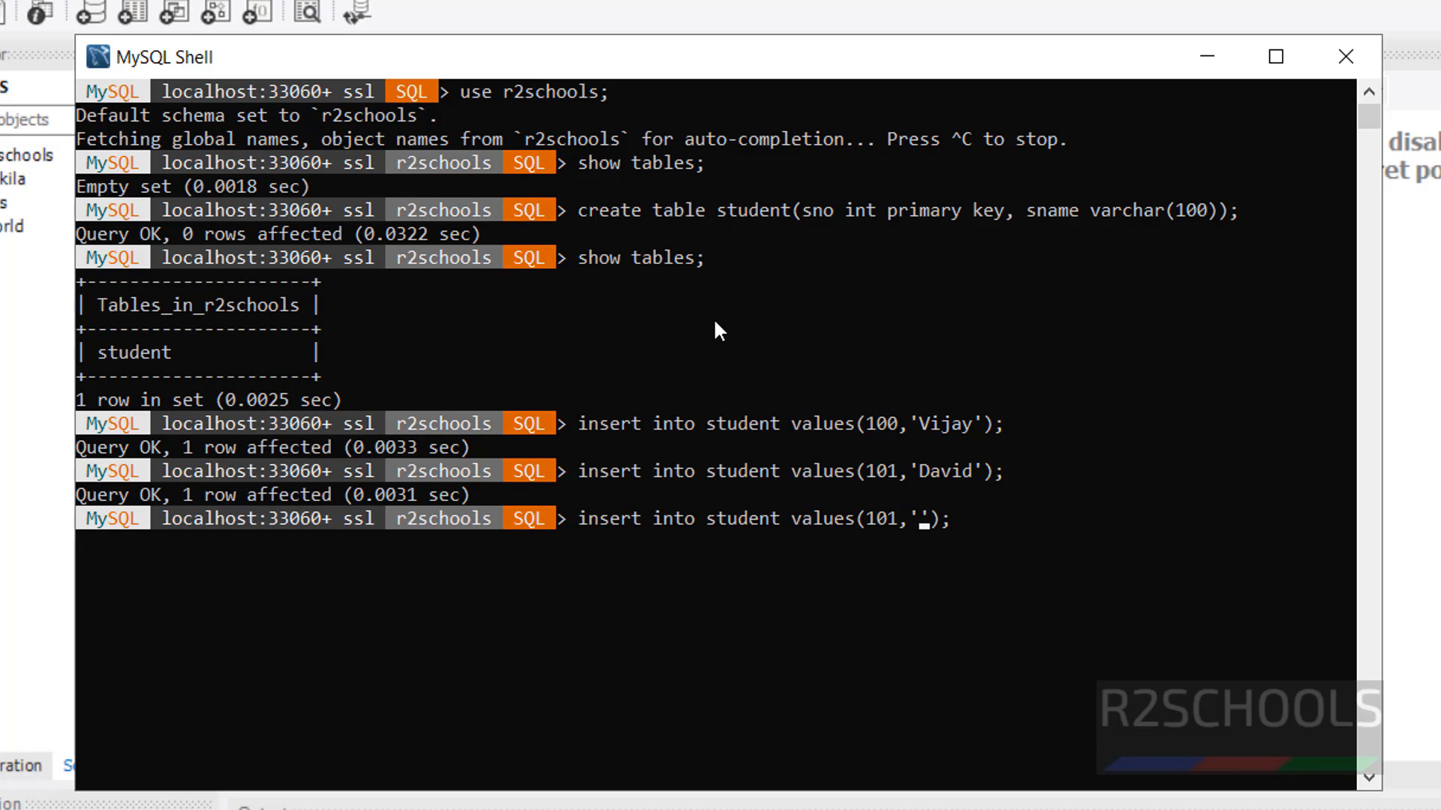
text(James)
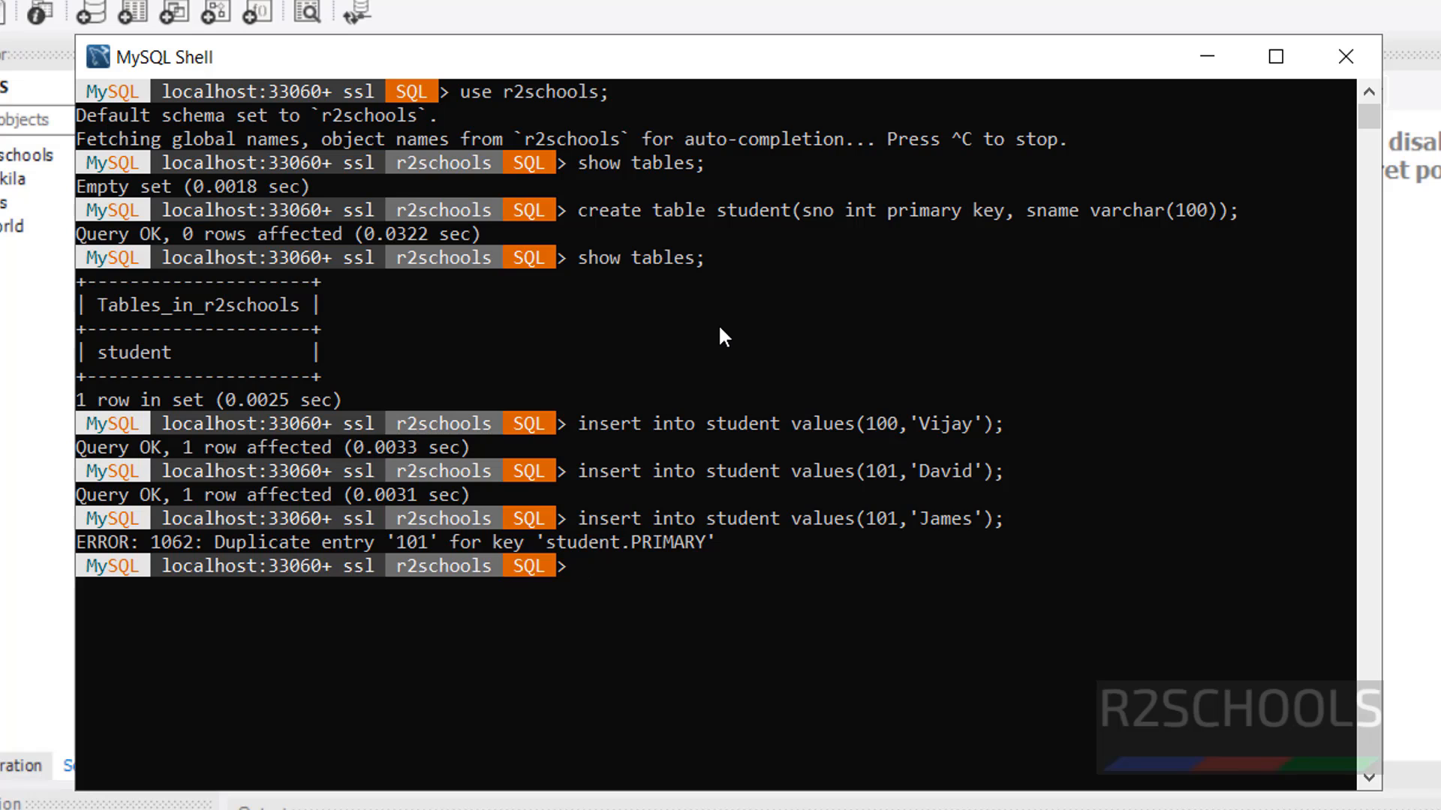
text(insert into student values(101,'James');)
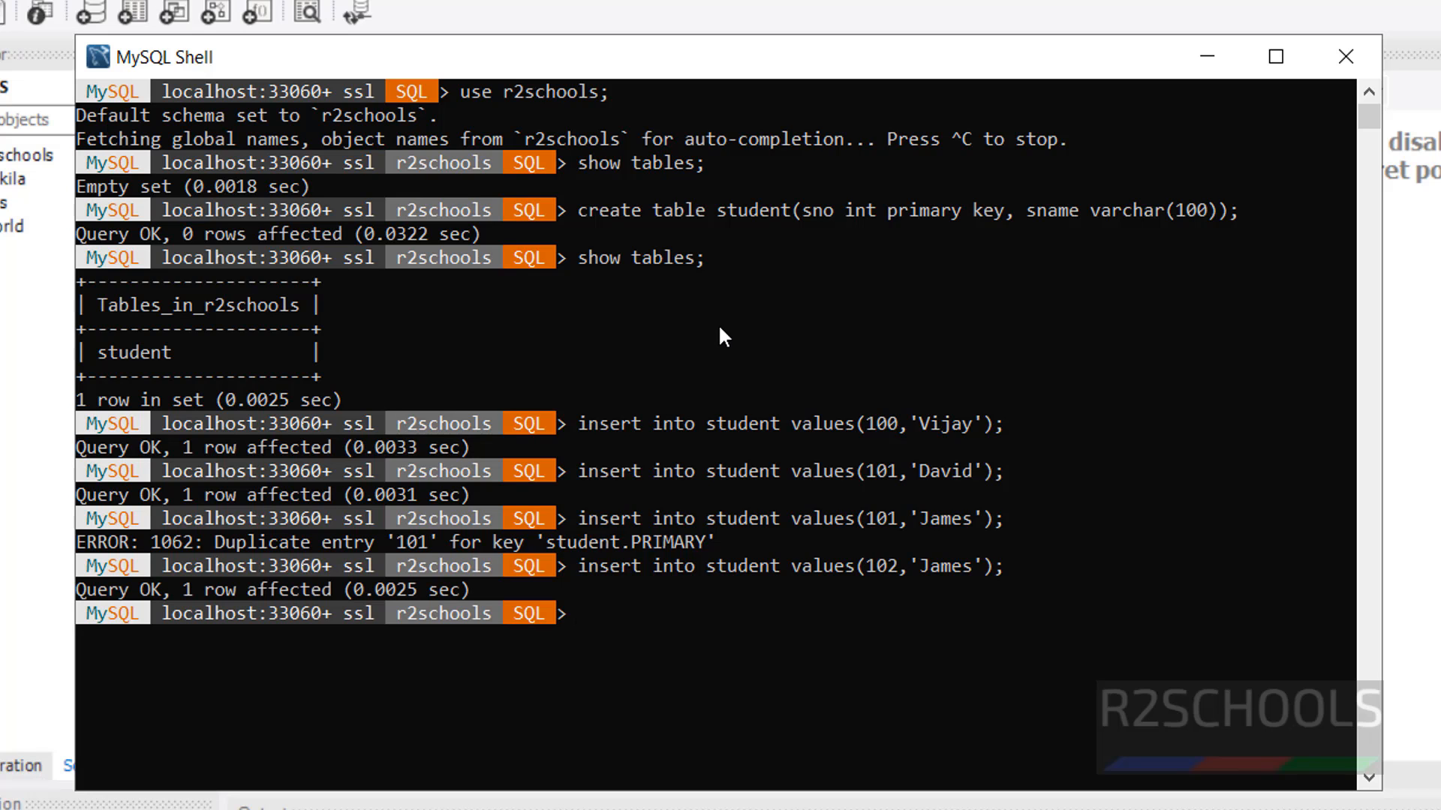
Step: Run select * from student to return rows 100 Vijay, 101 David and 102 James
text(select)
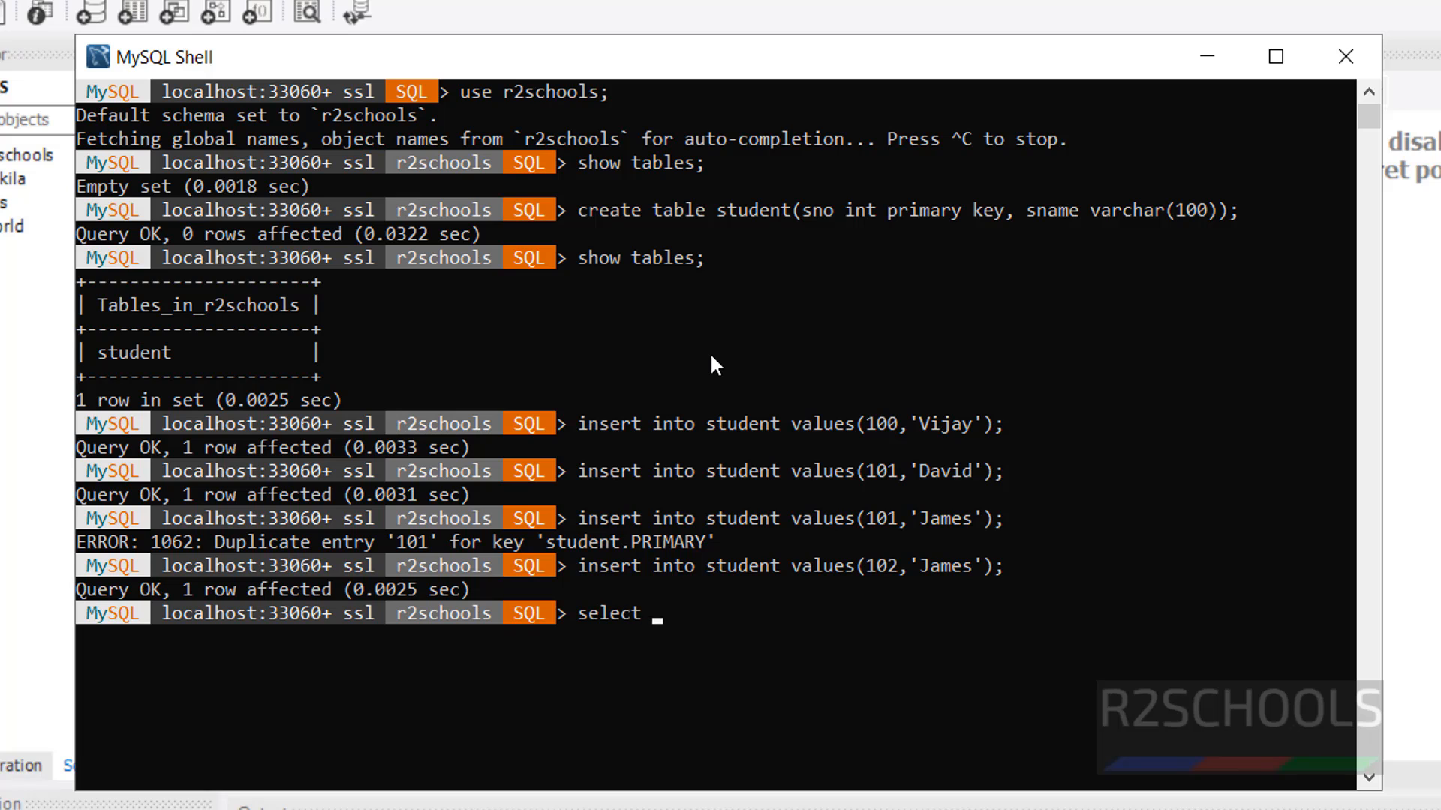
text(* from student;)
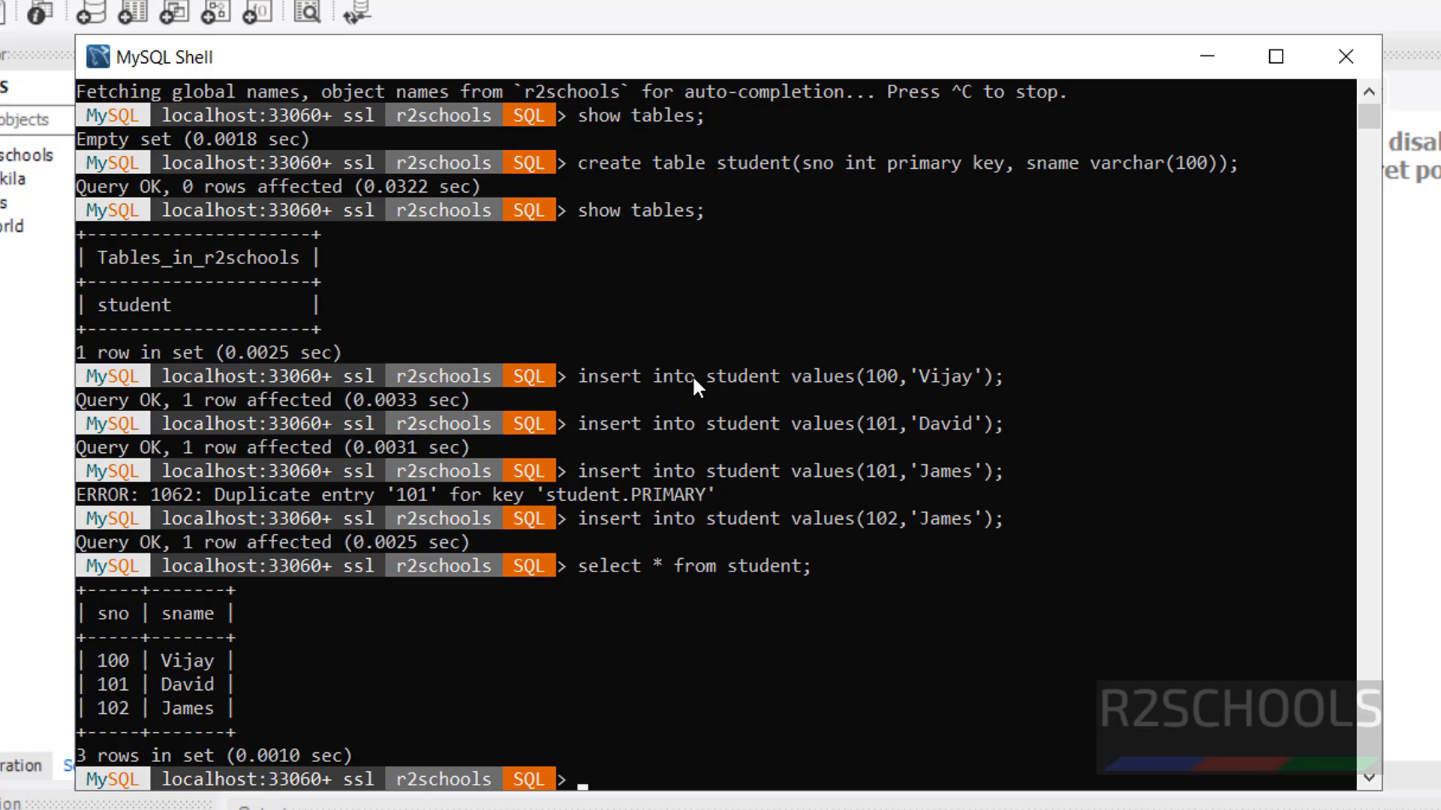
mouse_move(255, 656)
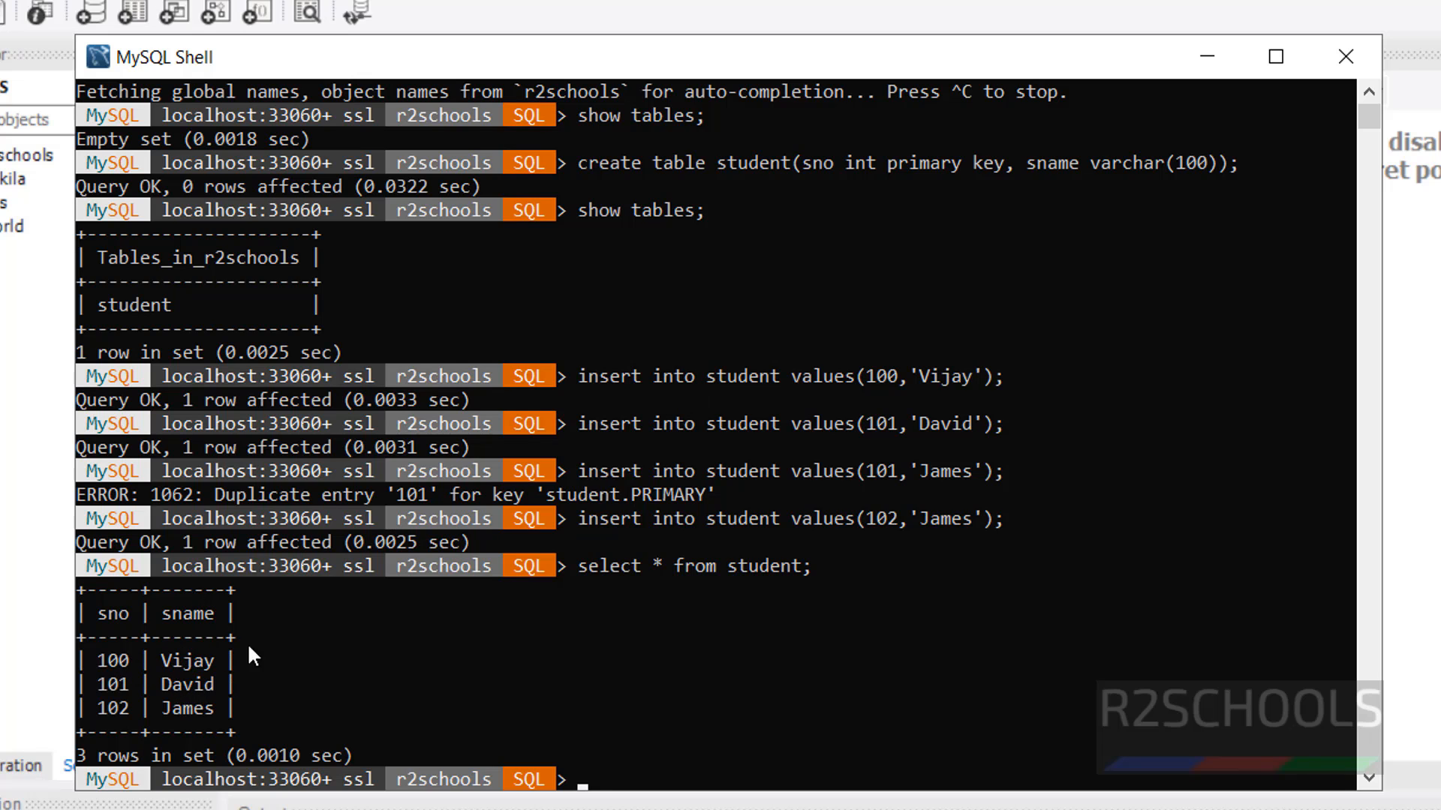
mouse_move(238, 633)
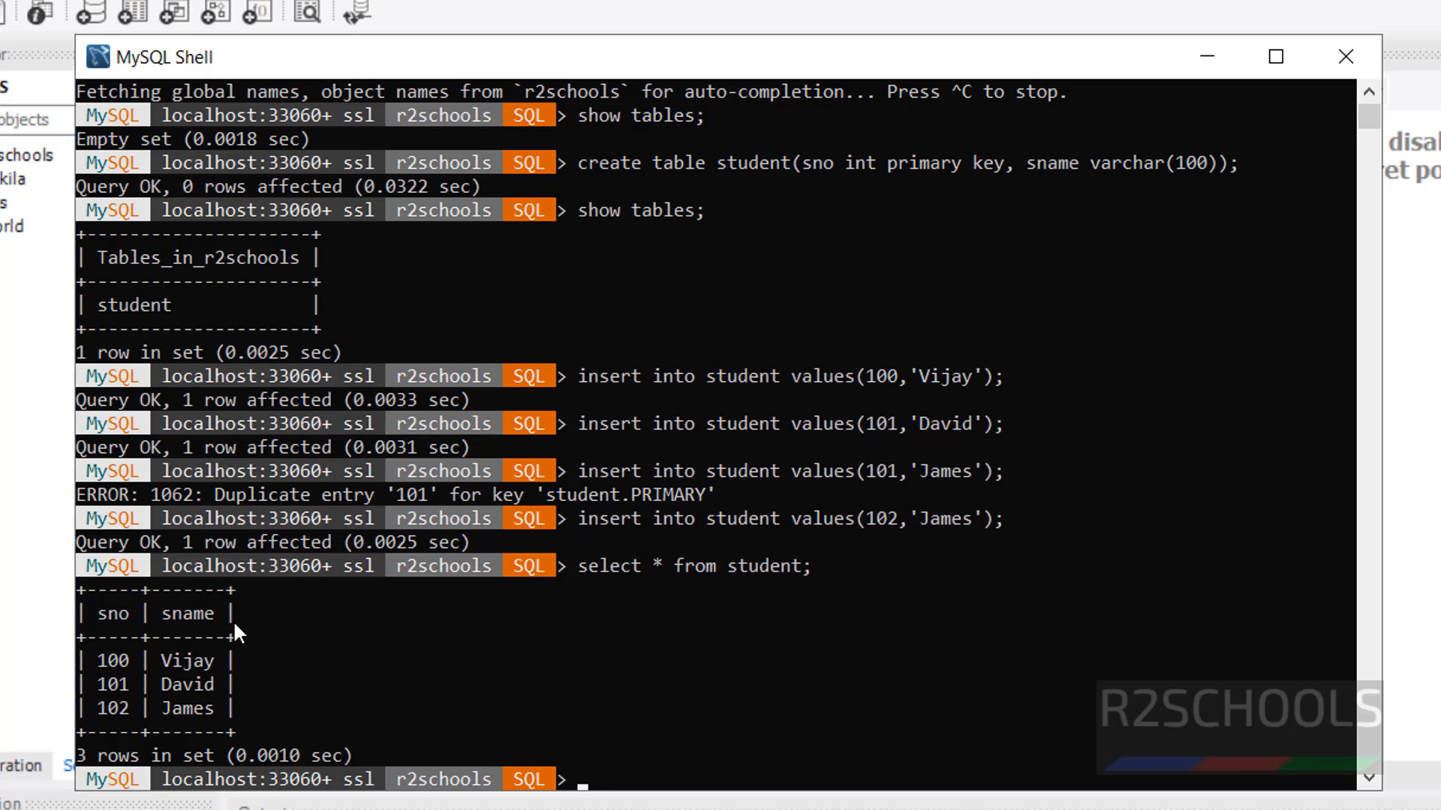
Step: Run select user from mysql.user, correcting a typo, to list the four server accounts
text(show users;)
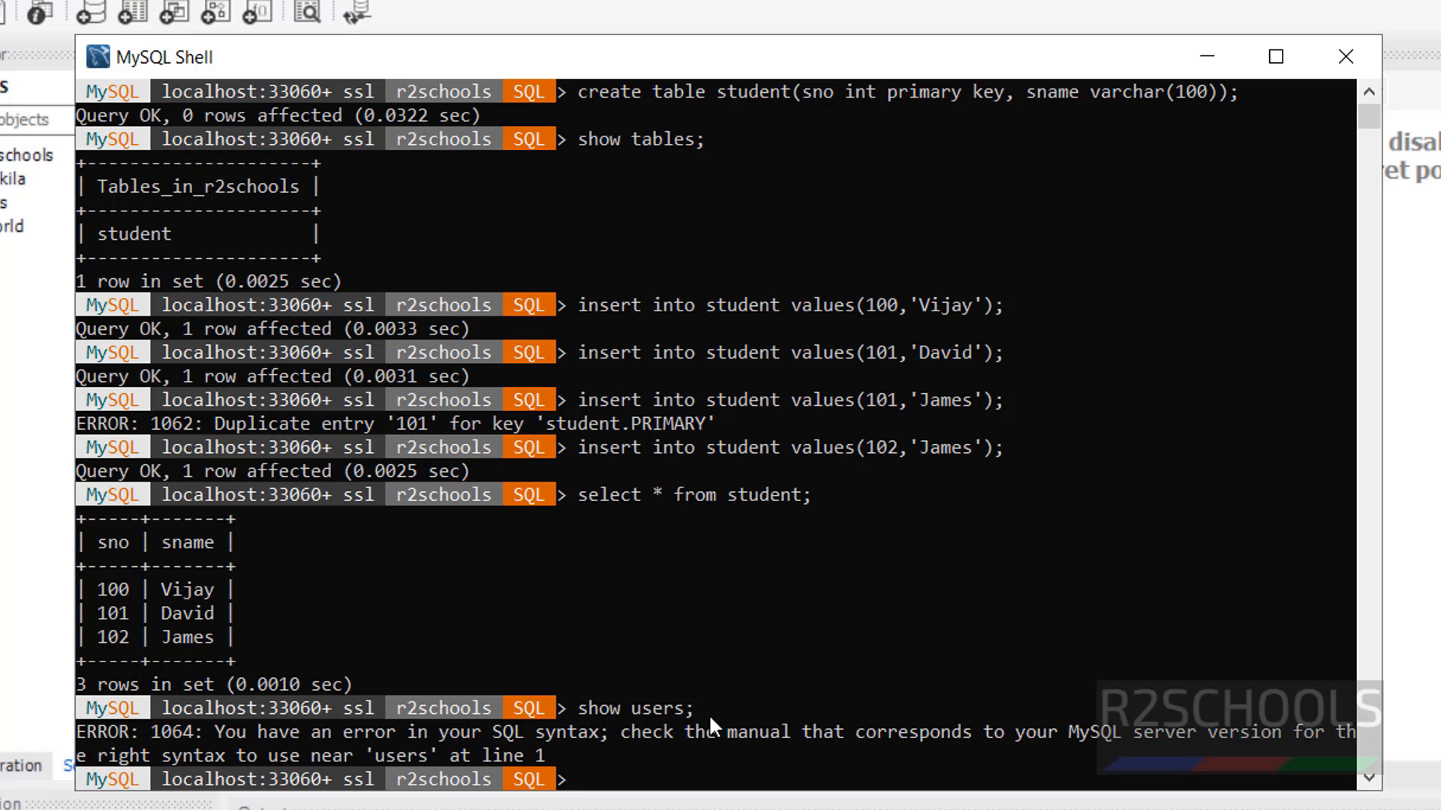
text(select)
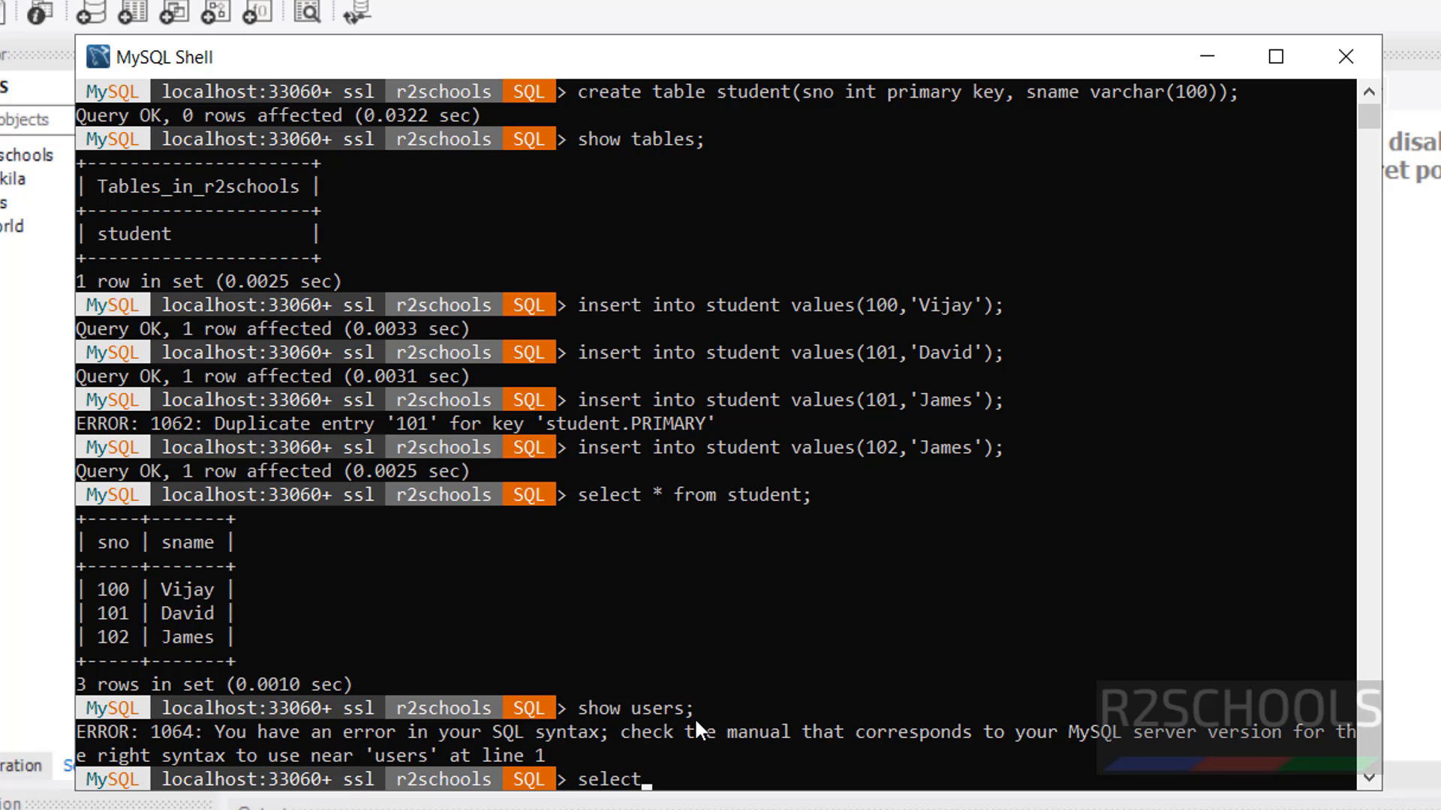
text(user)
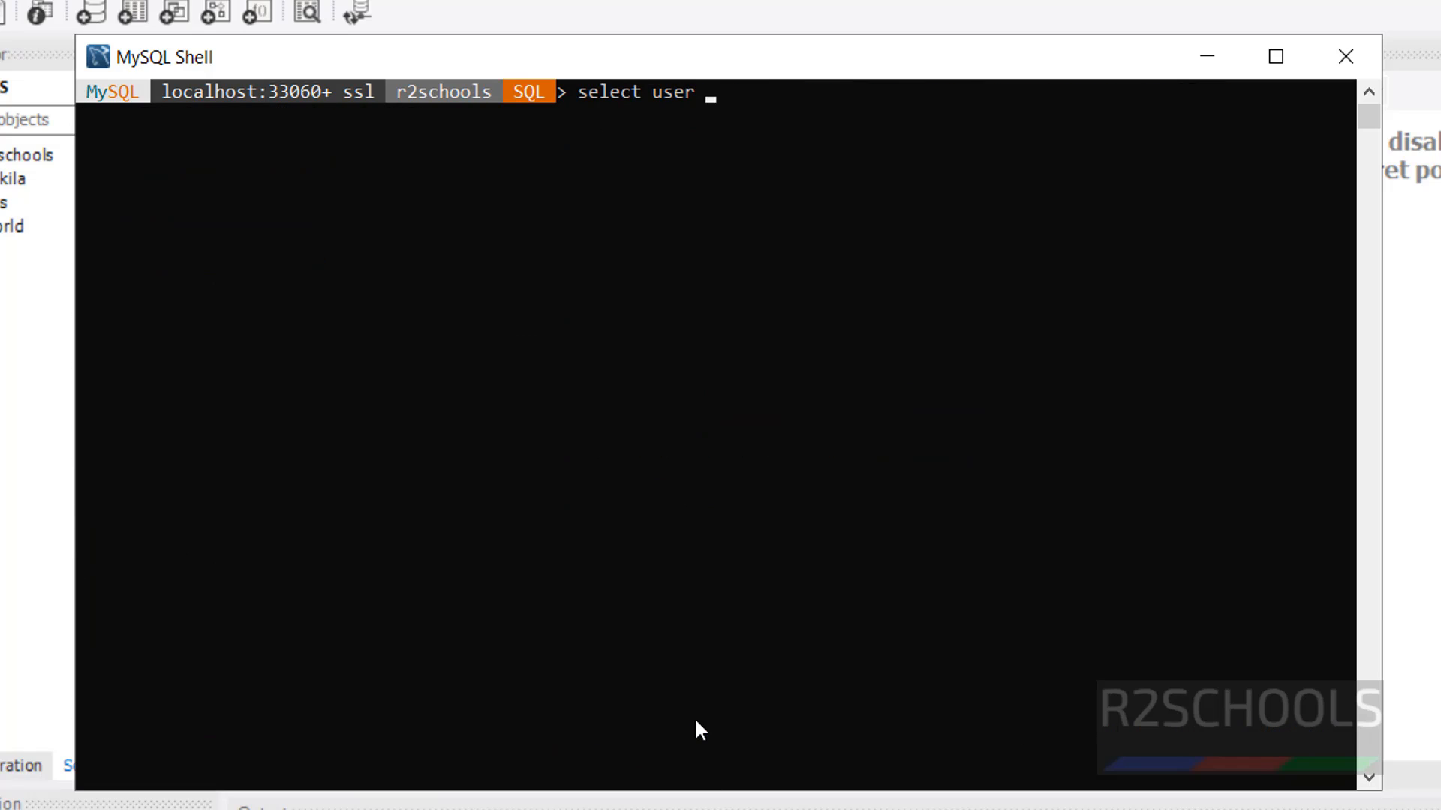
text(fromm)
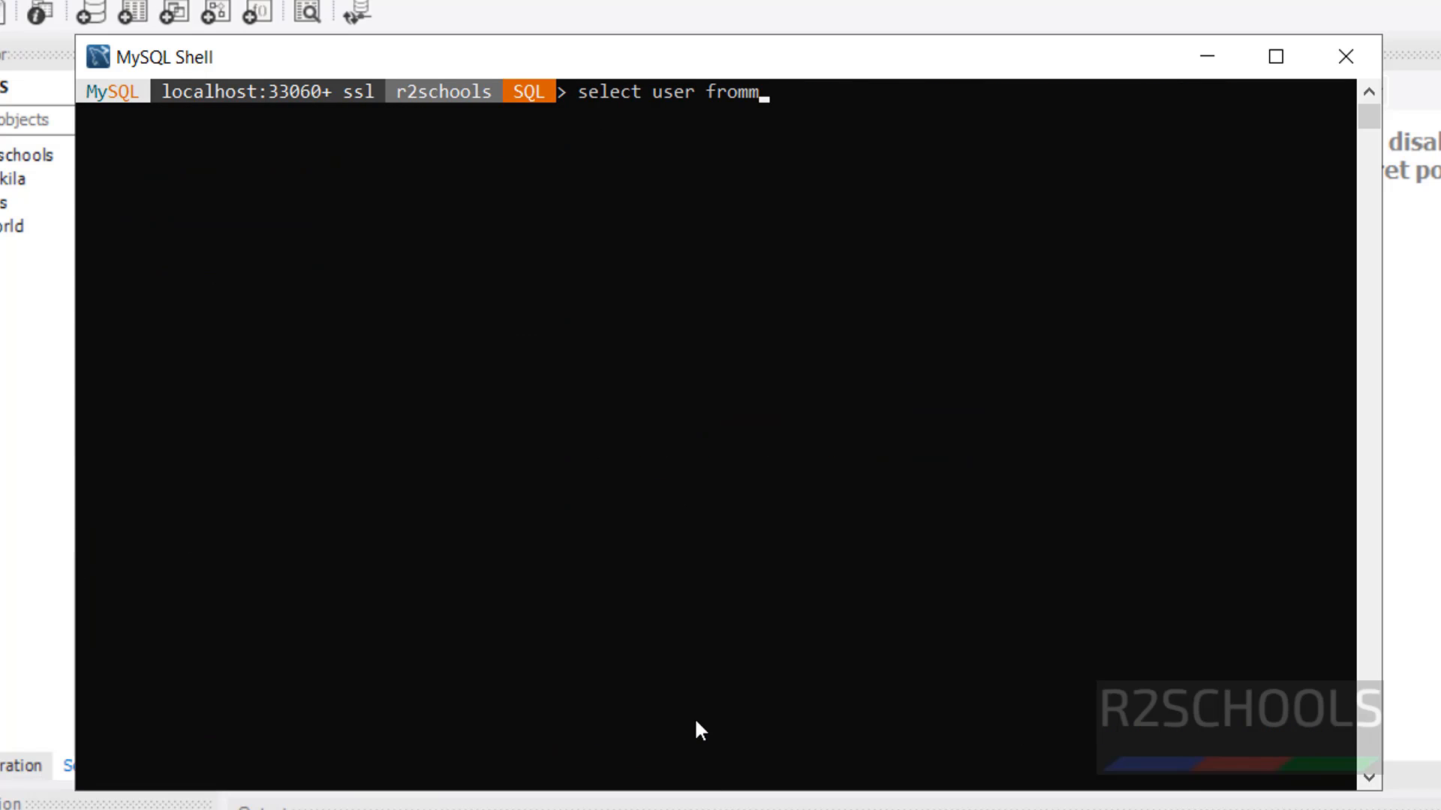
text(mysql.iser;)
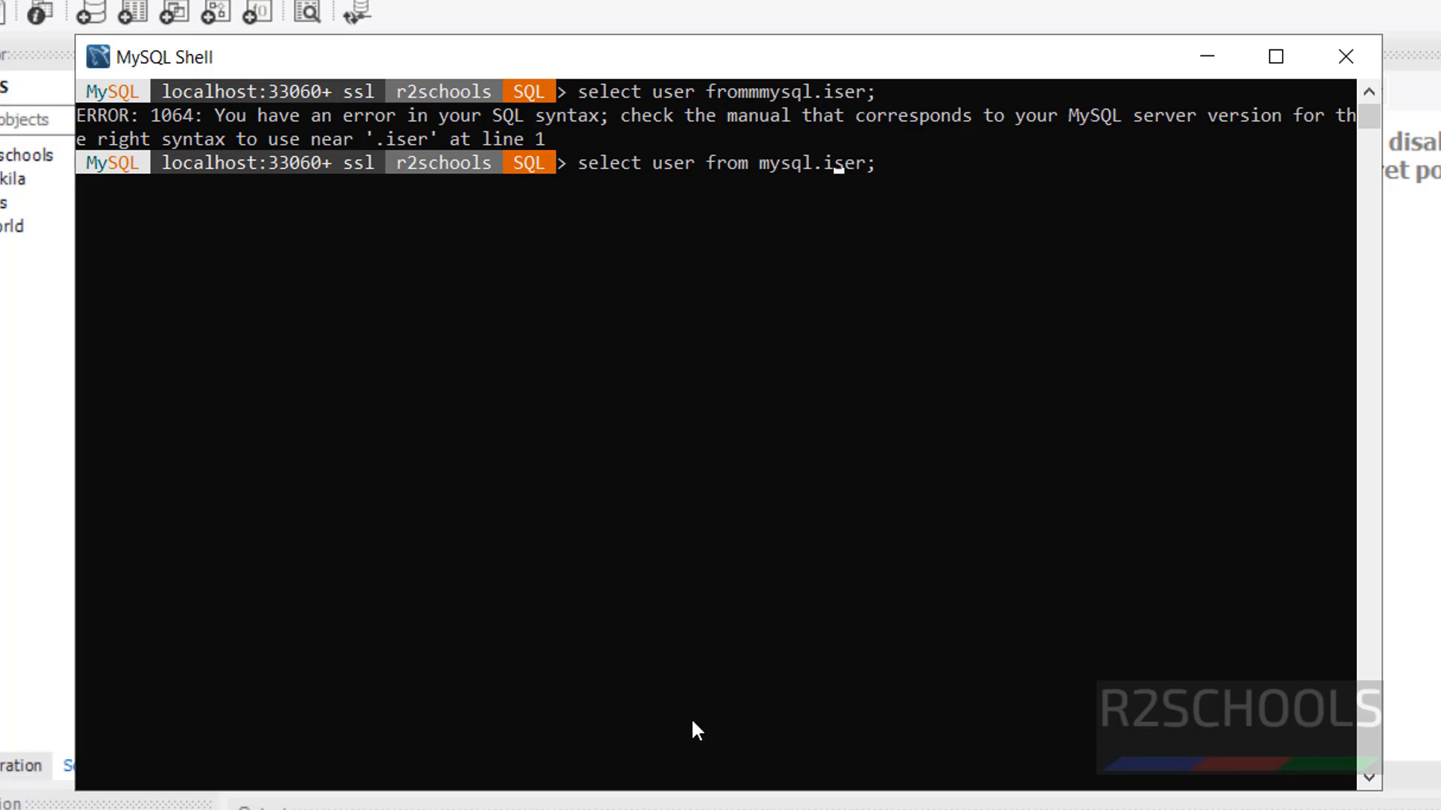
key(Backspace)
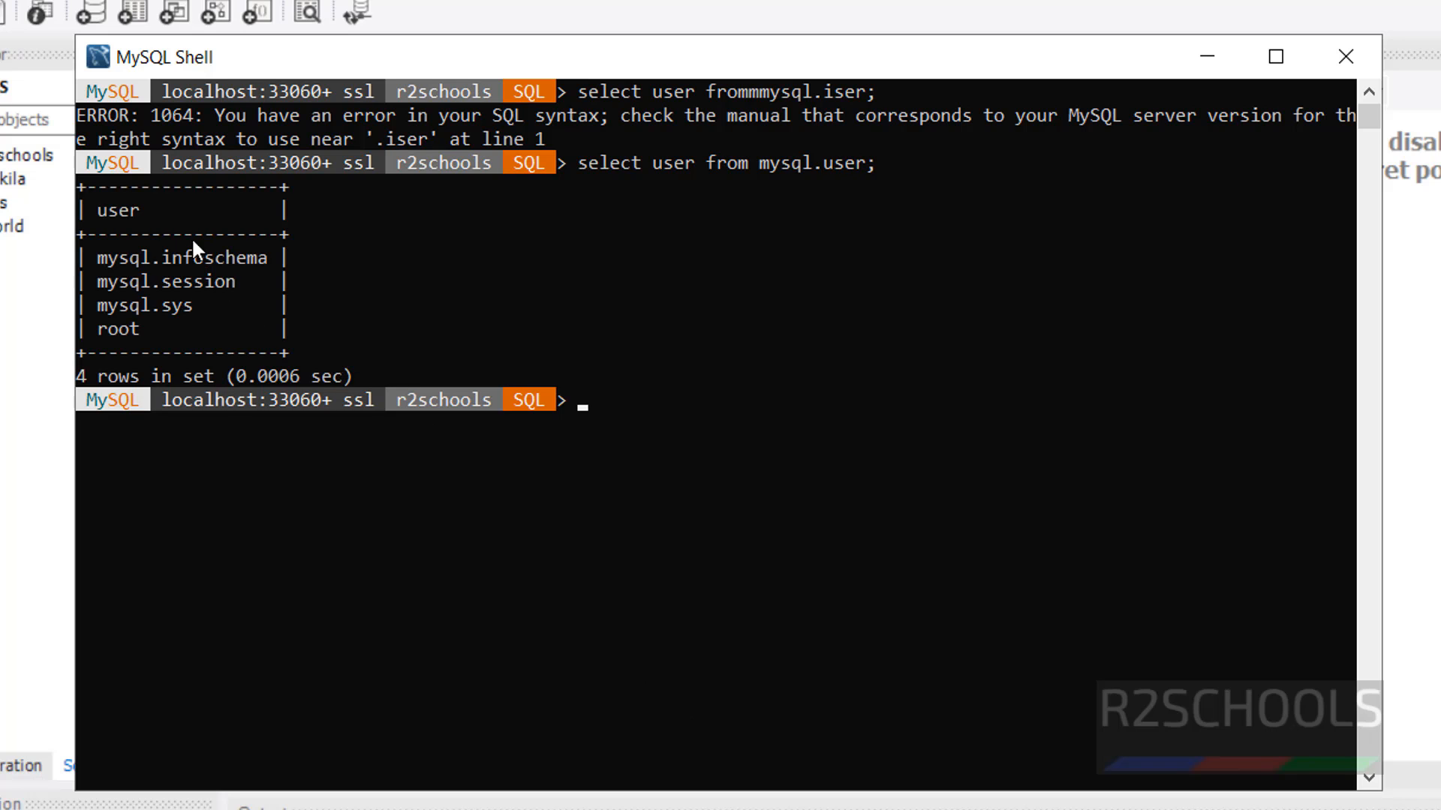
mouse_move(195, 347)
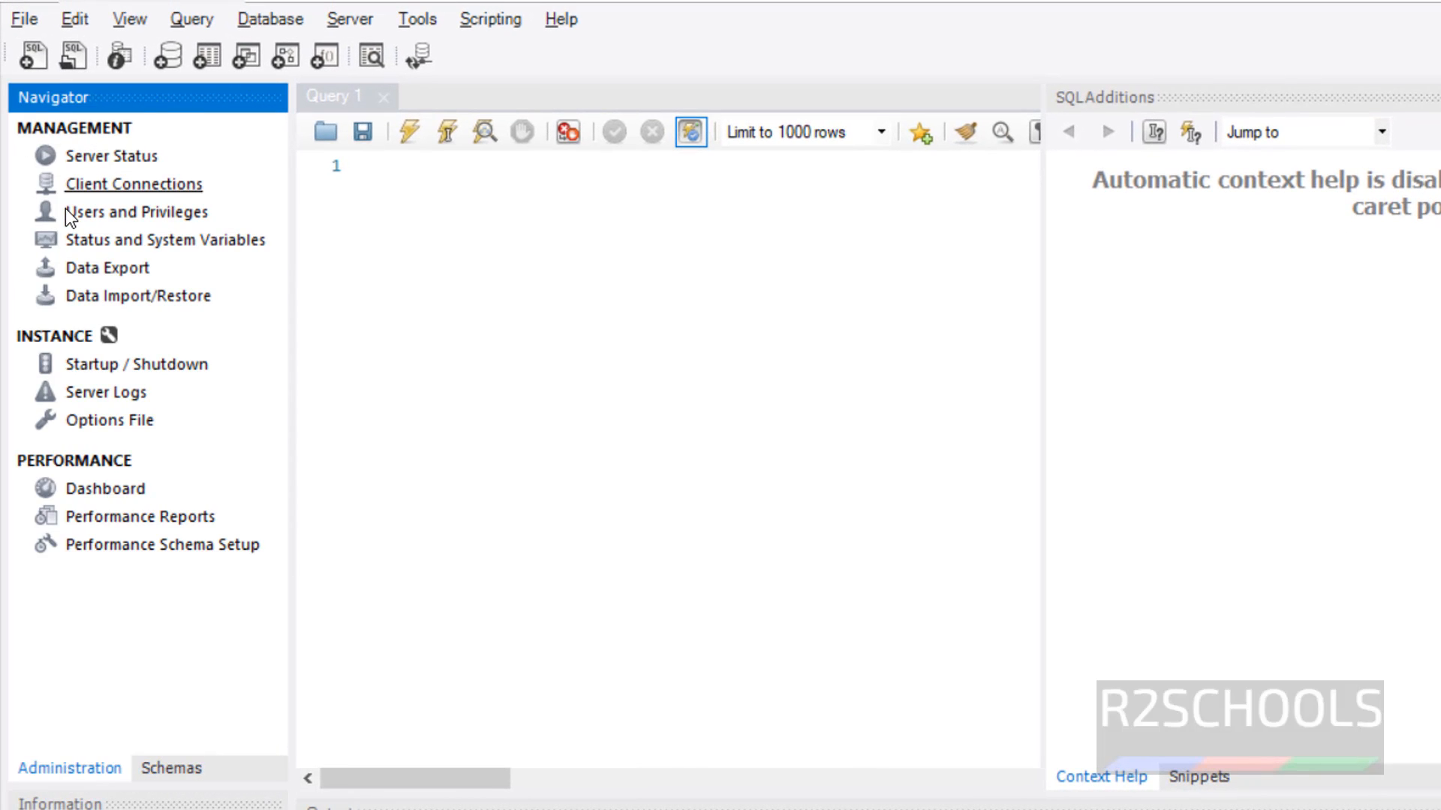
Step: In Users and Privileges add an account james with a password and confirmation
click(139, 211)
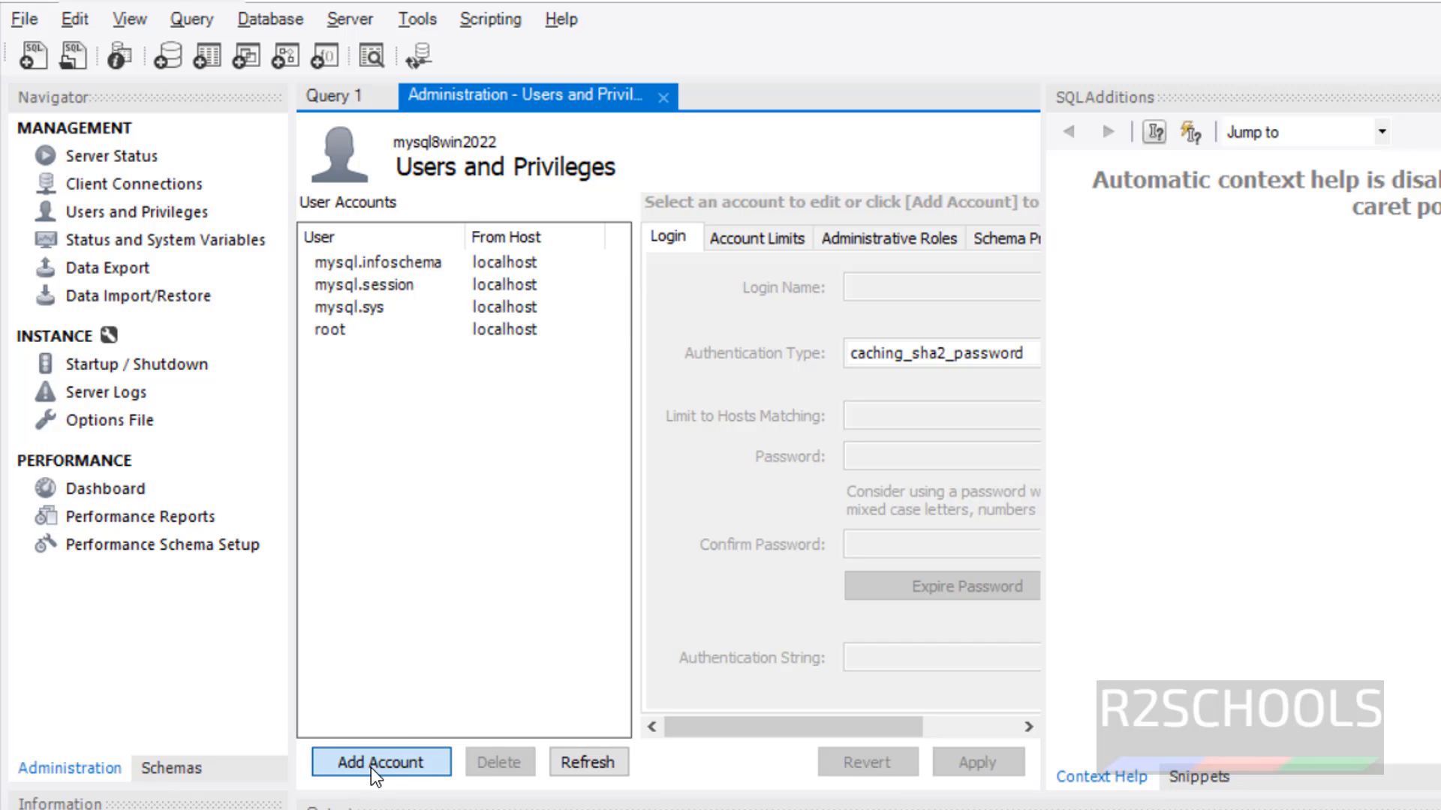
click(379, 762)
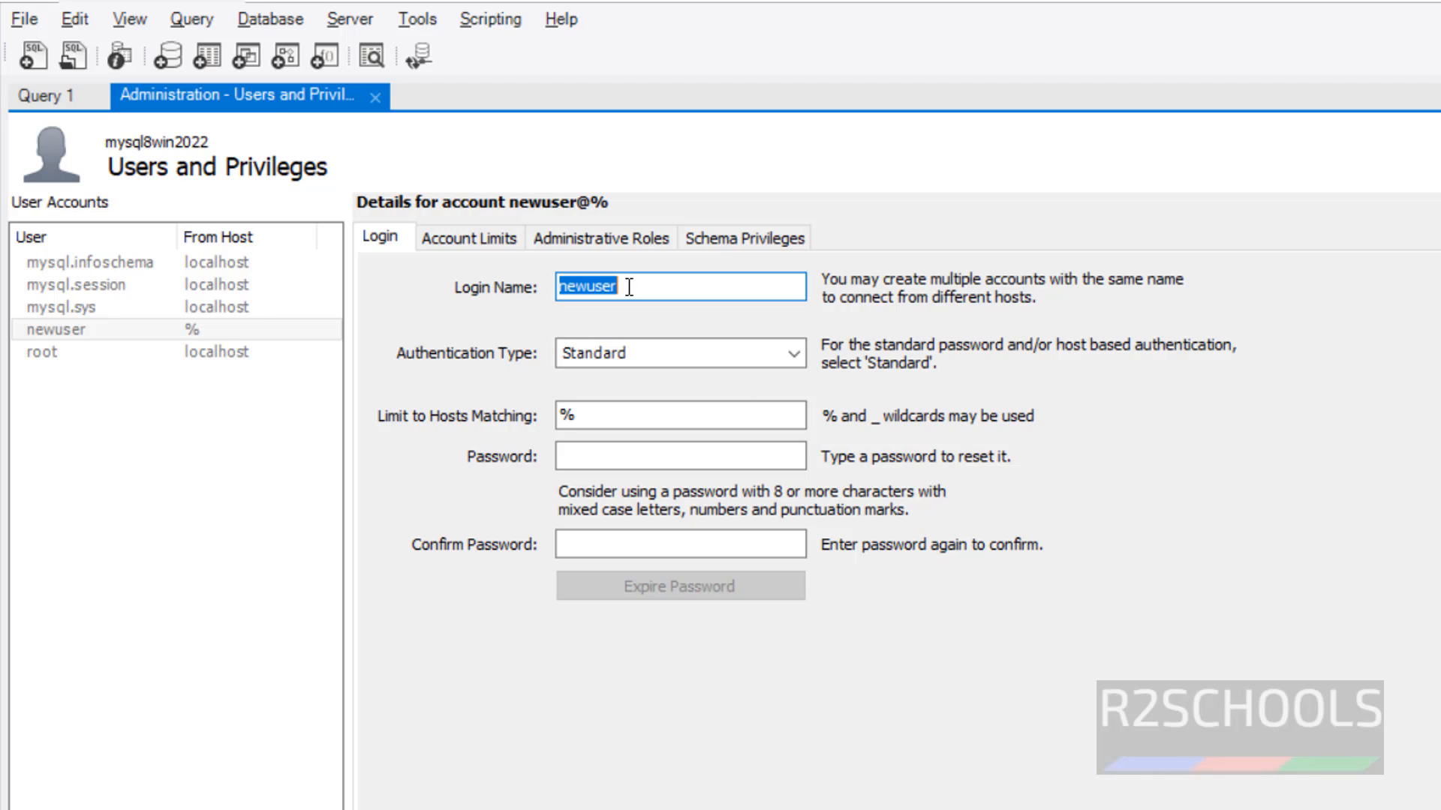
text(james)
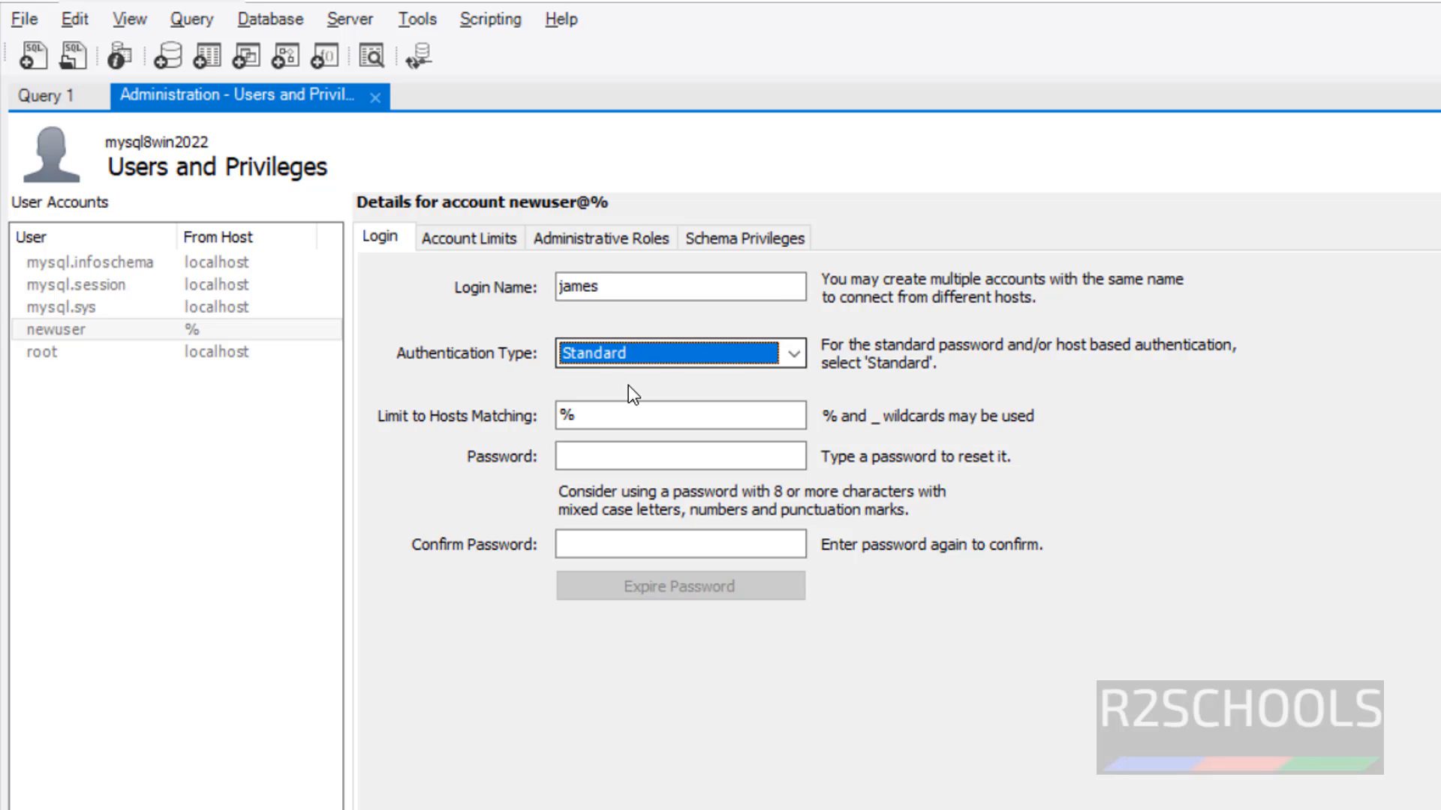
click(678, 457)
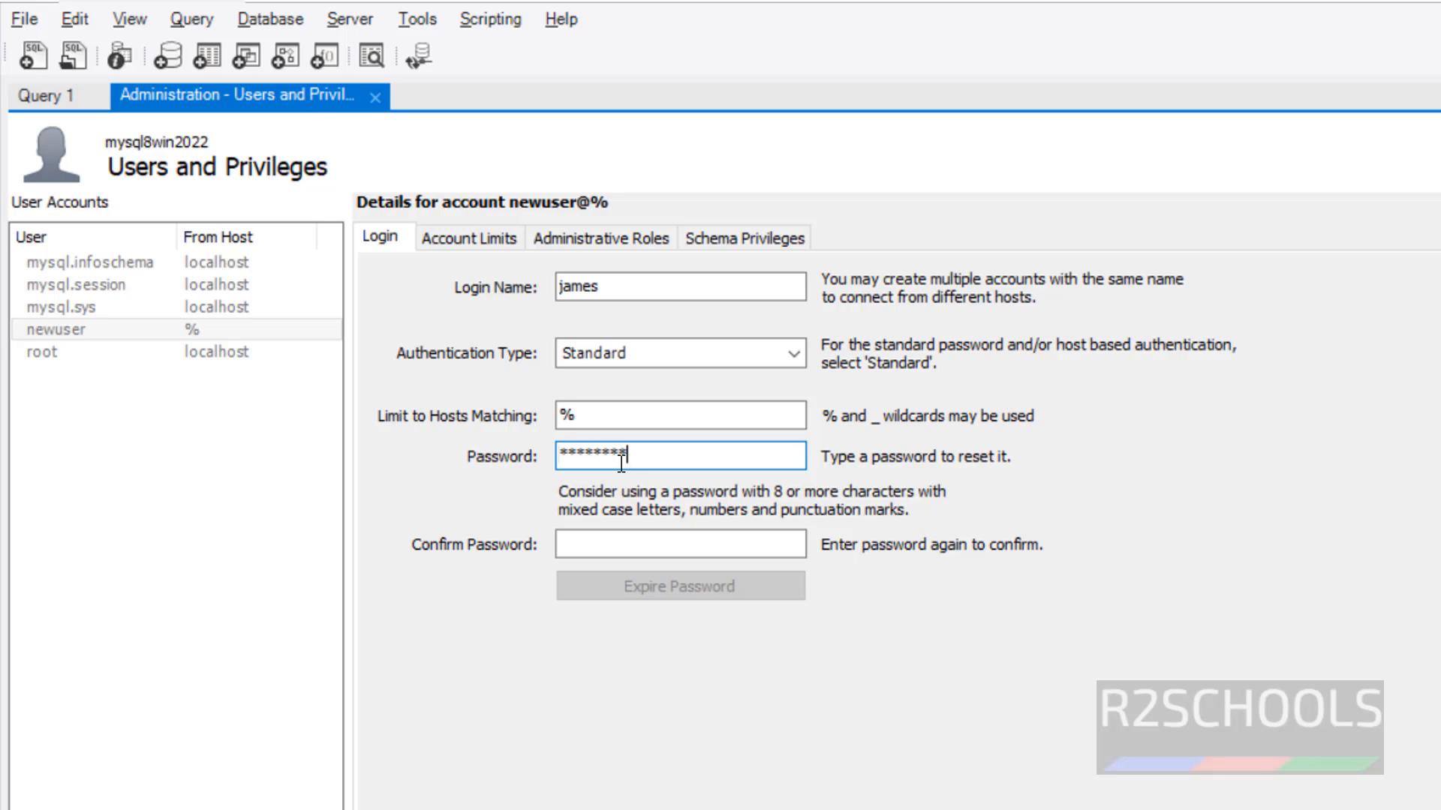
text(*****)
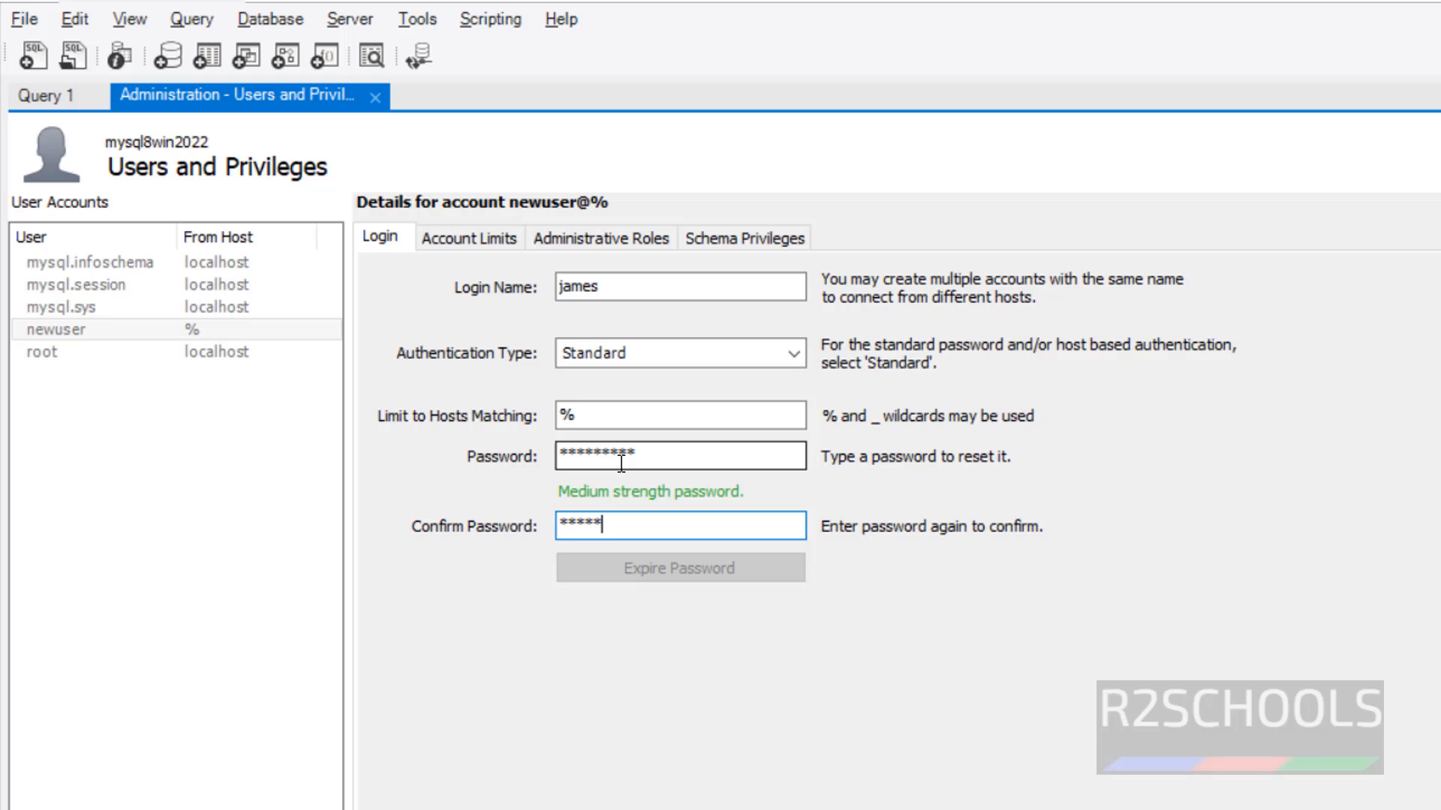
text(****)
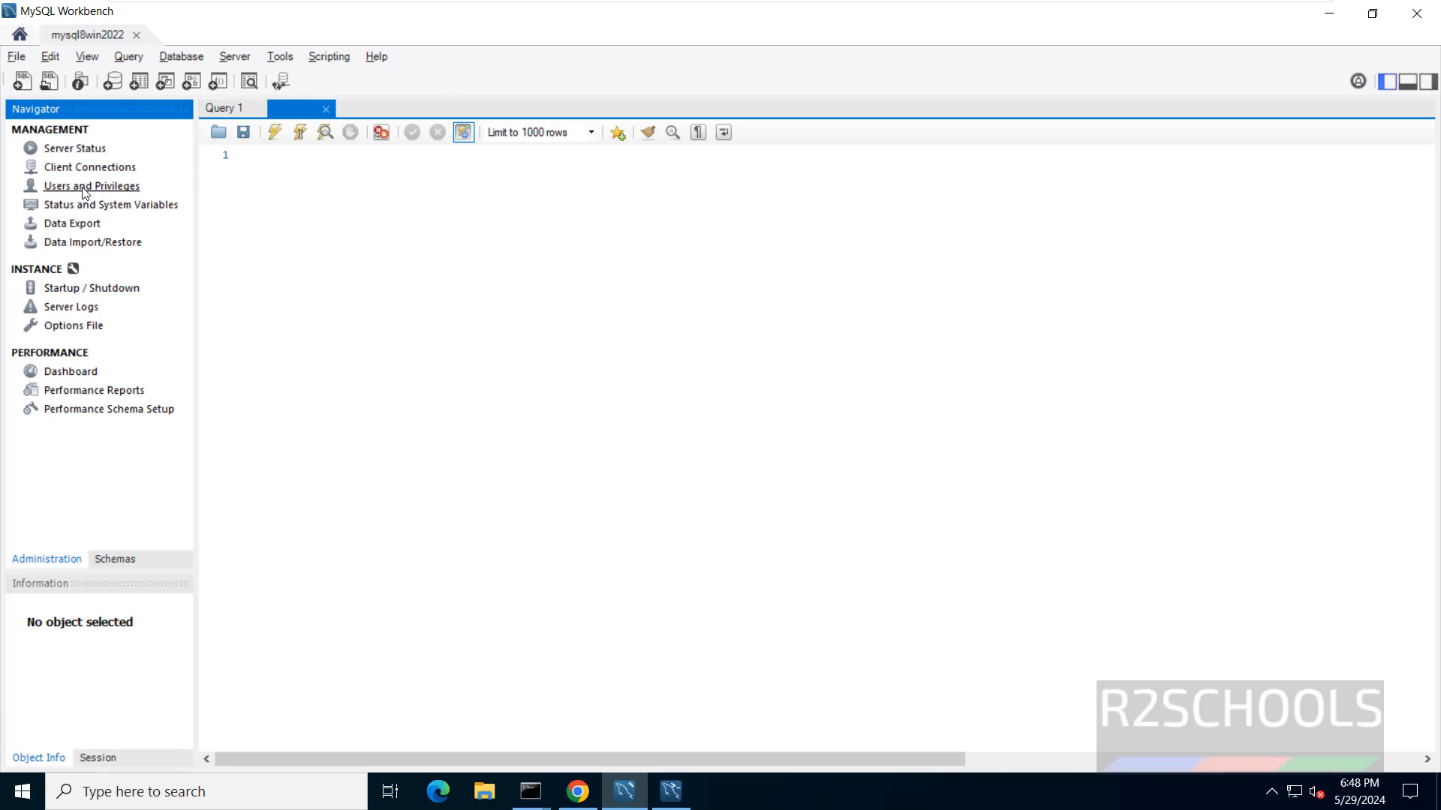
click(91, 186)
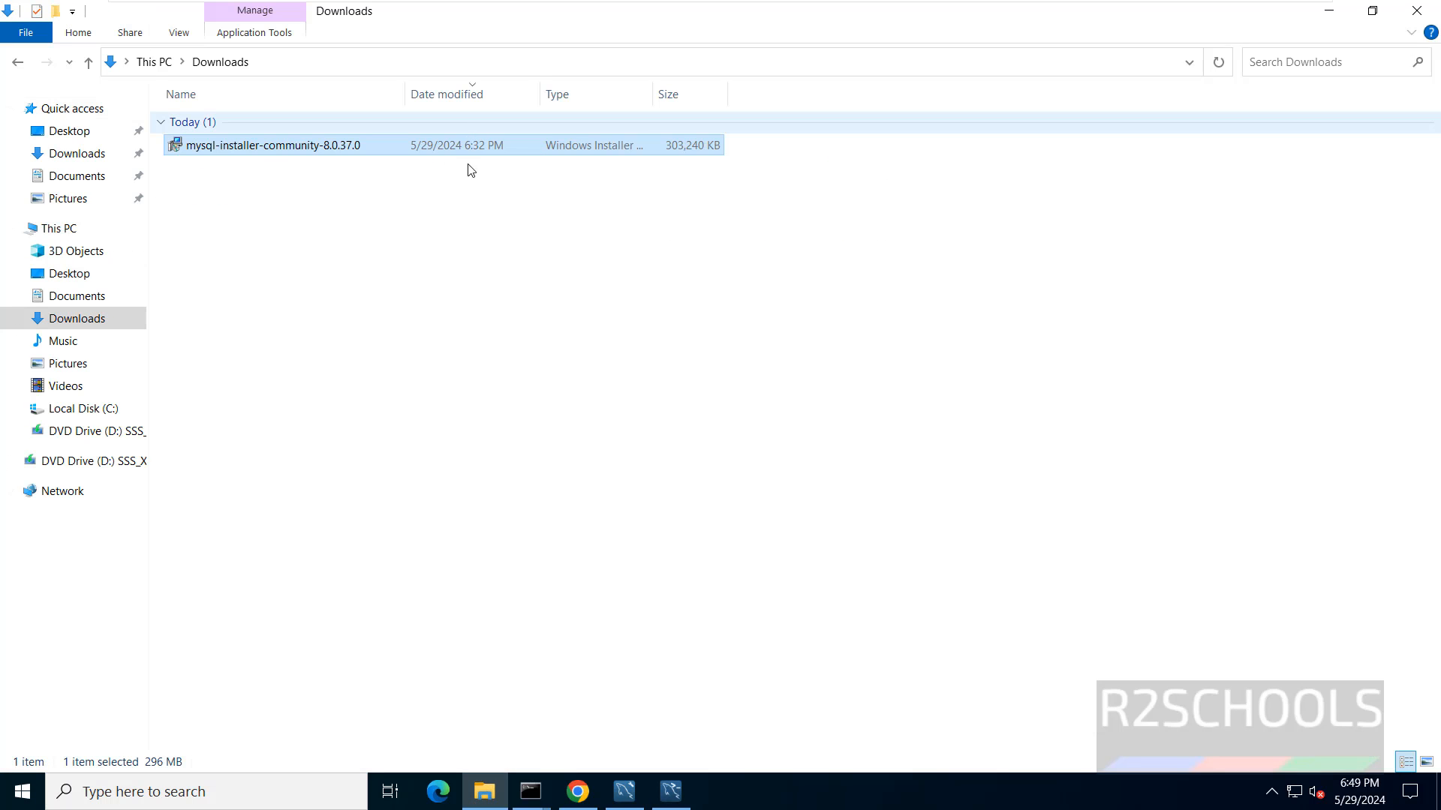
Step: Bring up the Windows Run dialog
key(Delete)
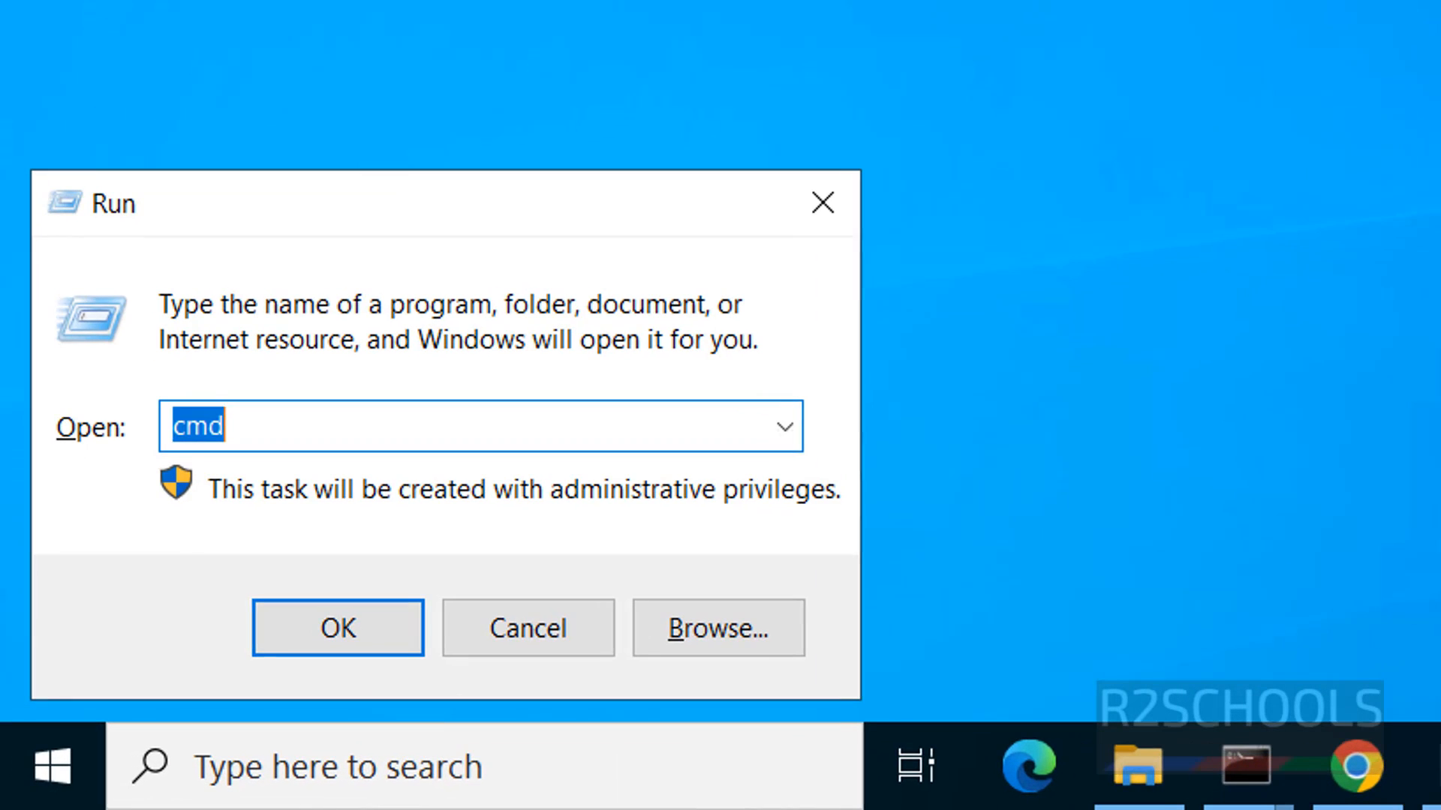
Step: Launch the Windows Services console by entering services.msc in the Run box
text(service)
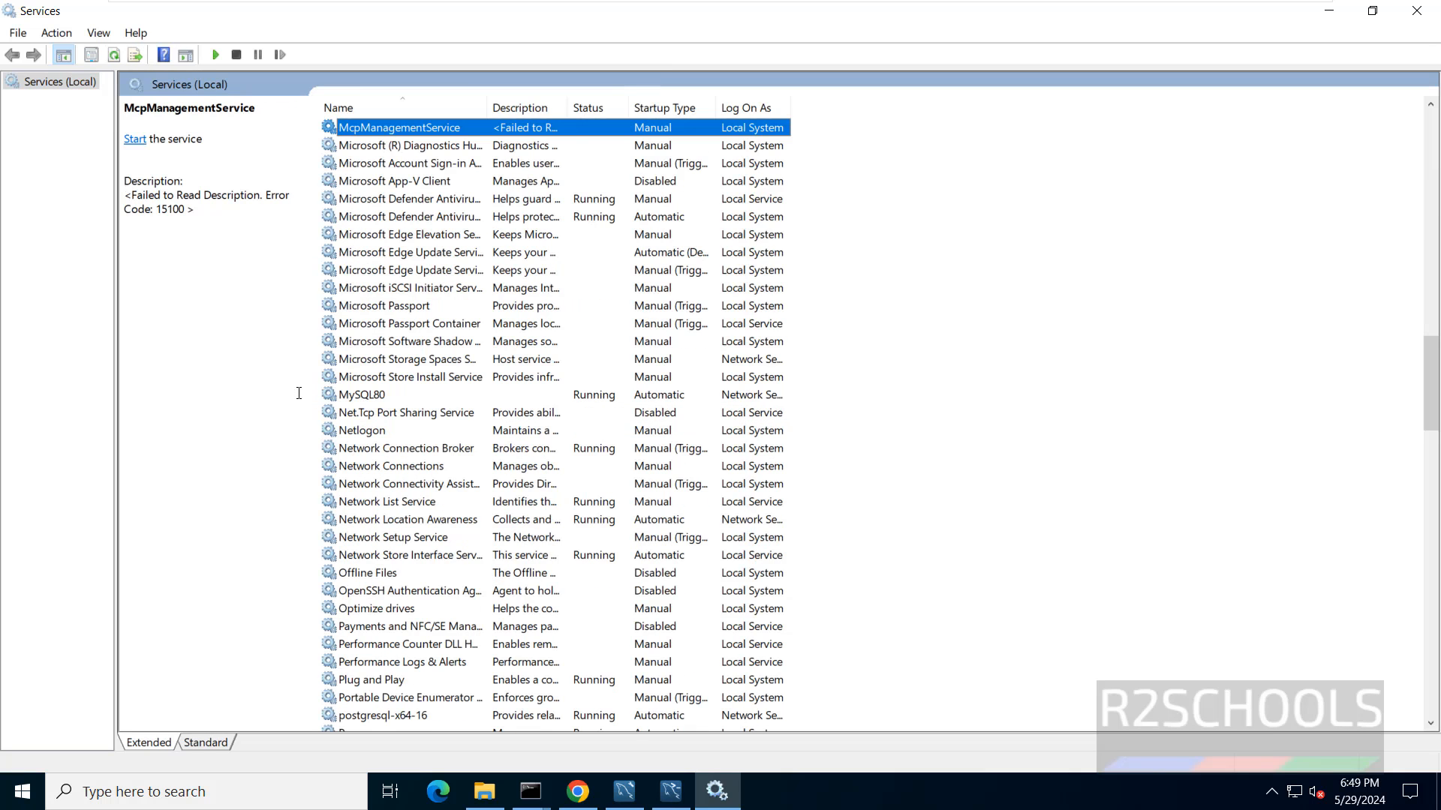
Step: Select the running MySQL80 service and show its stop, pause and restart actions
click(362, 394)
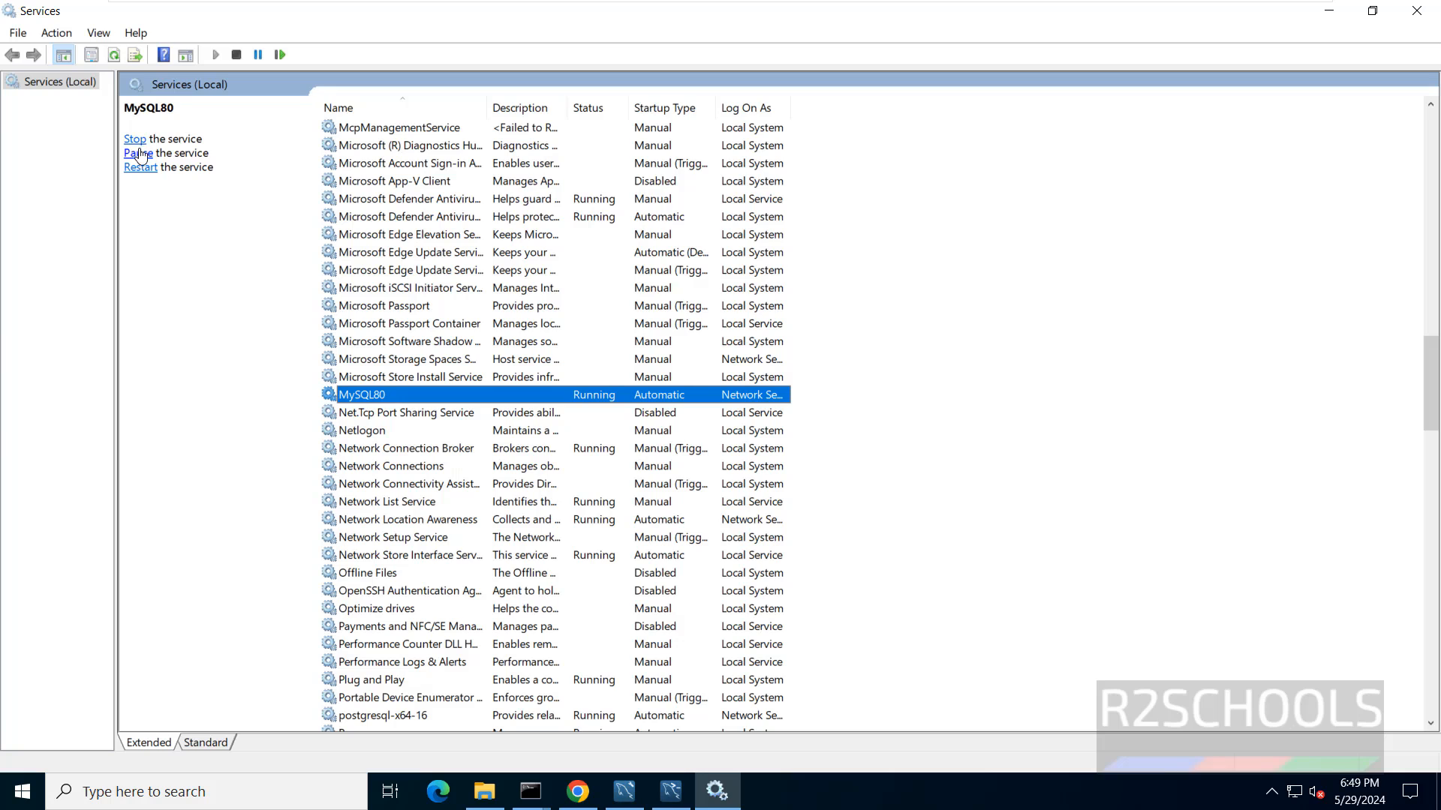
mouse_move(141, 173)
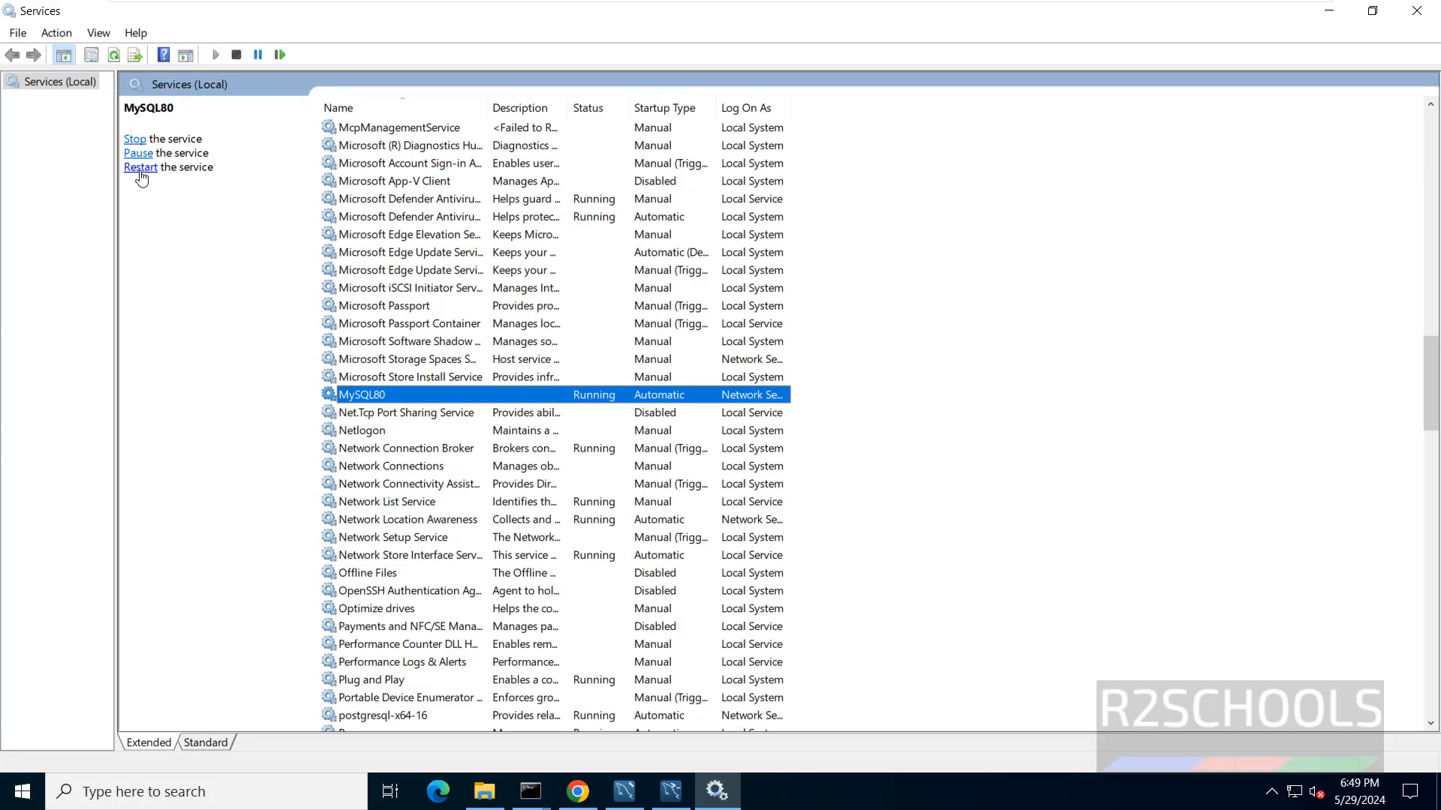
right_click(363, 395)
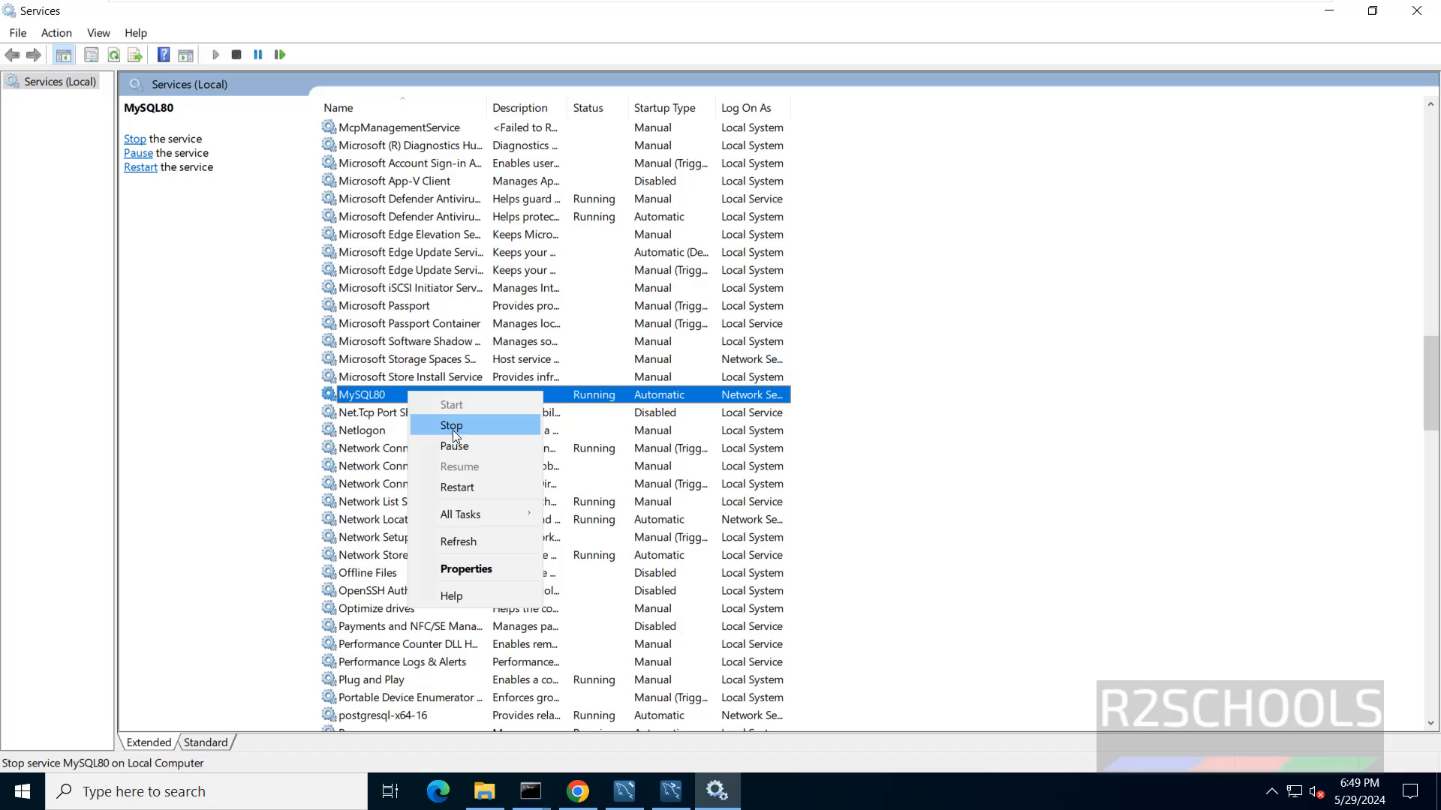
mouse_move(464, 486)
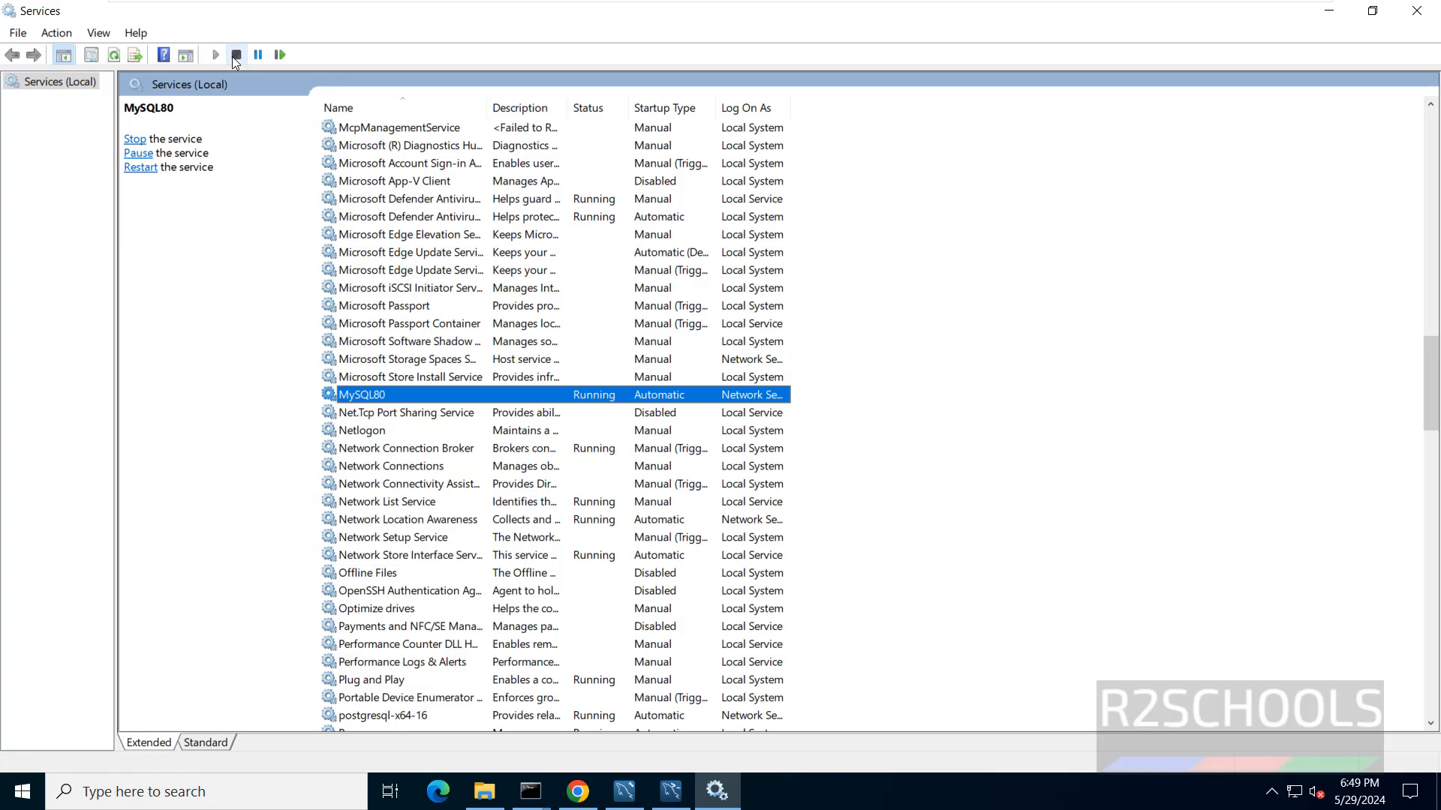
mouse_move(280, 54)
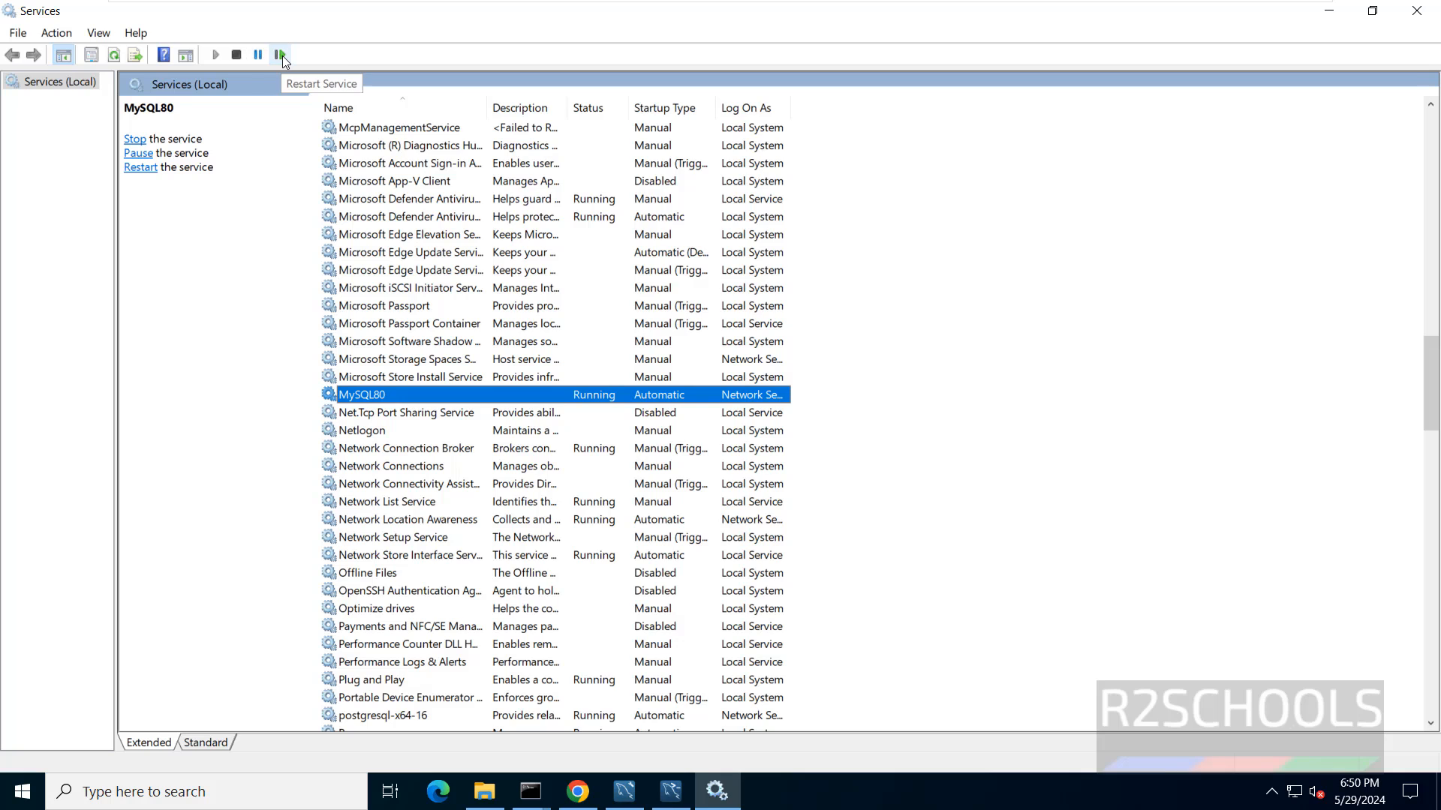
right_click(363, 395)
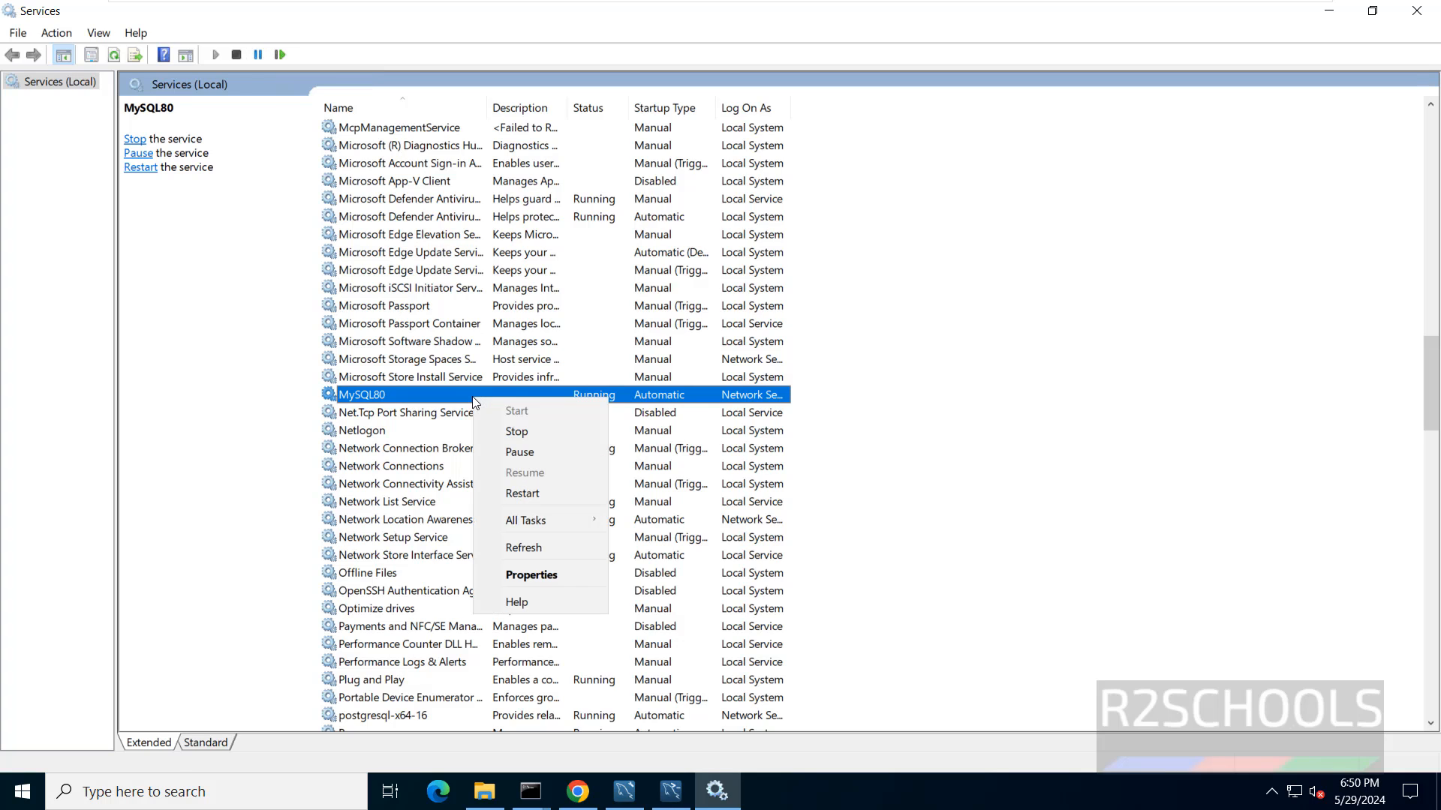
Step: Stop the MySQL80 service, then start it again from its action menu
click(514, 431)
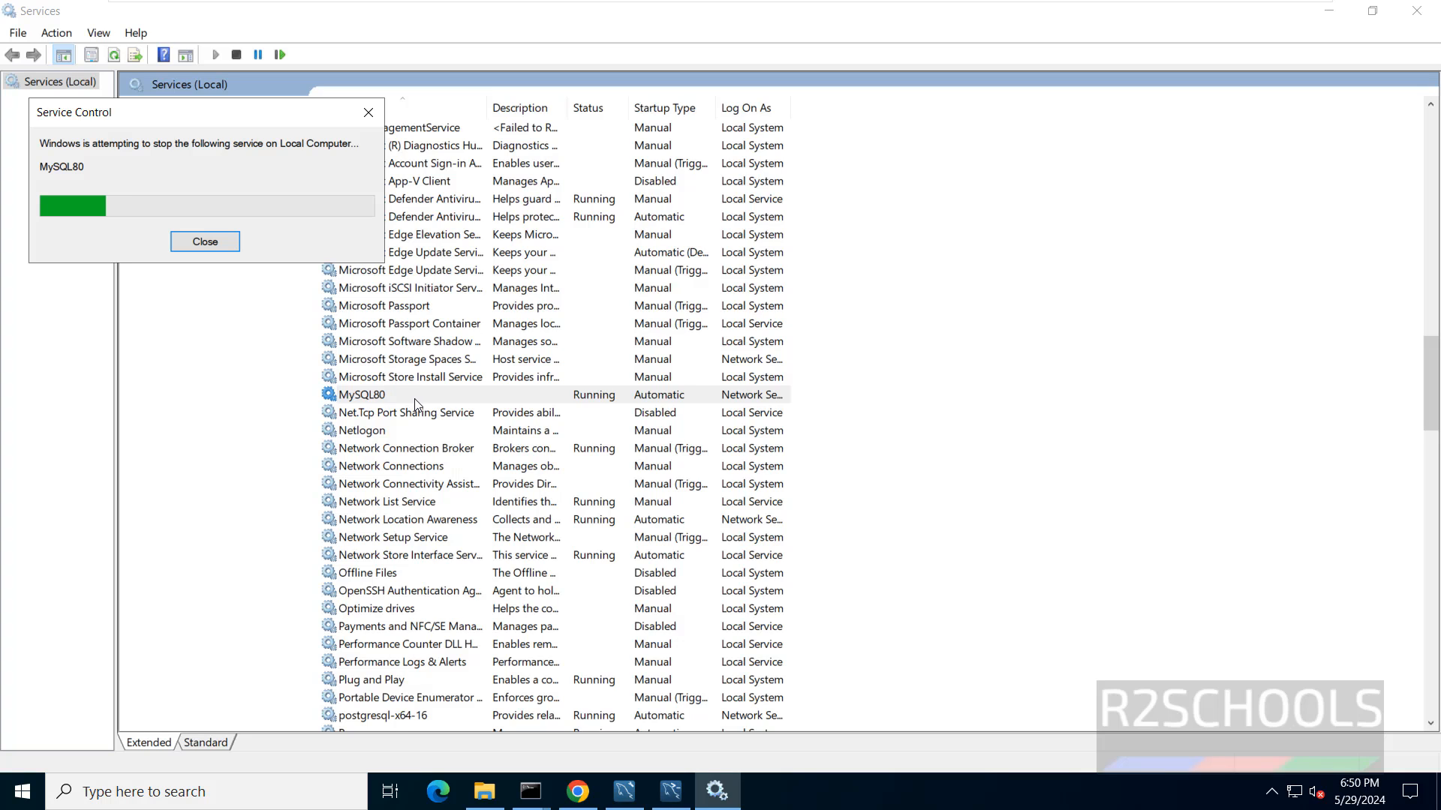
click(204, 240)
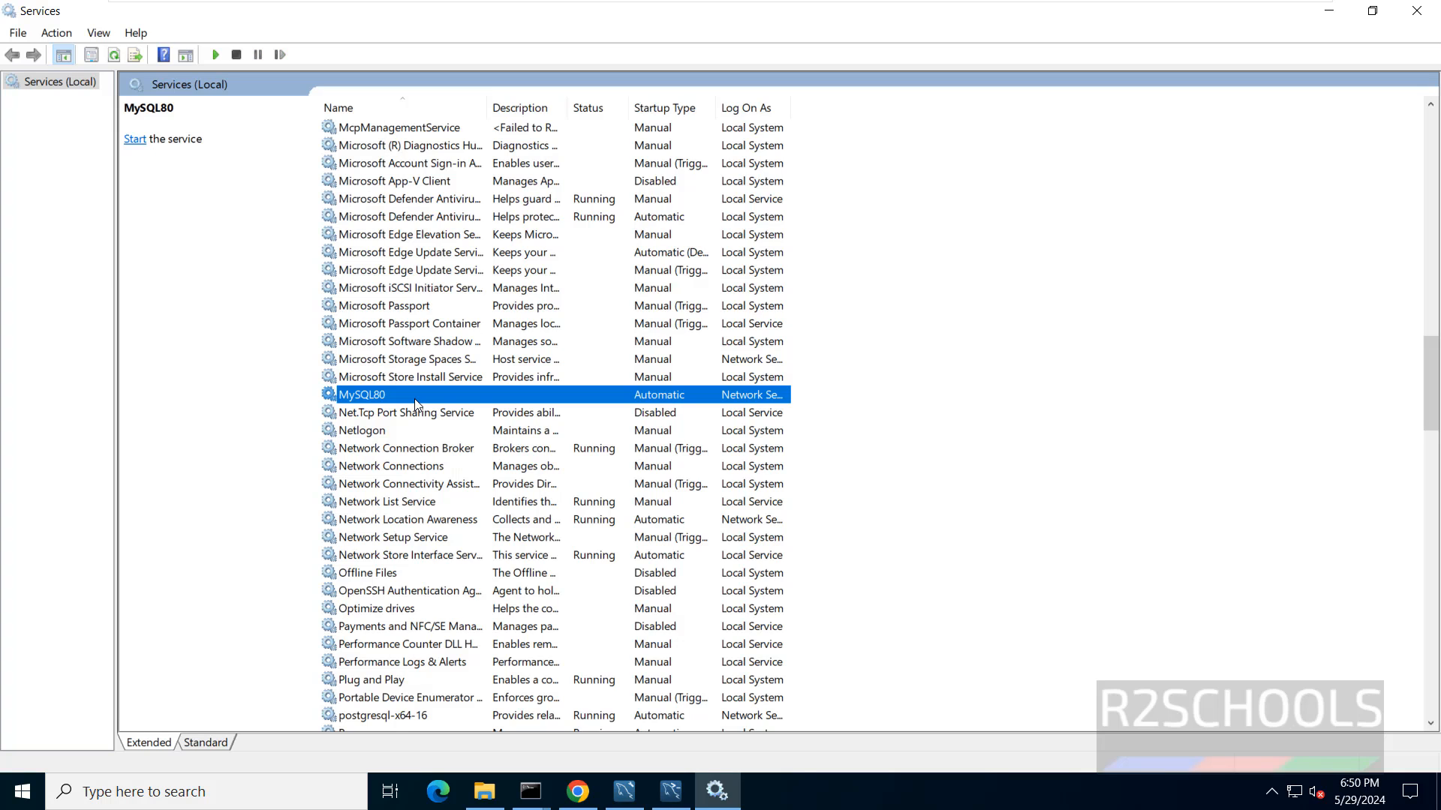
right_click(414, 395)
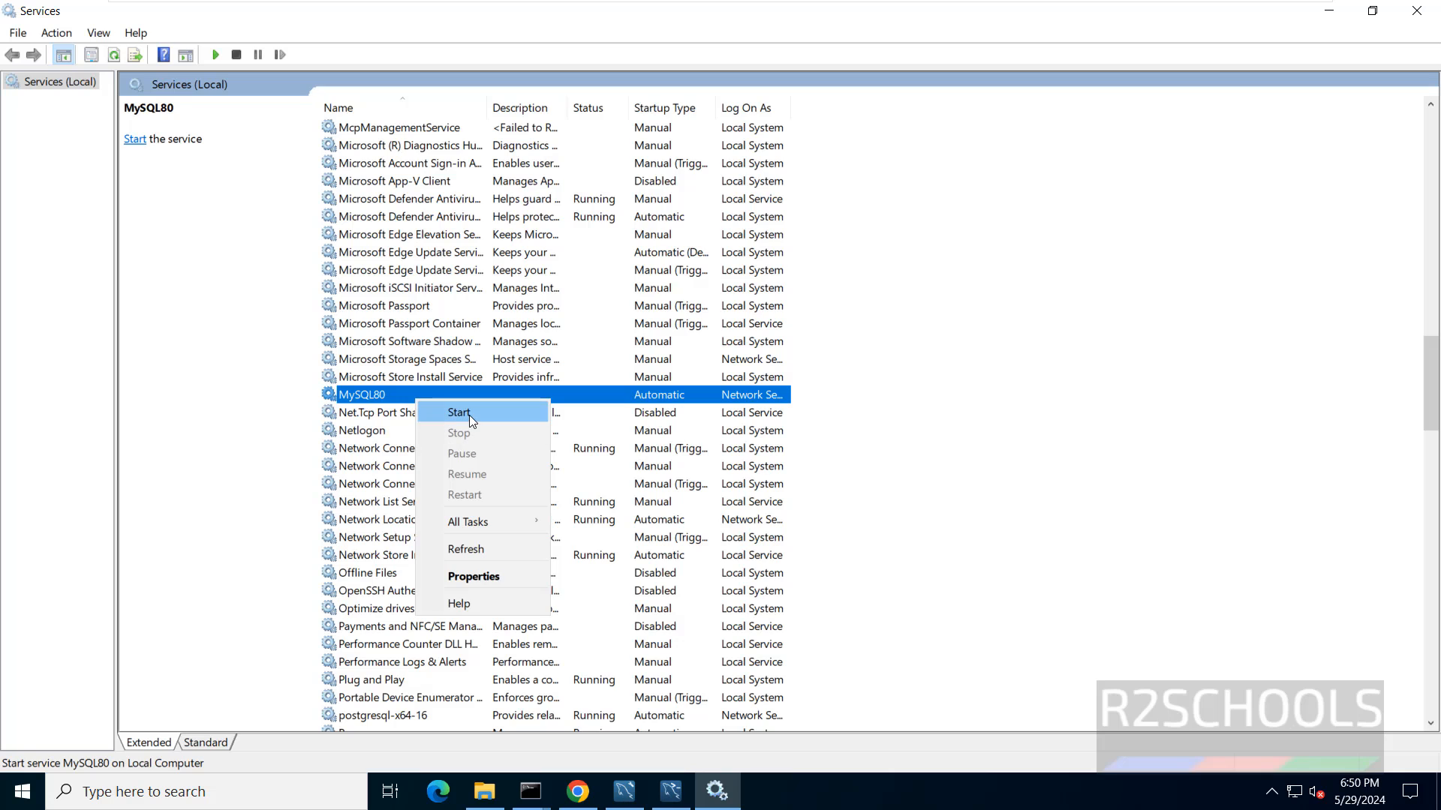
mouse_move(468, 180)
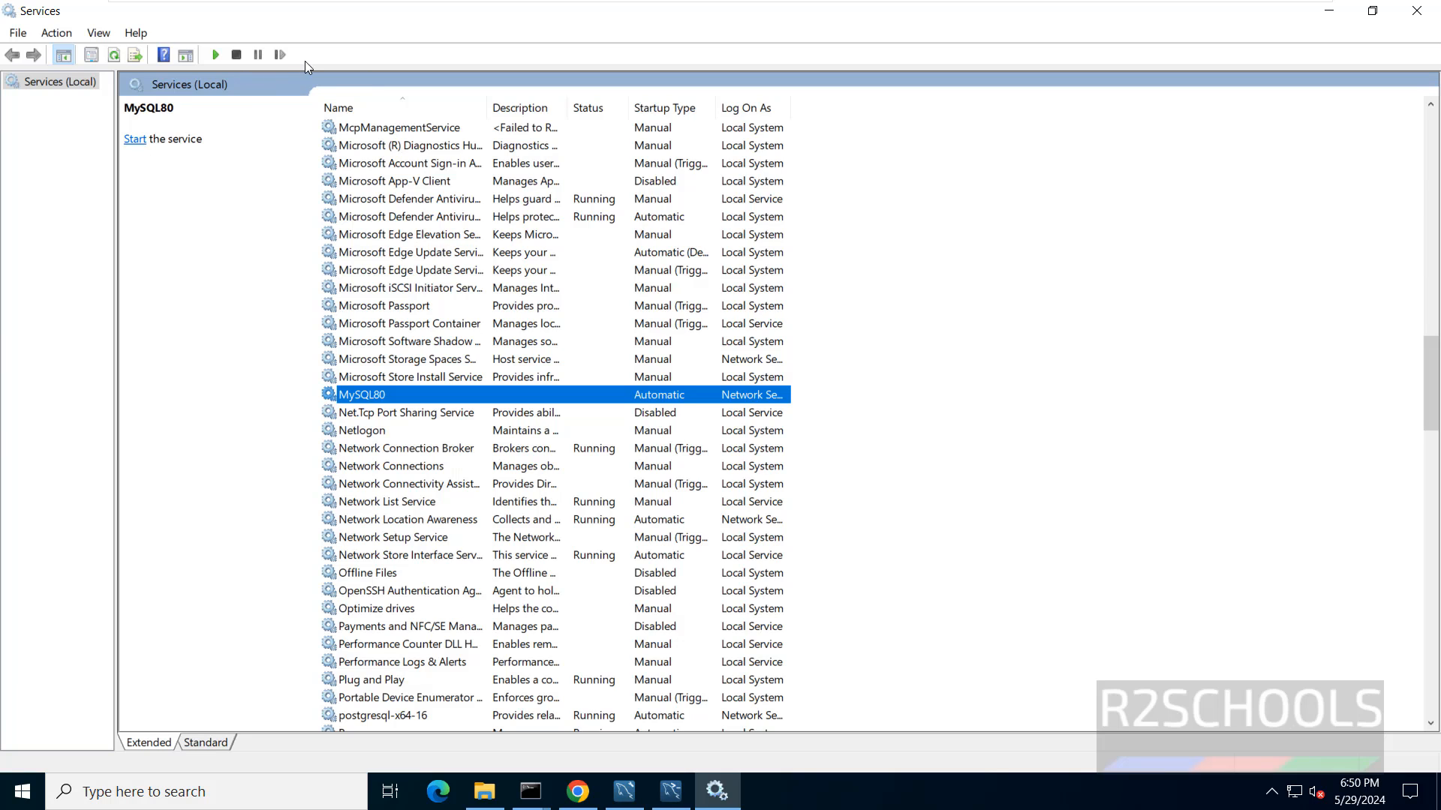
mouse_move(326, 284)
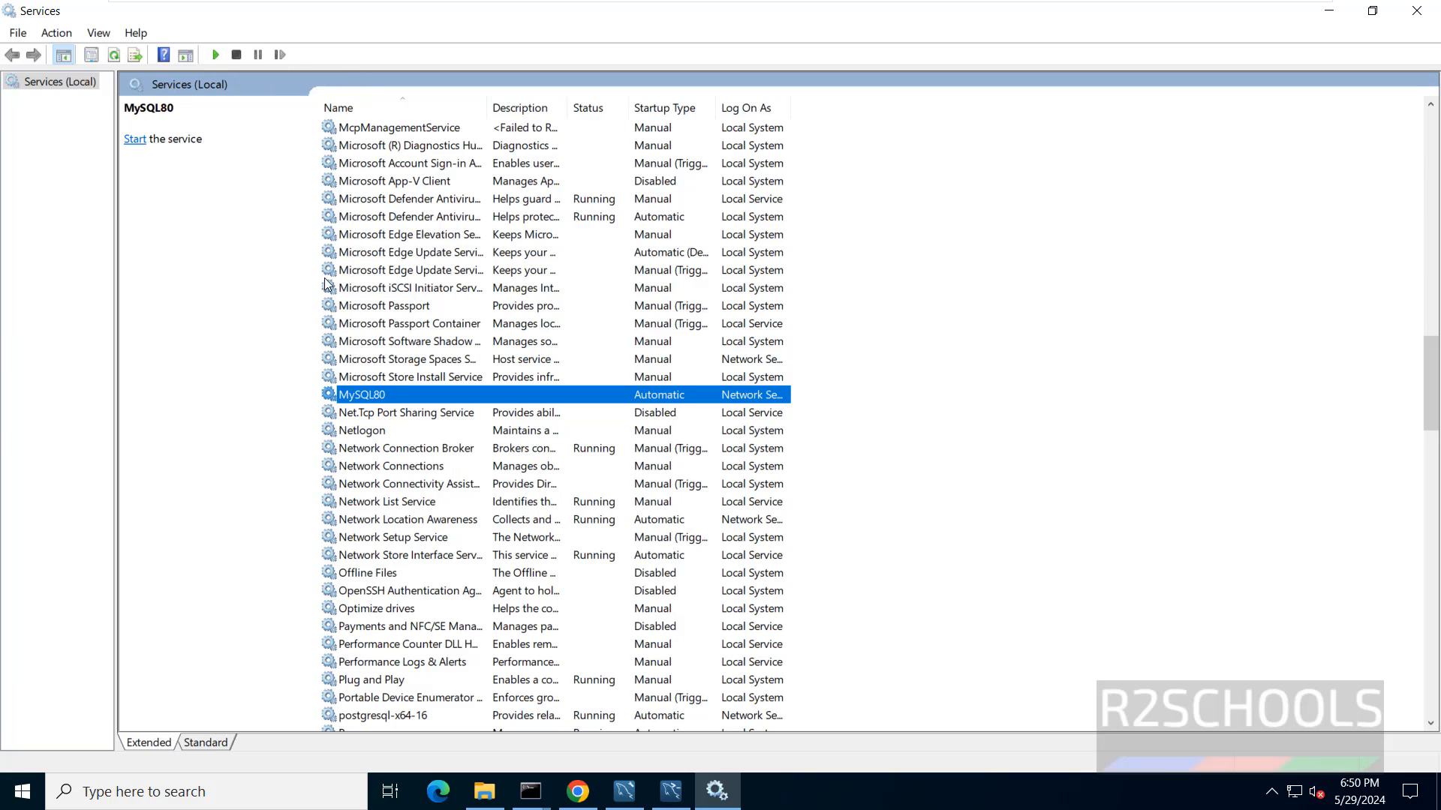
click(134, 138)
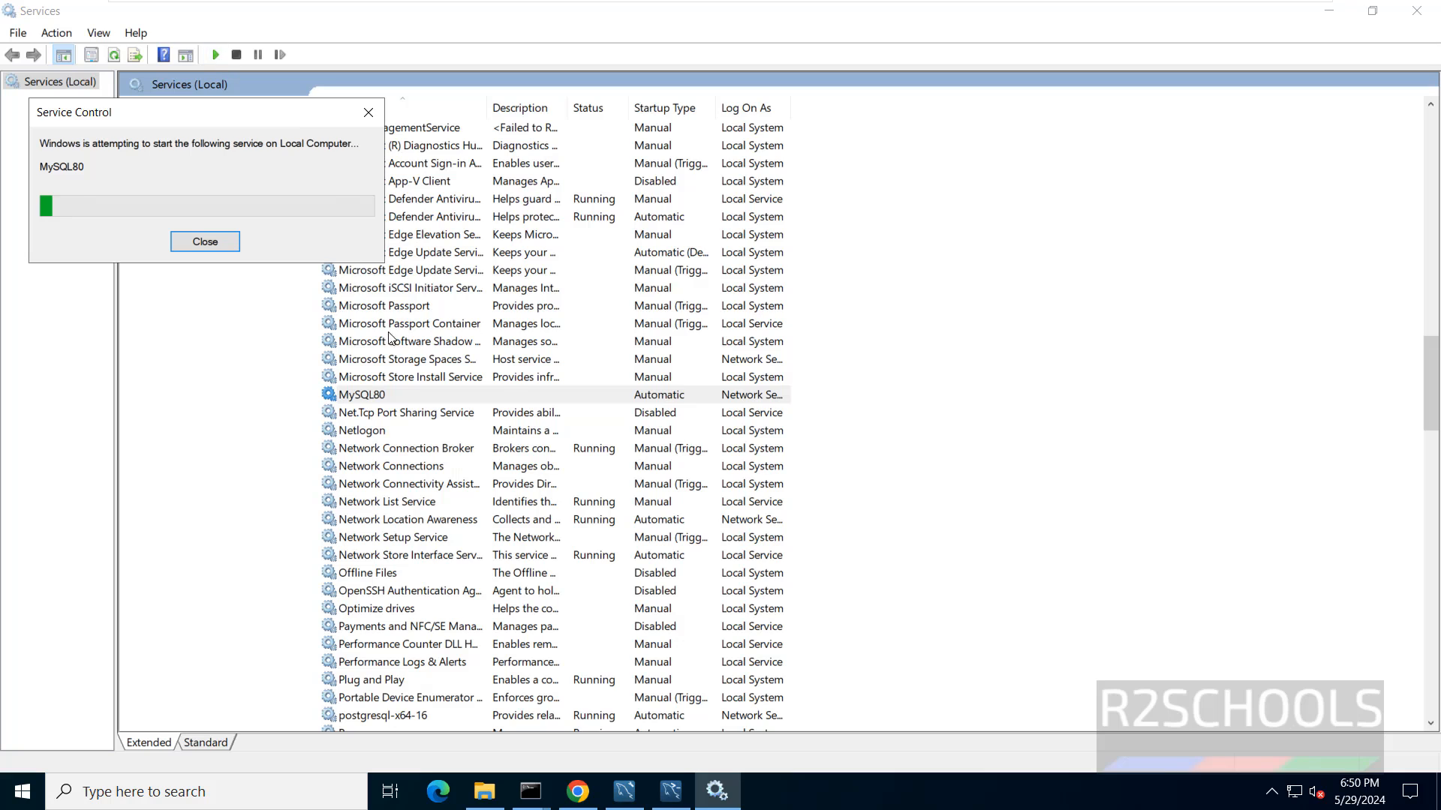
click(204, 240)
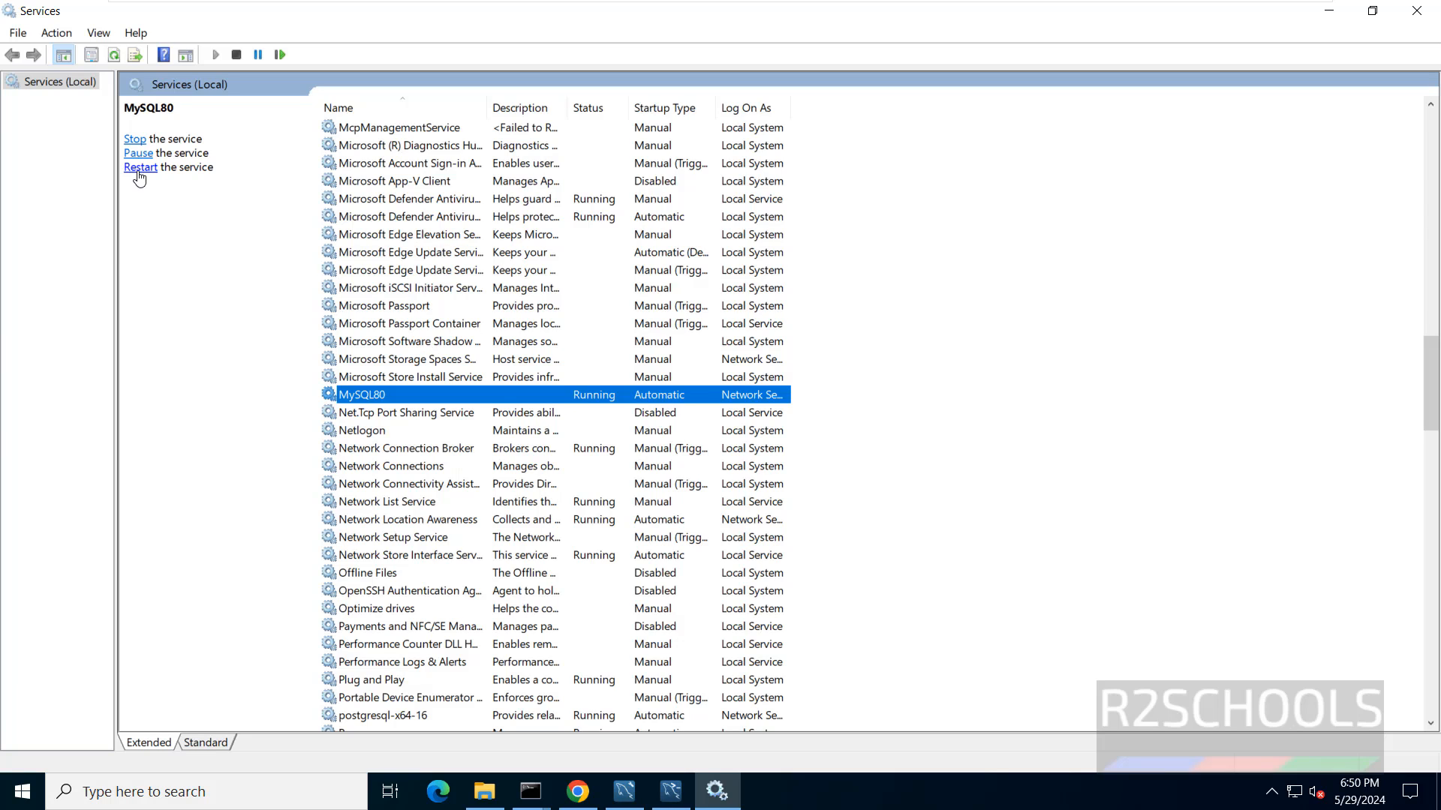
Step: Restart MySQL80 from the left pane so it ends up running
click(140, 167)
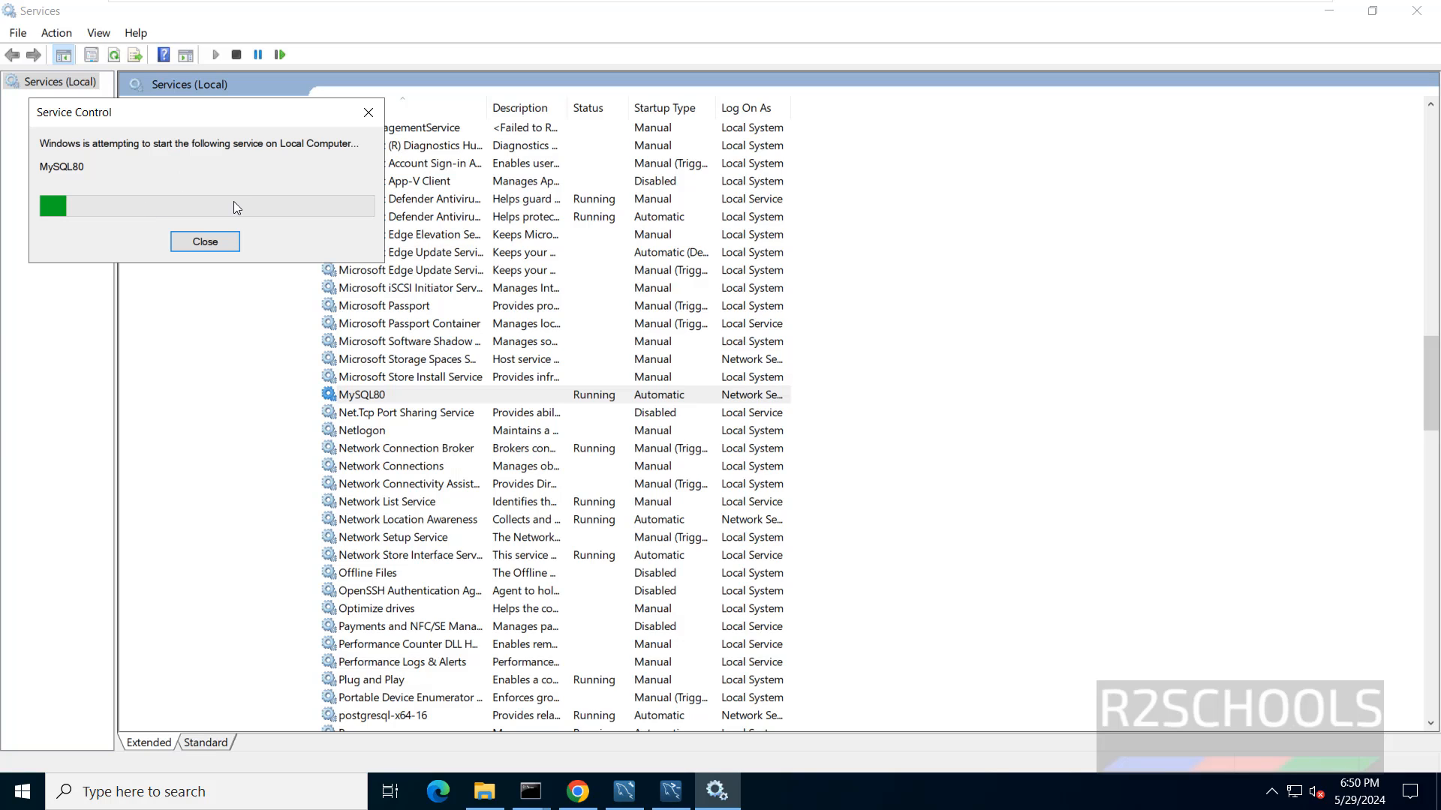
click(204, 242)
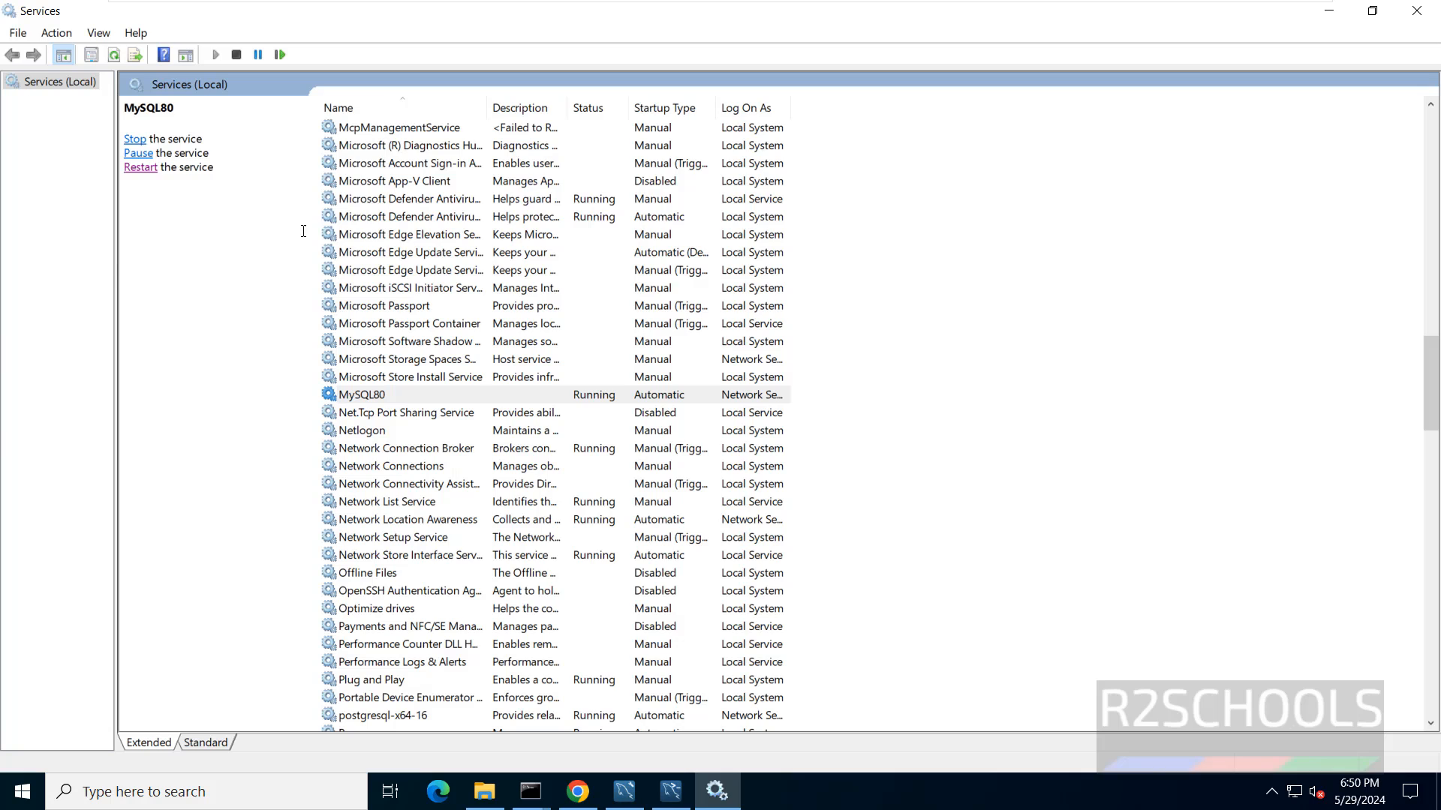
mouse_move(614, 370)
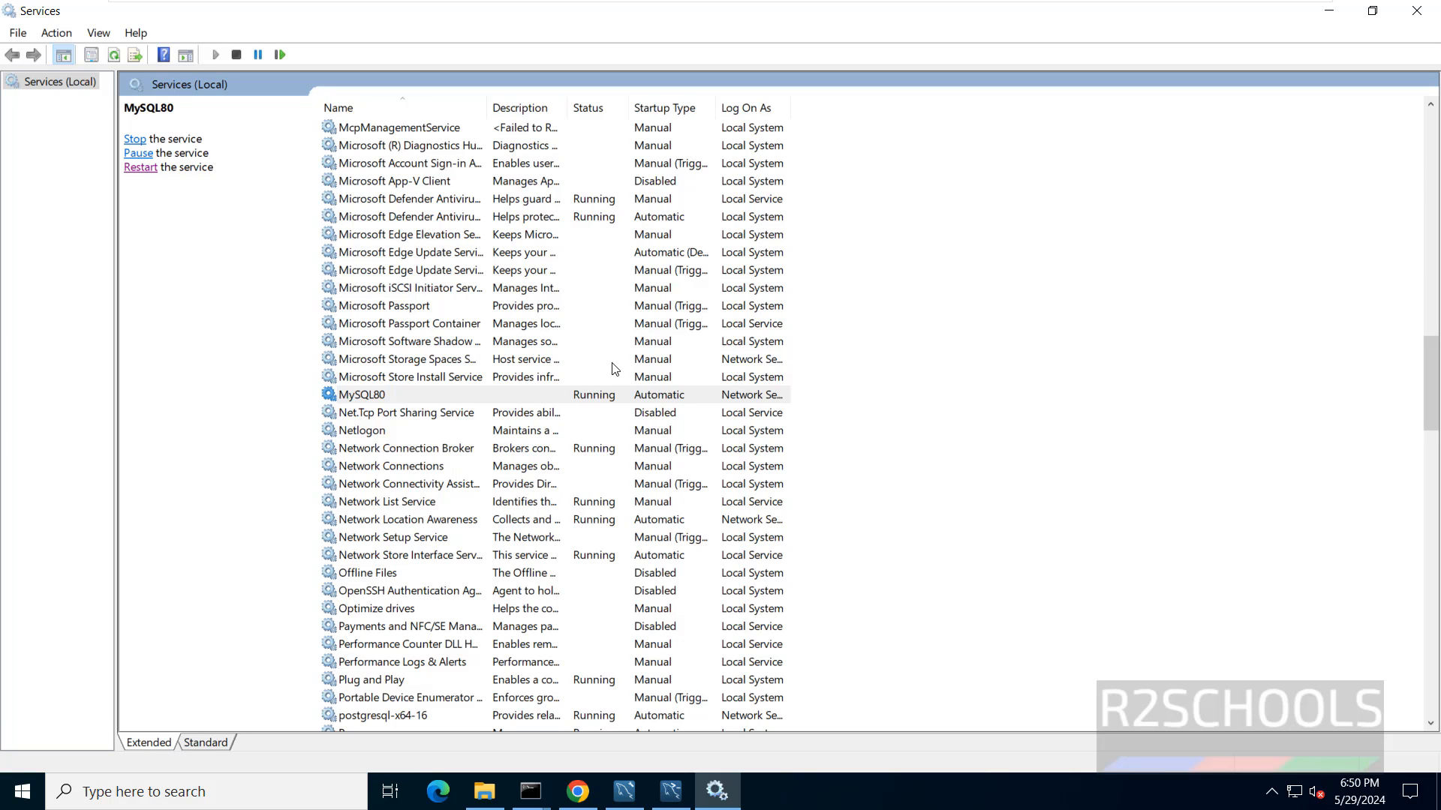
mouse_move(1023, 194)
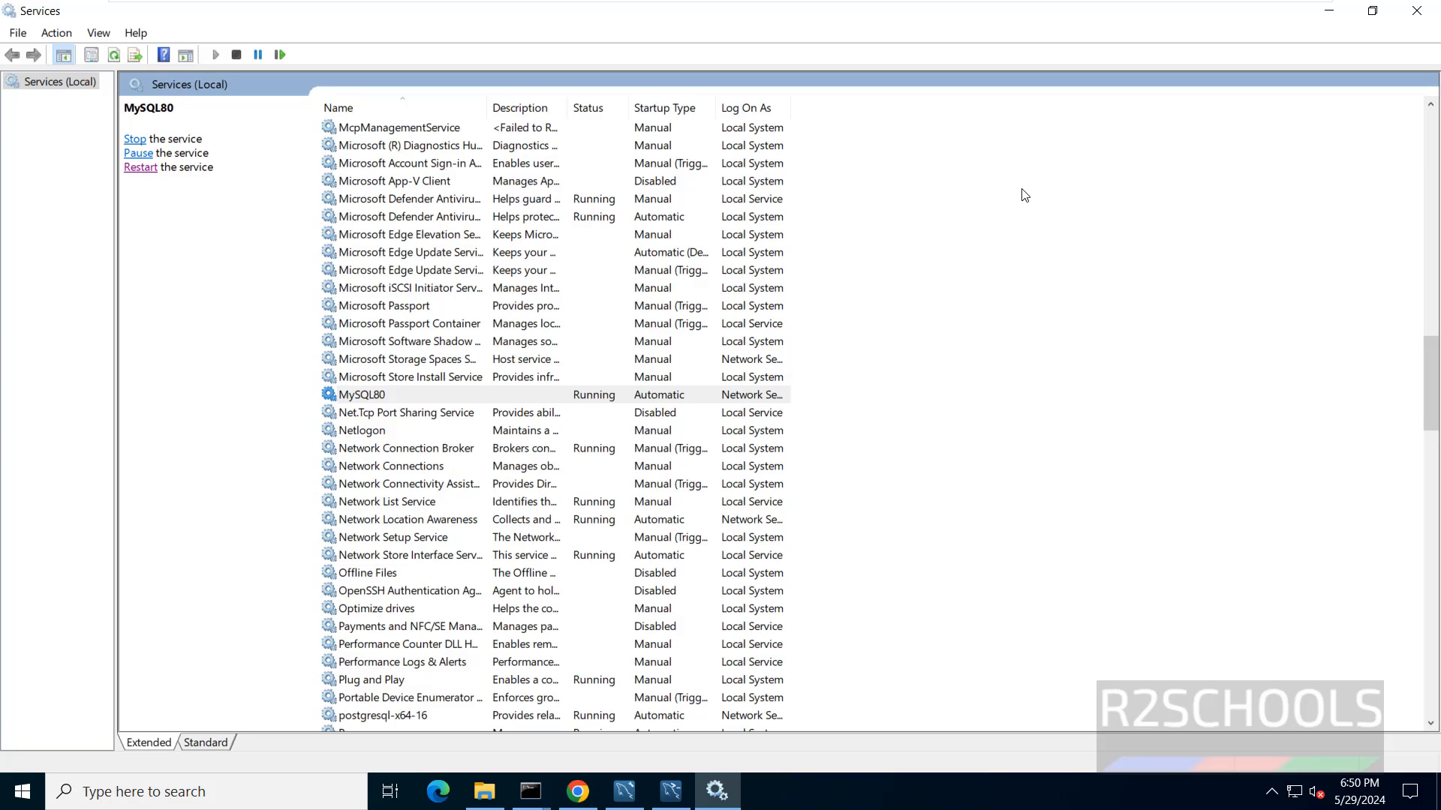
mouse_move(1043, 191)
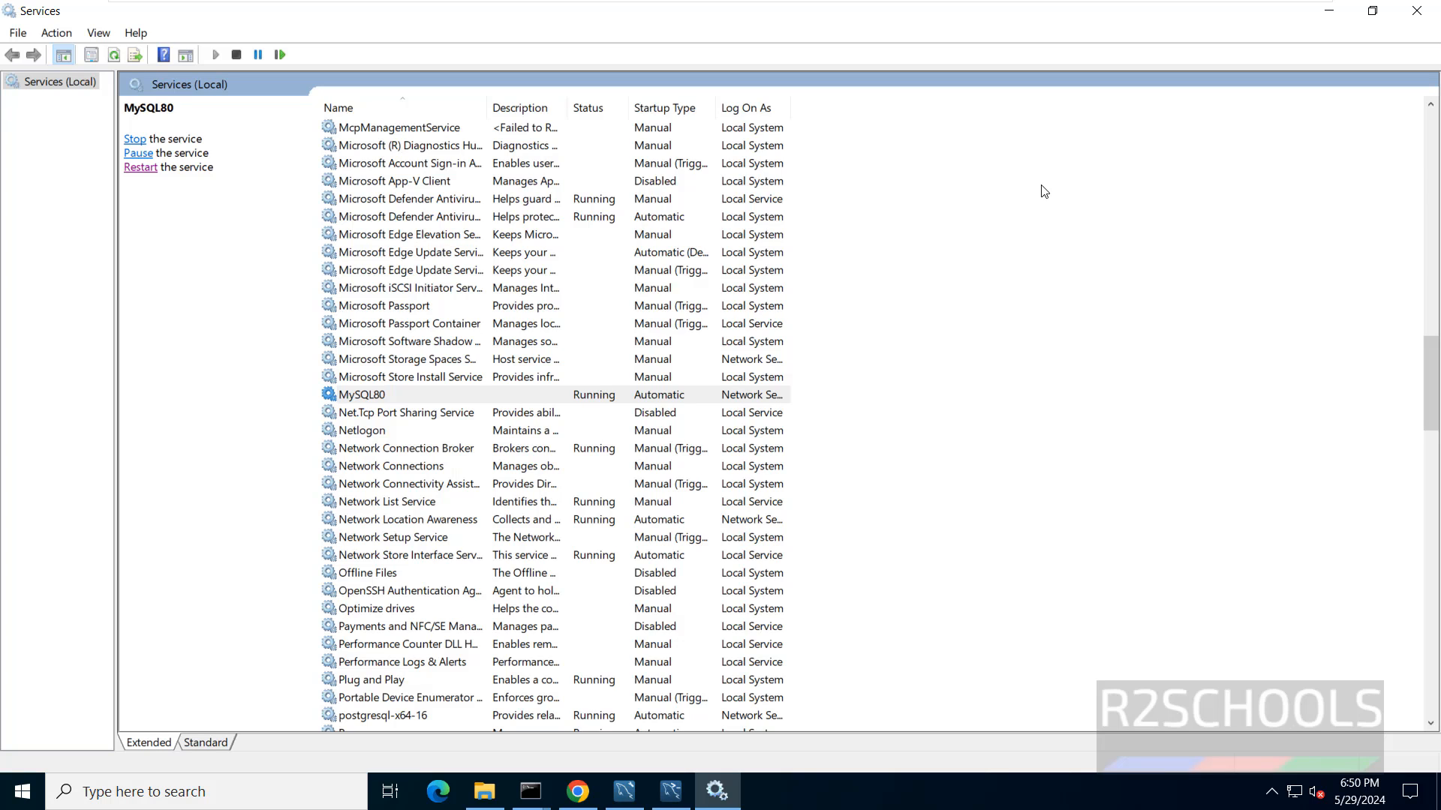